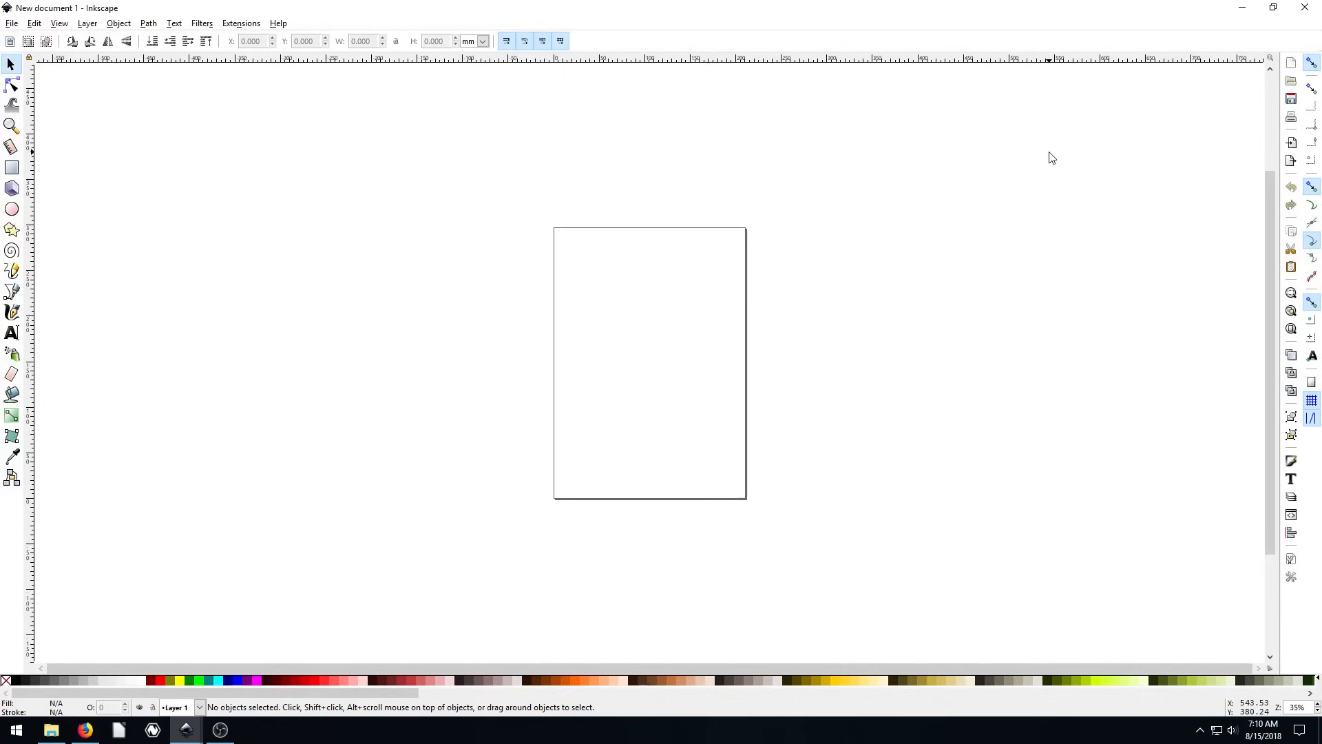
pyautogui.moveTo(218, 294)
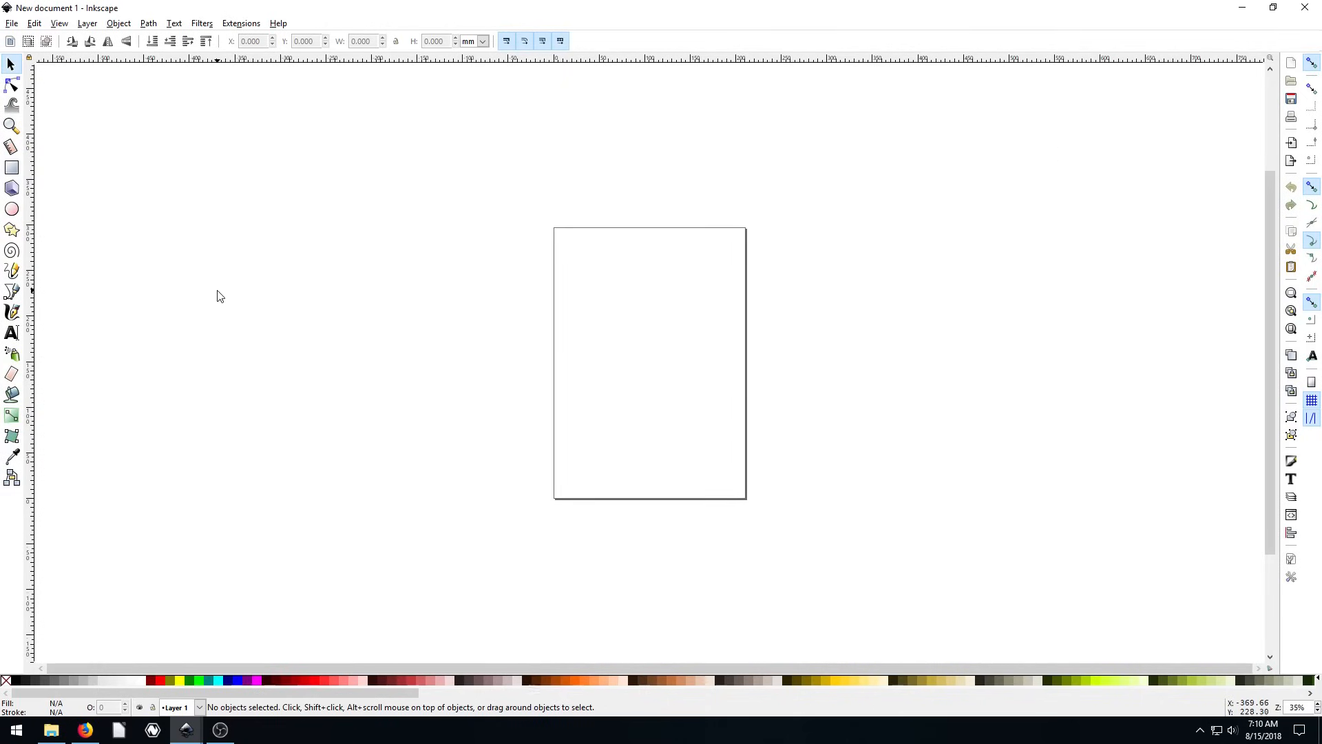
pyautogui.moveTo(20, 338)
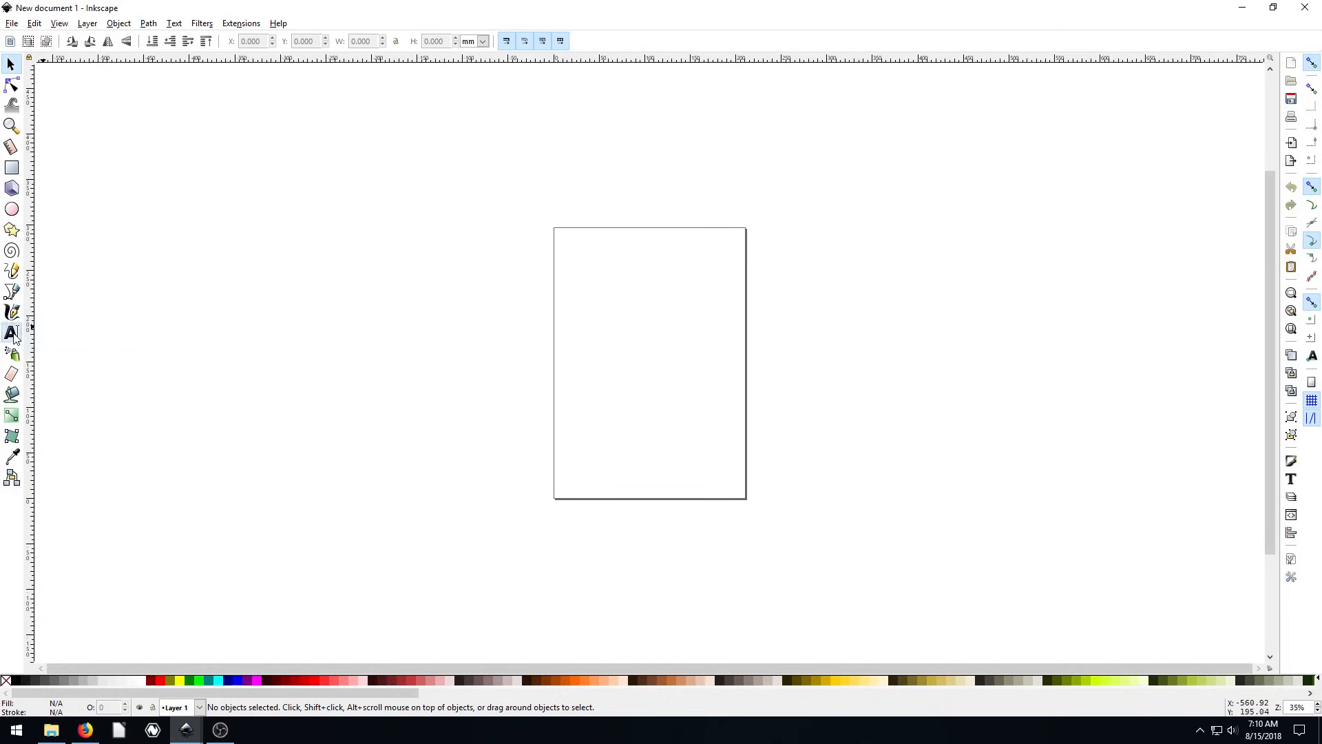
# Step: Activate the Text tool on the blank document, zoomed in on the page
pyautogui.click(13, 333)
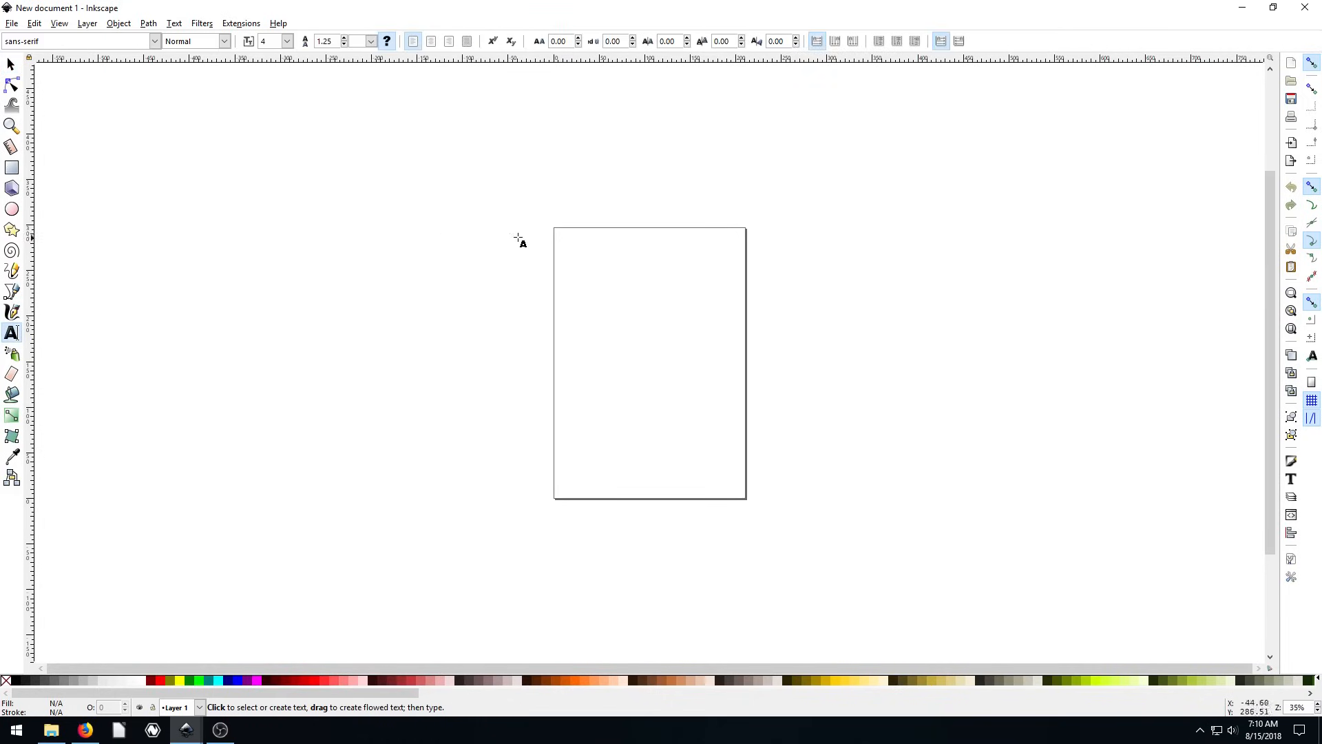
pyautogui.moveTo(628, 351)
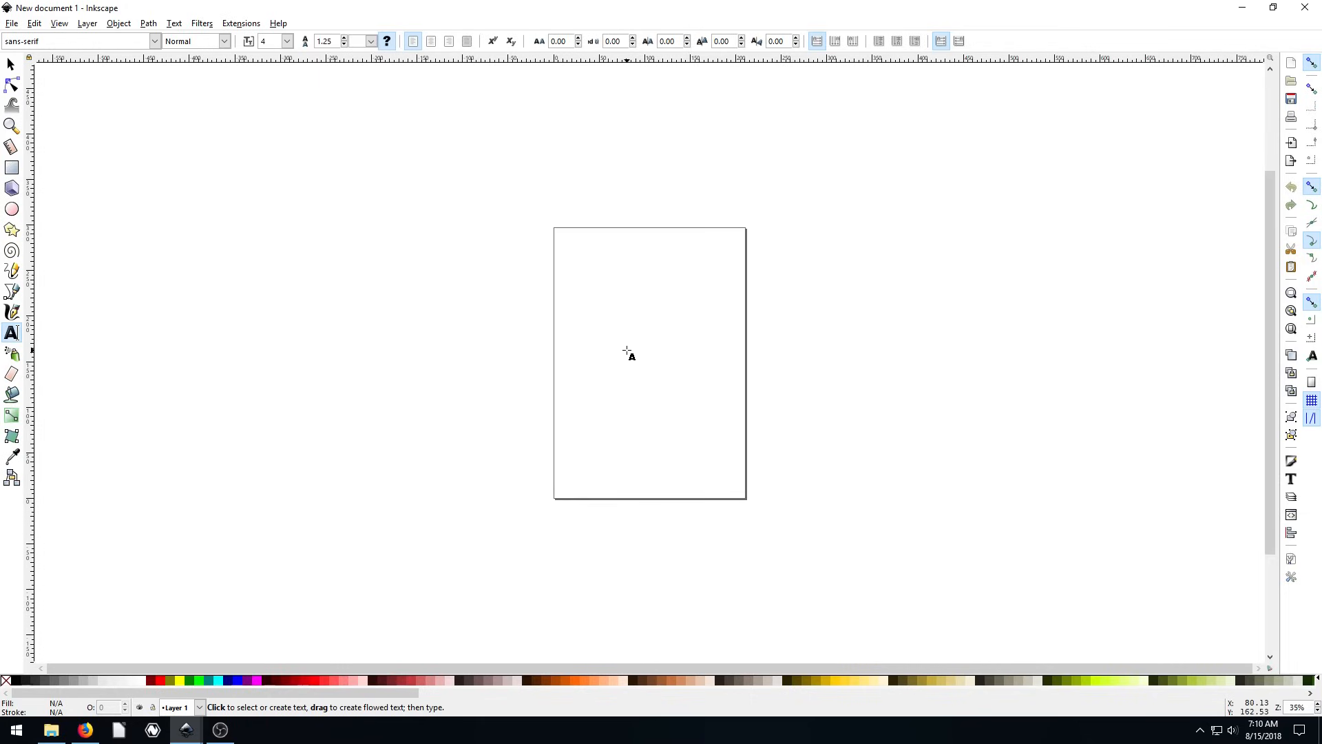
pyautogui.moveTo(567, 262)
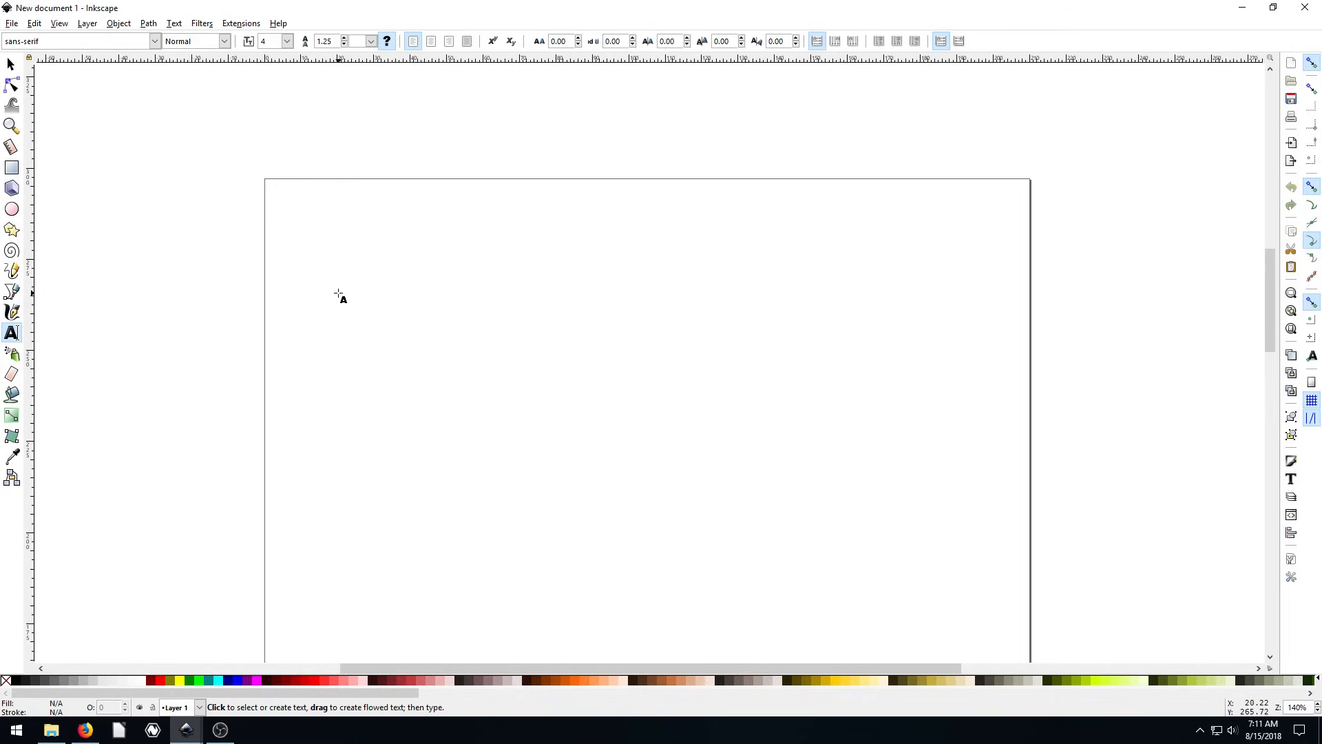
# Step: Write a new text object reading 'Hello World!' near the page top and finish editing
pyautogui.click(342, 234)
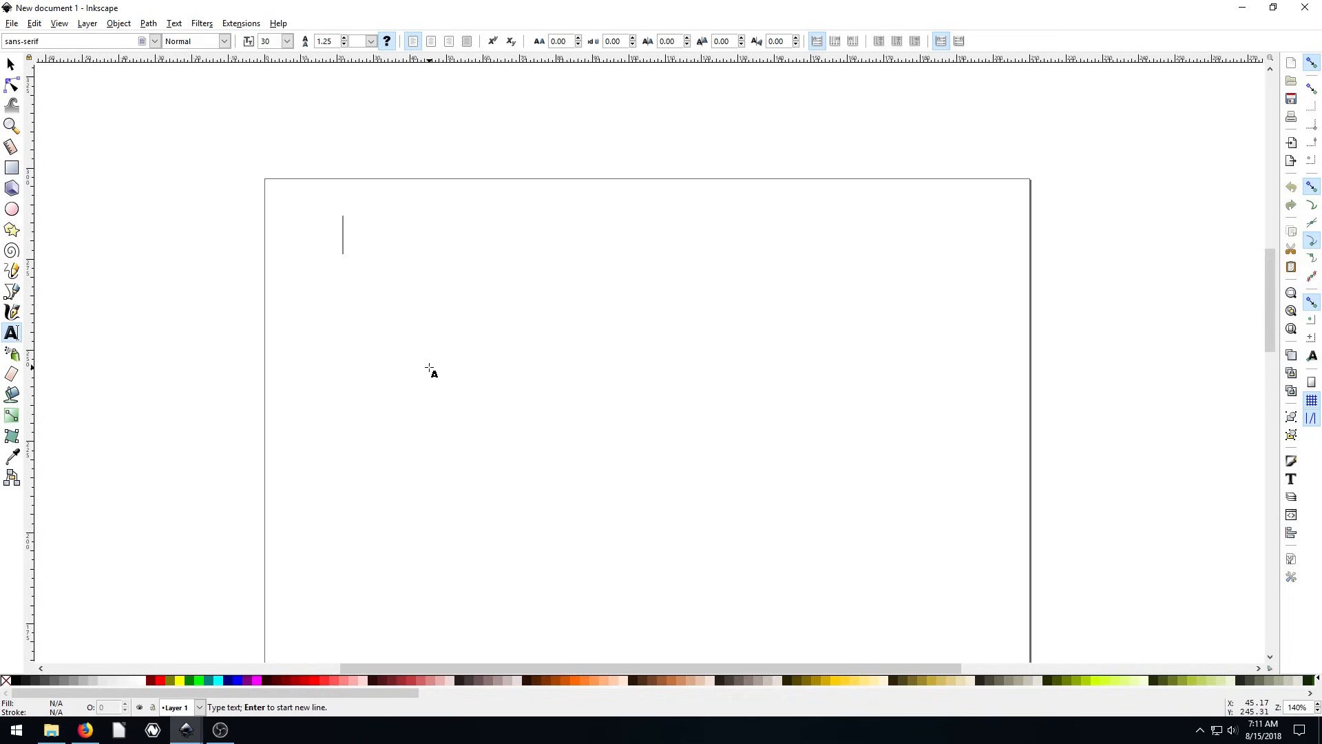
pyautogui.moveTo(360, 295)
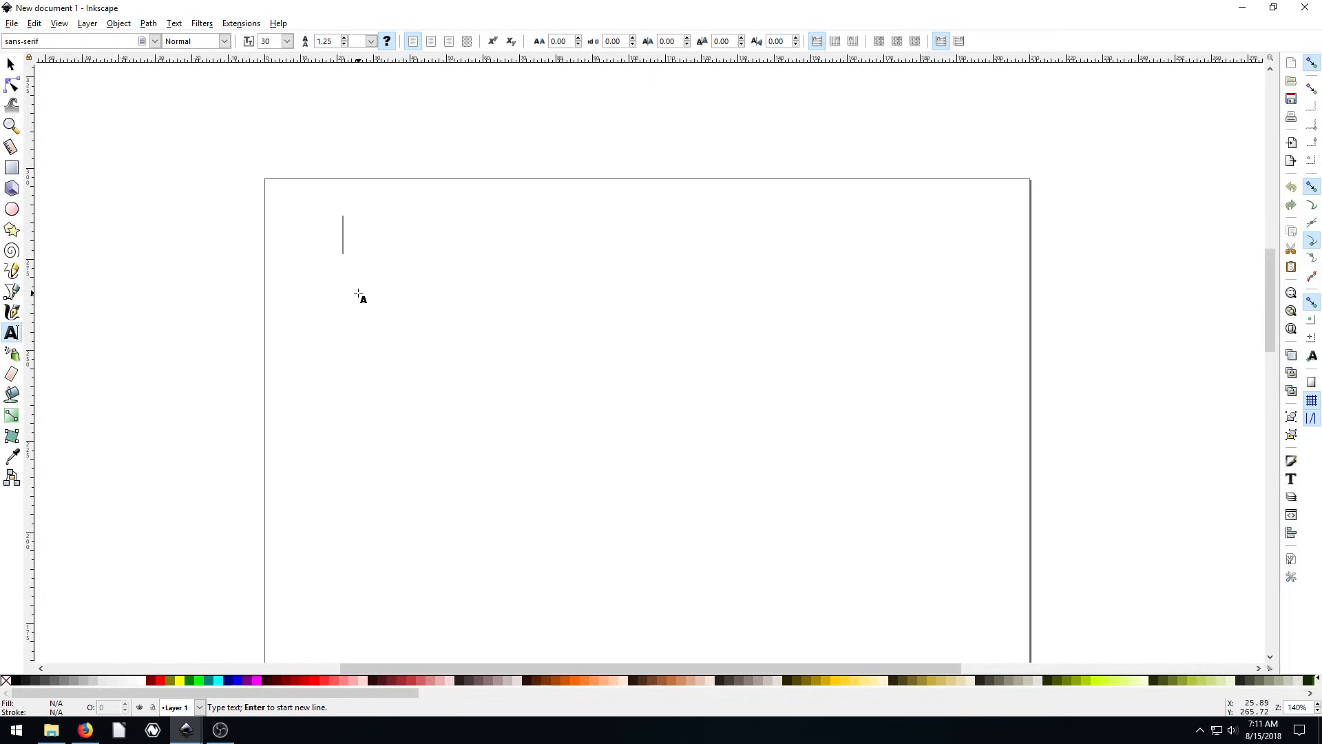
pyautogui.write('H')
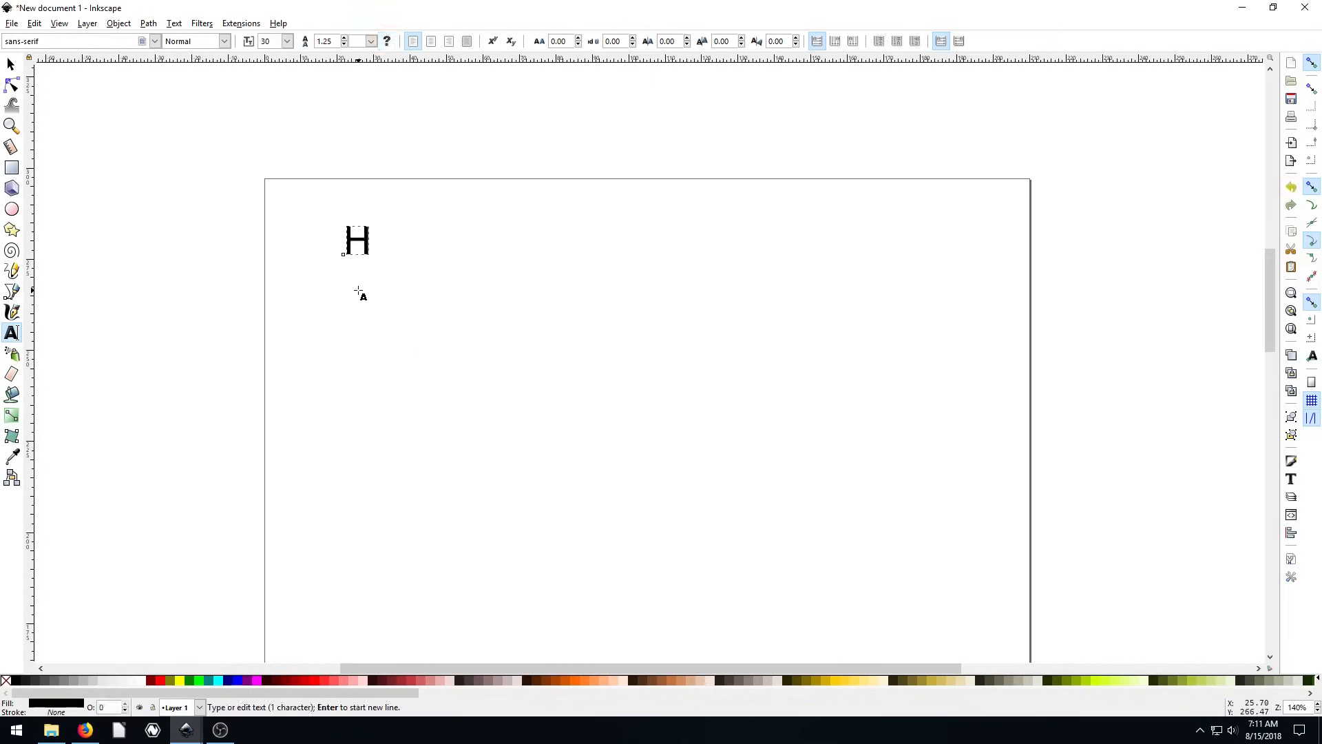
pyautogui.write('ello World')
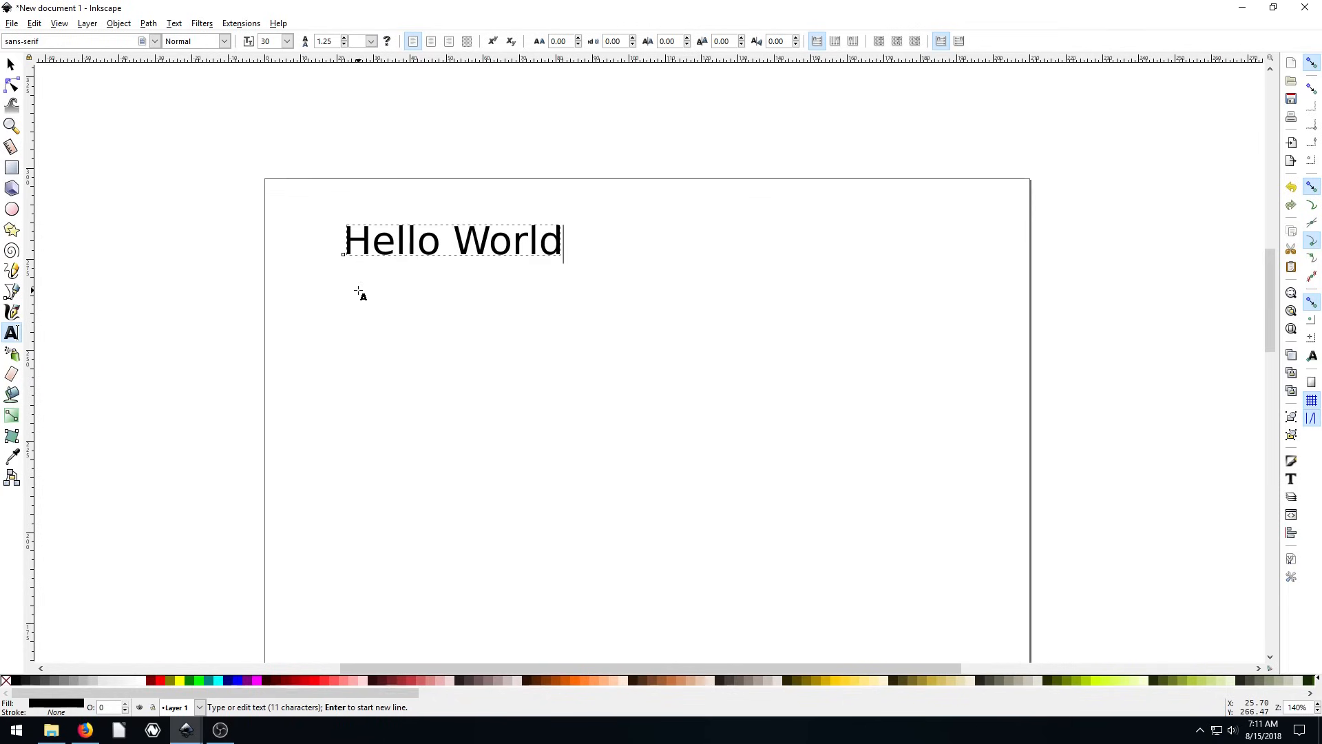
pyautogui.write('!')
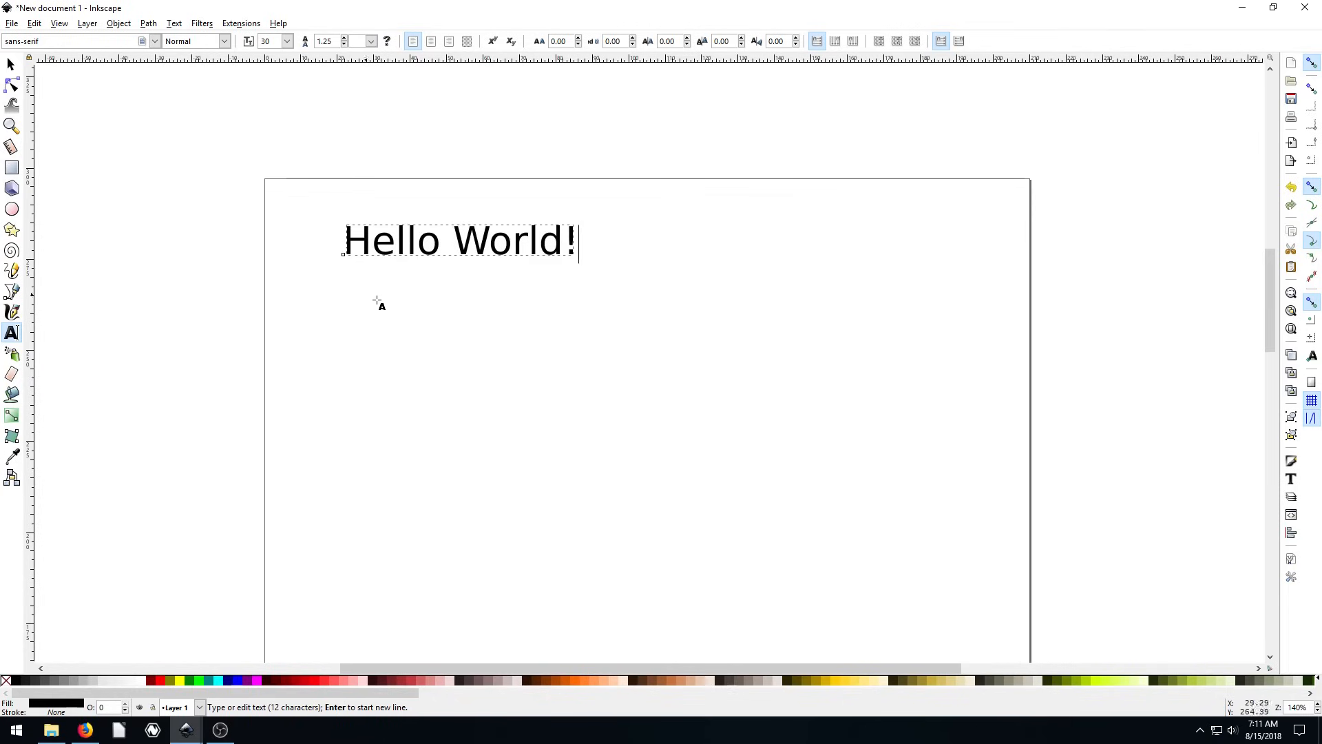
pyautogui.moveTo(449, 345)
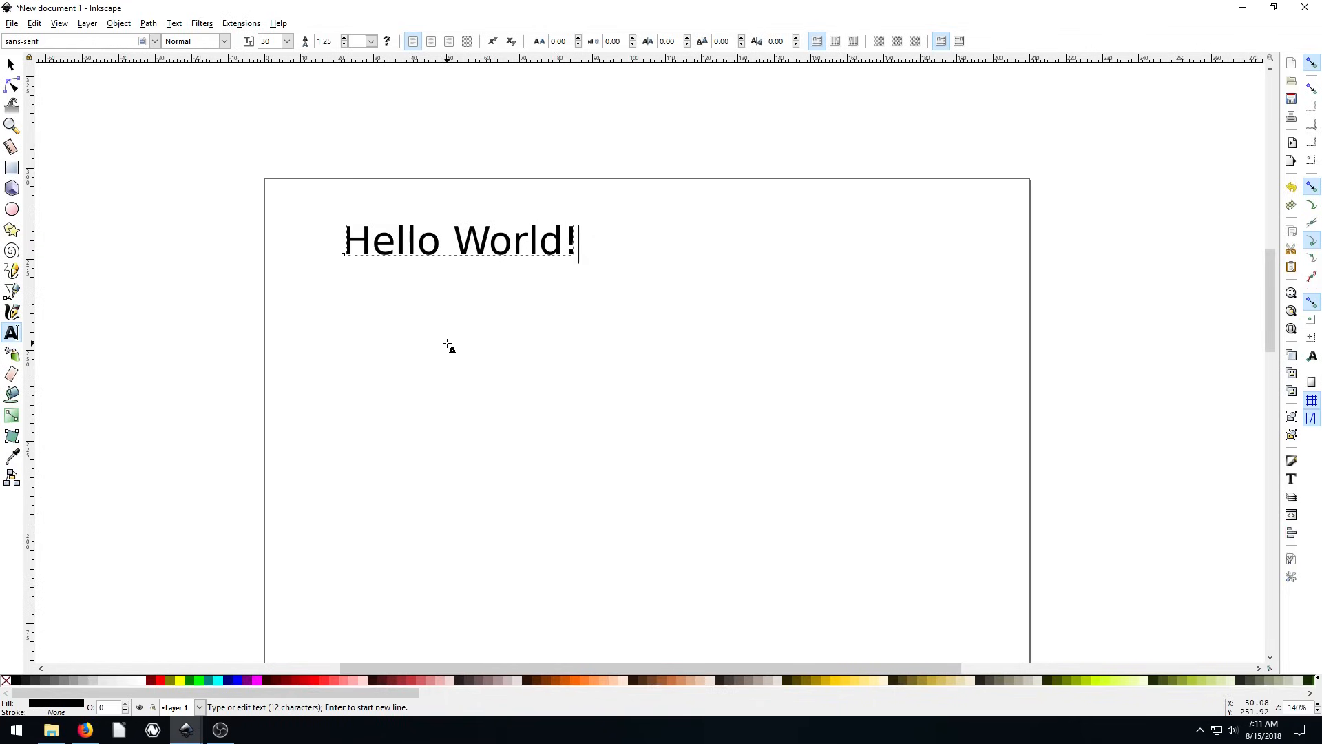
pyautogui.click(449, 345)
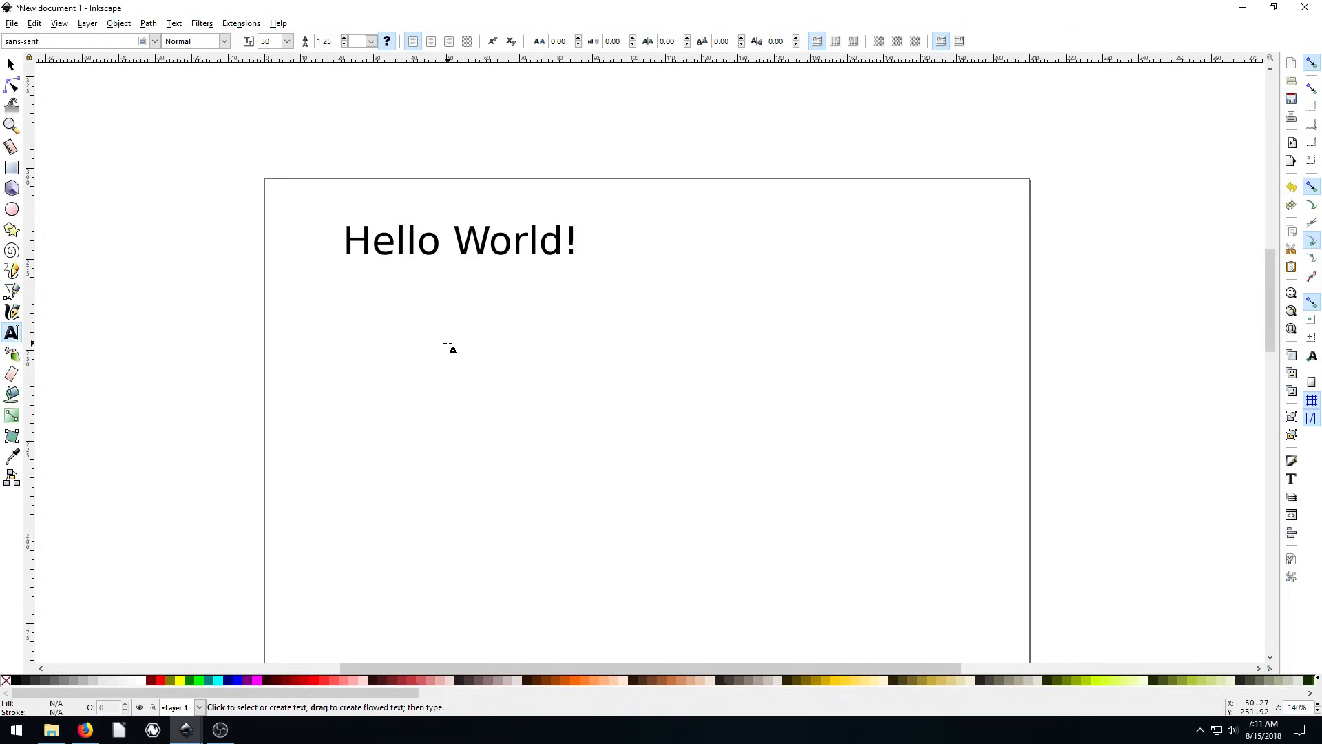
# Step: Select the Hello World! text, stretch it taller and skew it into a slant
pyautogui.click(12, 64)
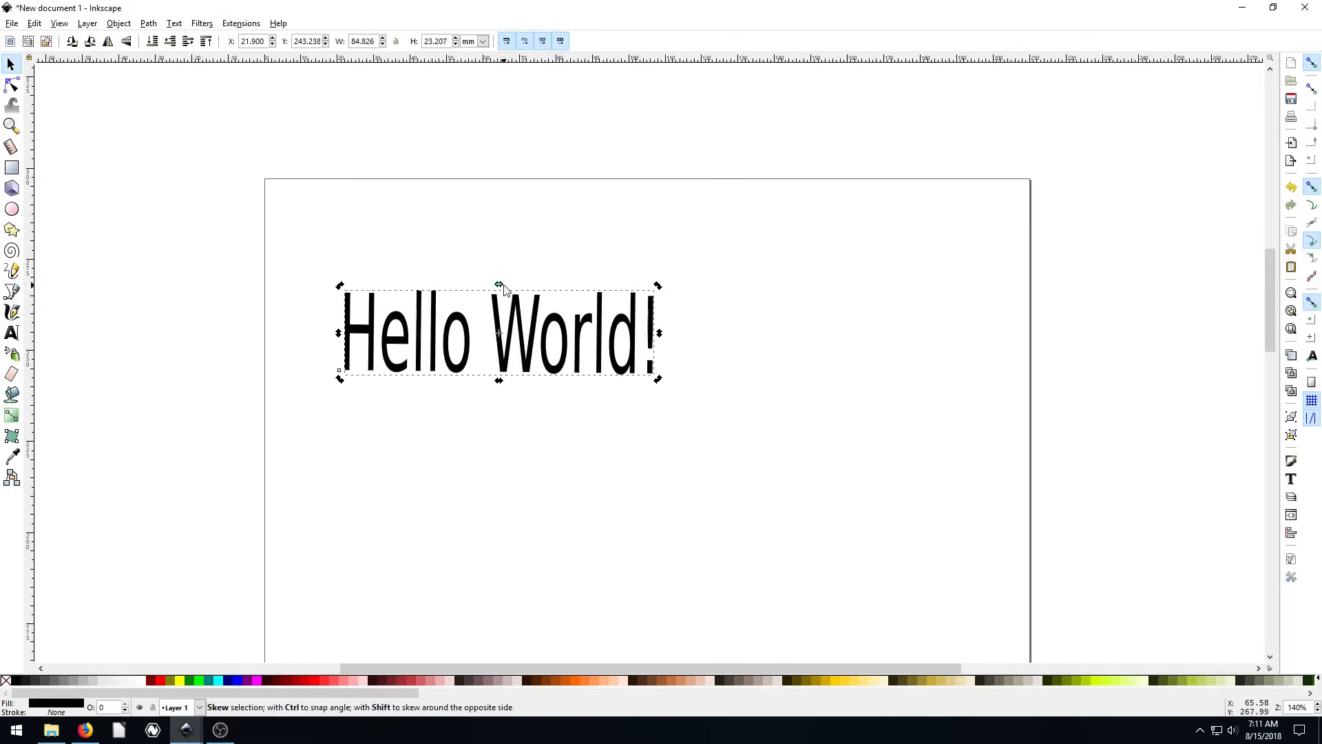
pyautogui.moveTo(497, 284); pyautogui.dragTo(528, 284)
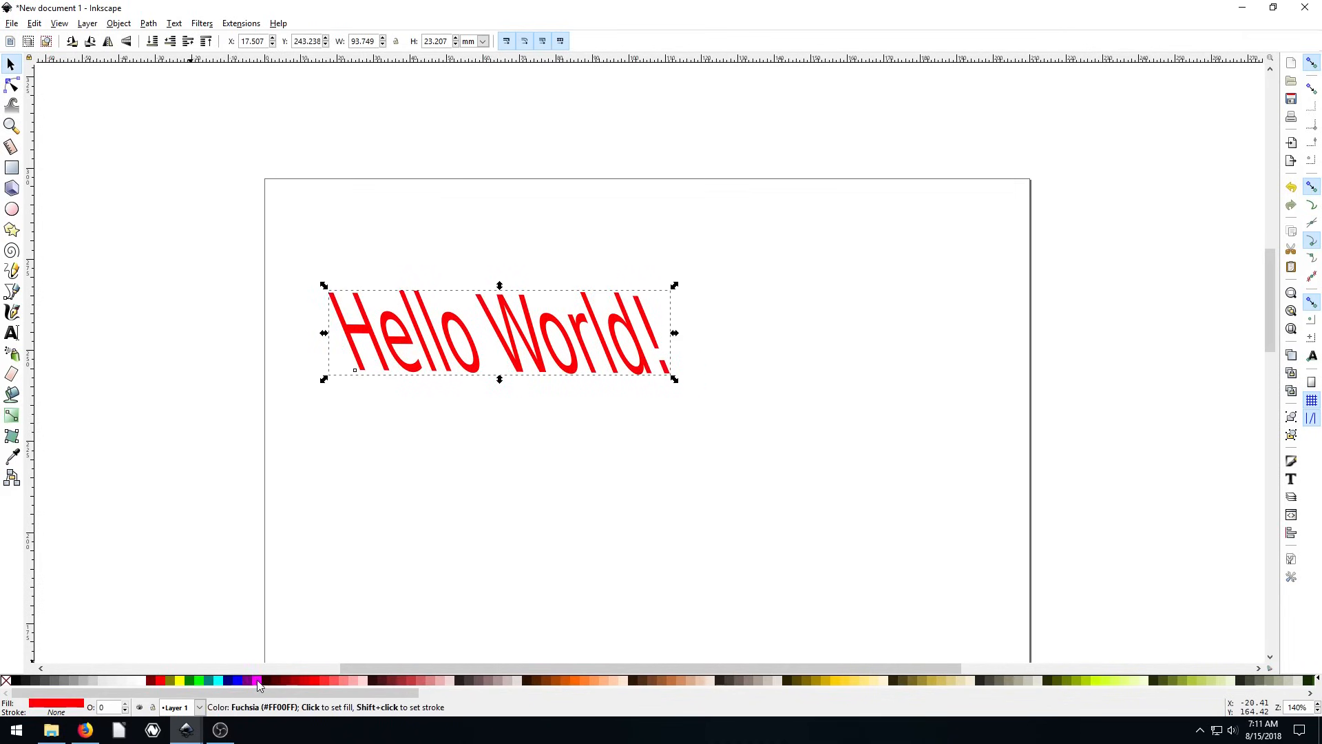
# Step: Try a green fill, settle on yellow fill, and give the text a blue outline
pyautogui.click(168, 681)
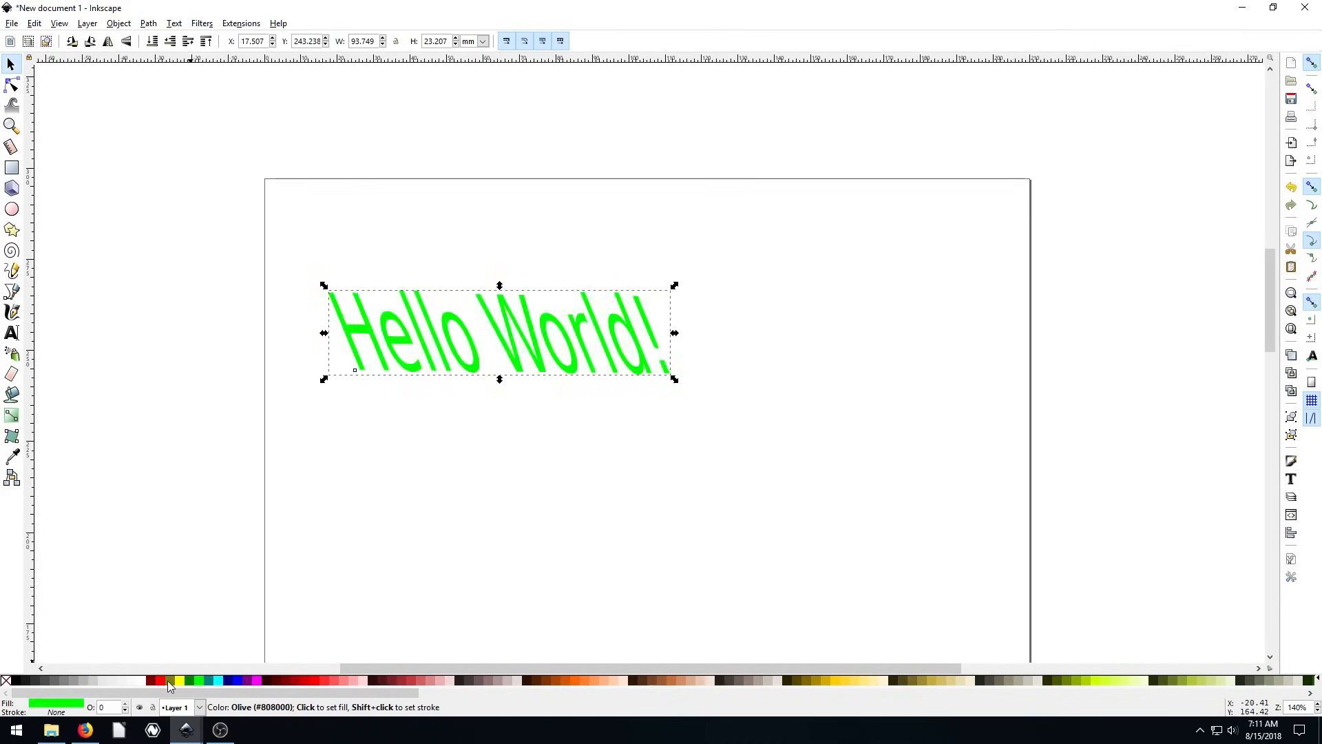
pyautogui.click(178, 680)
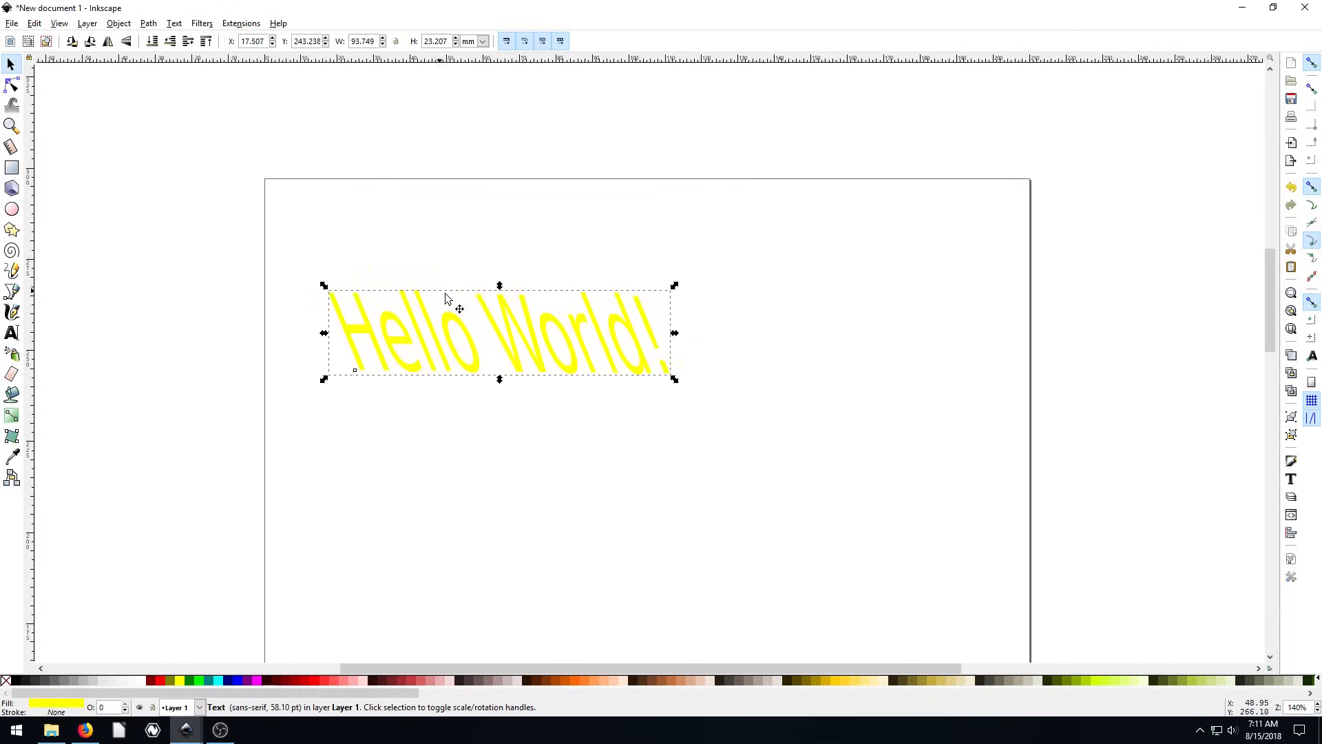
pyautogui.moveTo(405, 353)
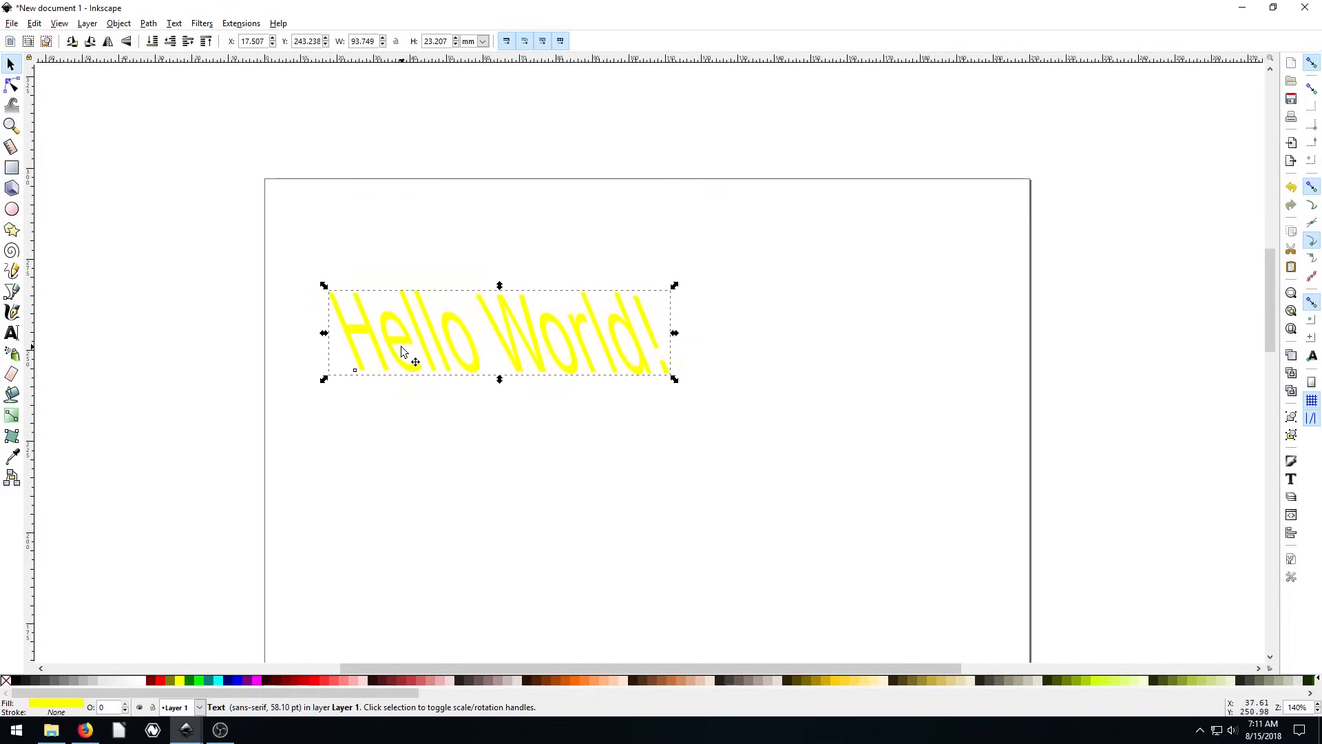
pyautogui.moveTo(139, 540)
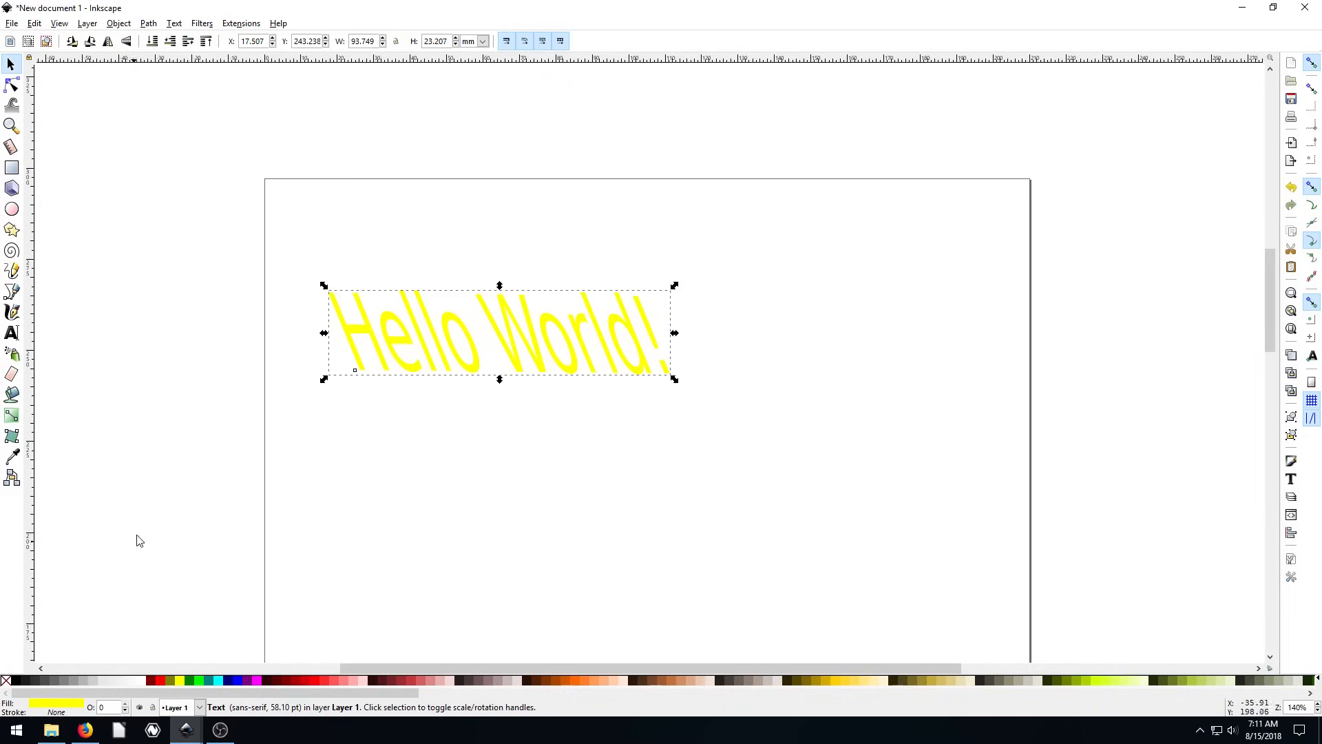
pyautogui.moveTo(29, 690)
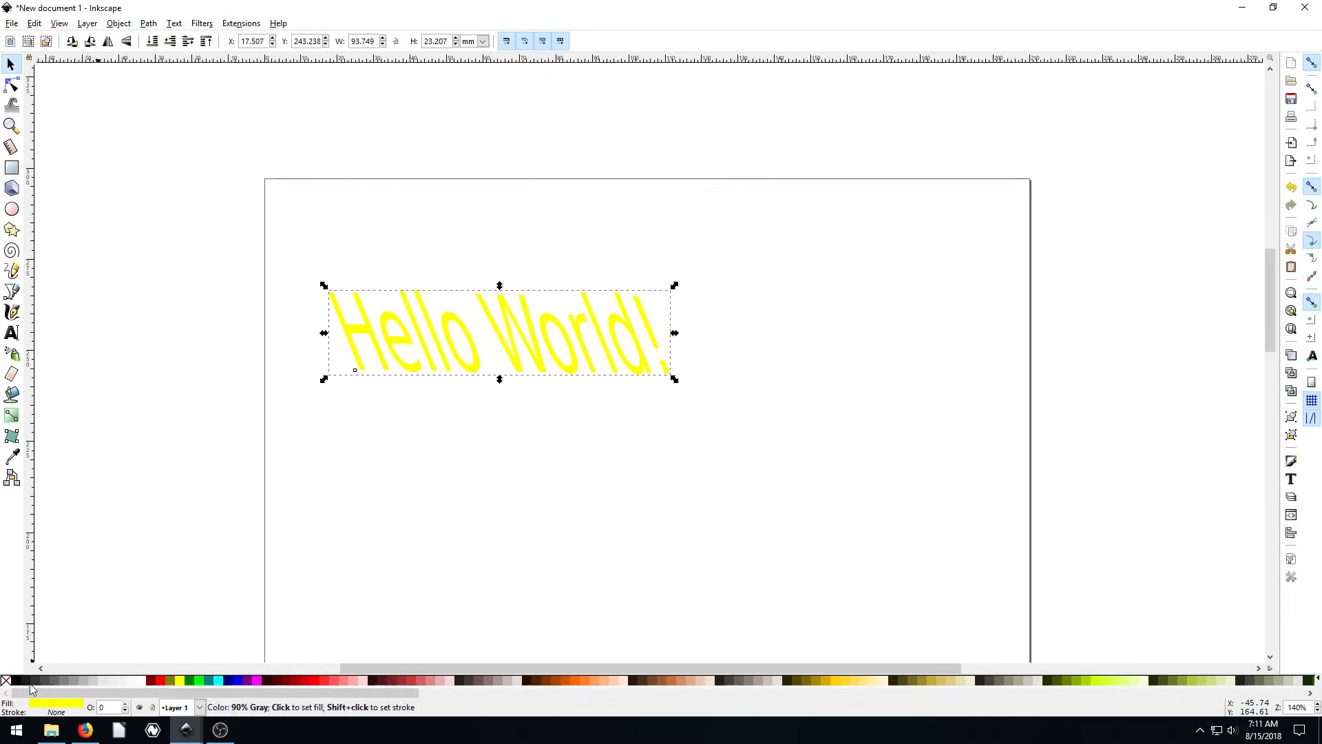
pyautogui.click(239, 680)
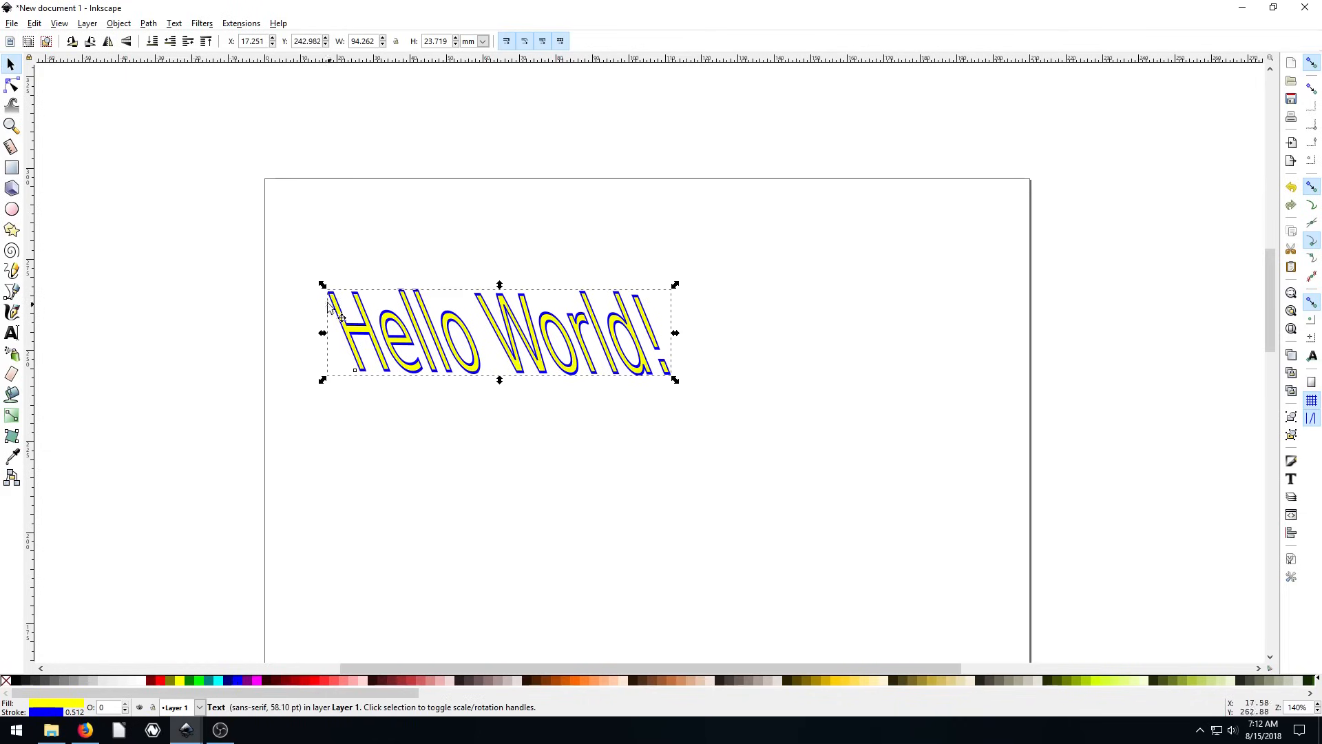
pyautogui.moveTo(409, 384)
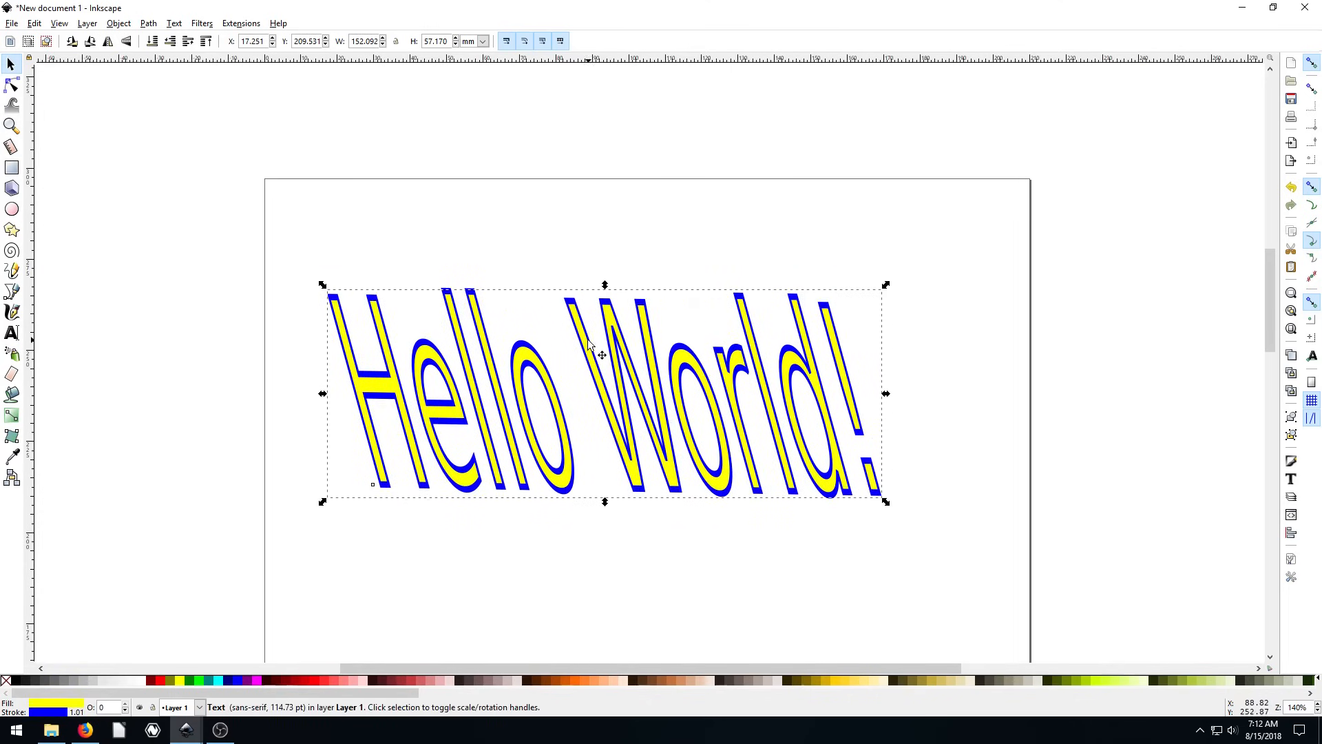
# Step: In Fill and Stroke, try a linear gradient then set the fill to the Wavy pattern
pyautogui.rightClick(601, 352)
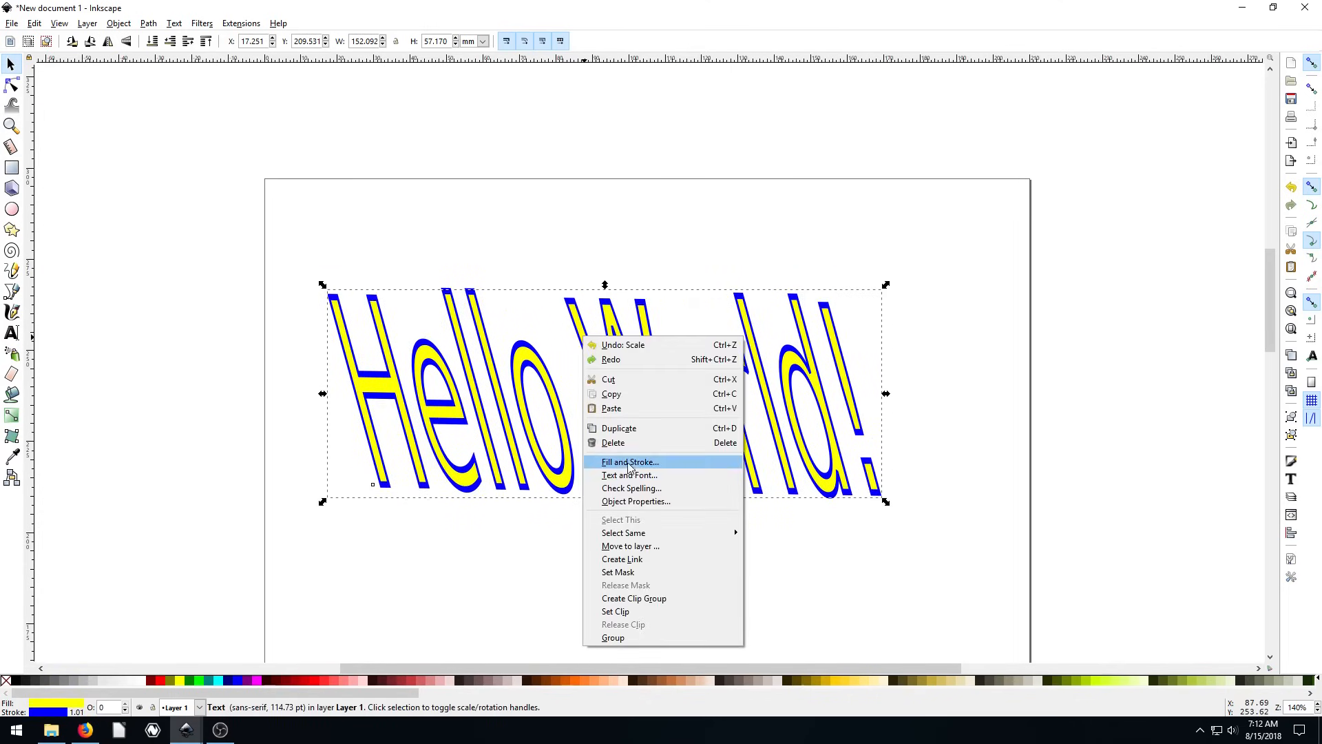
pyautogui.click(629, 462)
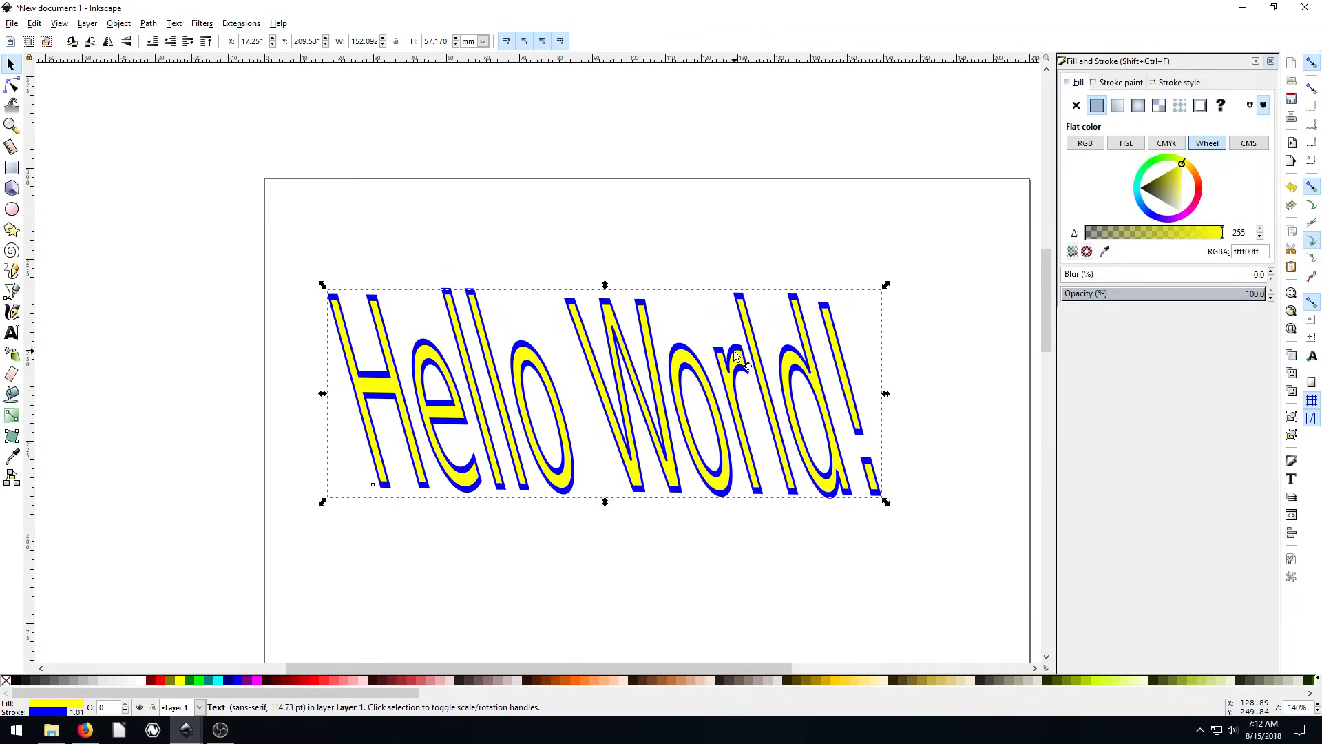
pyautogui.moveTo(1210, 178)
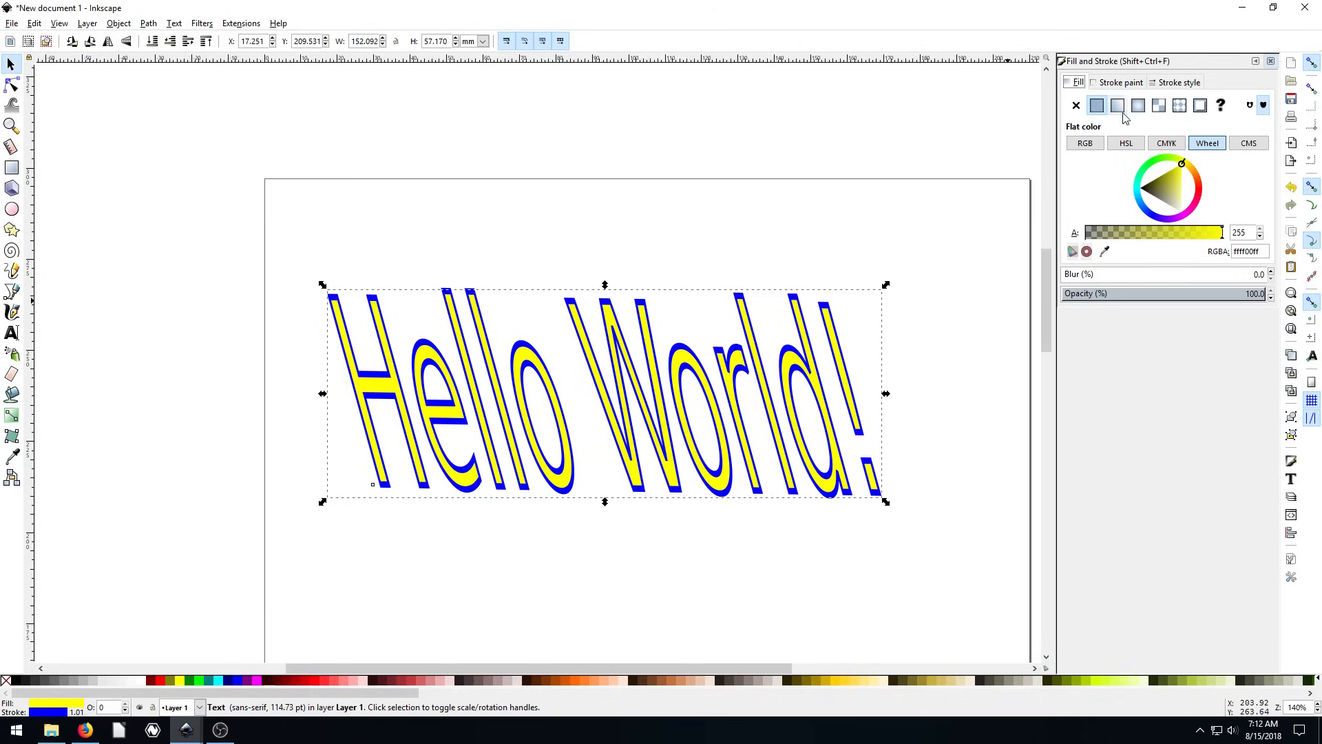
pyautogui.click(1117, 105)
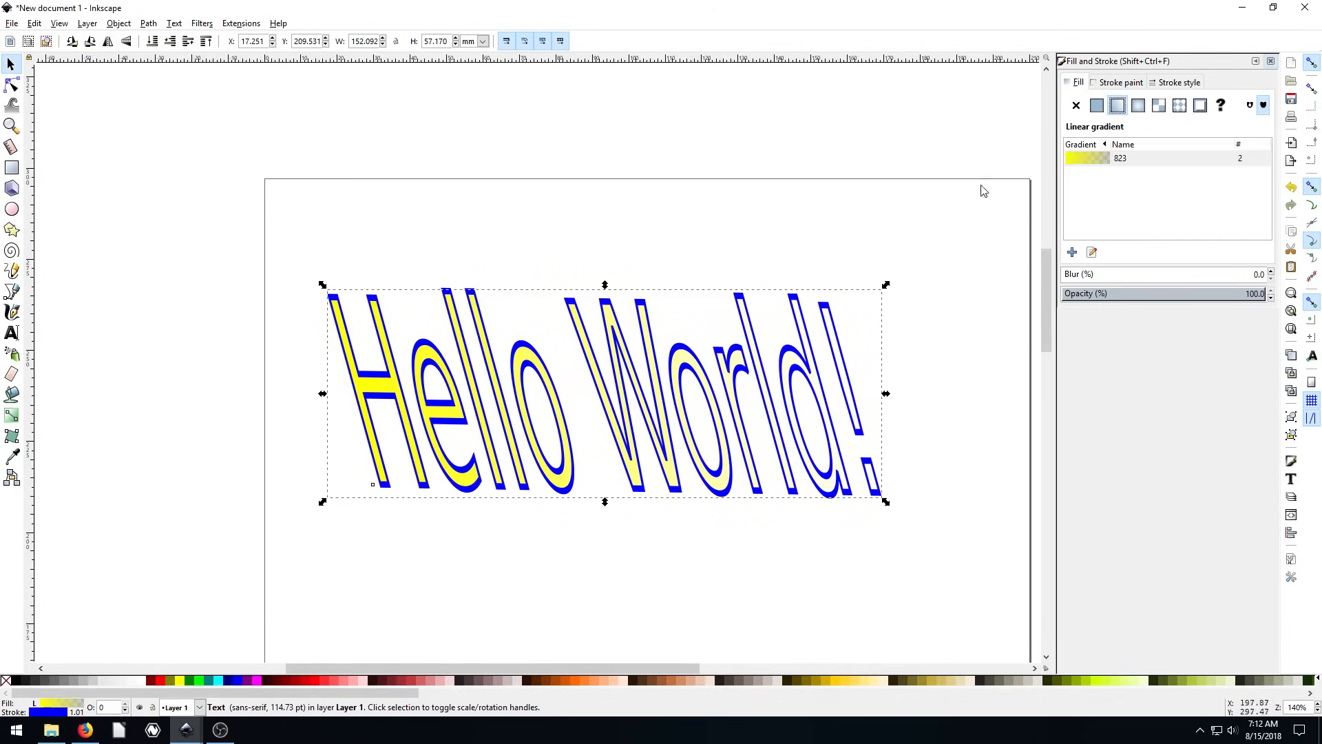
pyautogui.moveTo(677, 413)
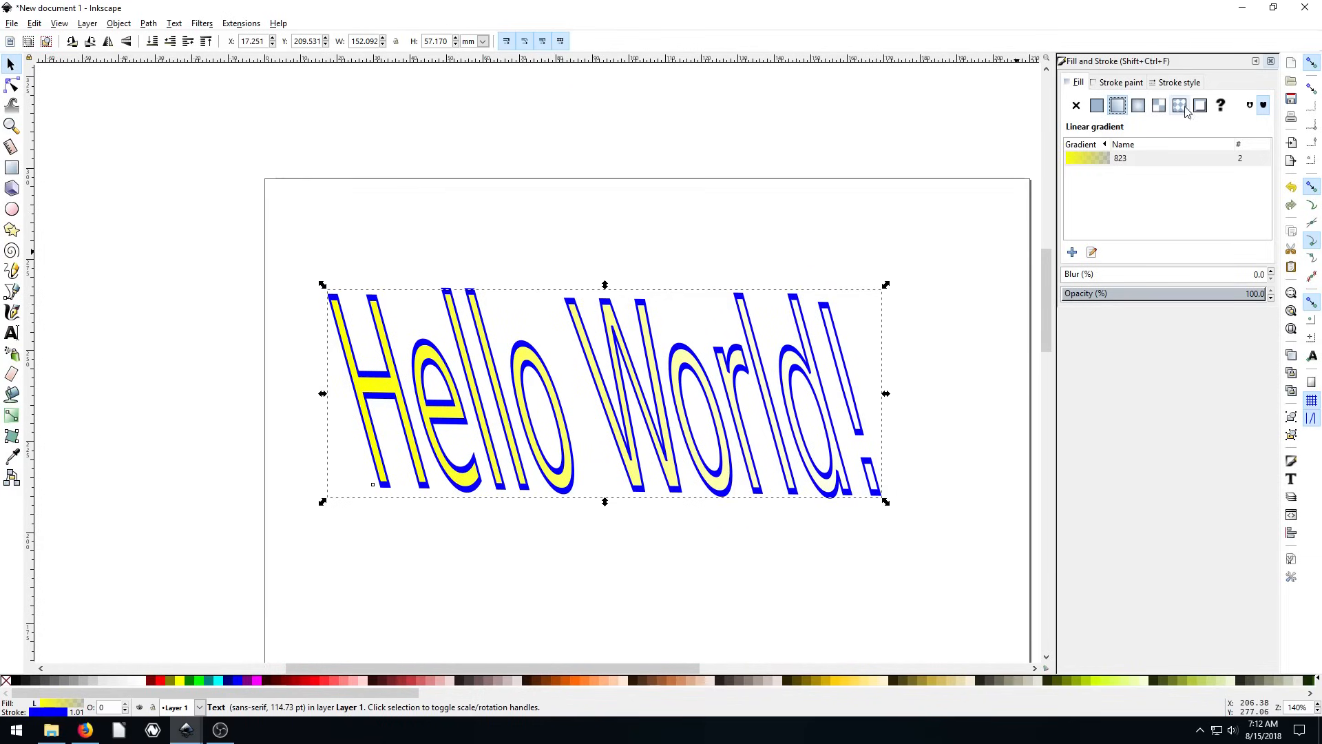
pyautogui.click(1179, 104)
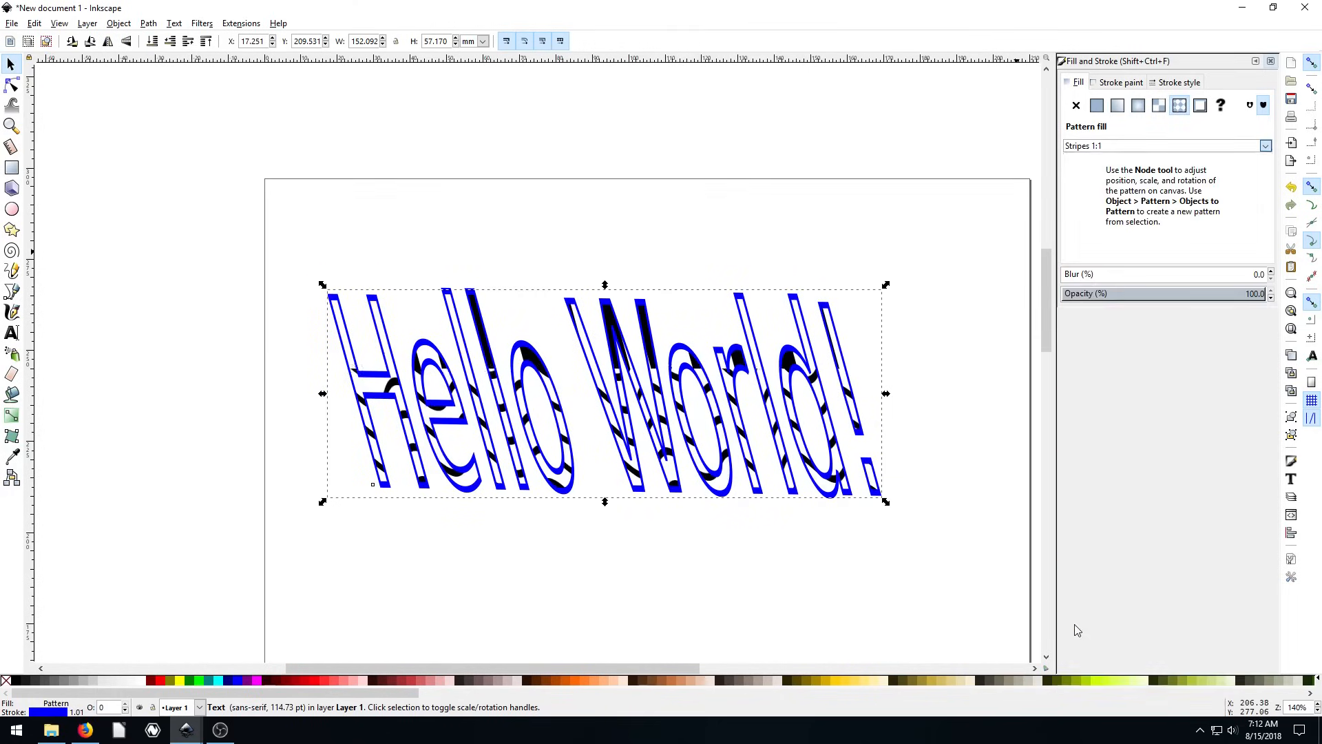
pyautogui.click(1263, 144)
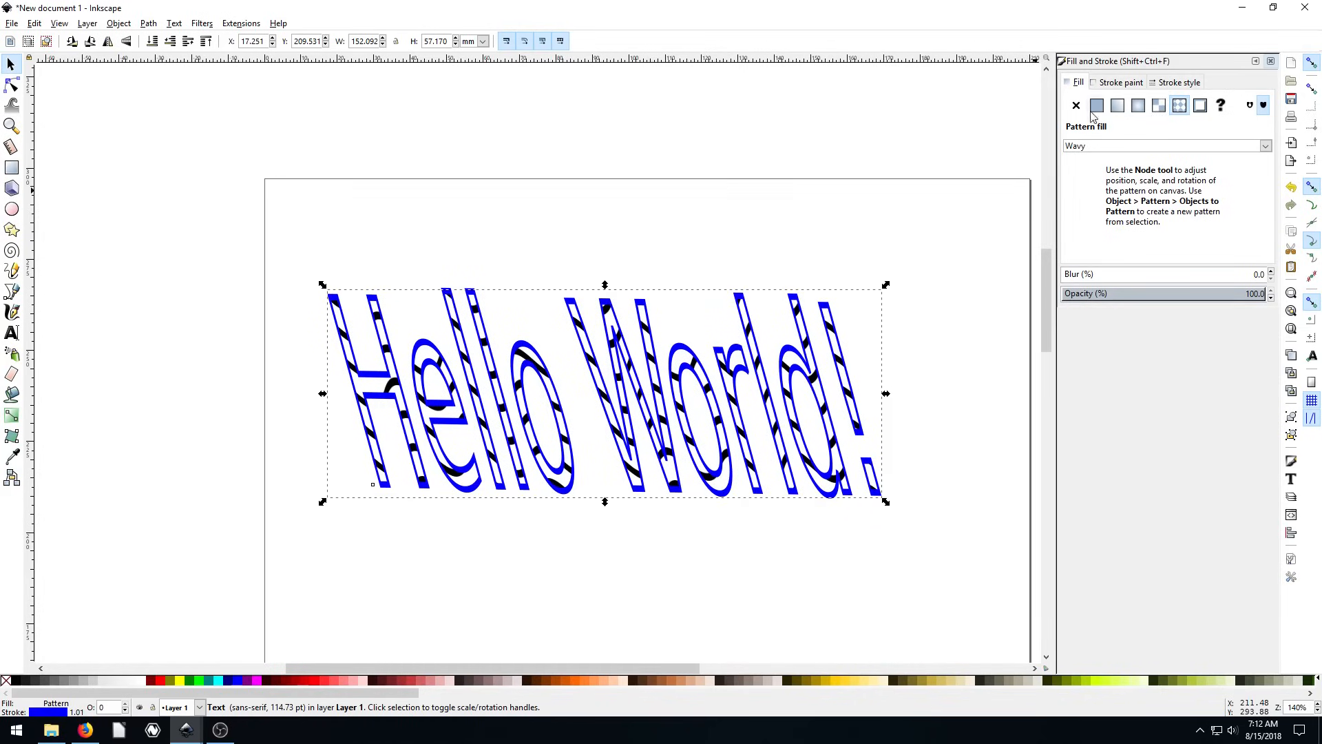
# Step: Cycle the fill through flat colour and no paint, ending back on the pattern fill
pyautogui.click(1096, 105)
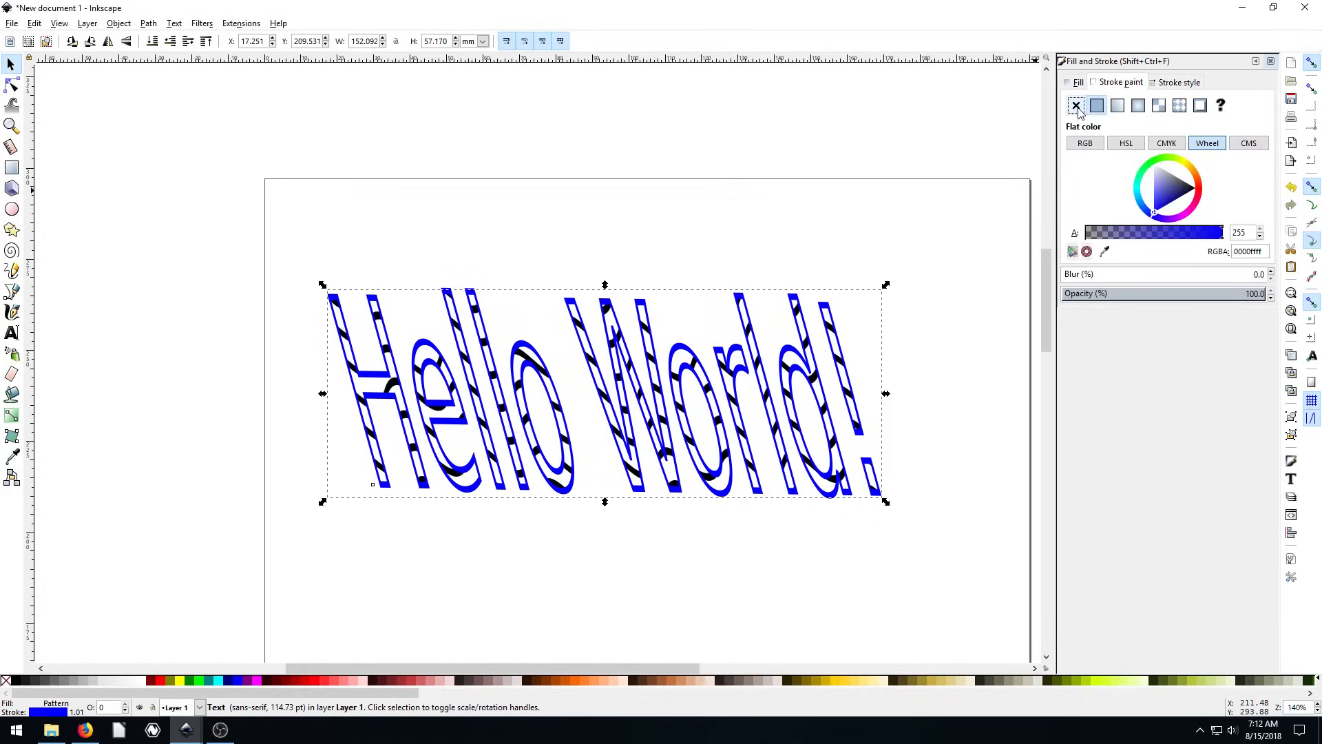
pyautogui.click(1076, 105)
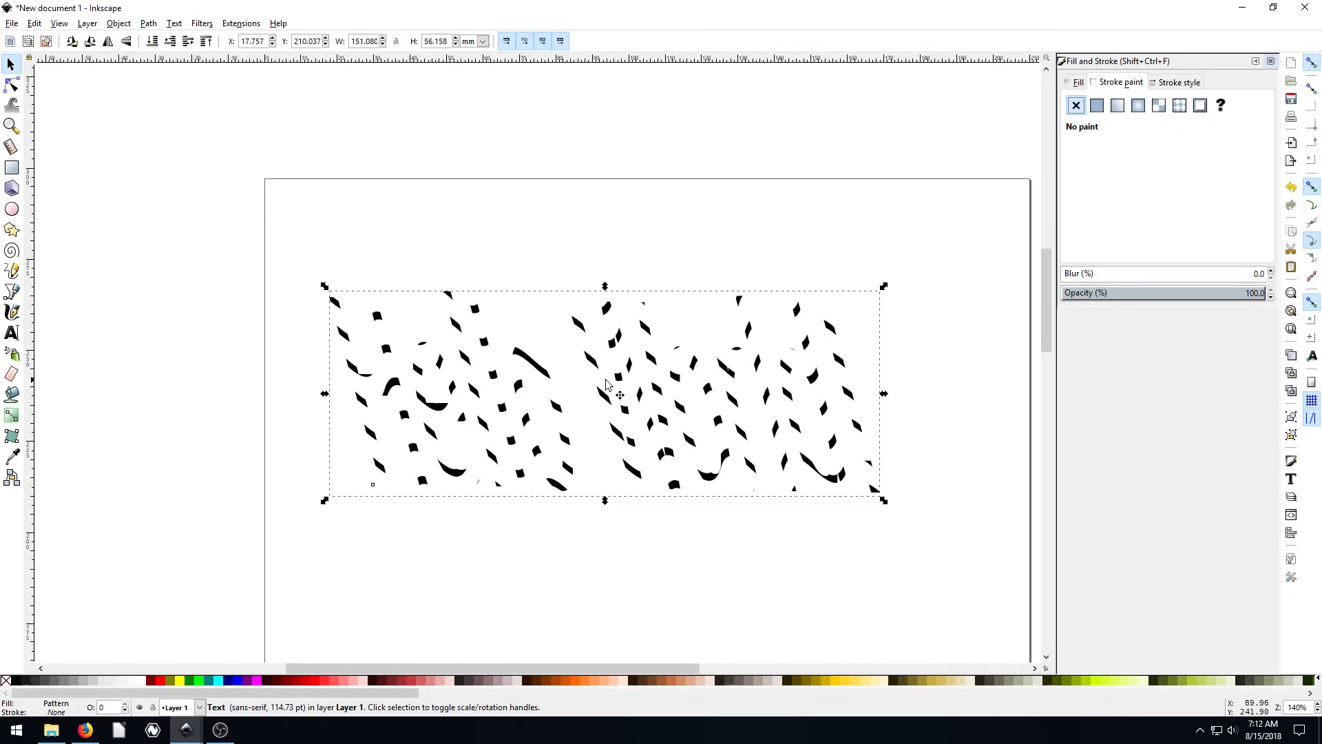
pyautogui.click(1097, 104)
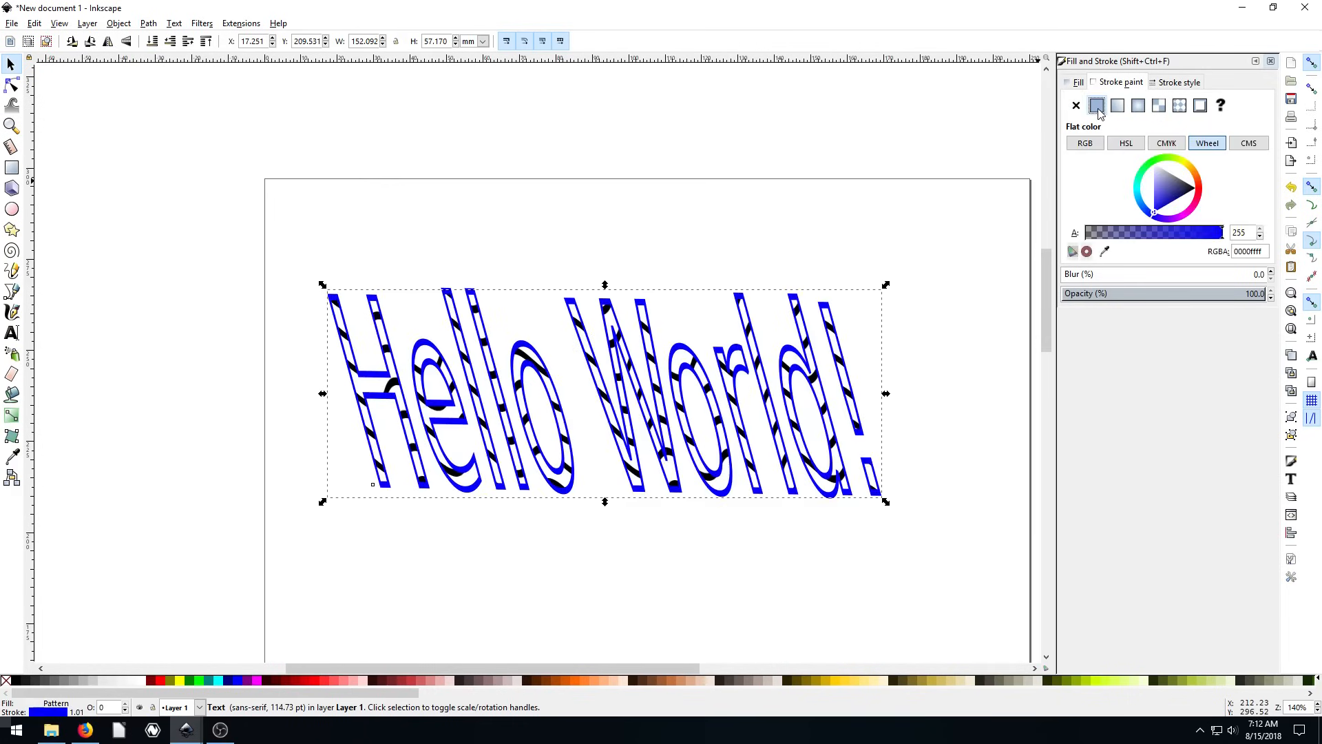
pyautogui.click(1179, 105)
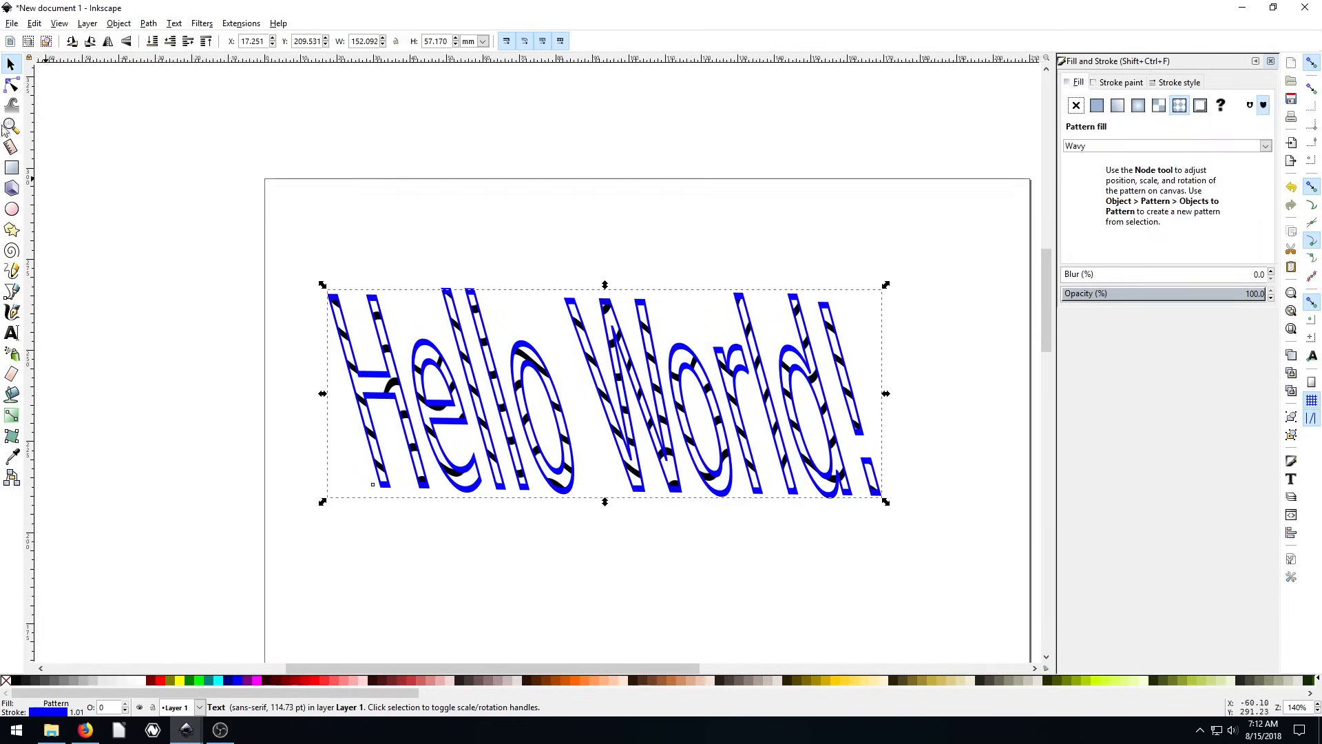
pyautogui.moveTo(32, 147)
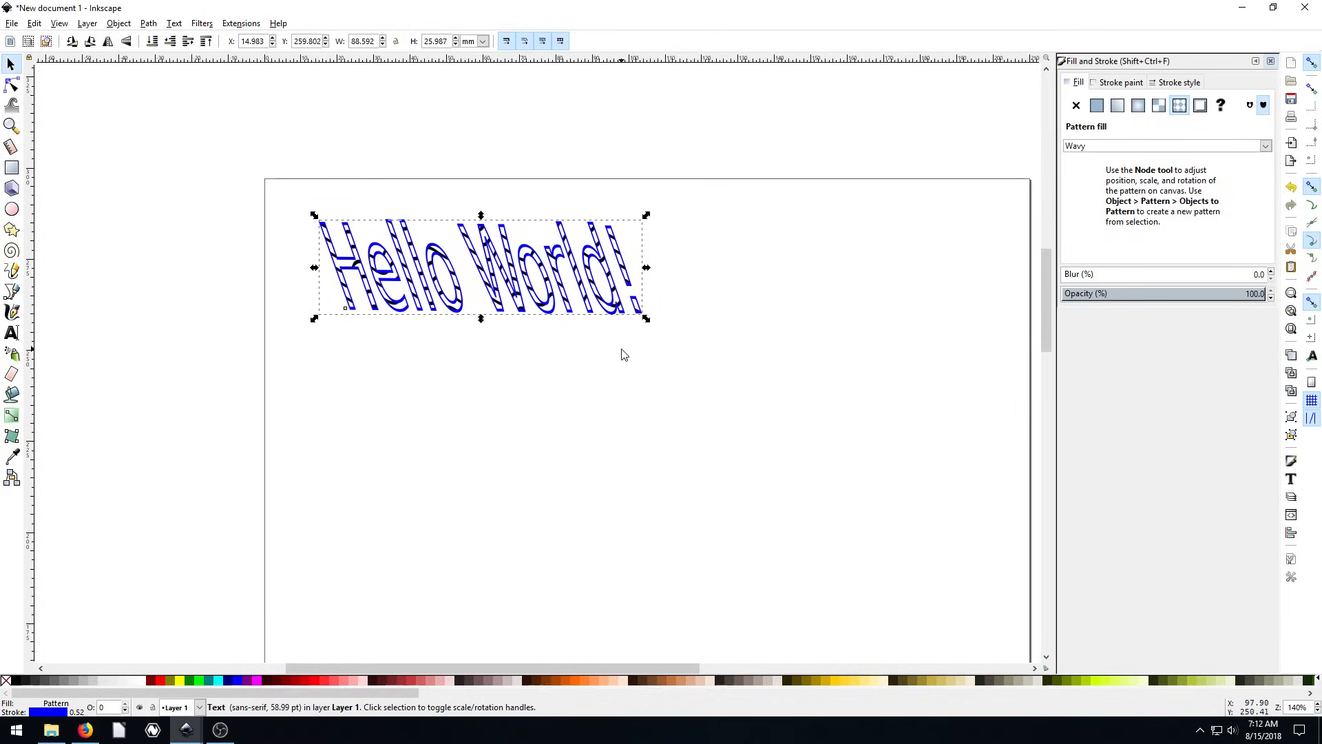
pyautogui.moveTo(520, 270)
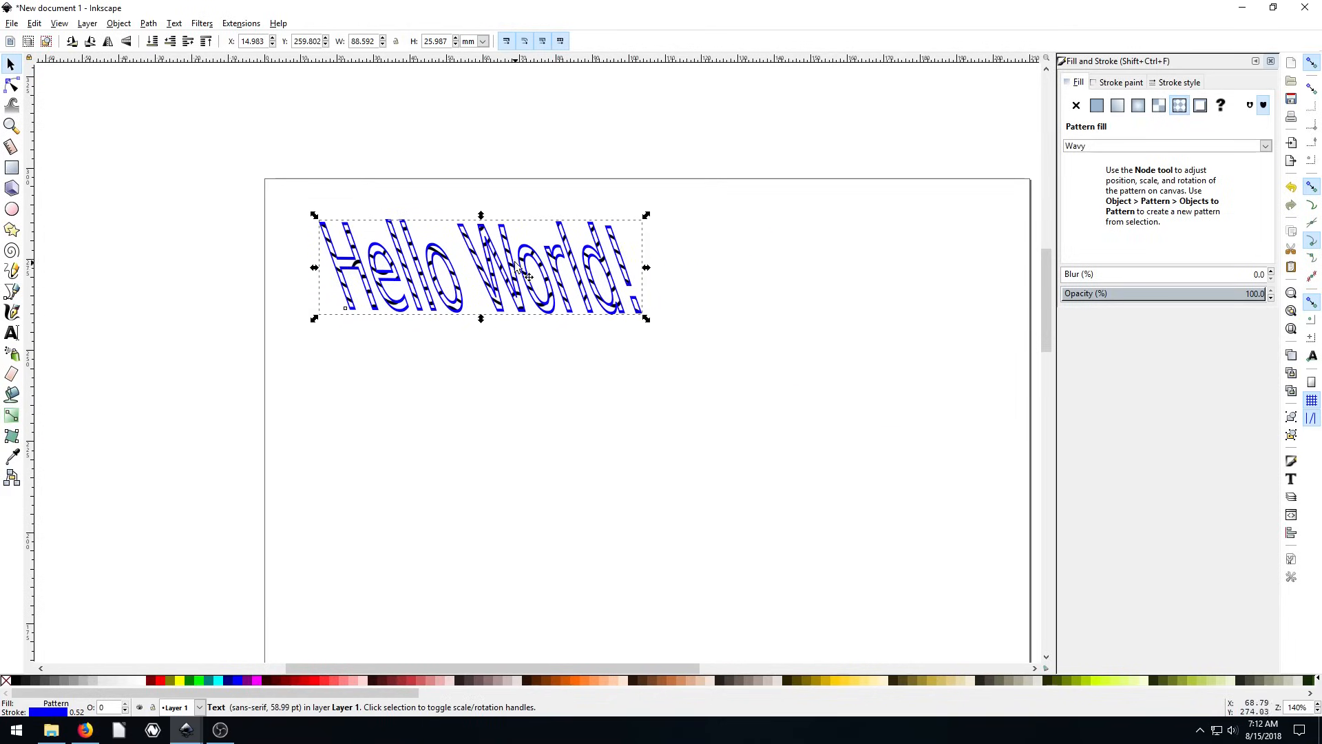
# Step: Extend the patterned text with 'More Text!' and a new line 'Second Line', then finish editing
pyautogui.click(12, 332)
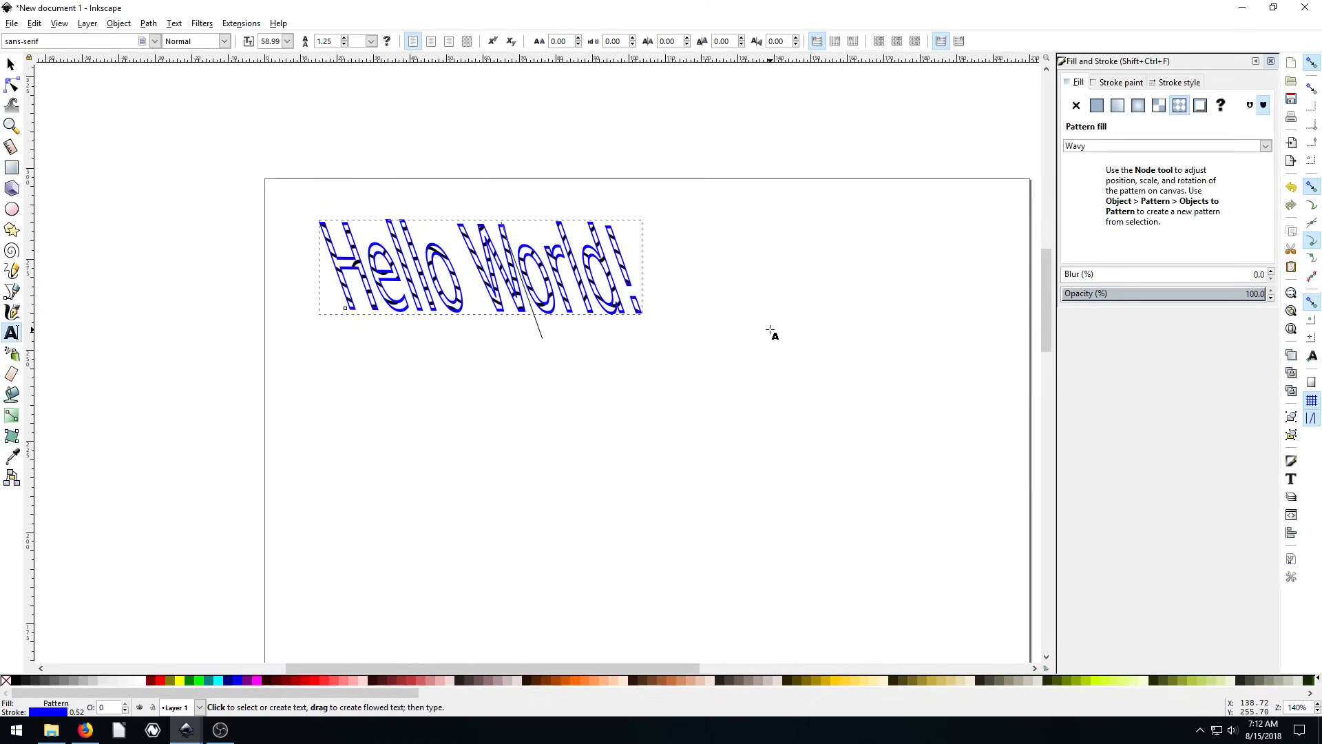
pyautogui.write('More')
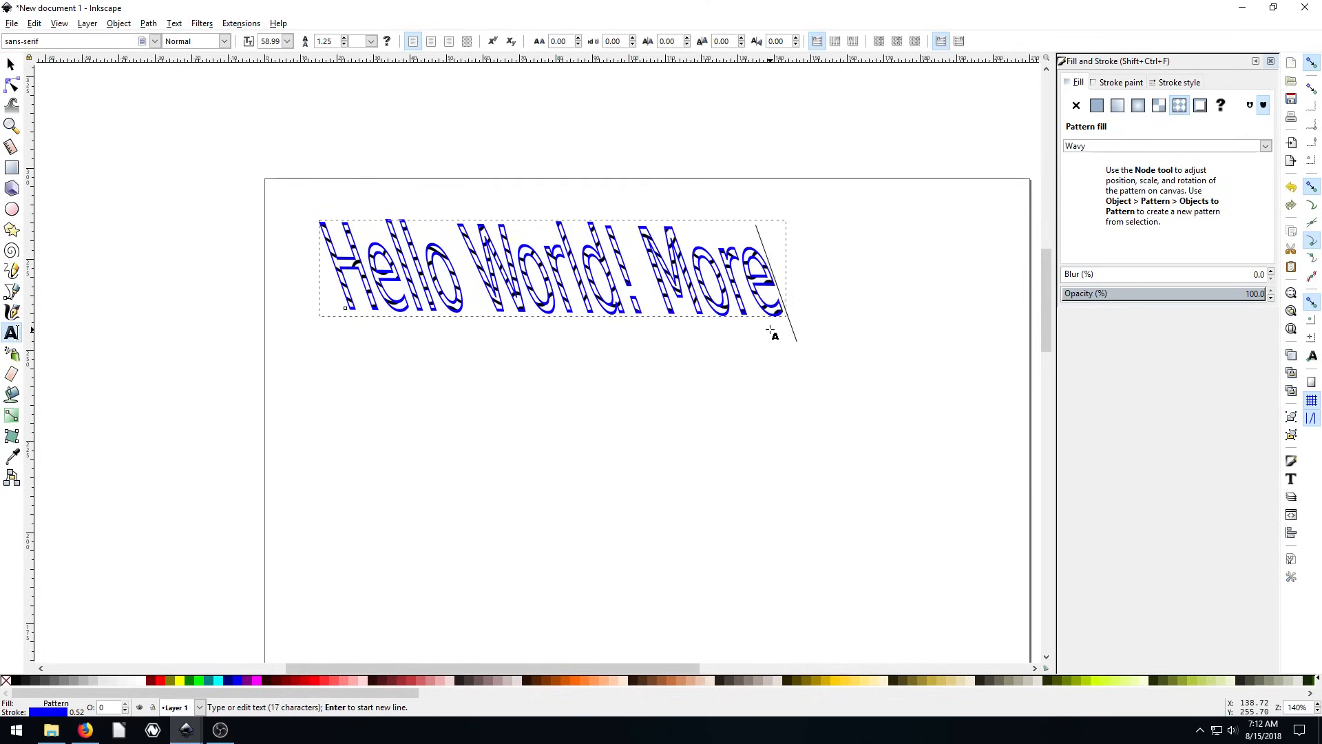
pyautogui.write('Text')
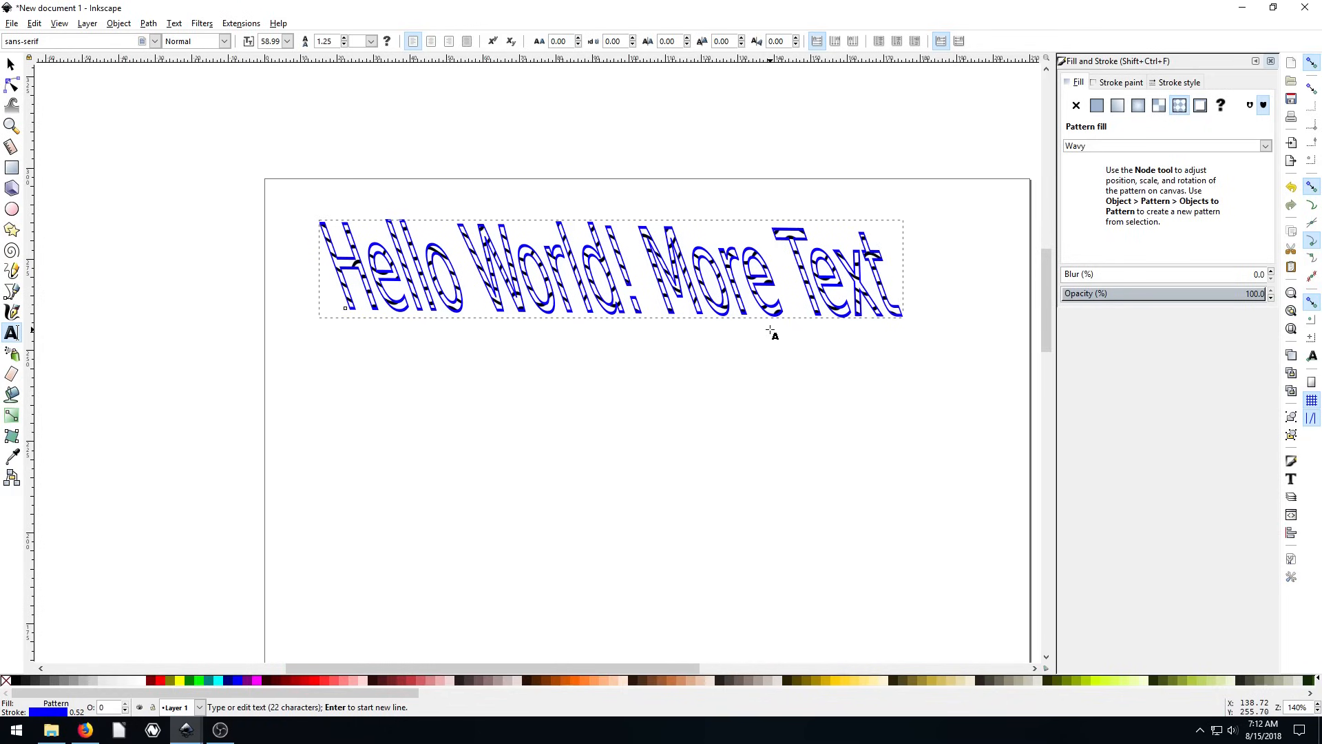
pyautogui.write('!')
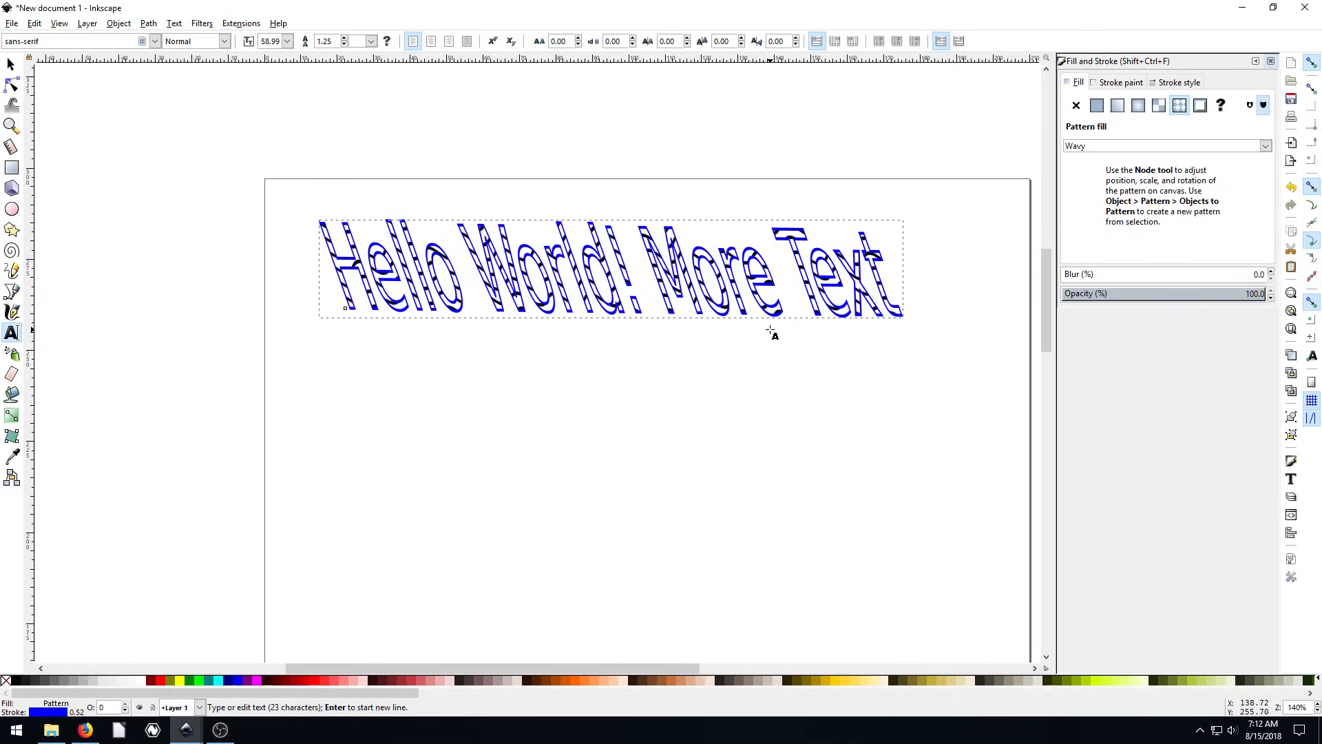
pyautogui.write('Second Line...')
pyautogui.write('fhuiehfi')
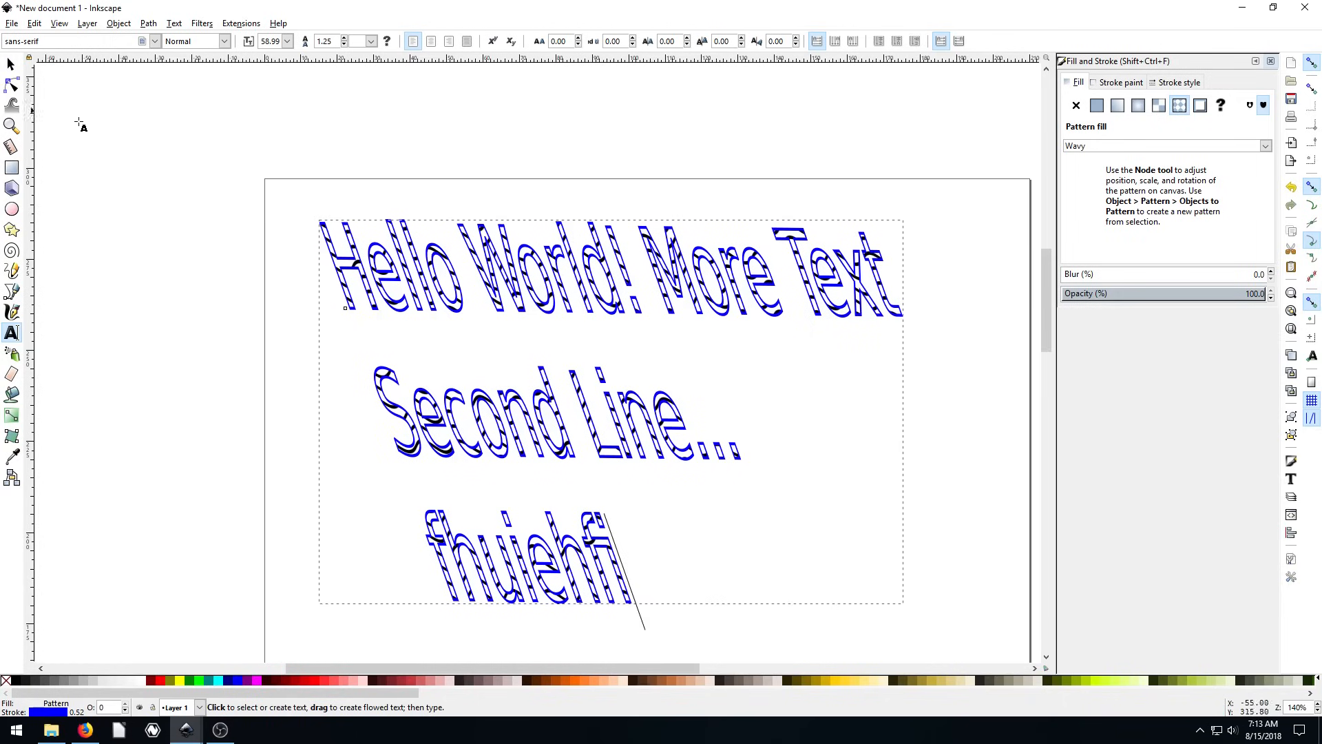
pyautogui.click(12, 65)
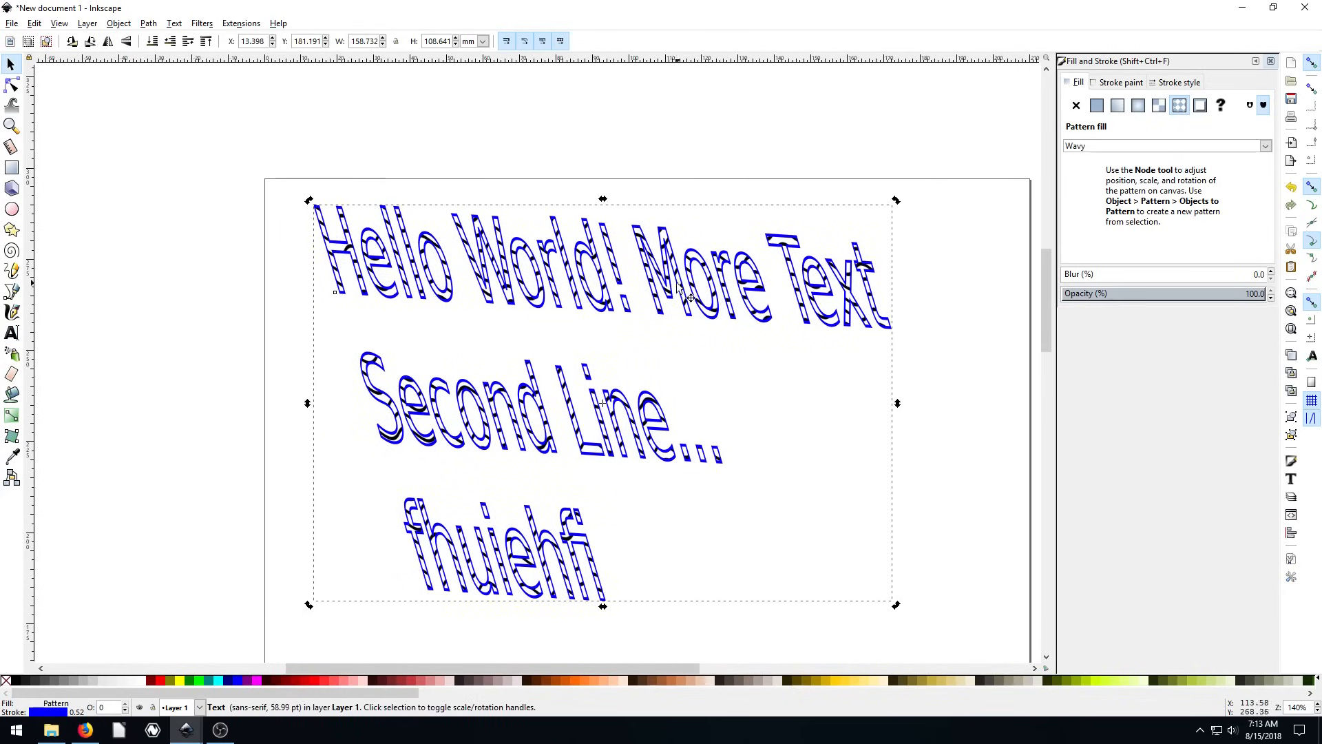
pyautogui.moveTo(716, 318)
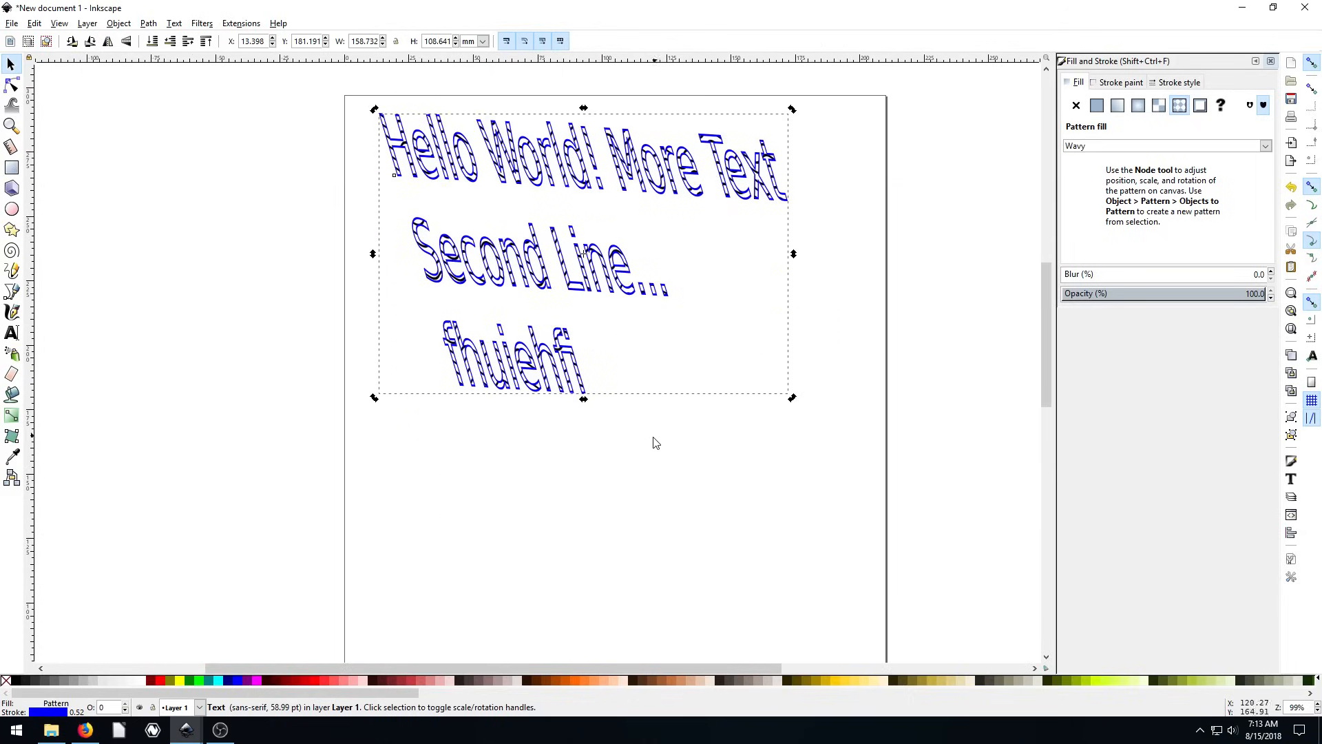
# Step: Add a plain text 'Hi' below the patterned lines
pyautogui.click(12, 335)
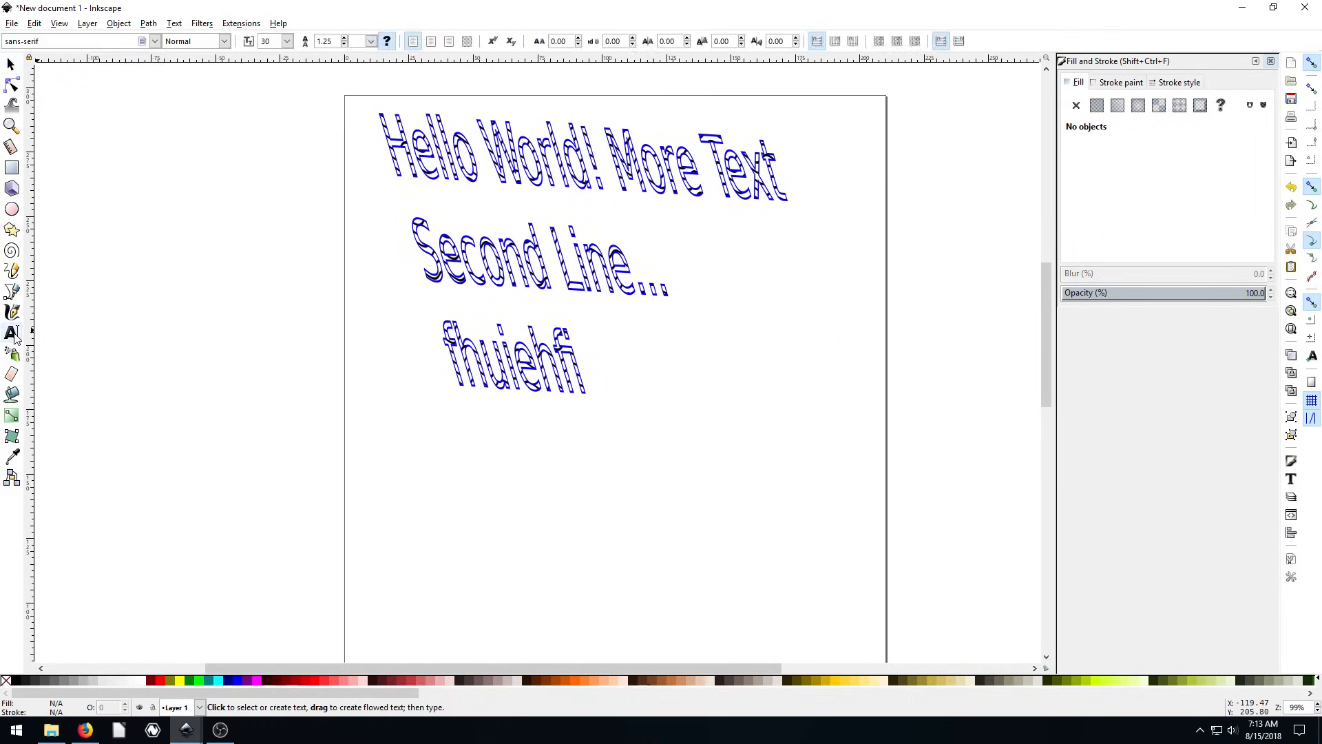
pyautogui.click(401, 497)
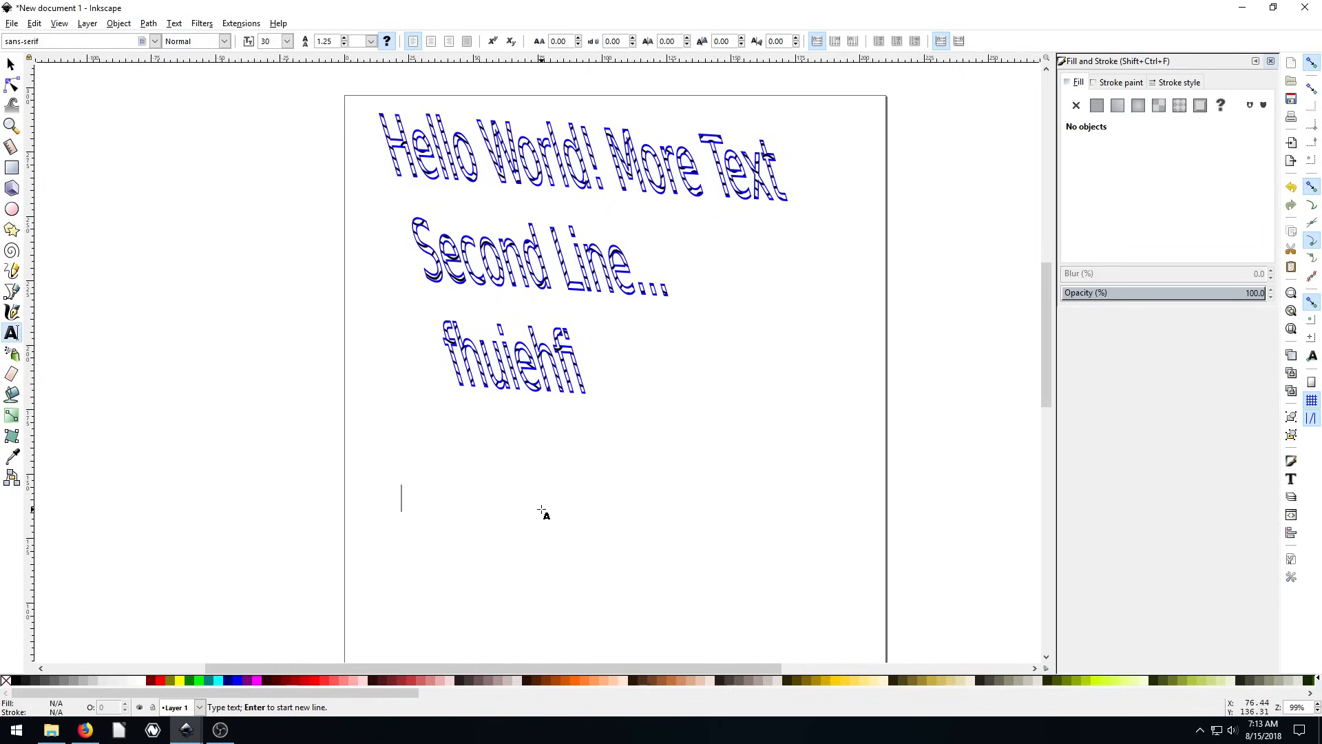
pyautogui.write('H')
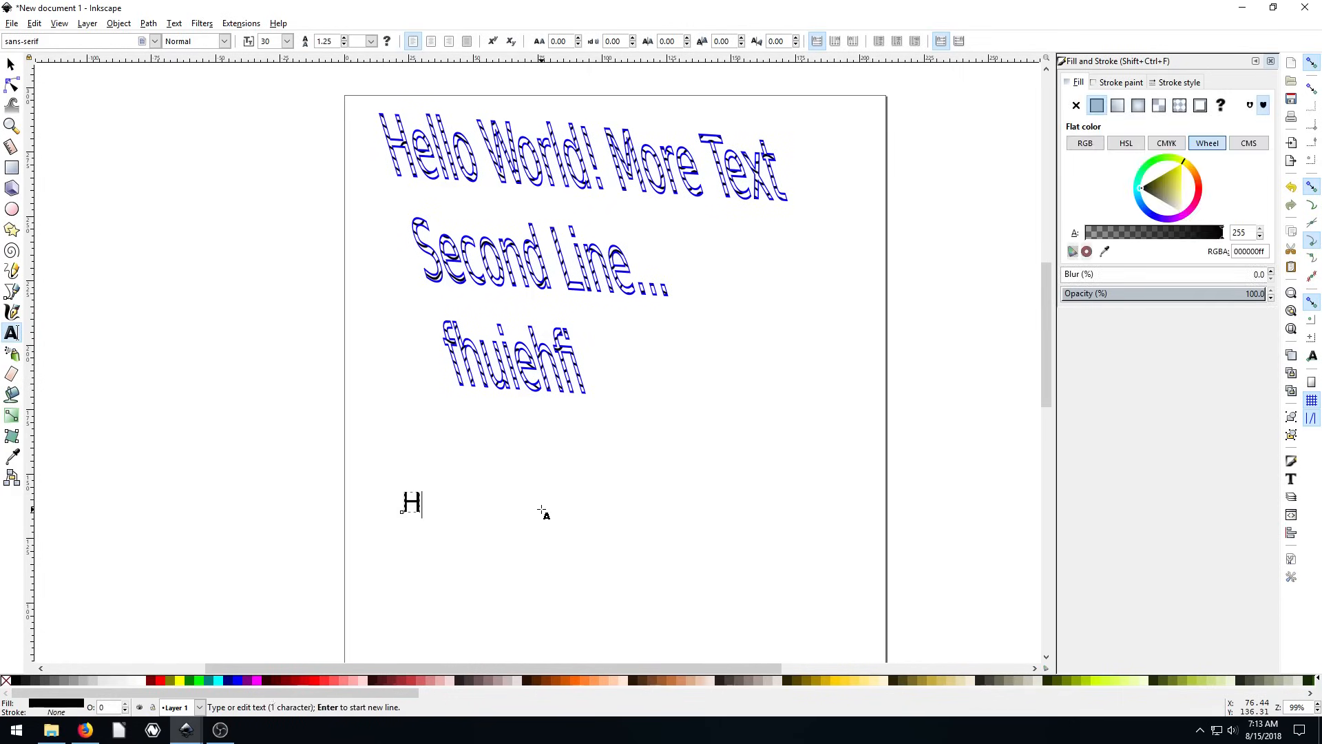
pyautogui.write('i')
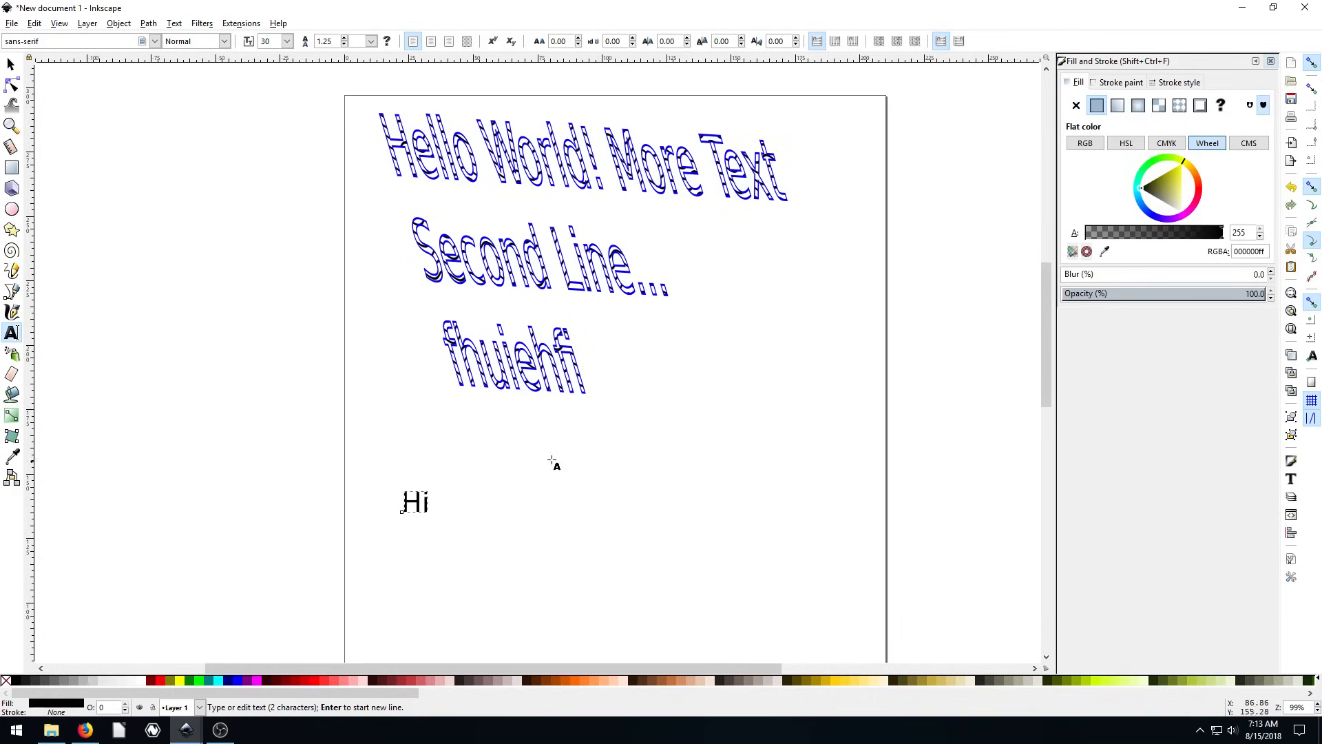
# Step: Add a separate text 'This is a test!' further right and select it for resizing
pyautogui.click(731, 458)
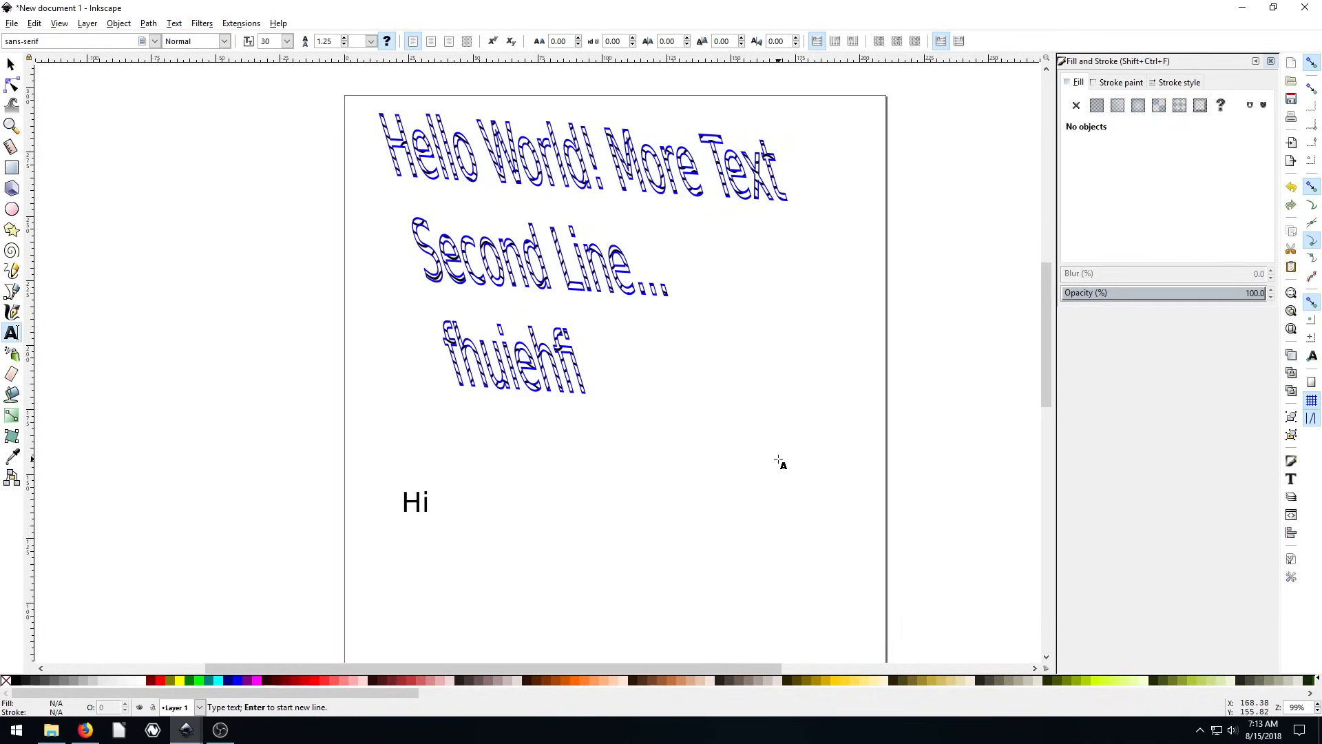
pyautogui.write('This is a test')
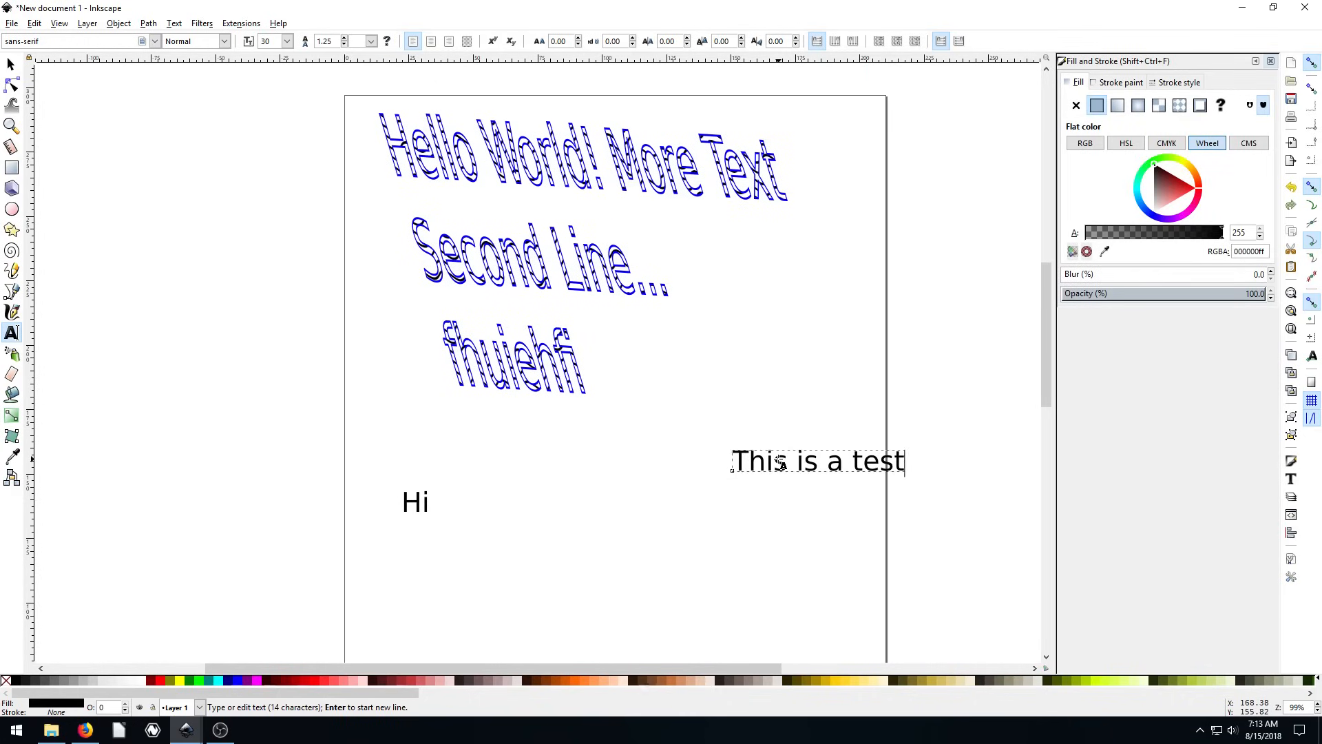
pyautogui.write('!')
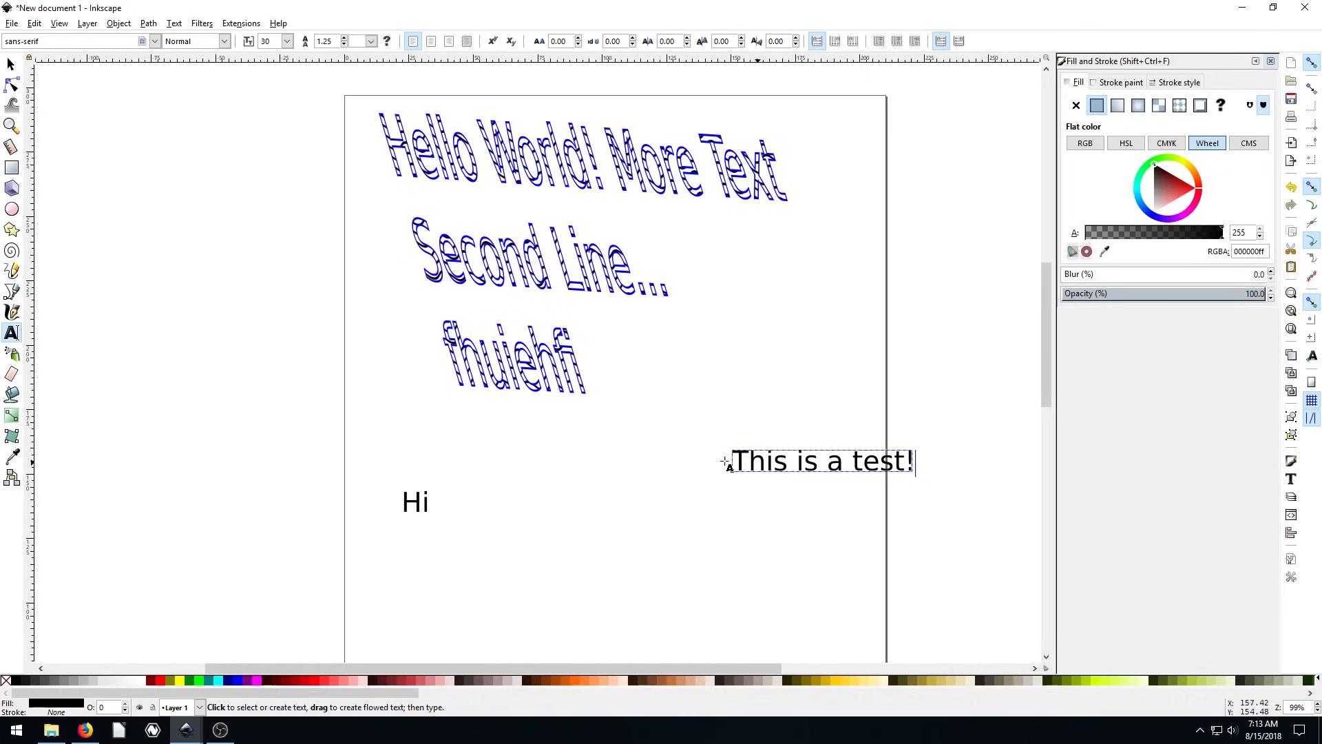
pyautogui.click(11, 65)
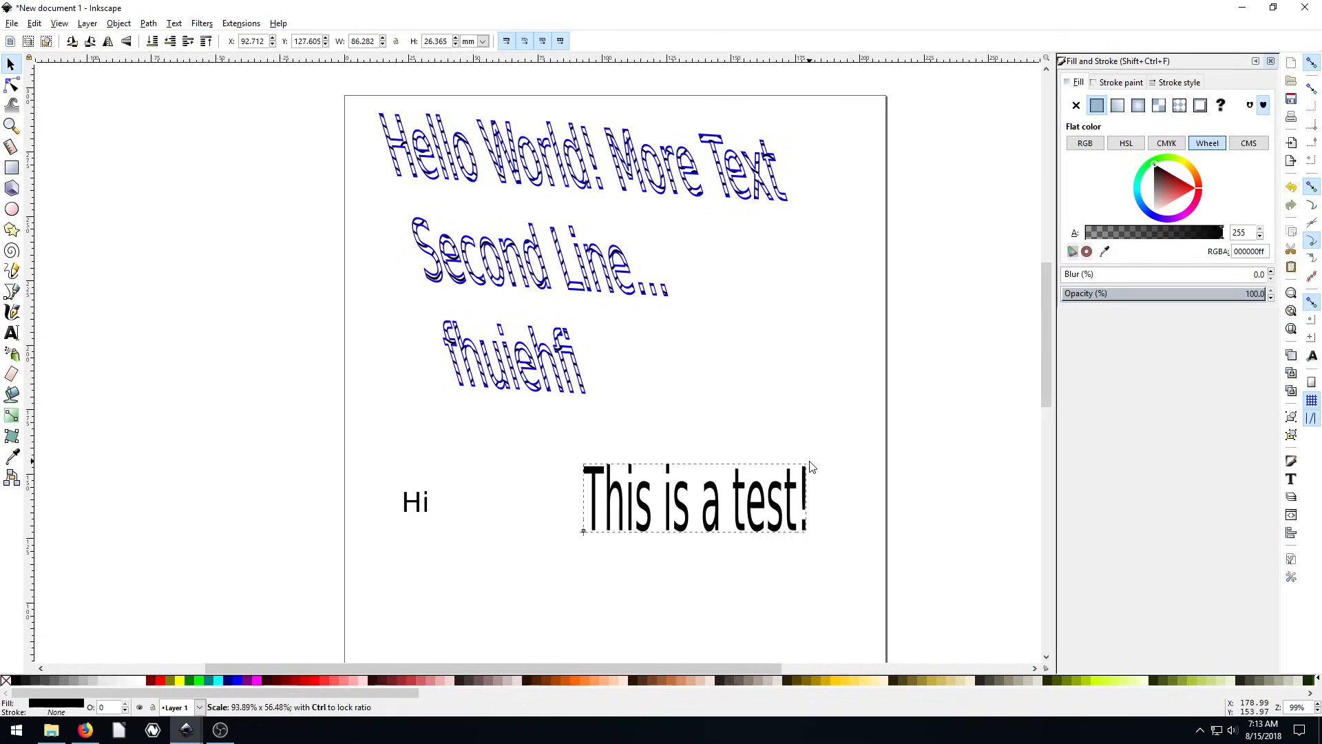
# Step: With 'This is a test!' selected, preview several fonts in the Text and Font dialog
pyautogui.click(692, 498)
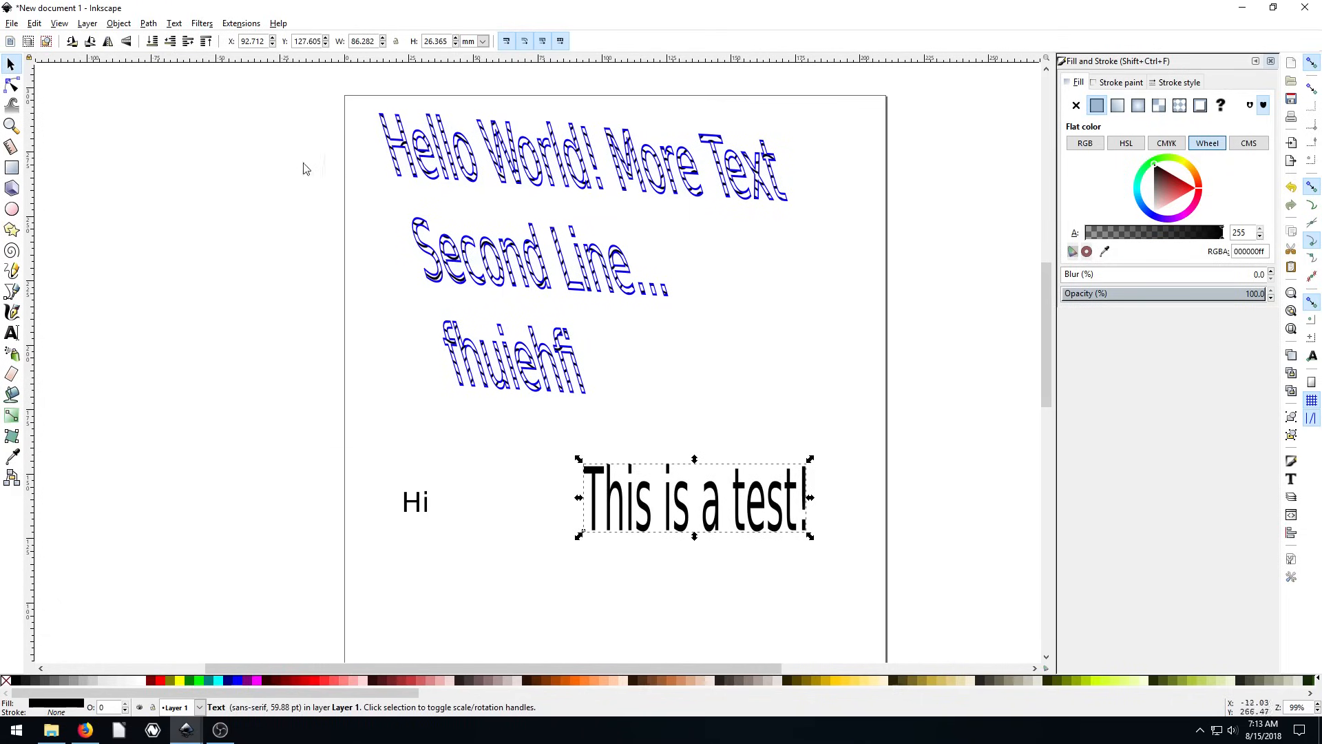
pyautogui.click(174, 24)
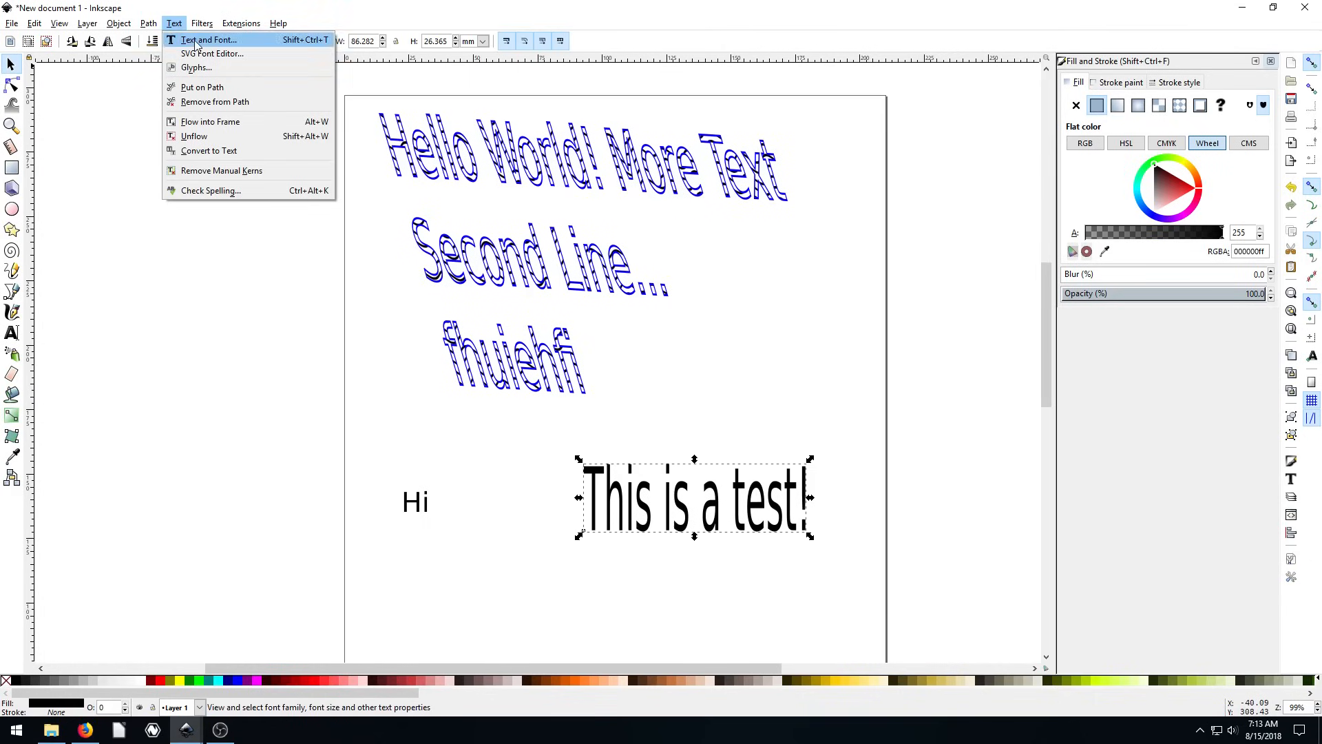
pyautogui.click(209, 40)
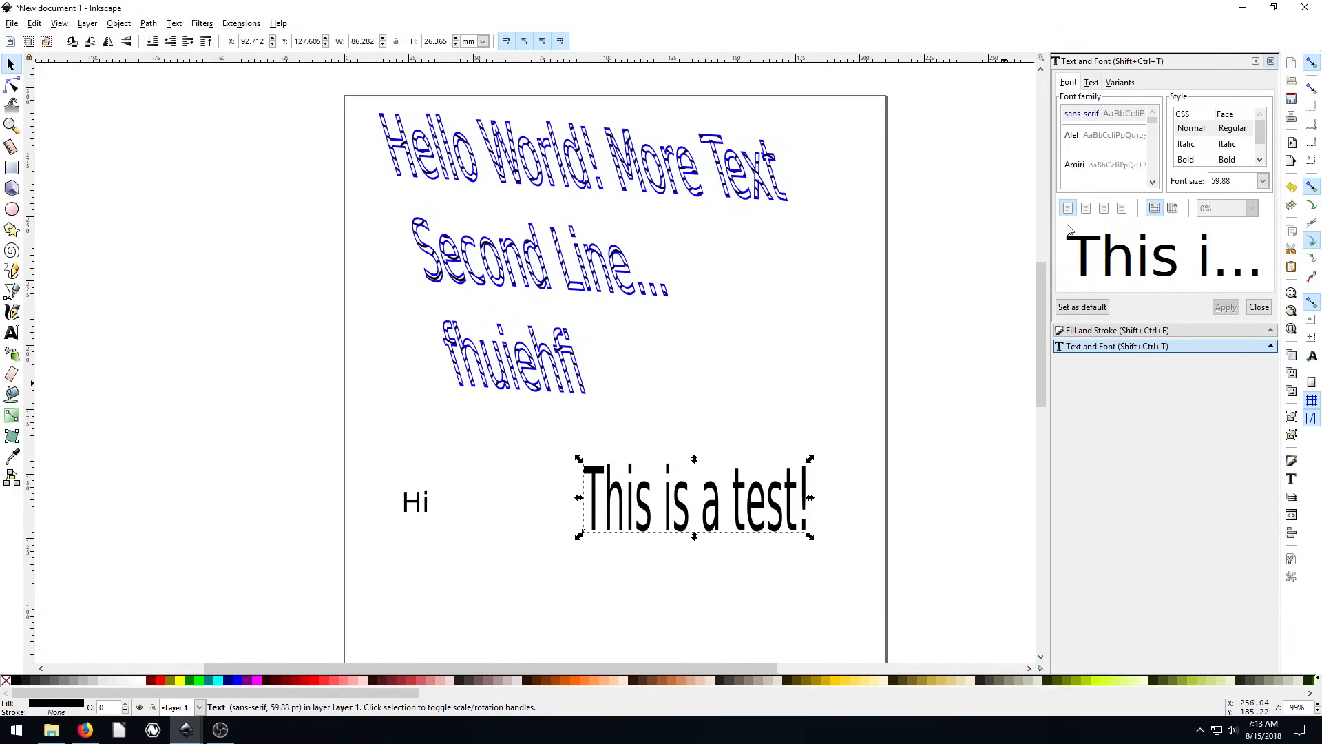
pyautogui.moveTo(1053, 210)
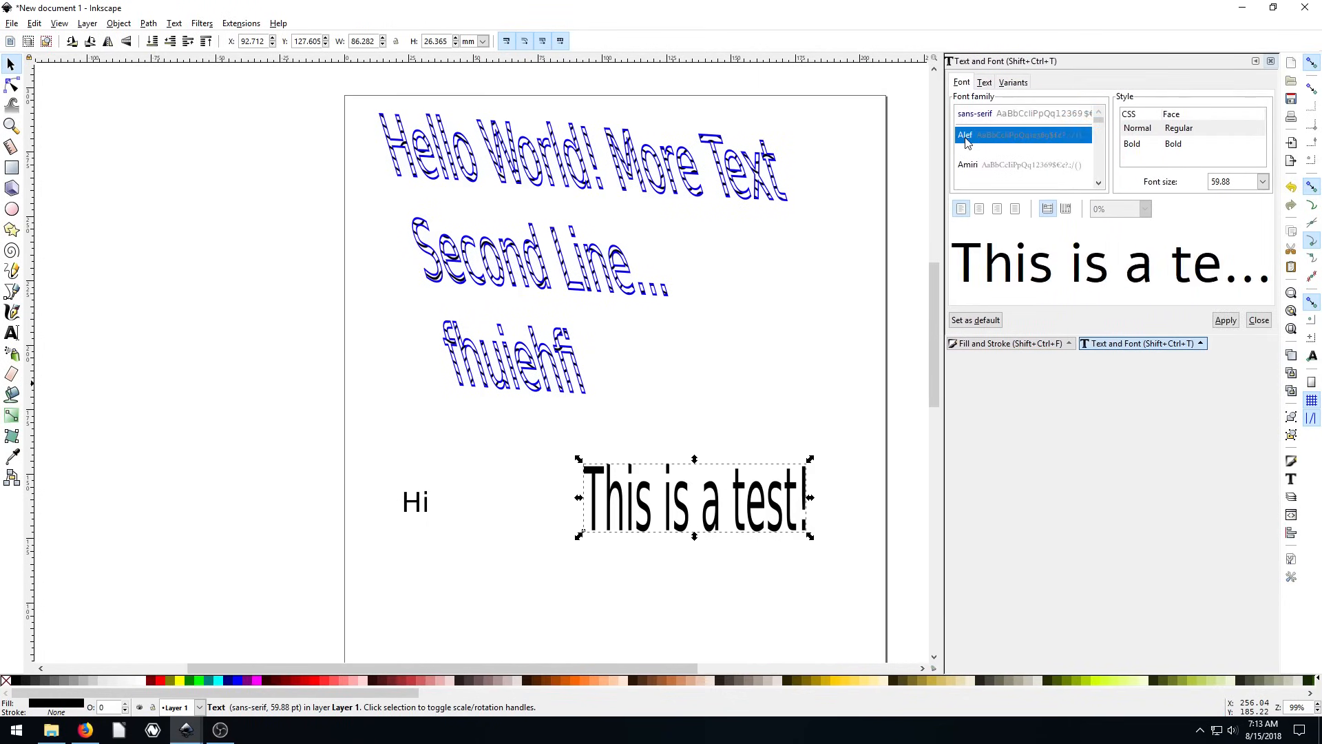
pyautogui.click(1001, 138)
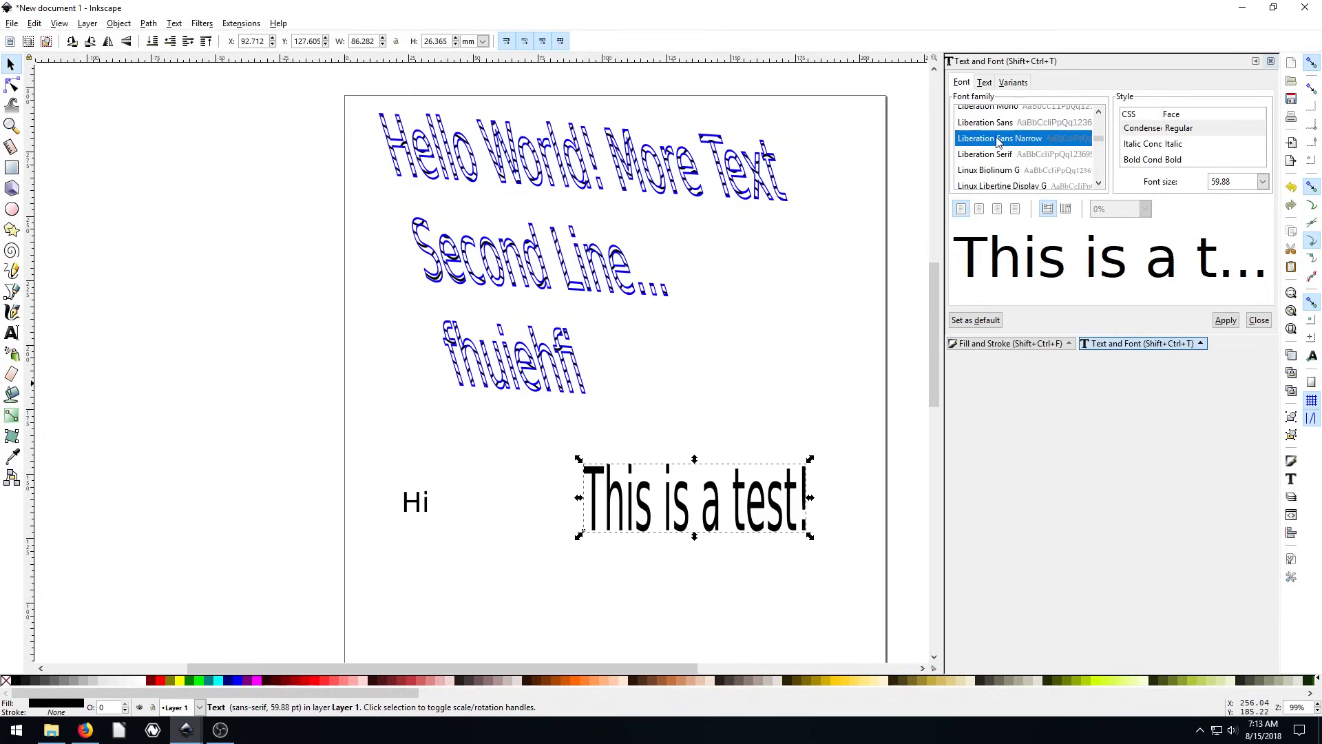
pyautogui.click(1000, 169)
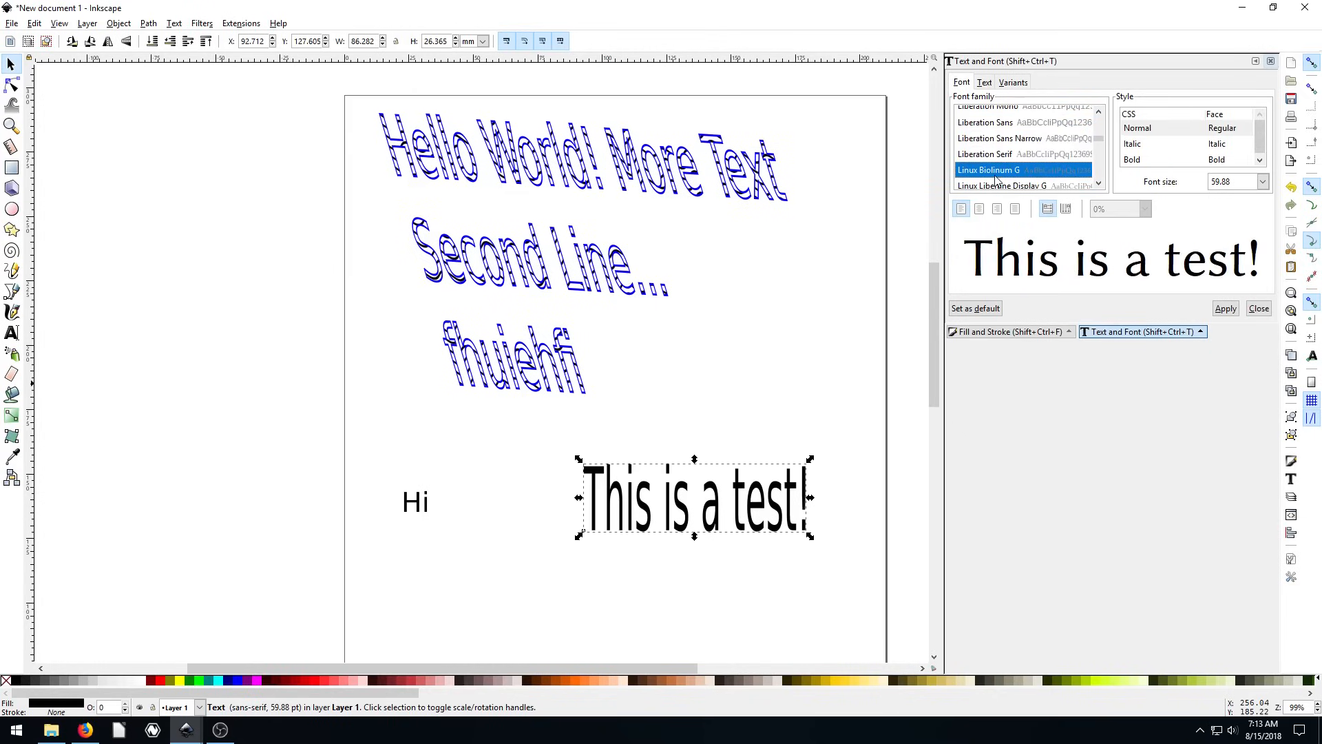
pyautogui.click(1023, 128)
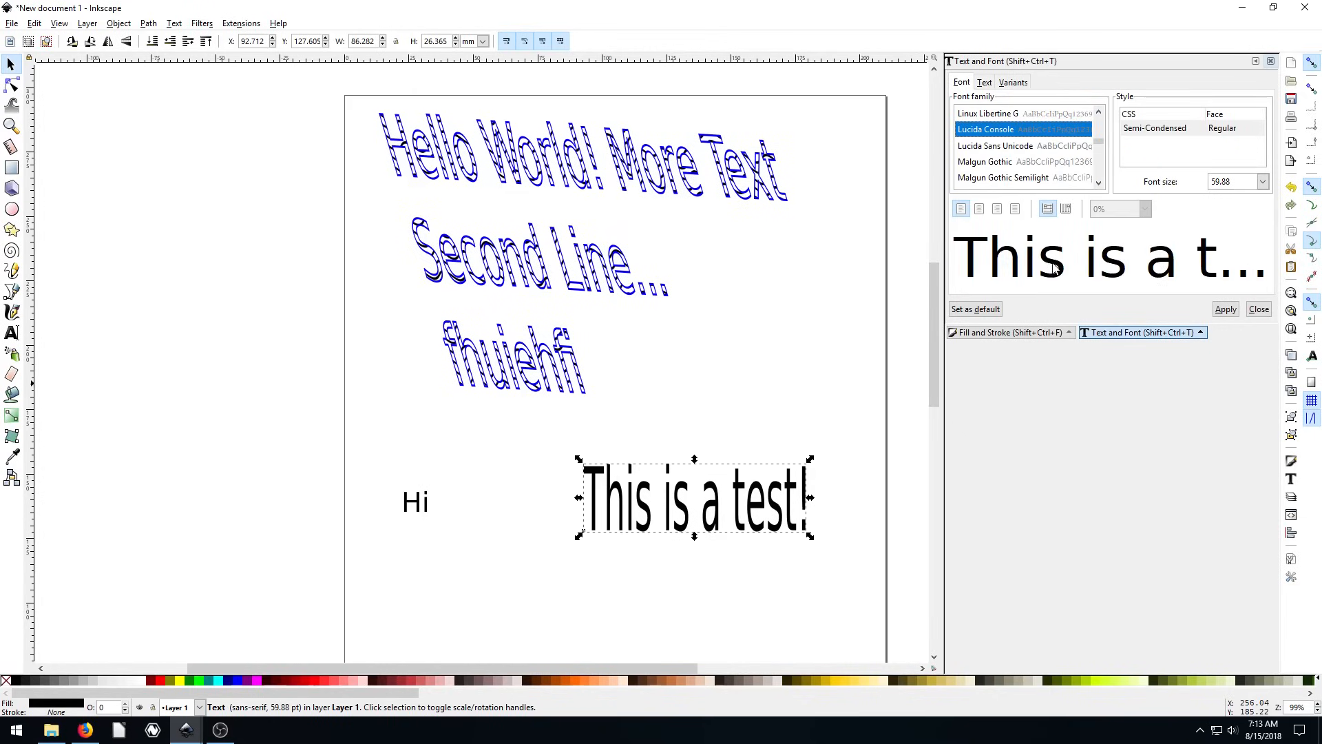
pyautogui.click(1003, 177)
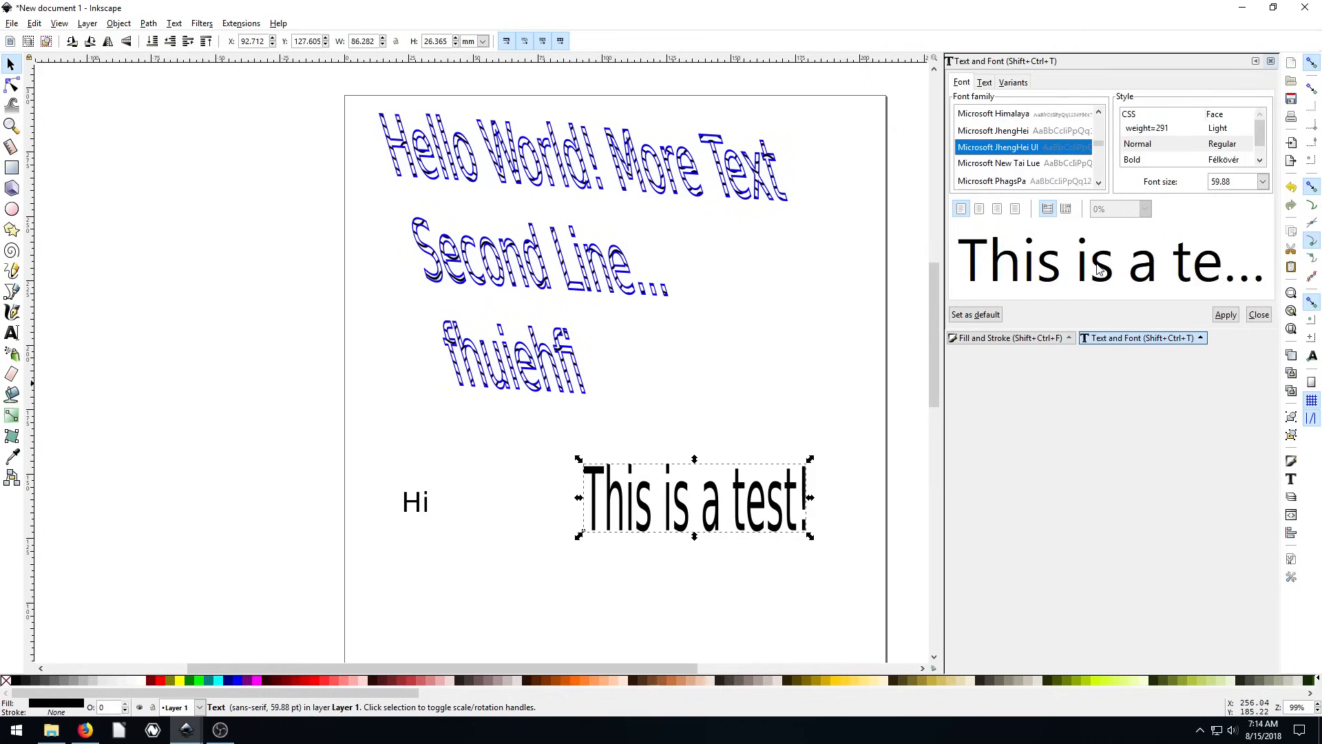
pyautogui.click(1000, 163)
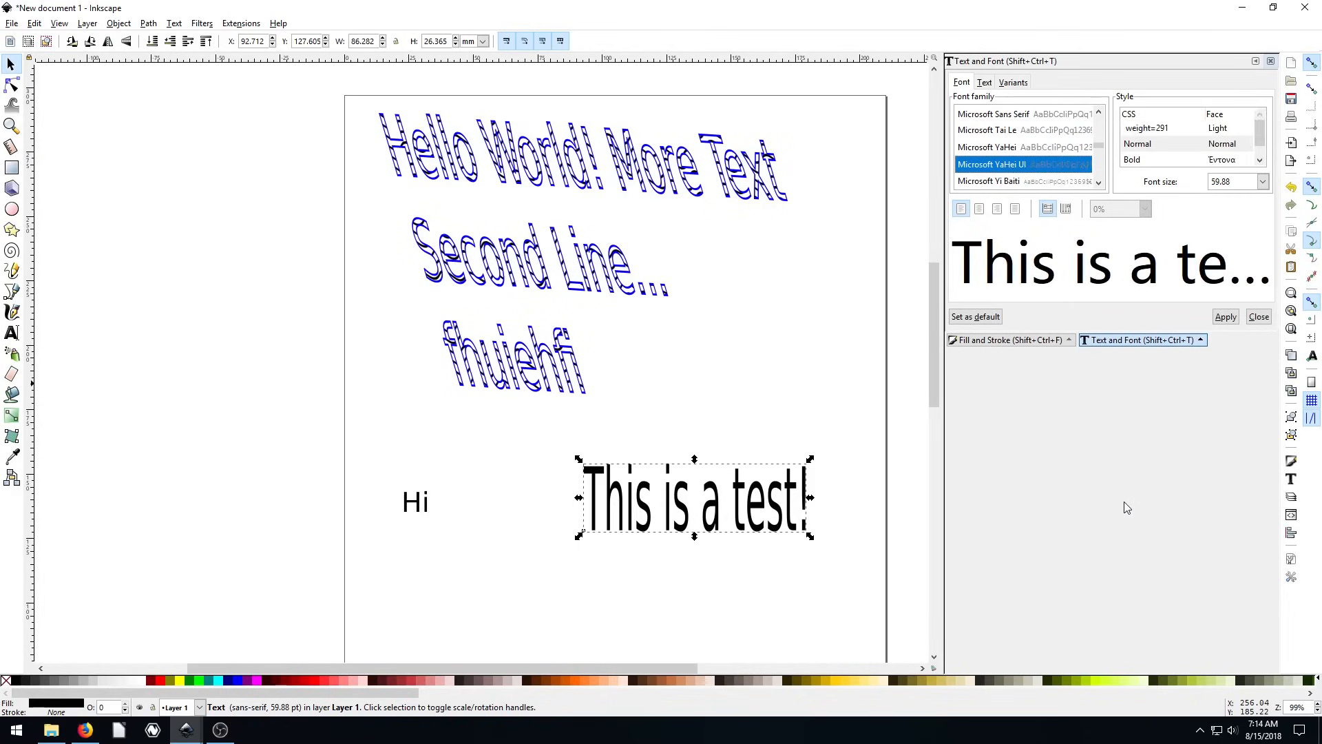
pyautogui.scroll(-3)
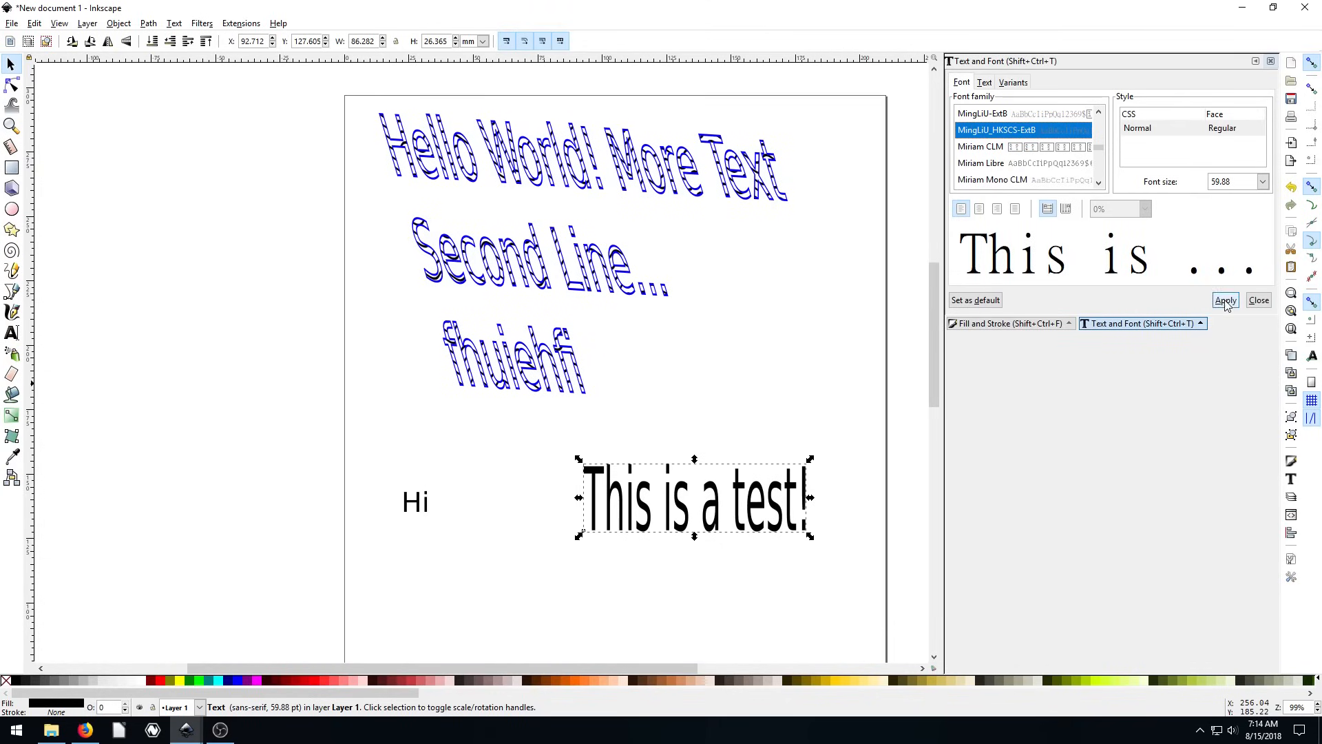
# Step: Choose a much smaller font size for the 'This is a test!' text
pyautogui.click(1226, 299)
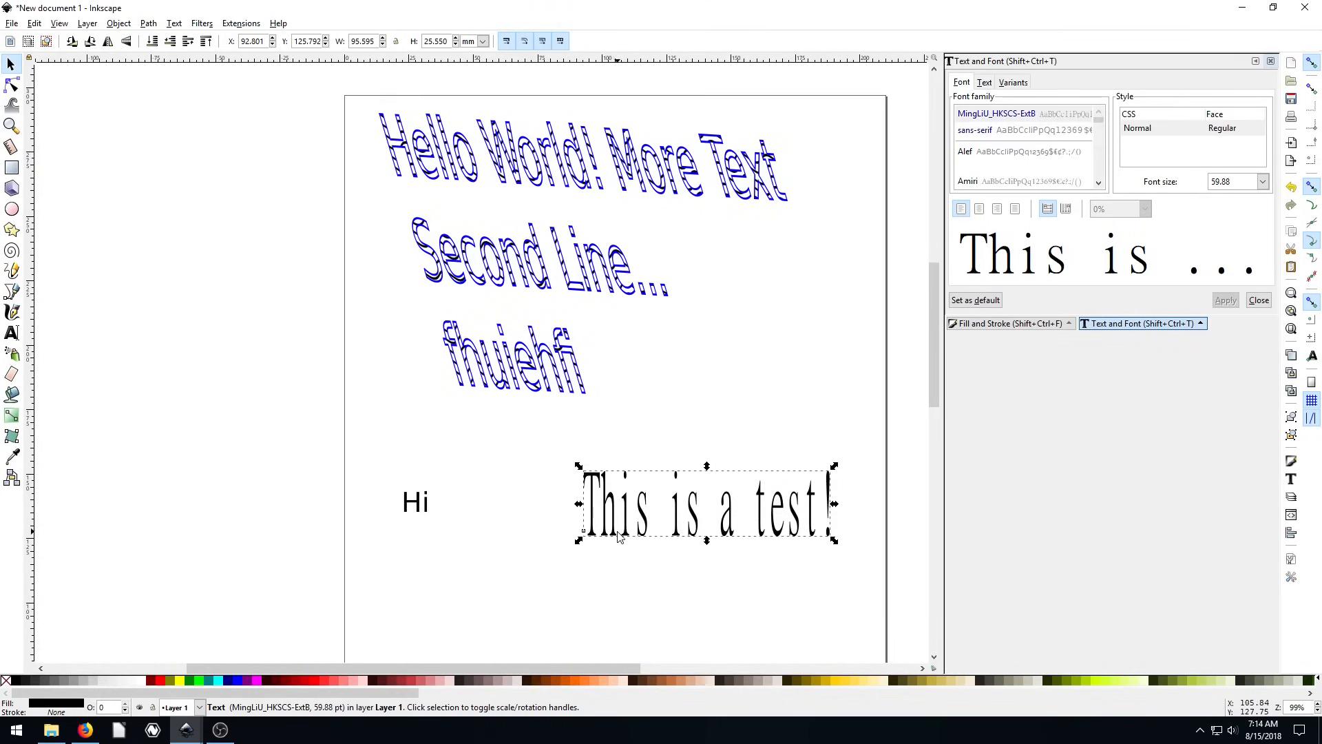
pyautogui.click(1263, 182)
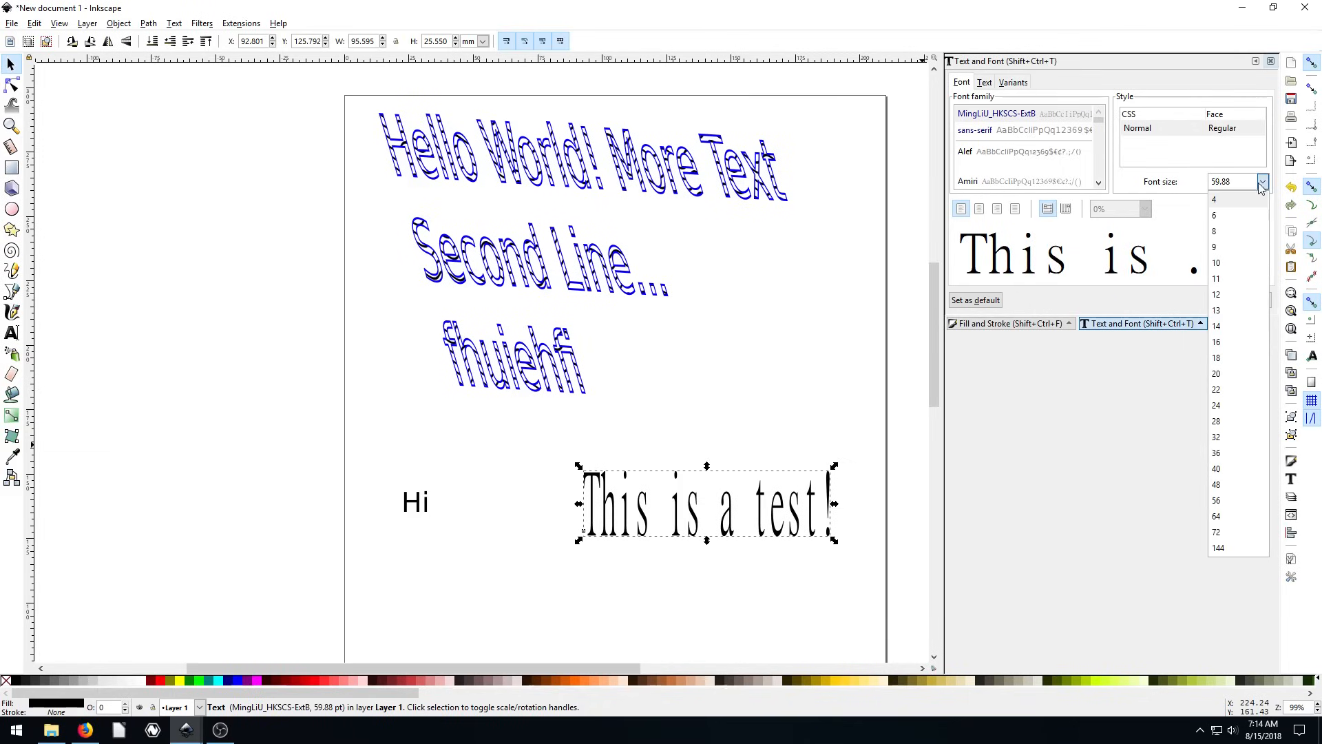
pyautogui.click(1216, 358)
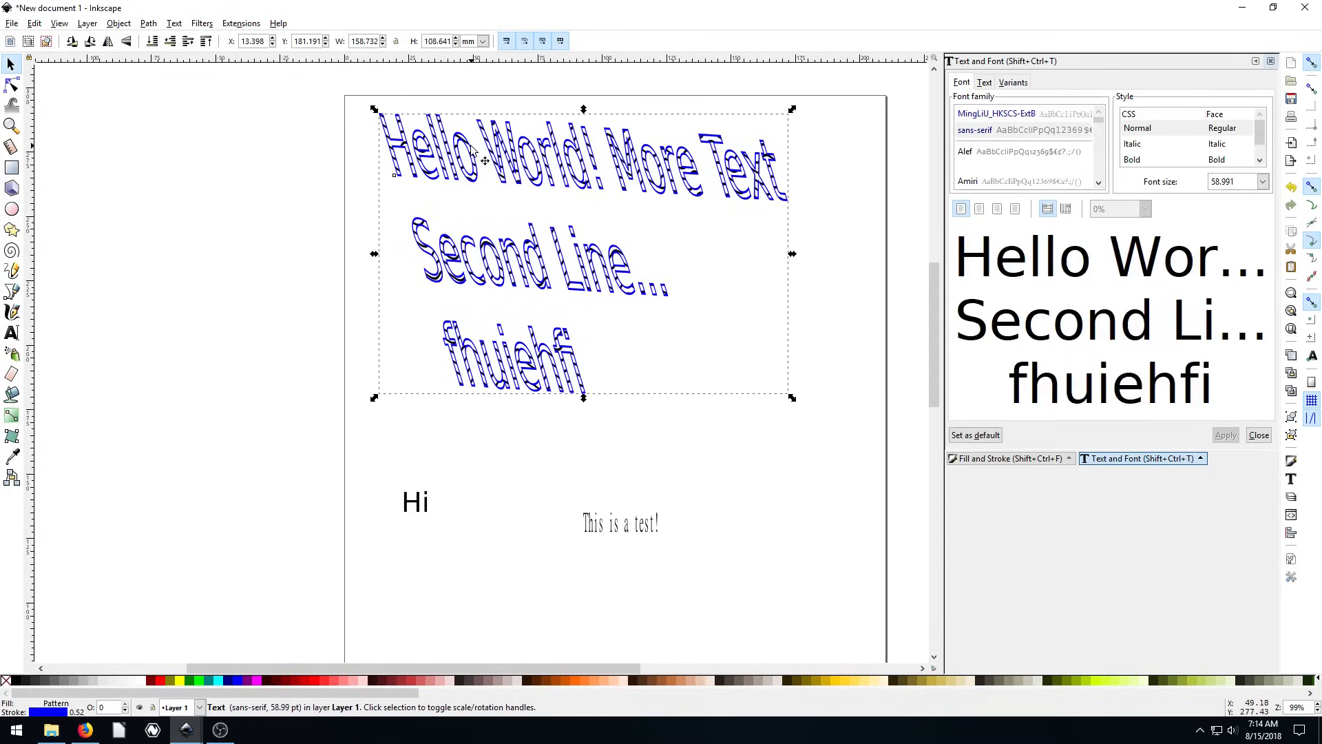
pyautogui.moveTo(573, 164)
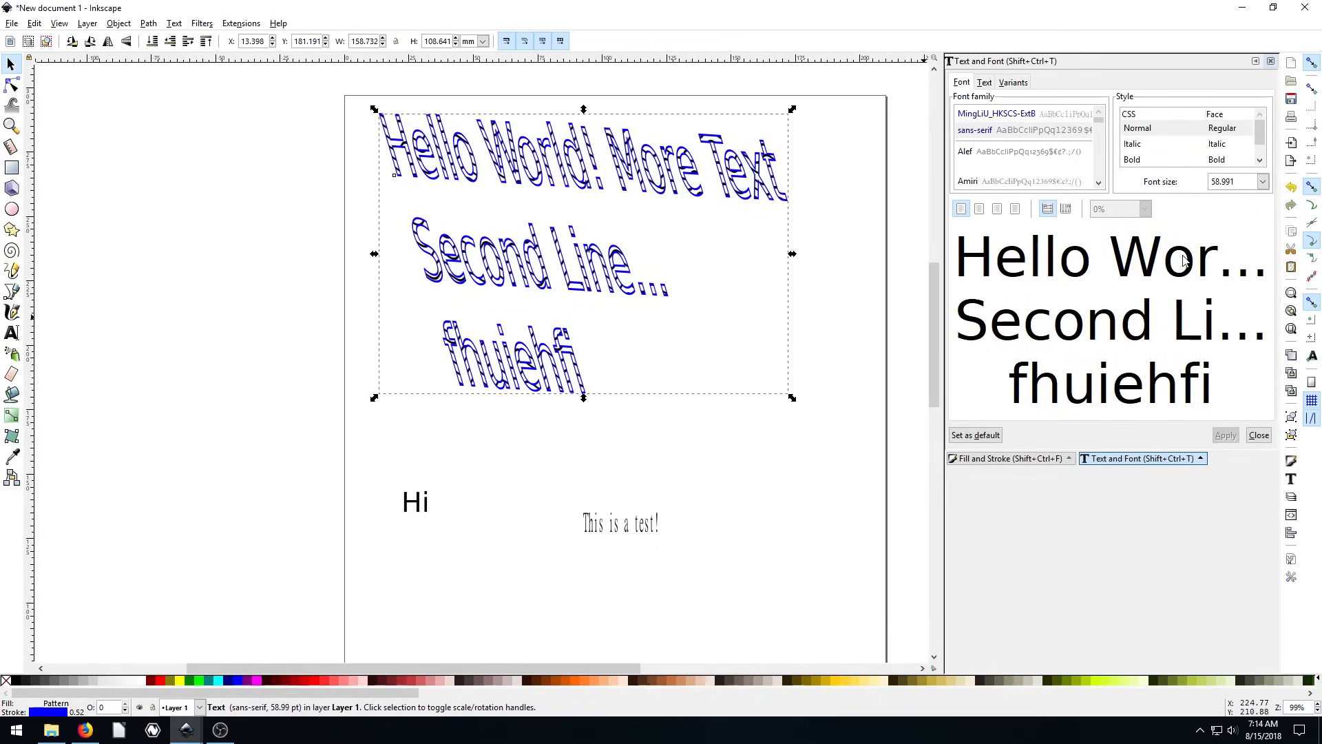
pyautogui.moveTo(1130, 263)
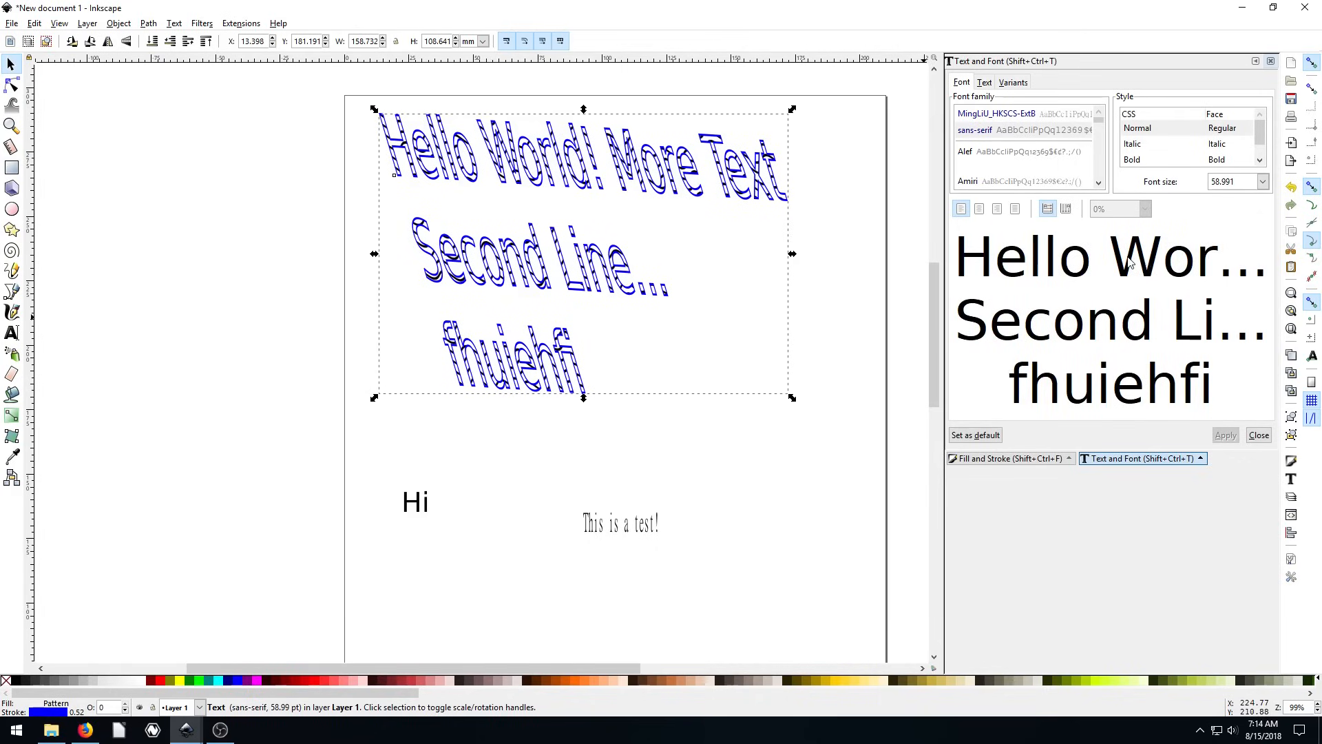
# Step: Try a different line alignment on the Hello World block, apply it, and reselect the block
pyautogui.click(415, 501)
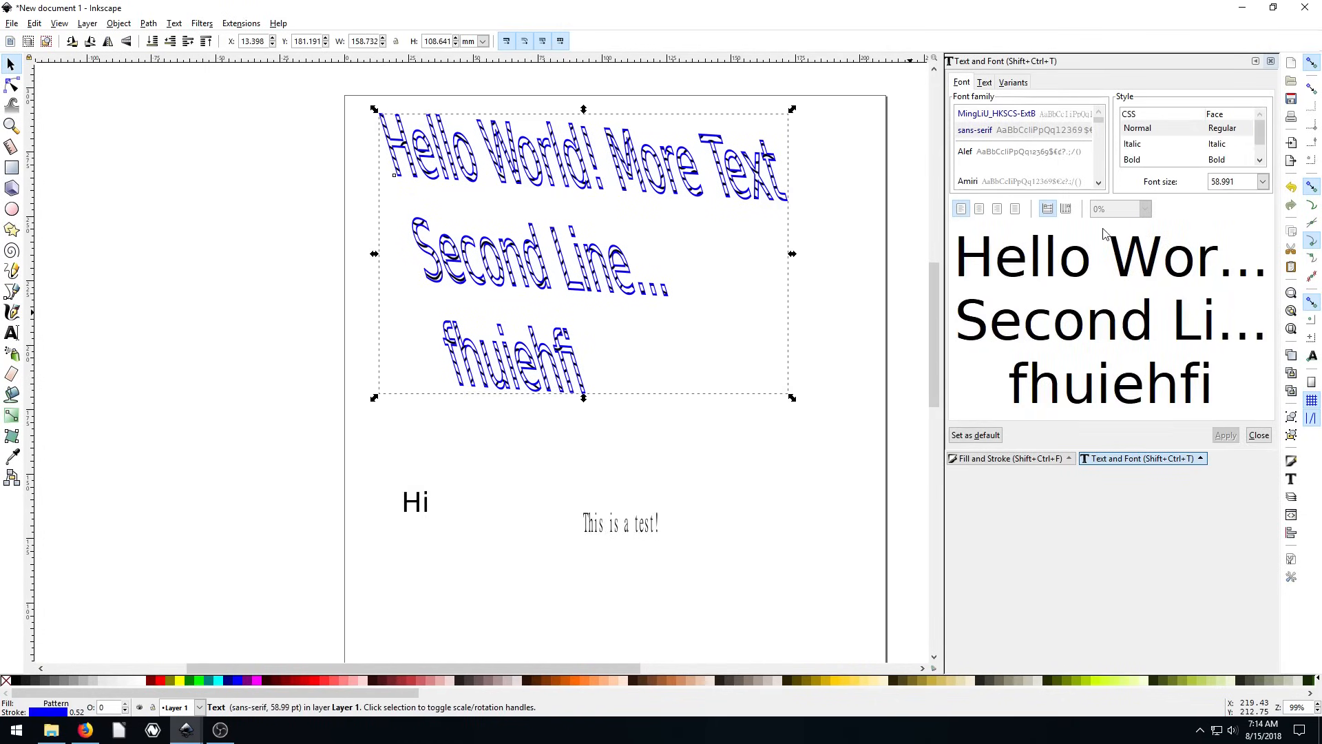
pyautogui.moveTo(1091, 248)
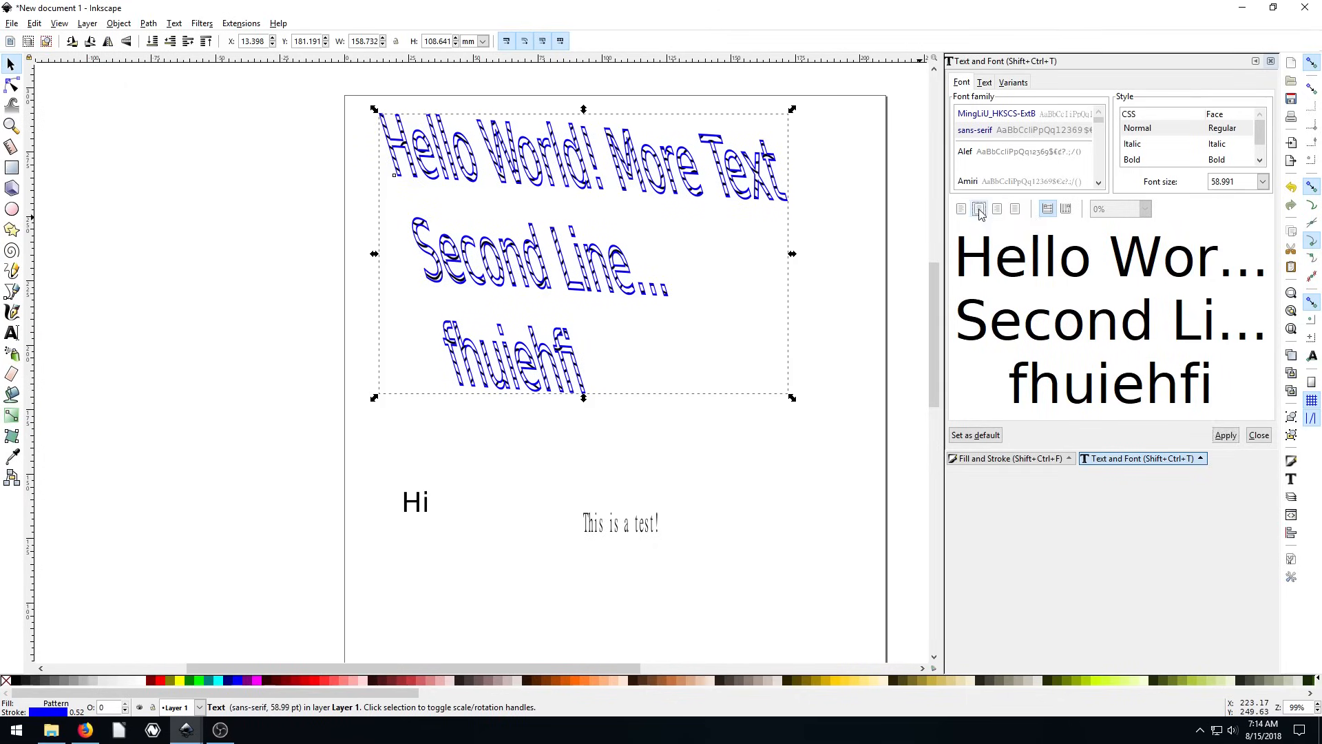
pyautogui.click(978, 208)
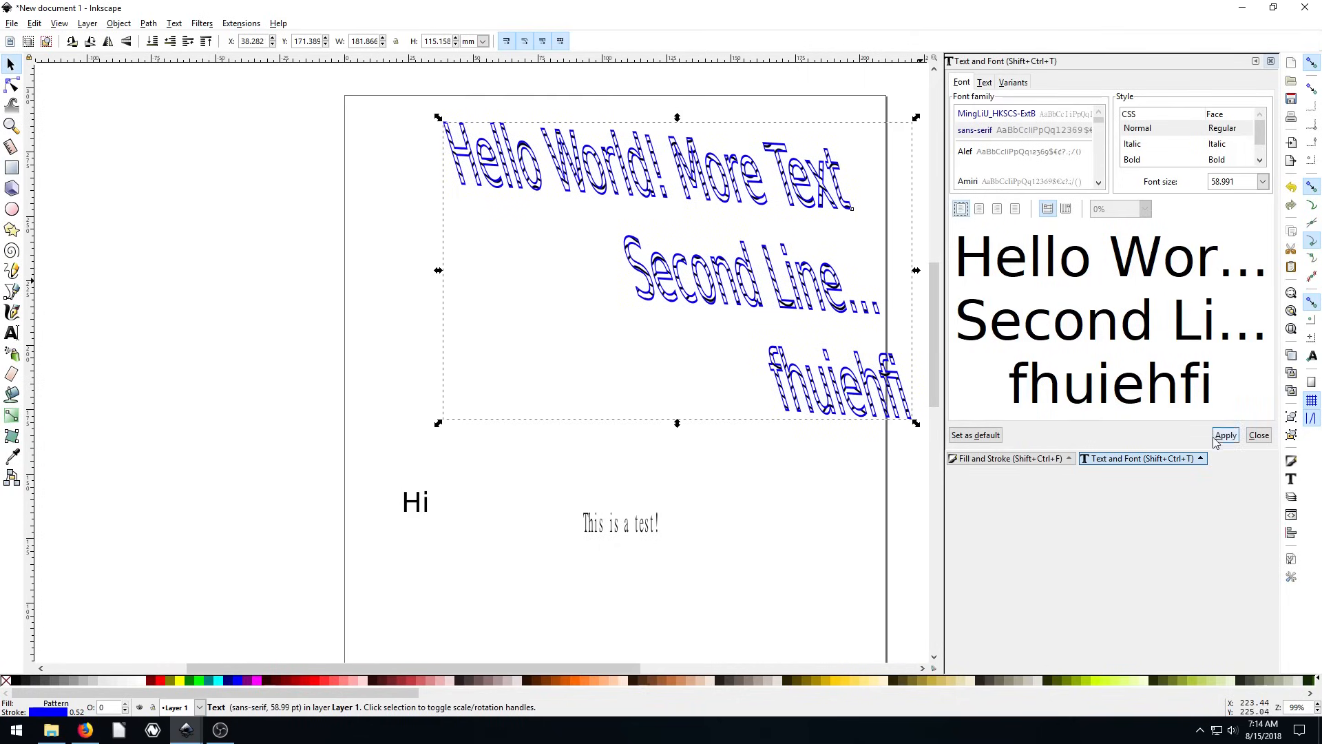
pyautogui.click(1225, 434)
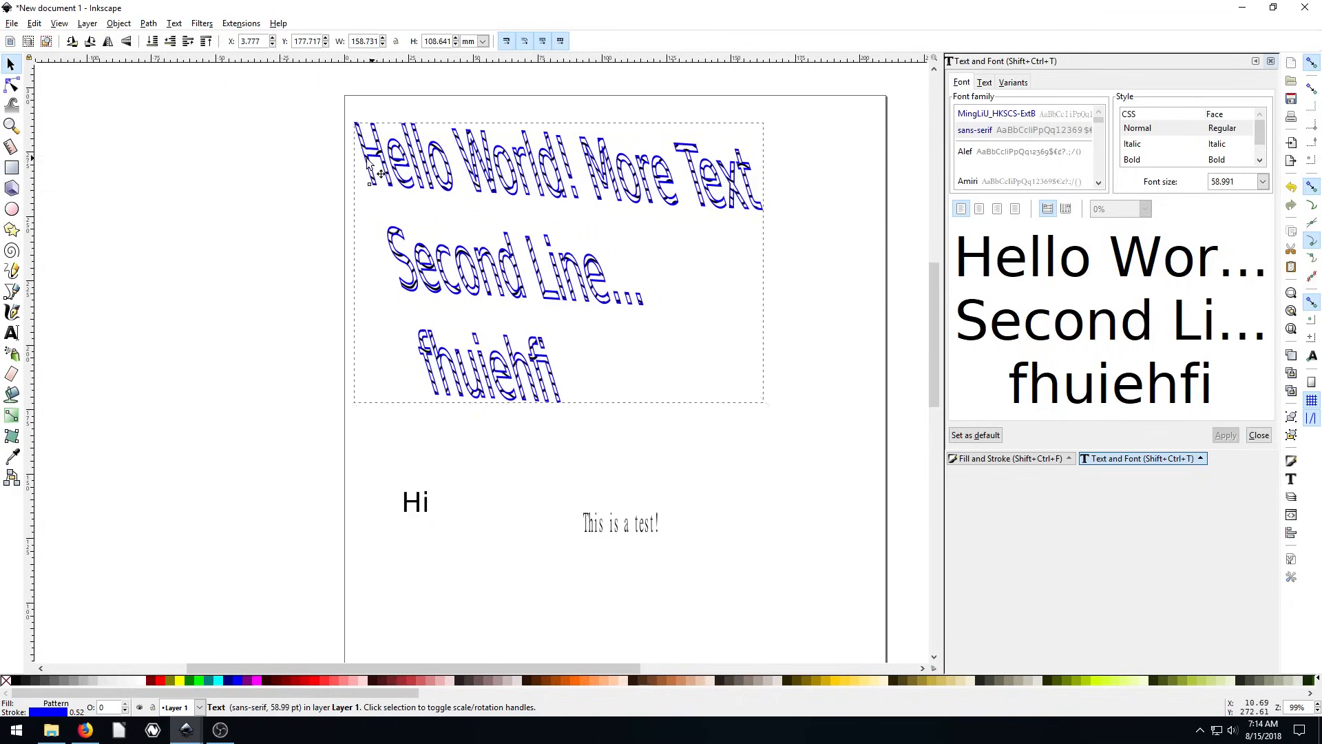
pyautogui.click(559, 325)
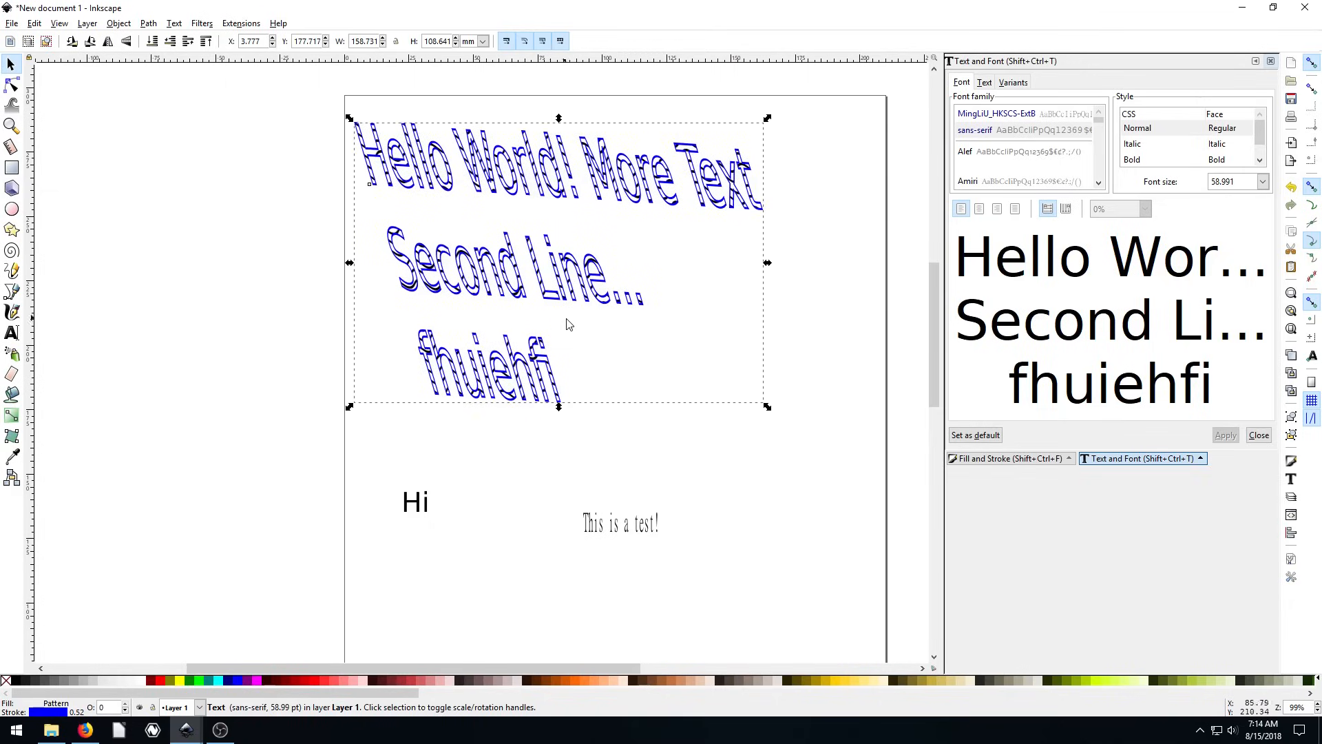
pyautogui.moveTo(641, 461)
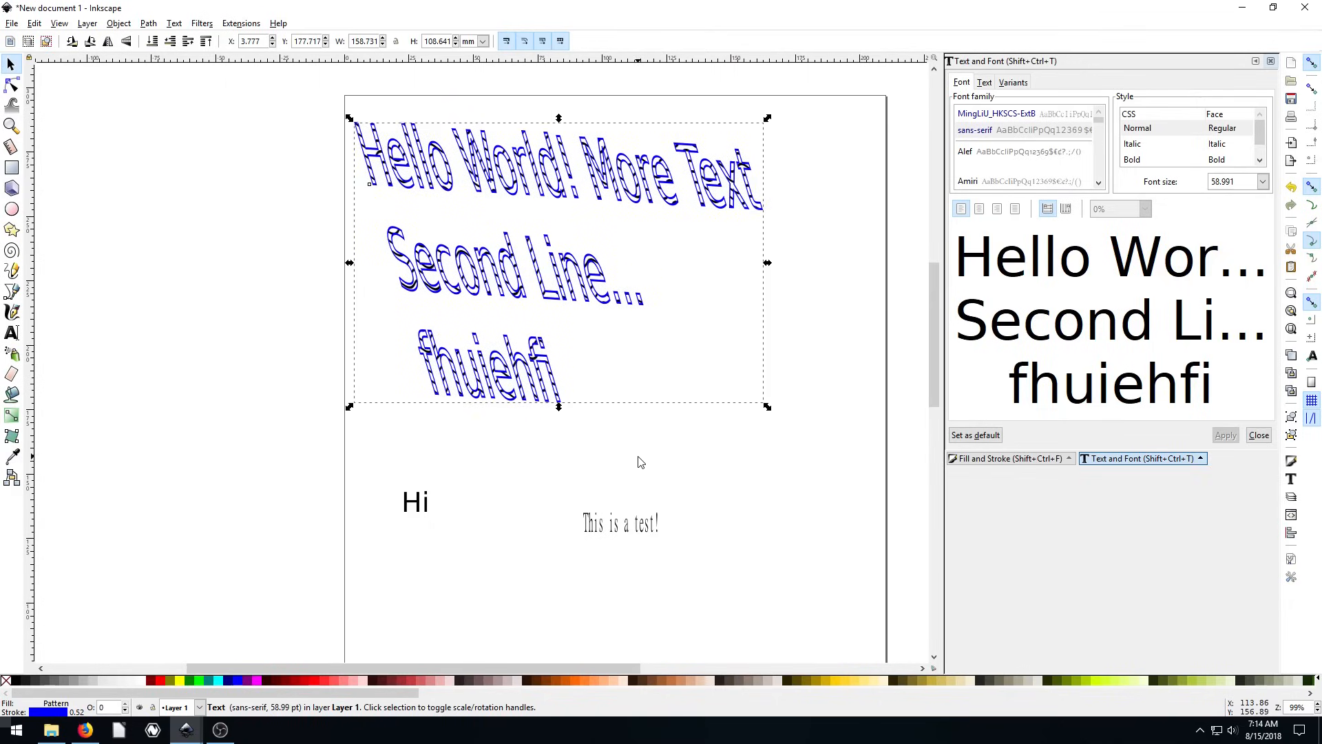
pyautogui.moveTo(759, 358)
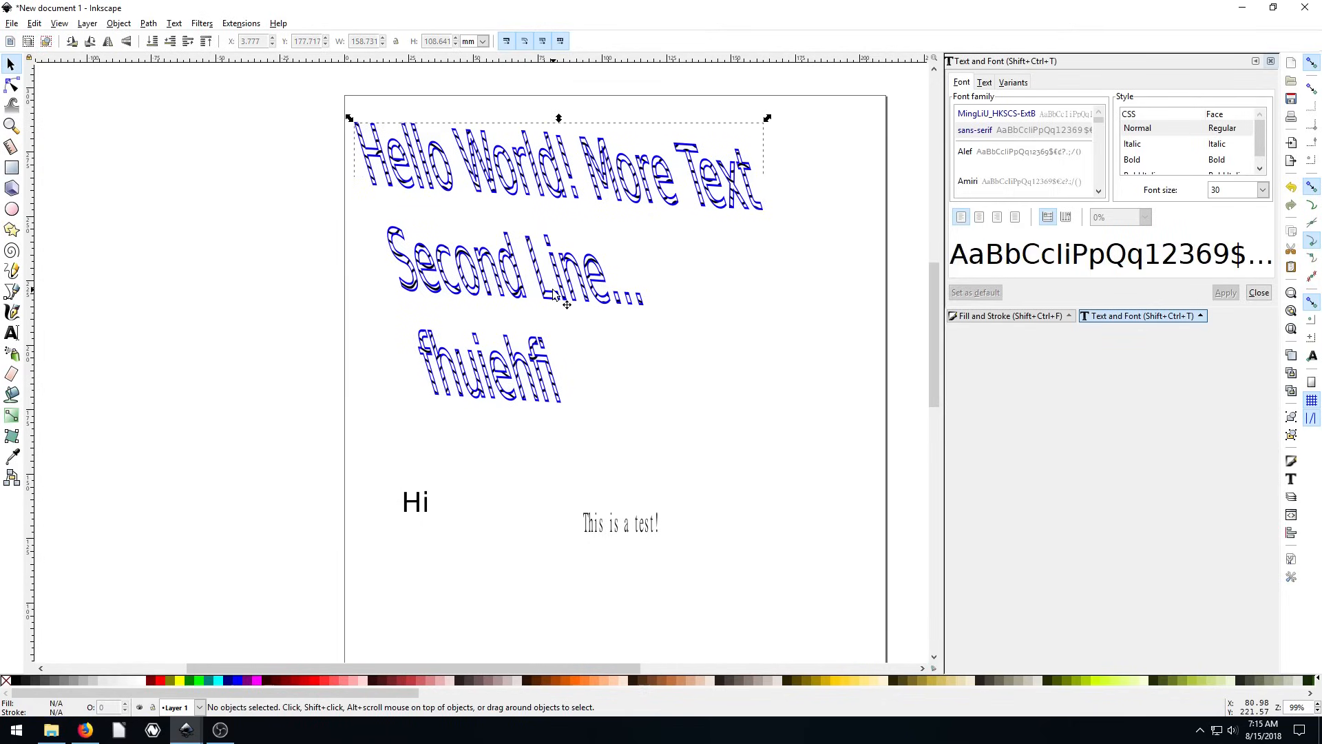
# Step: Move 'This is a test!' left beneath Hi, then add characters after 'fhuiehfi' and finish editing
pyautogui.click(430, 216)
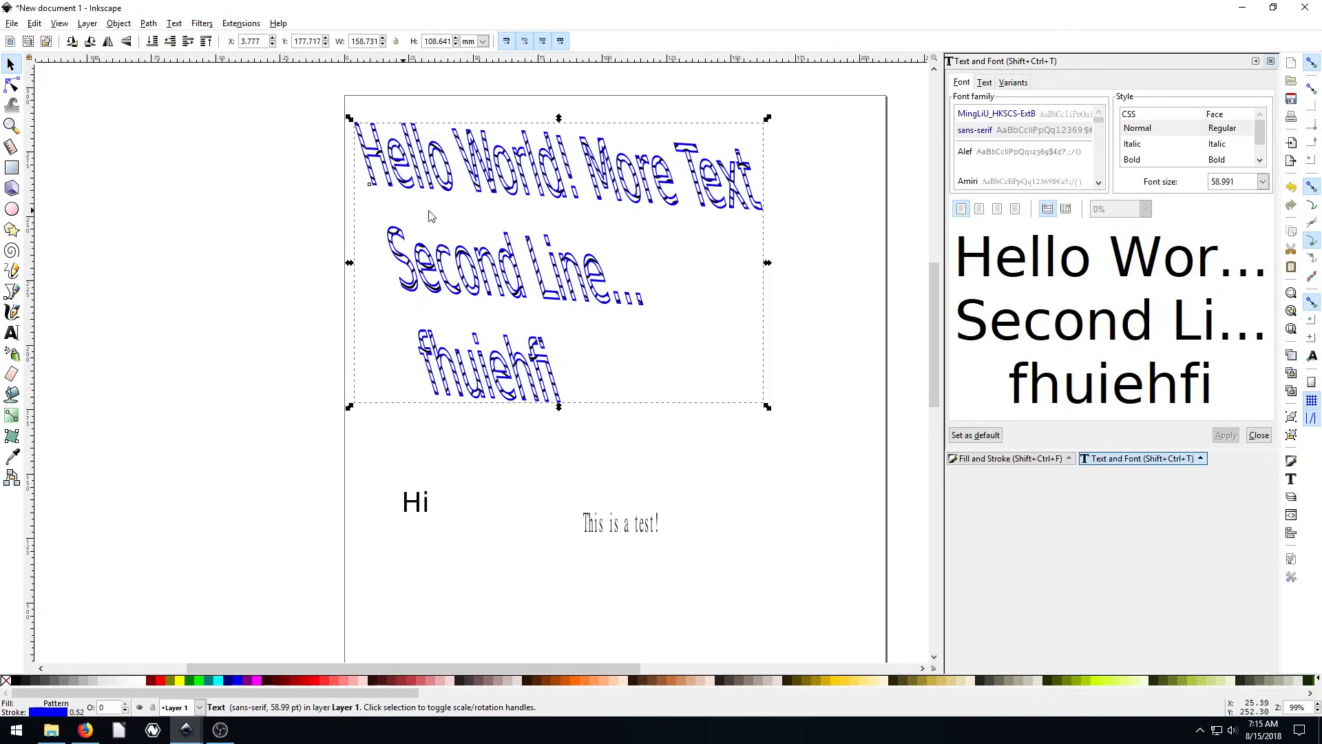
pyautogui.moveTo(468, 199)
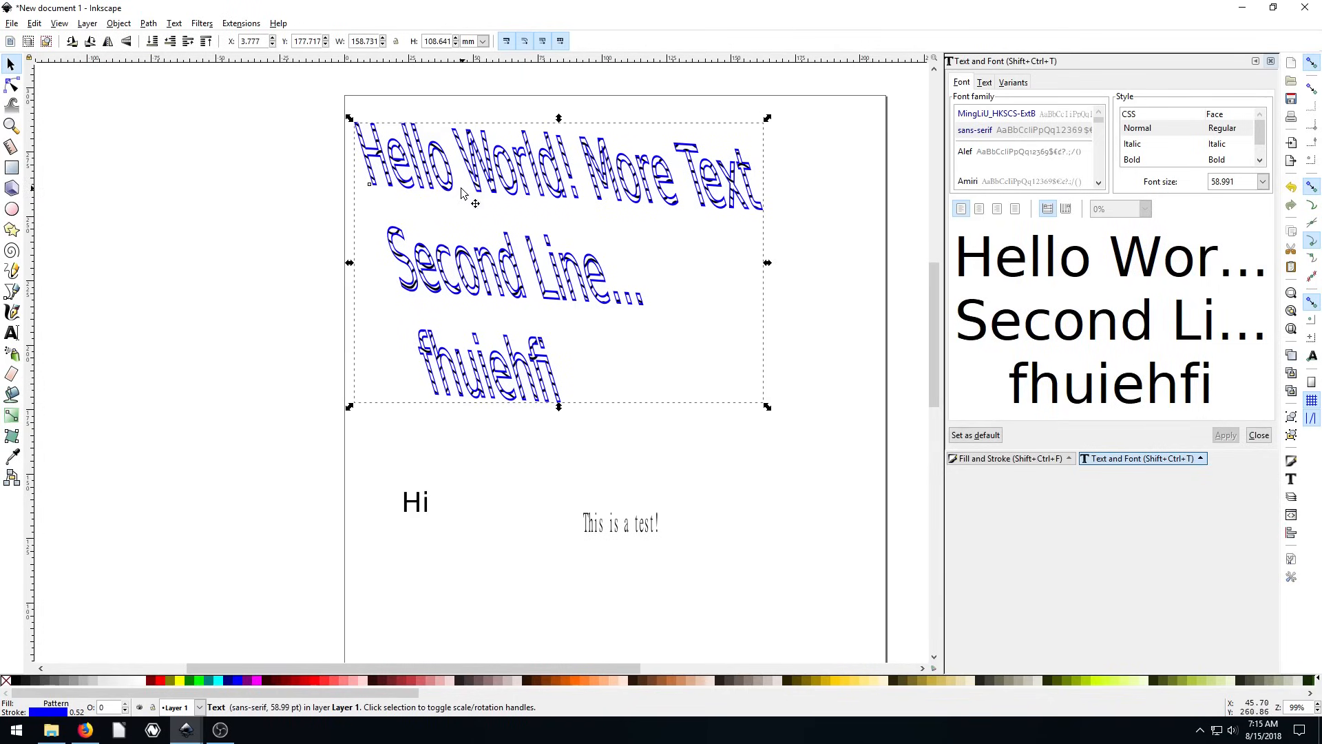
pyautogui.moveTo(472, 301)
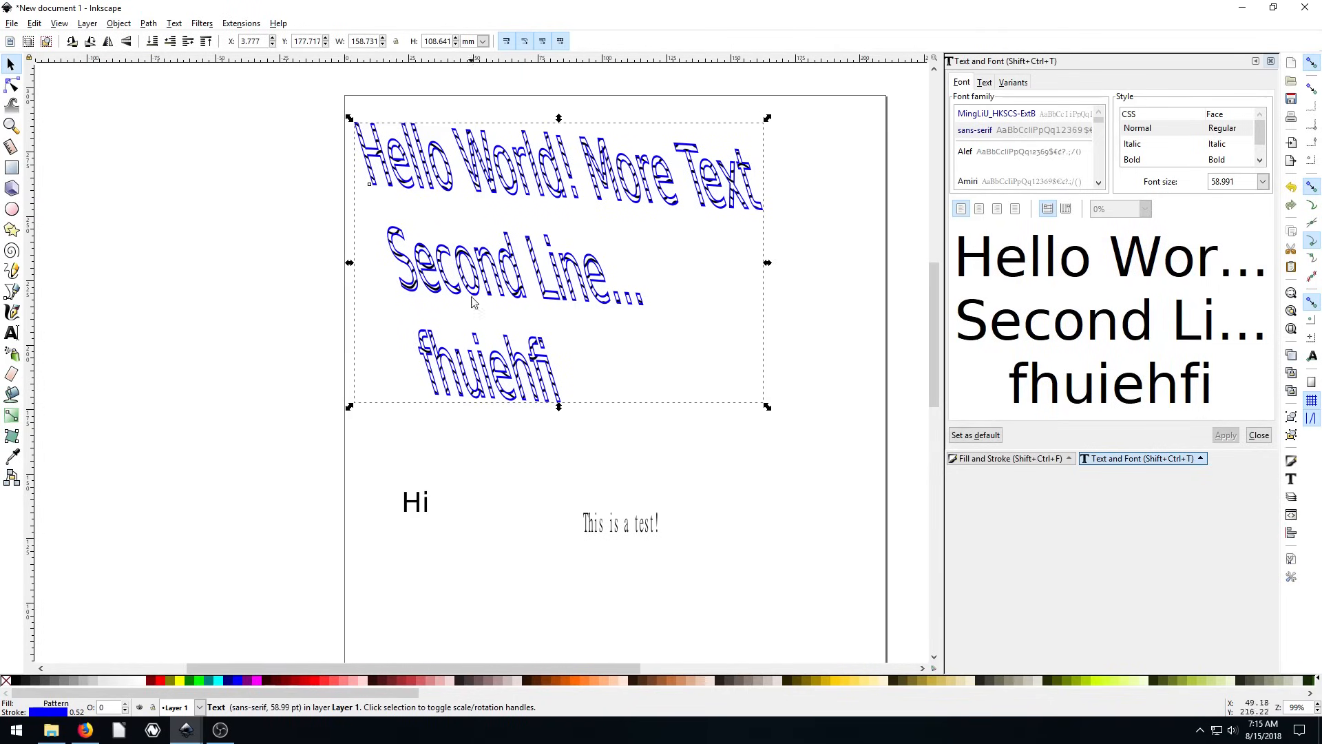
pyautogui.click(621, 522)
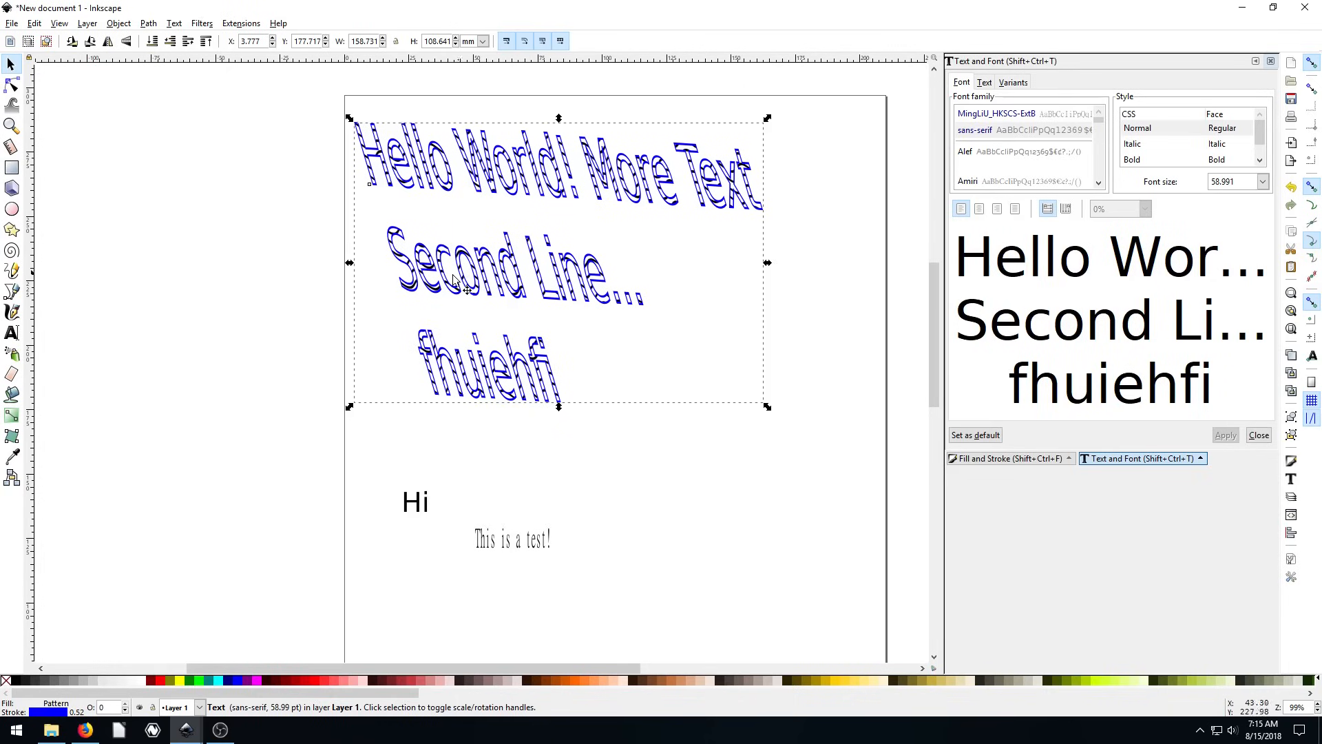
pyautogui.click(12, 332)
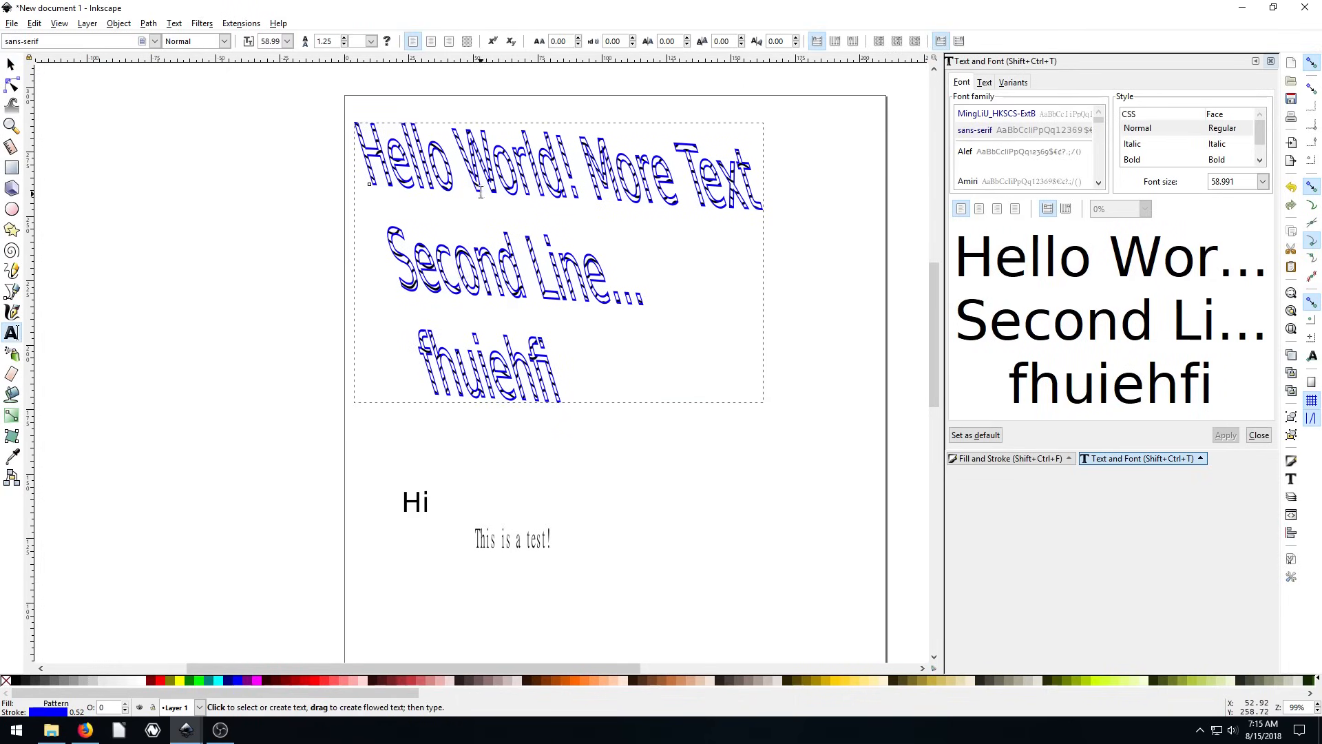
pyautogui.click(590, 298)
pyautogui.write(' ,pre')
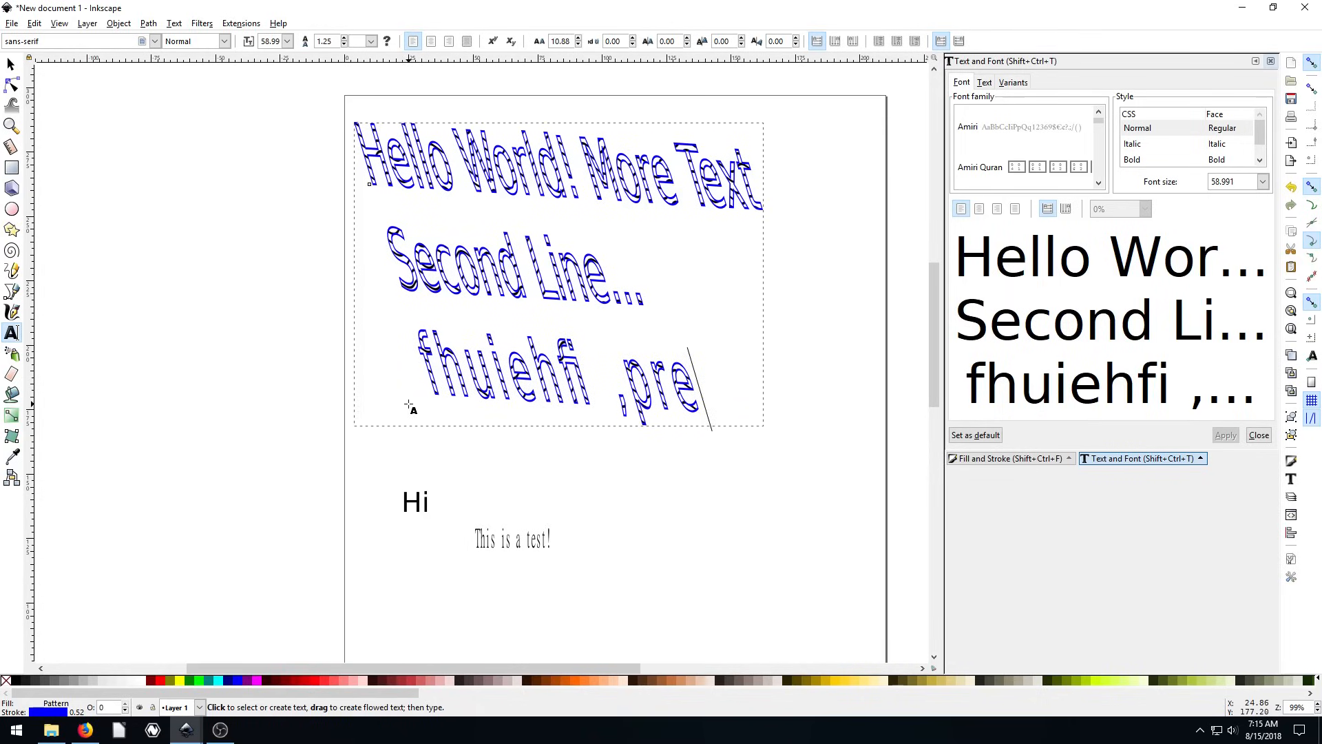
pyautogui.click(11, 65)
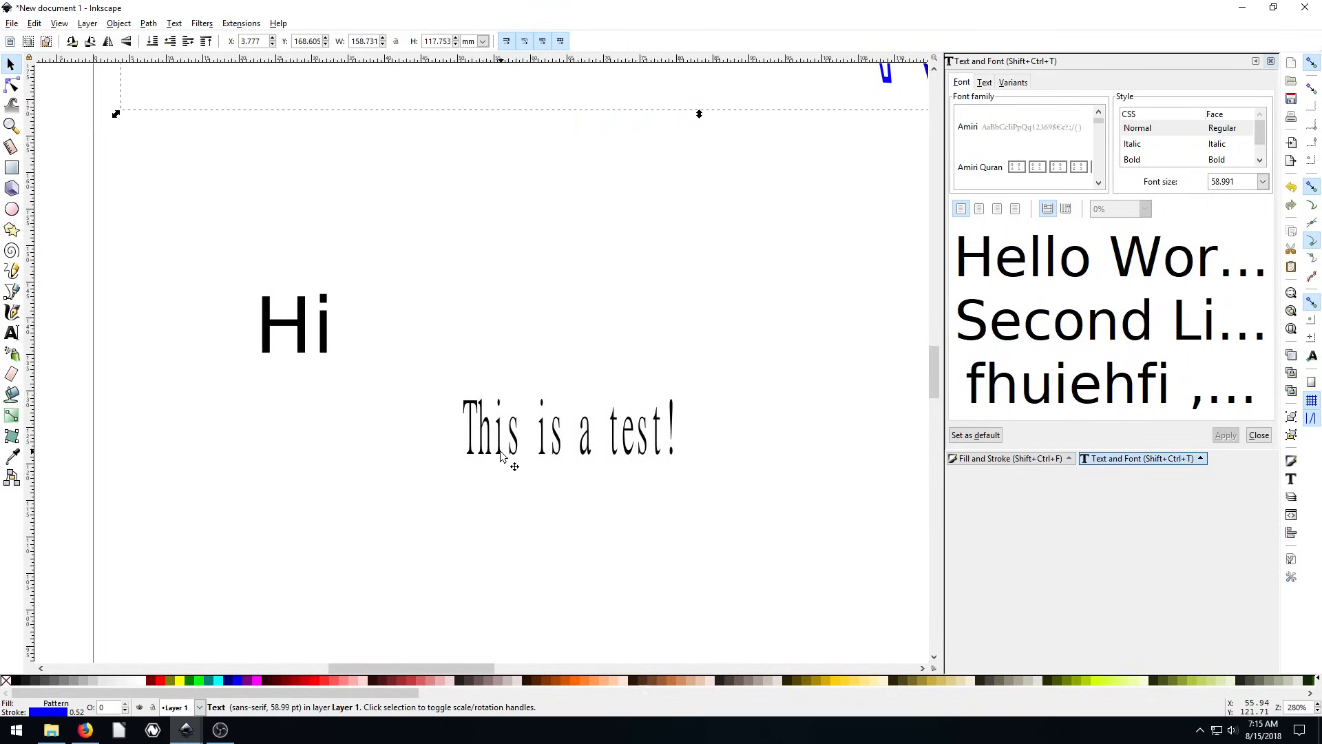
# Step: Retype the Hi text as TJFREE and stagger its letters up and down
pyautogui.click(292, 322)
pyautogui.write('T')
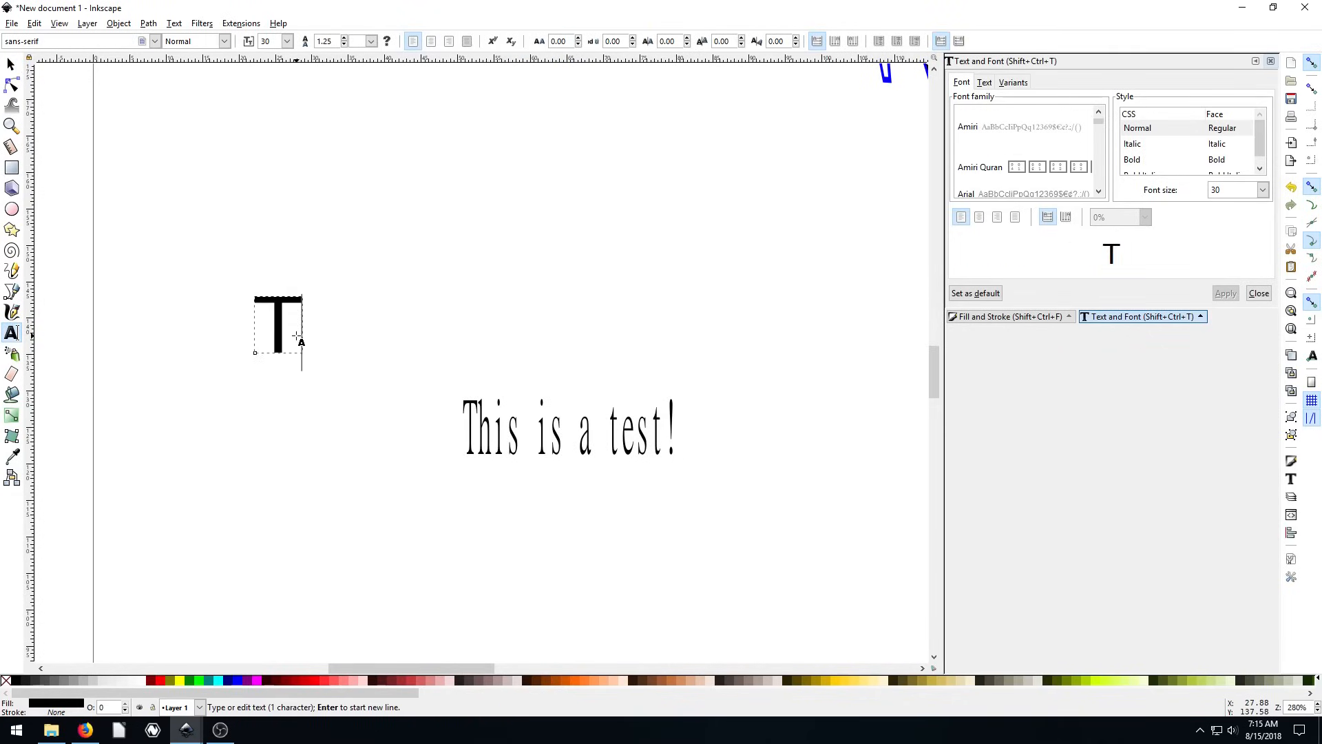
pyautogui.write('JFREE')
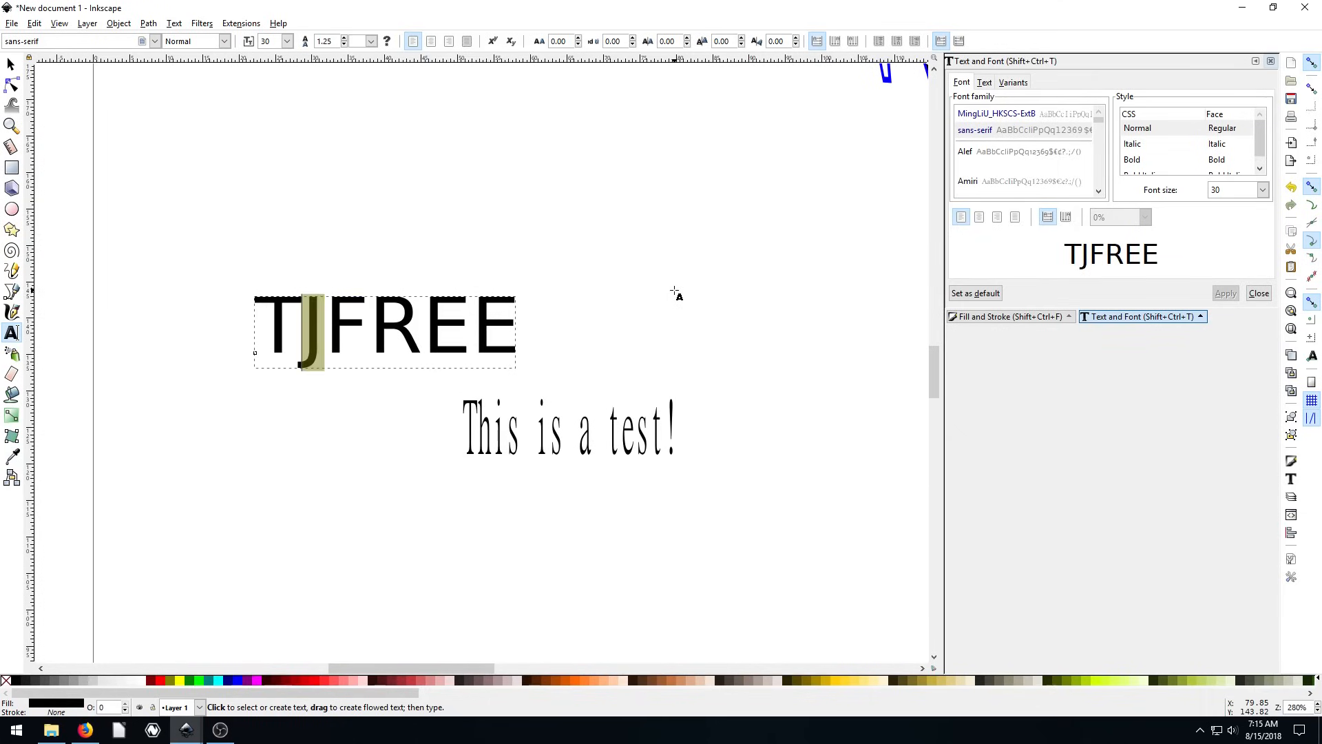
pyautogui.moveTo(677, 271)
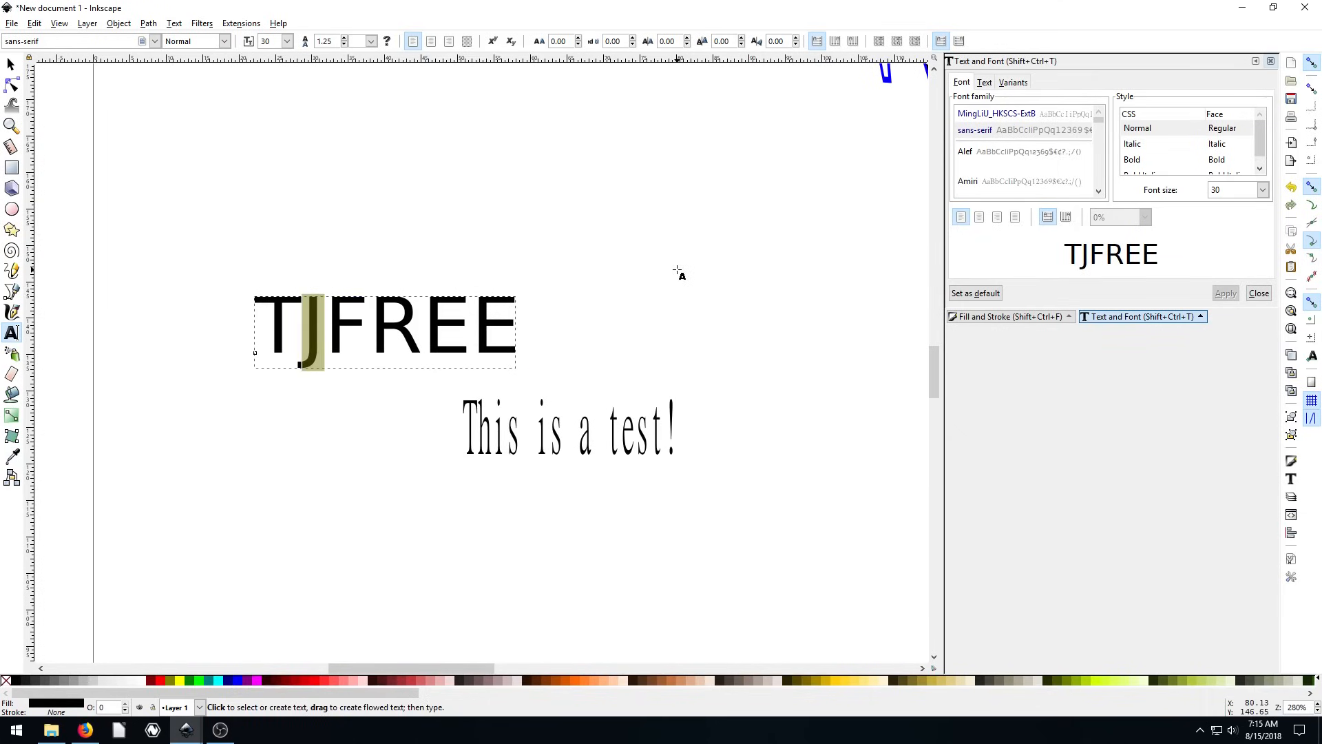
pyautogui.moveTo(648, 242)
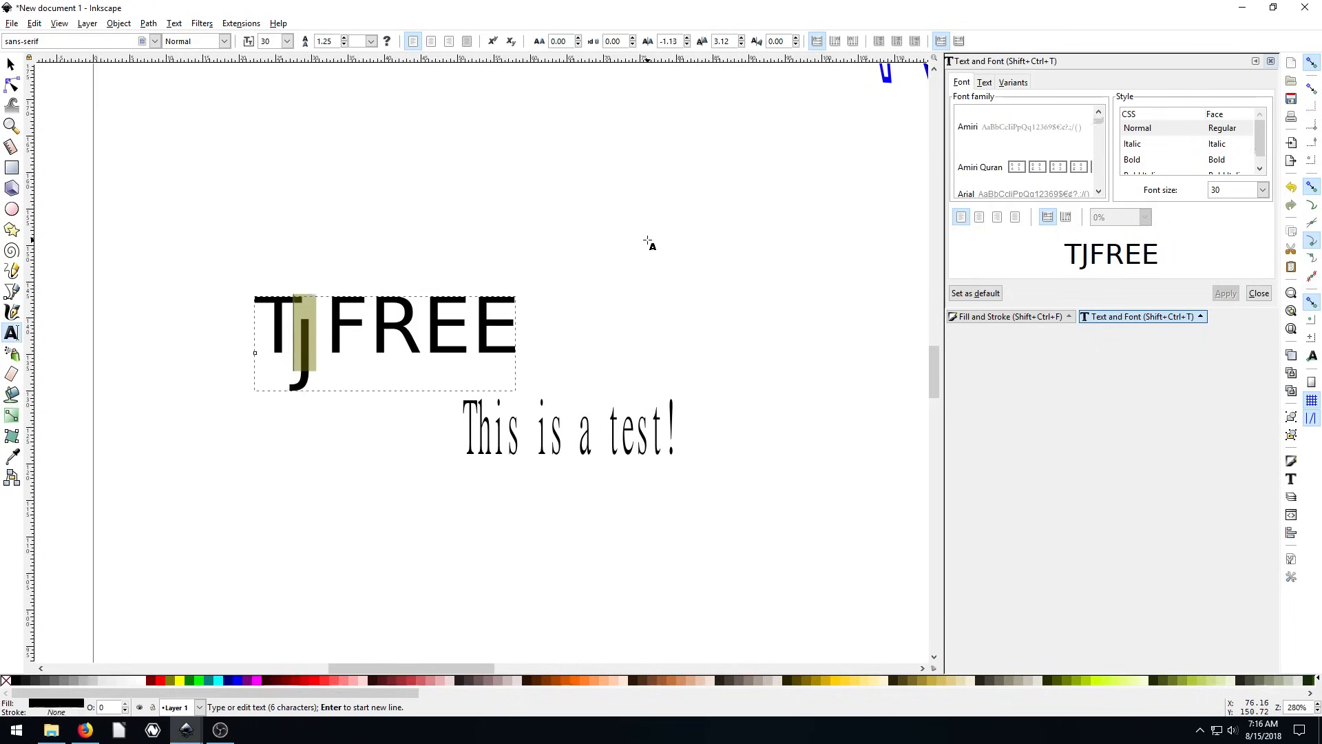
pyautogui.click(682, 40)
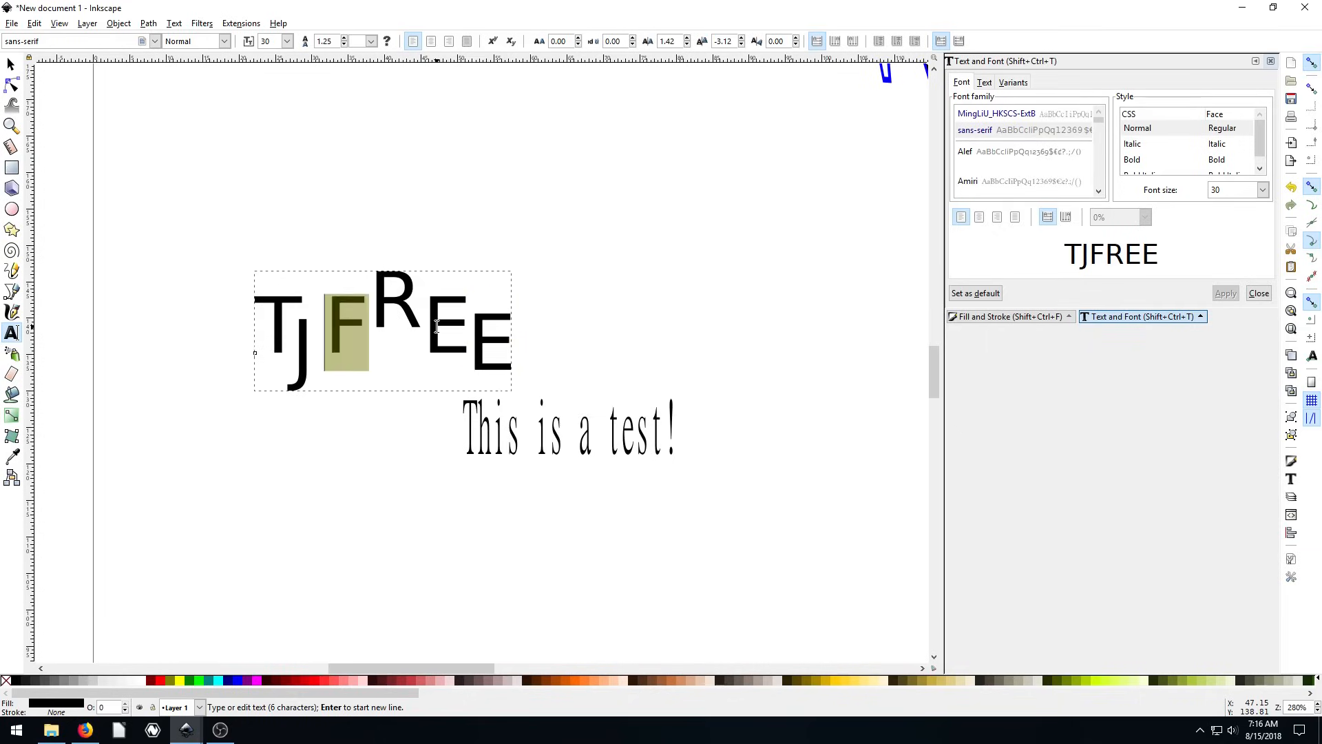
pyautogui.scroll(-3)
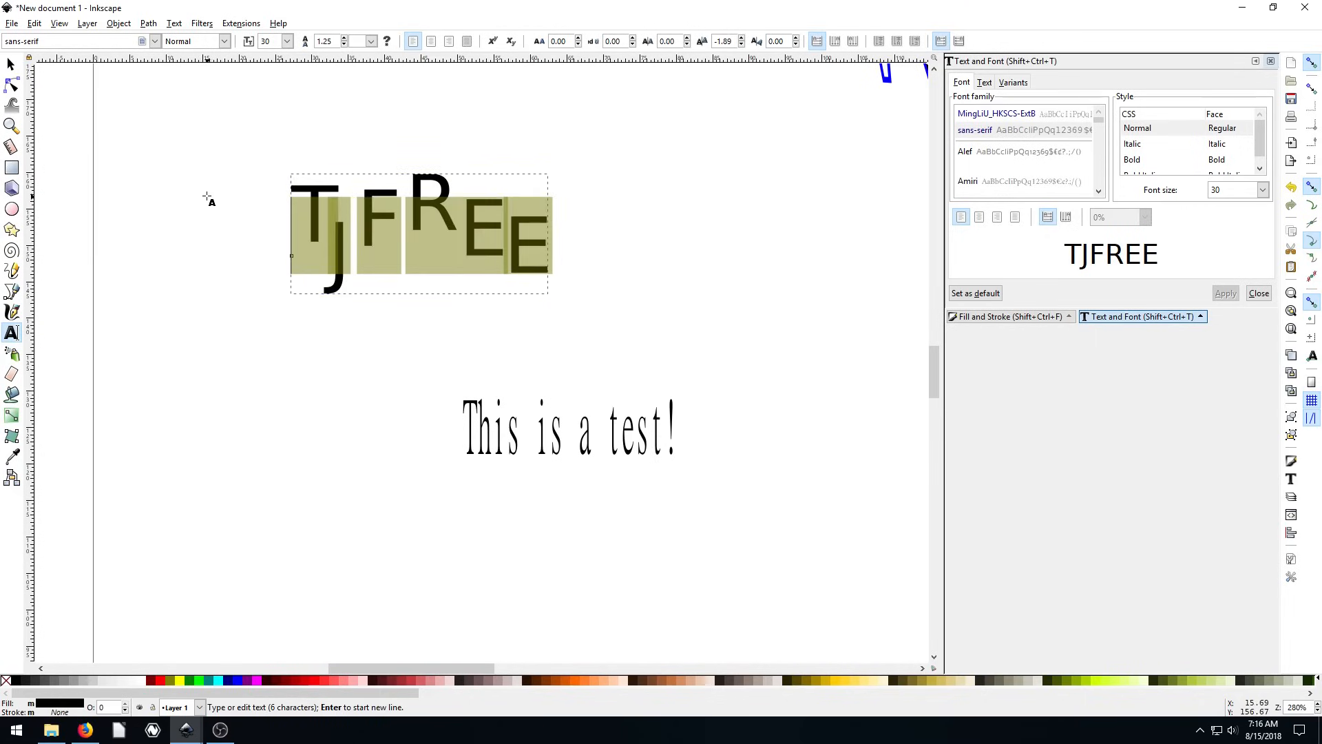
pyautogui.click(11, 64)
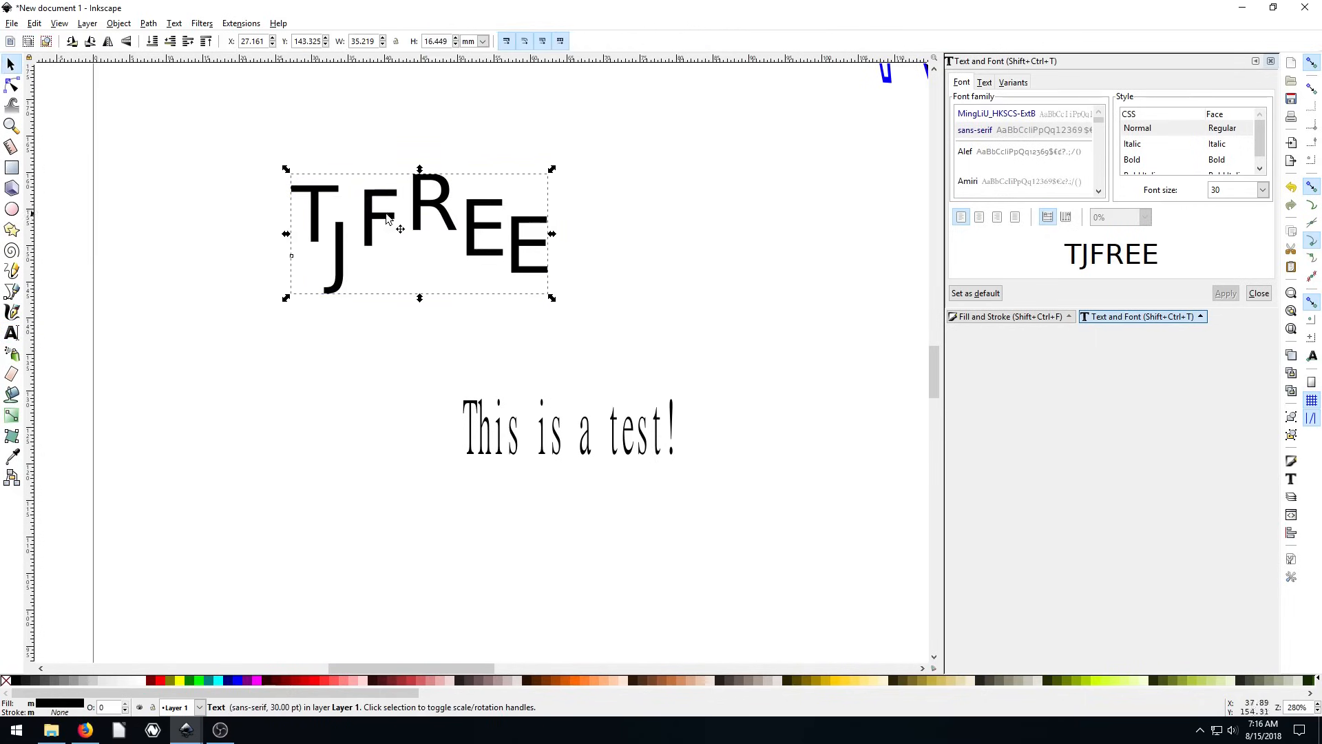
pyautogui.click(1013, 151)
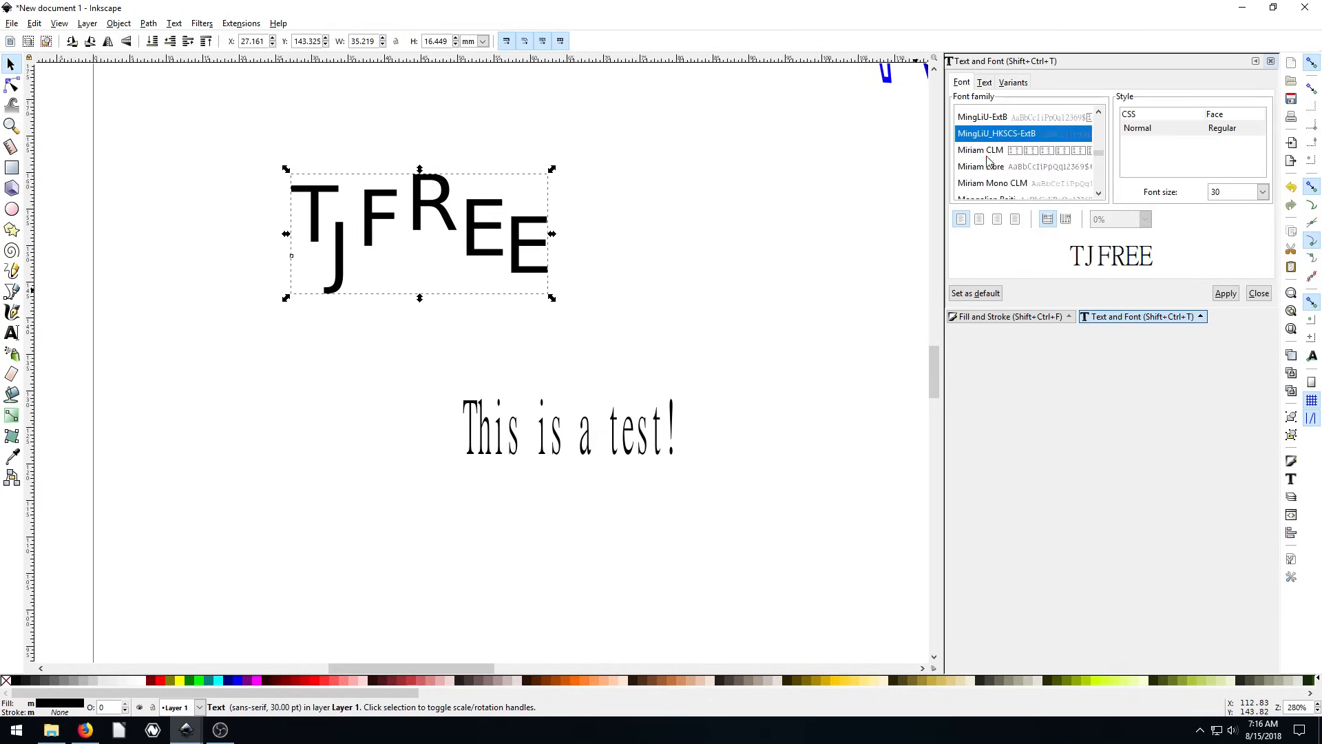
pyautogui.click(1225, 292)
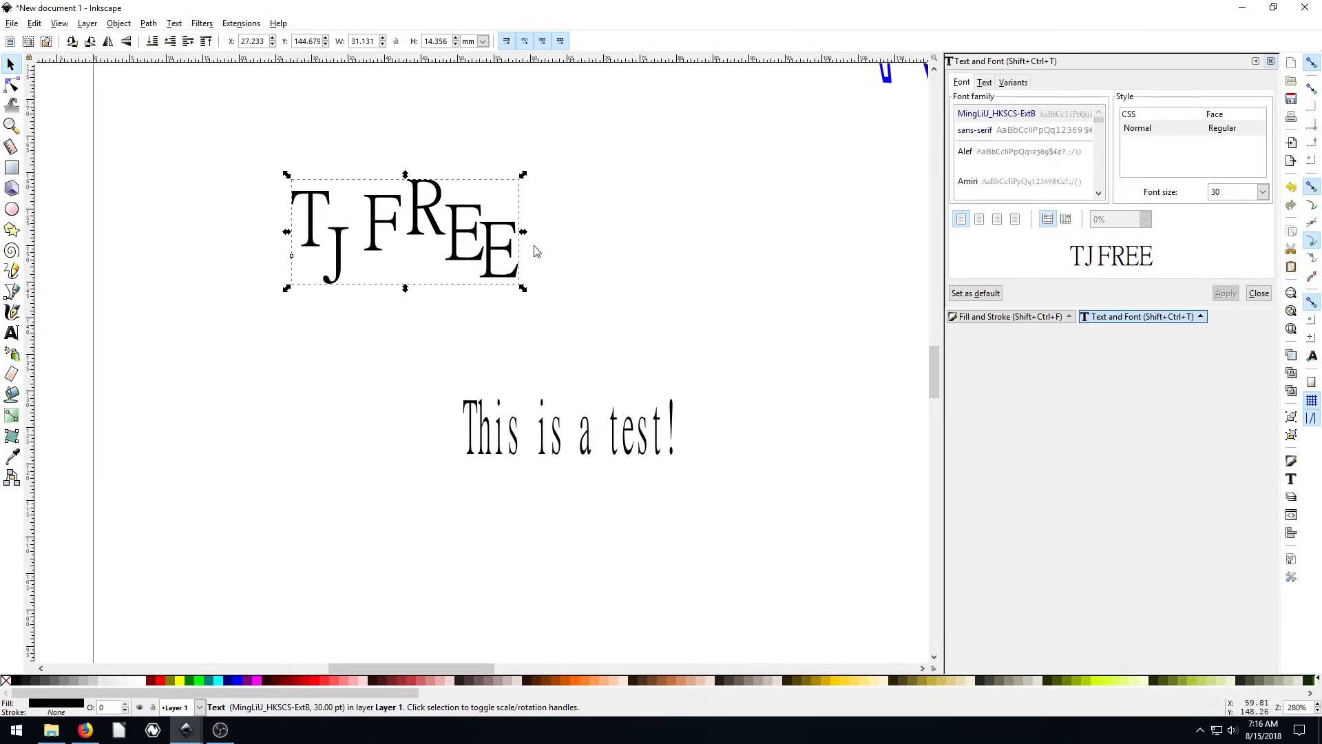
pyautogui.moveTo(404, 231); pyautogui.dragTo(447, 227)
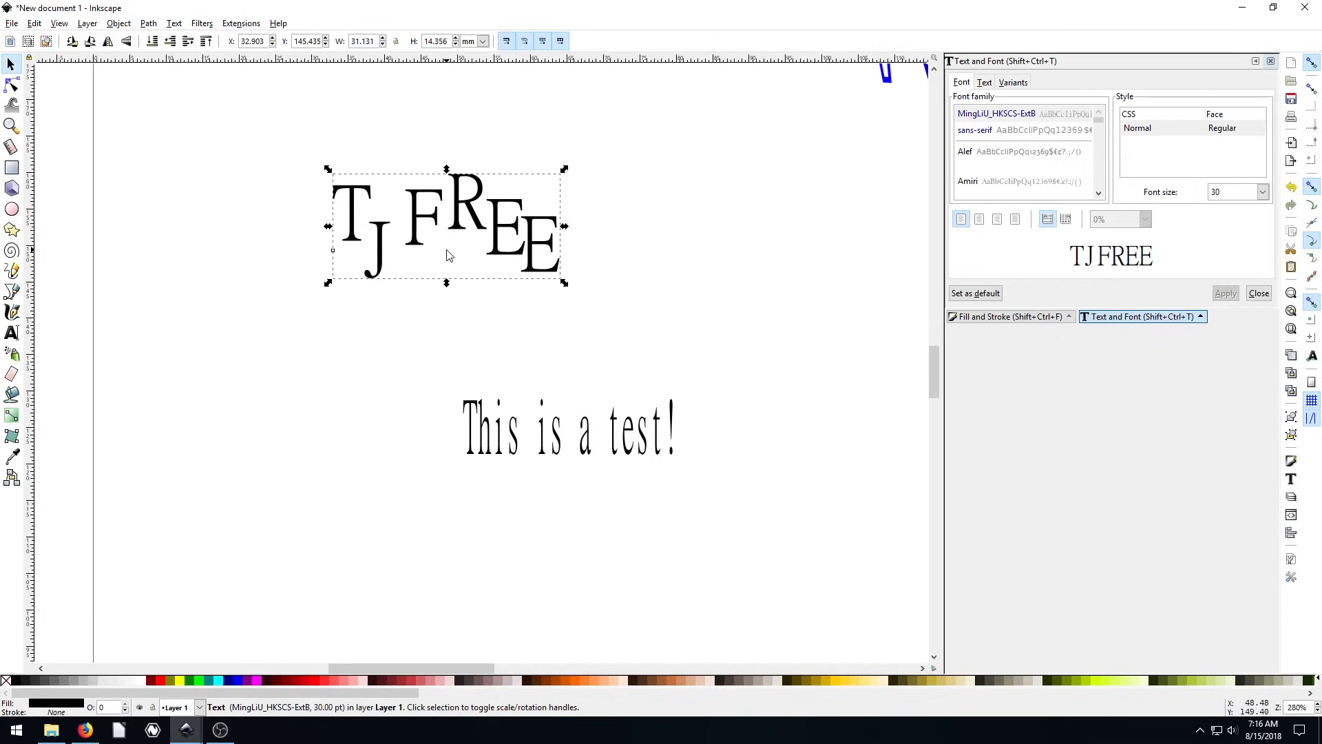
pyautogui.moveTo(446, 245); pyautogui.dragTo(438, 227)
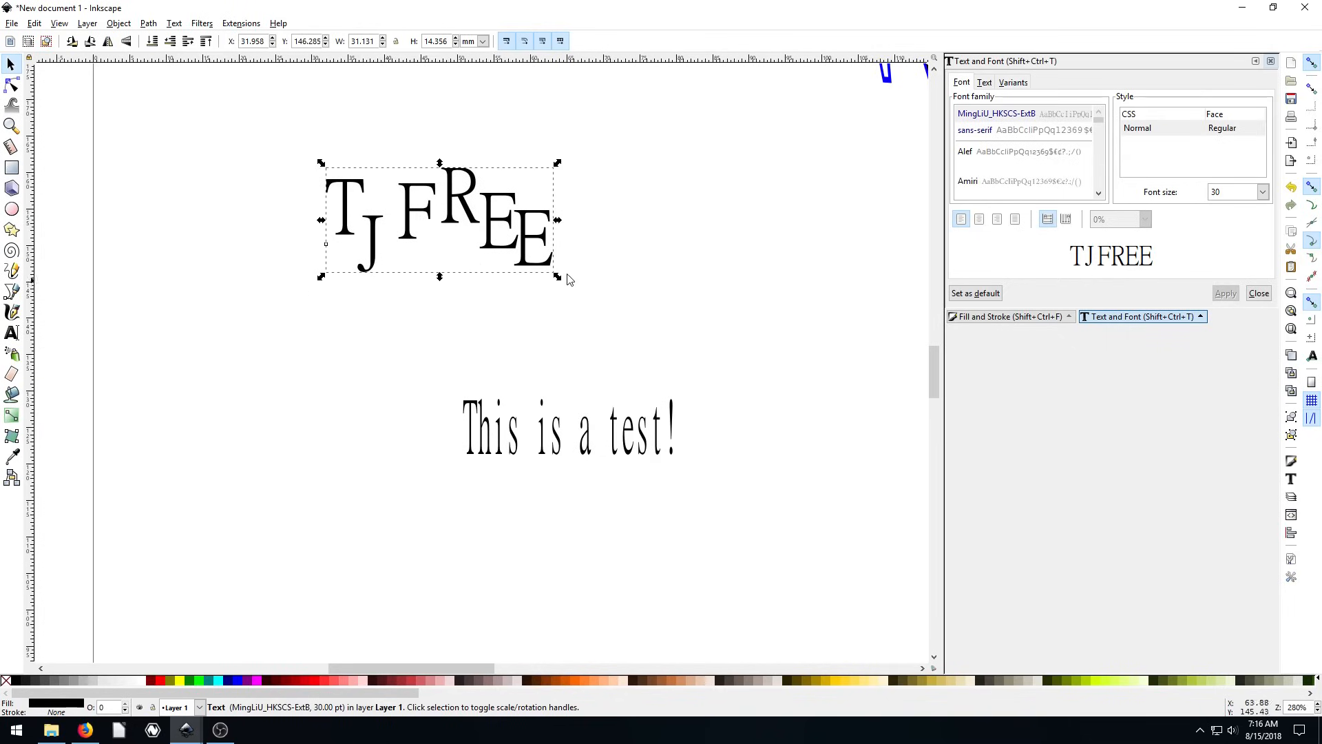
pyautogui.scroll(-3)
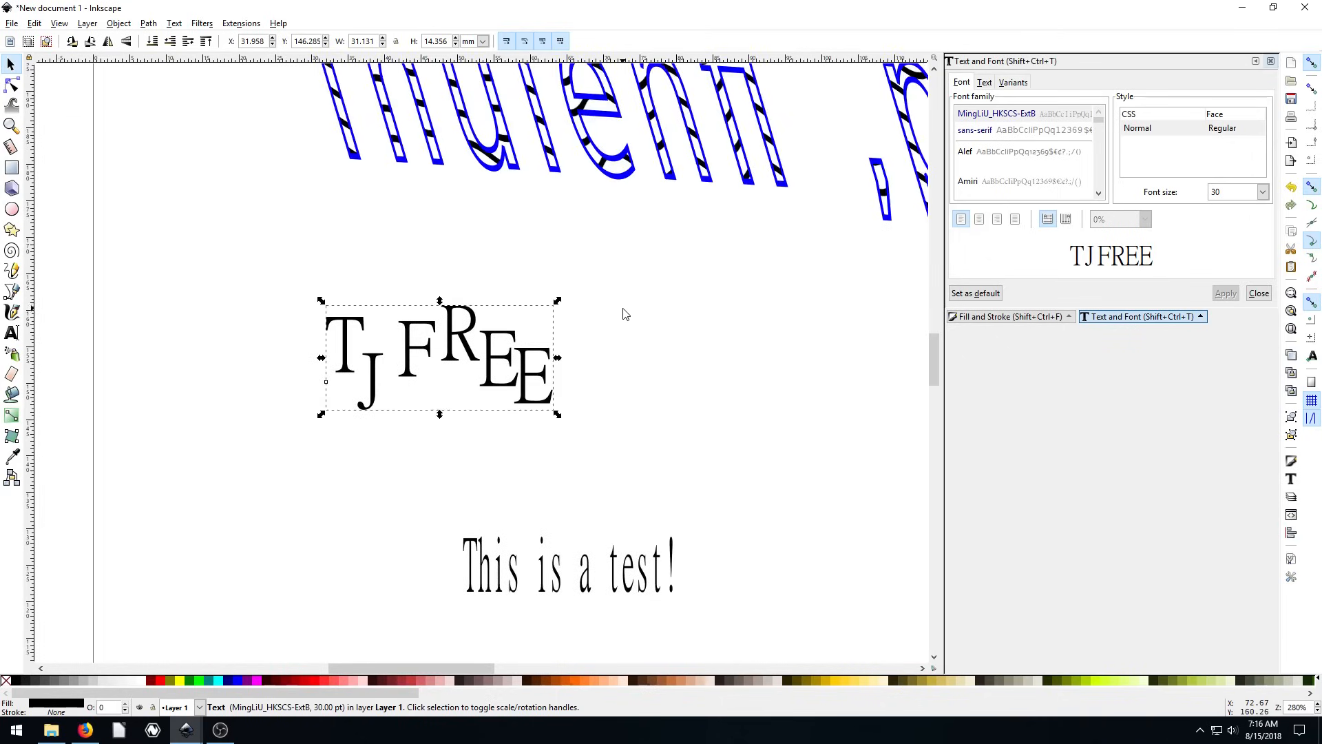
pyautogui.scroll(3)
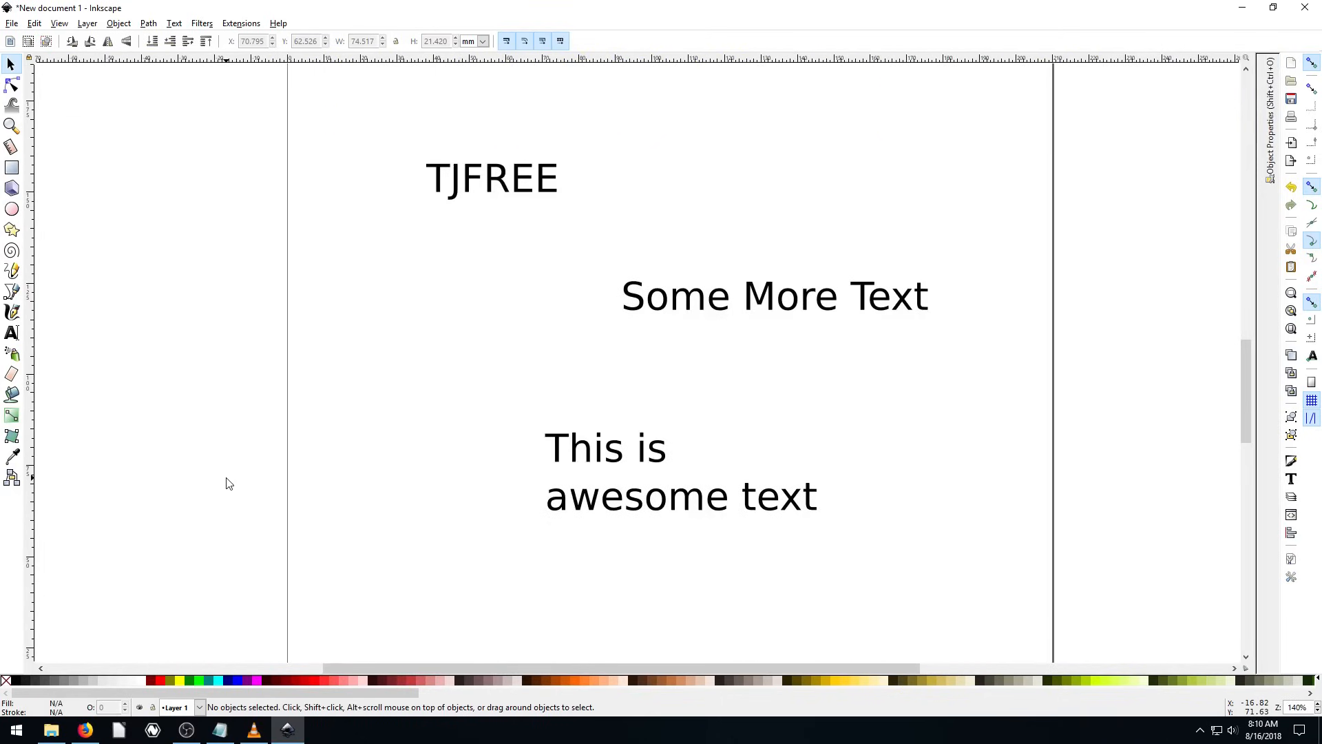
pyautogui.moveTo(331, 423)
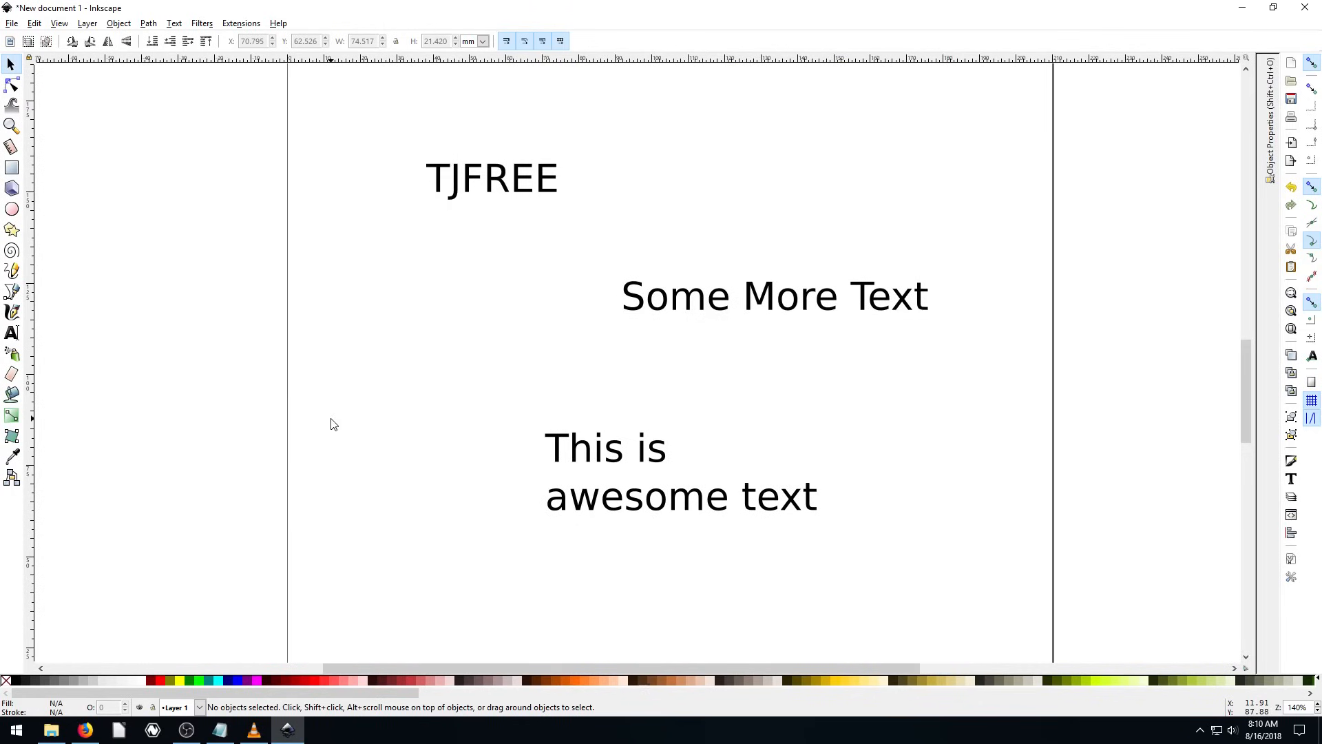
# Step: Apply Extensions > Text > Change Case > lowercase to TJFREE so it reads tjfree
pyautogui.click(492, 178)
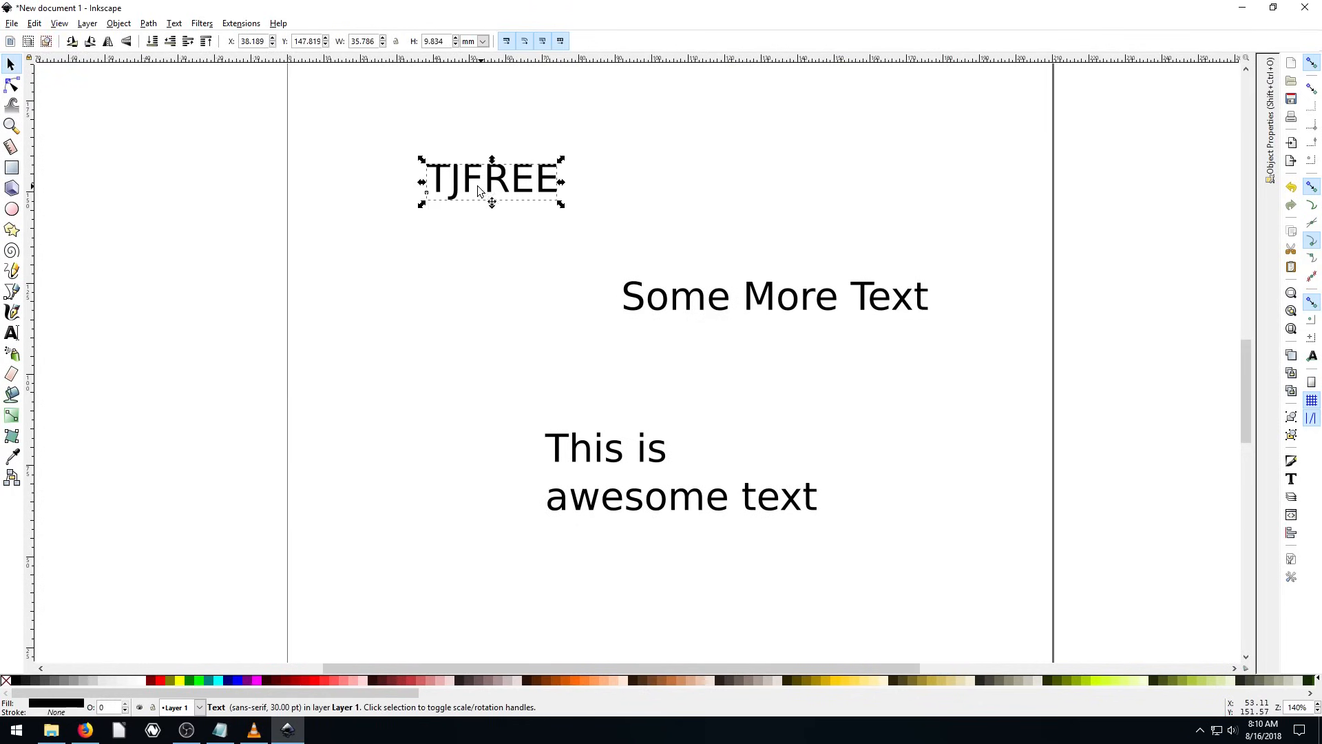
pyautogui.click(241, 23)
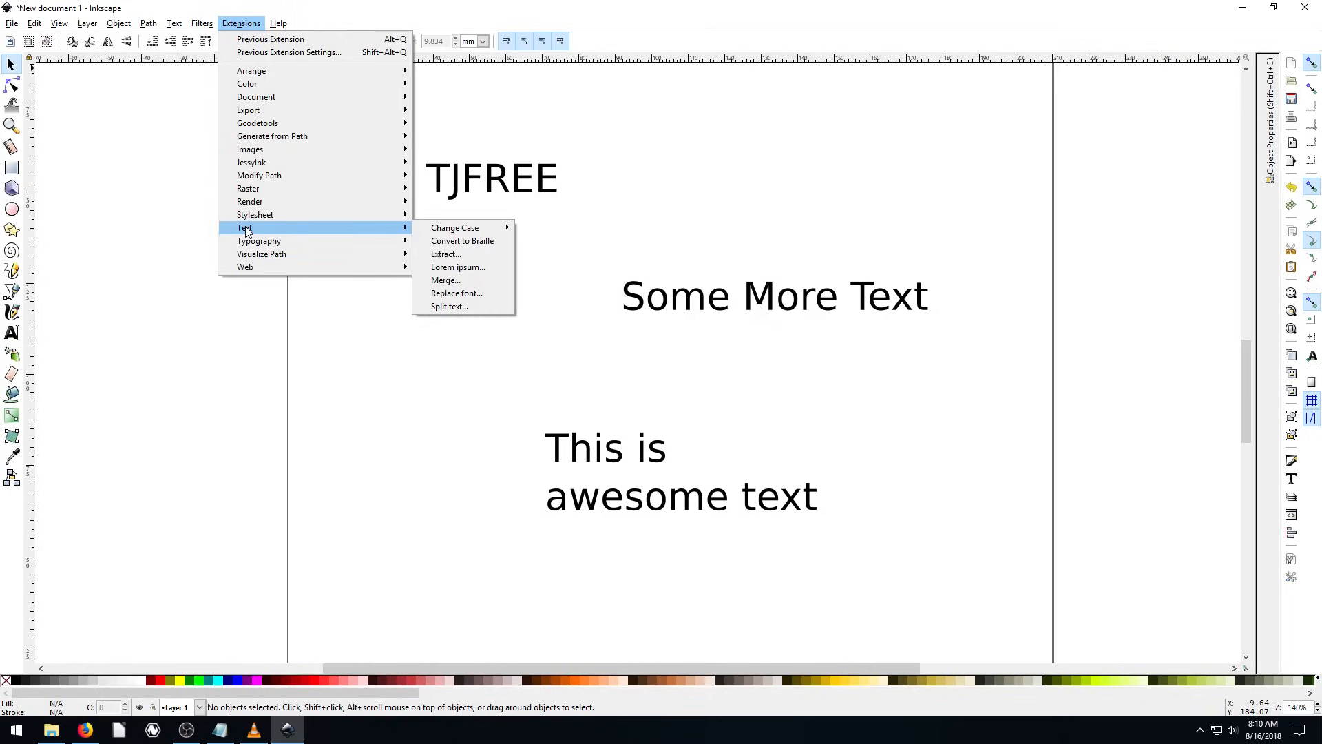
pyautogui.click(469, 186)
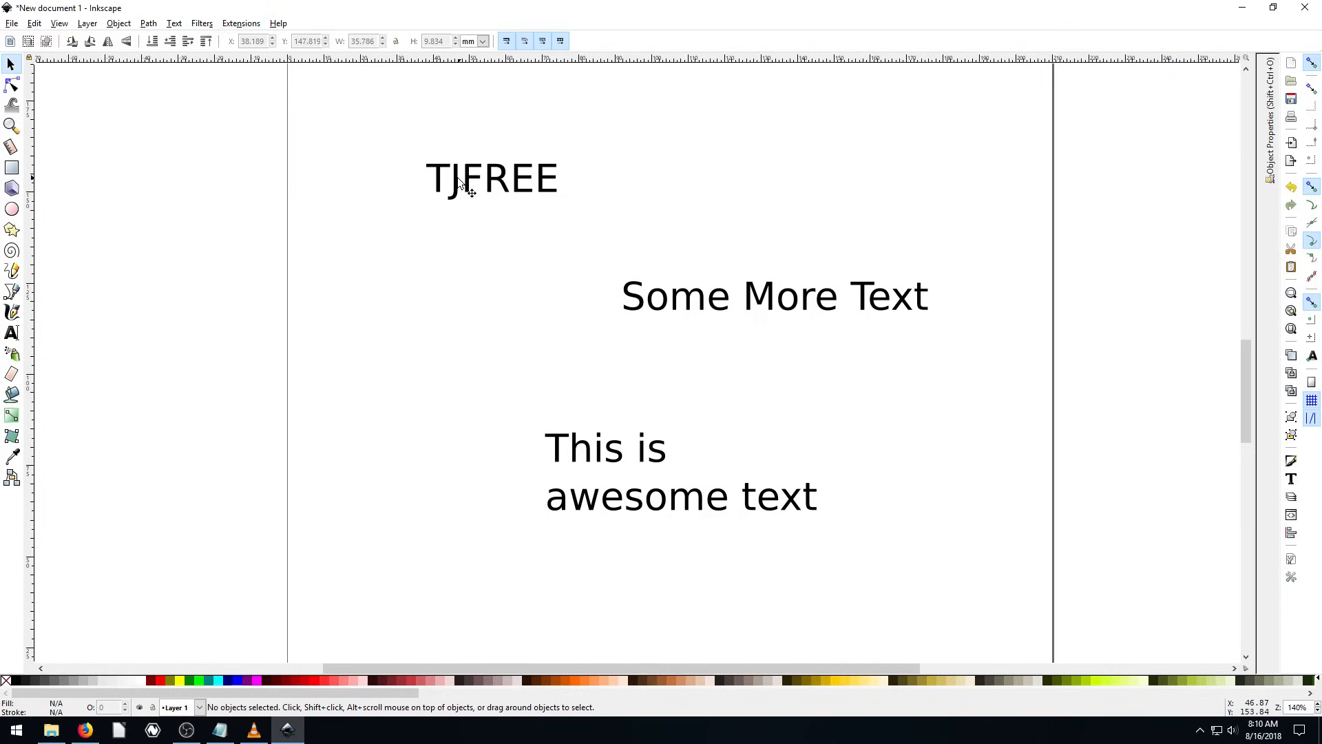
pyautogui.click(492, 178)
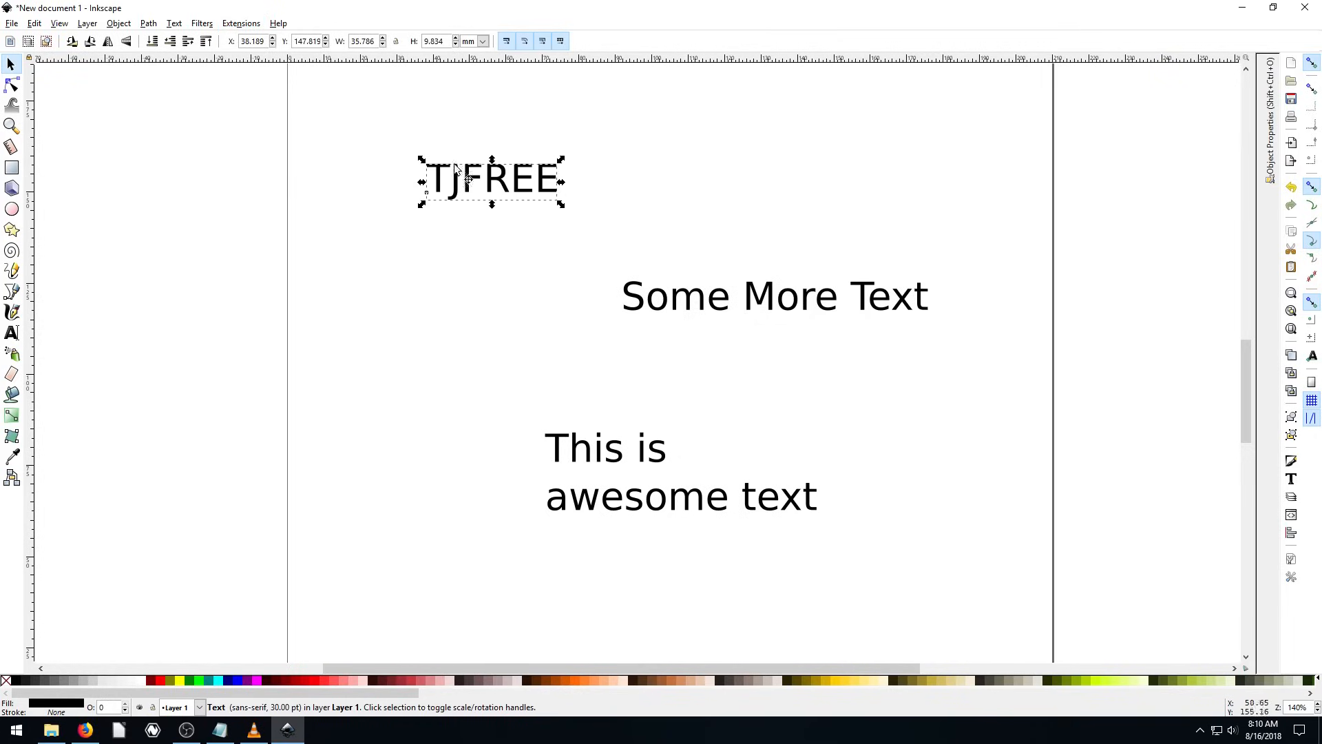
pyautogui.click(241, 23)
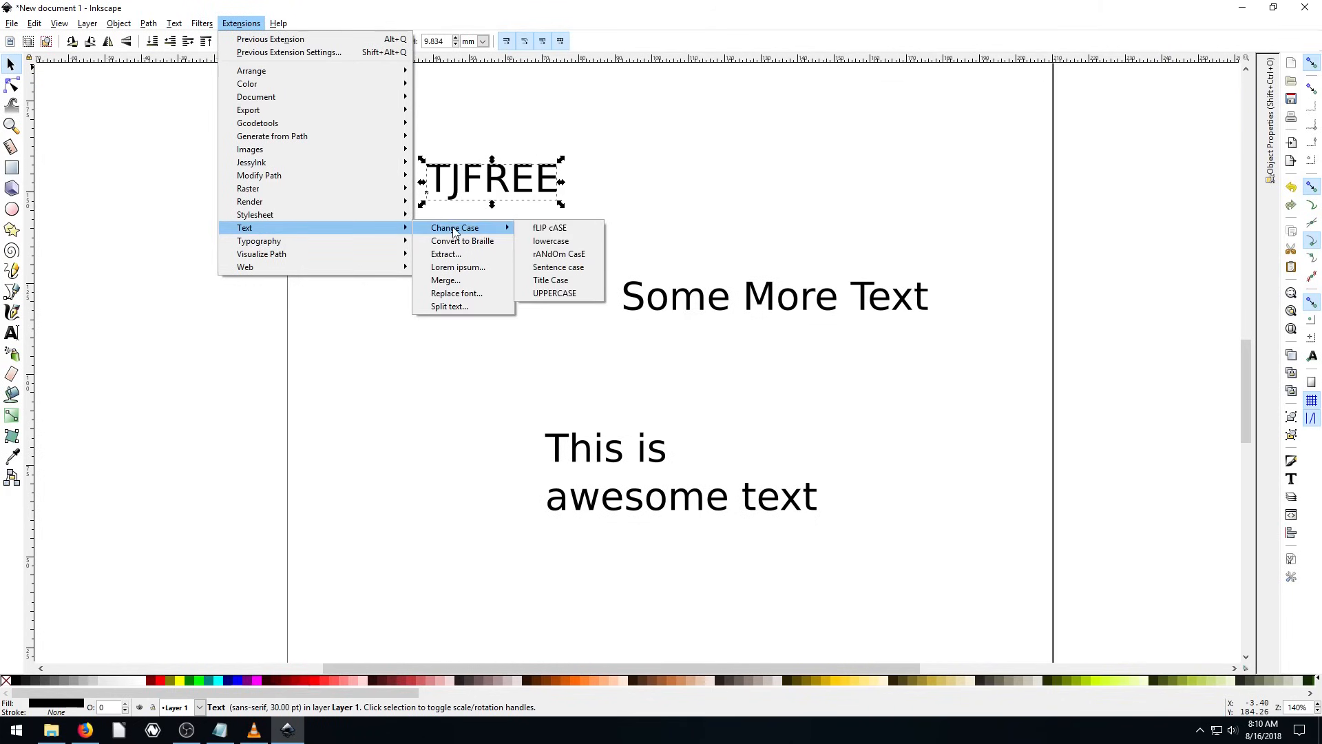
pyautogui.moveTo(550, 227)
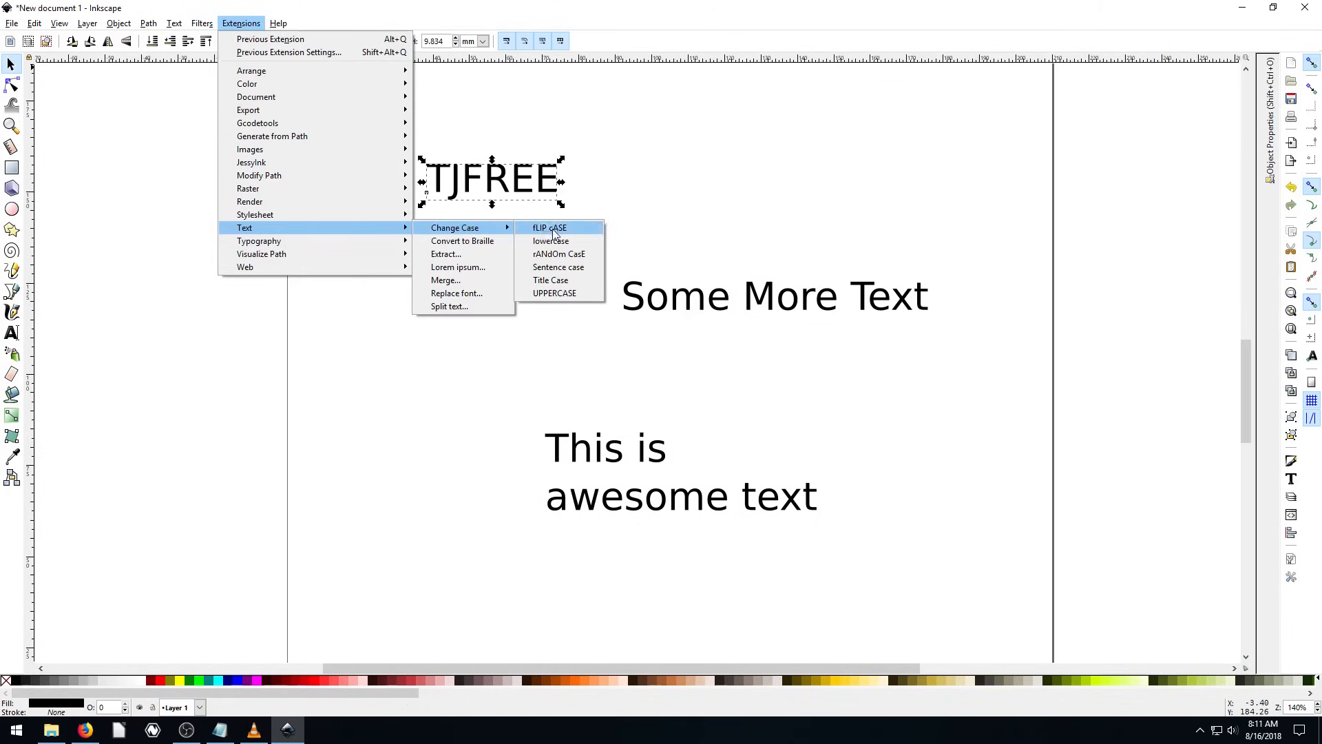
pyautogui.click(549, 227)
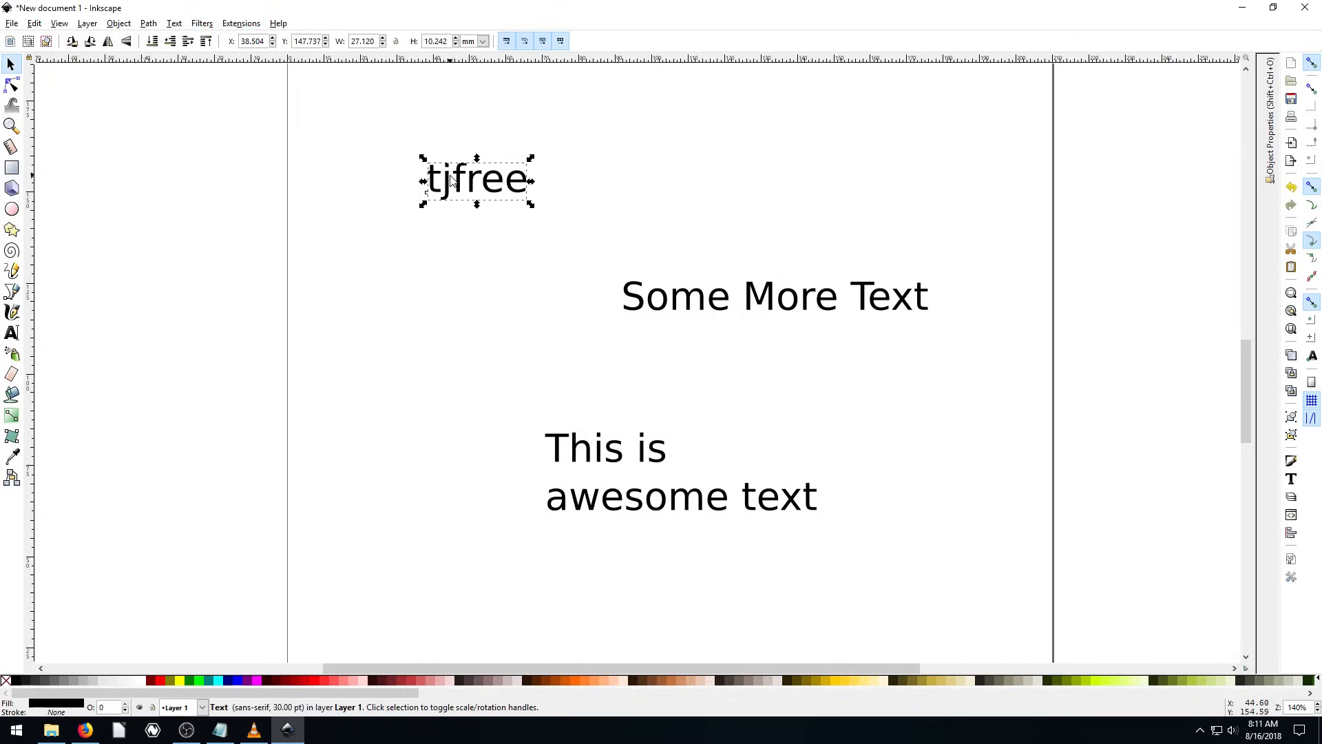
# Step: Retype the lowercase word as TjFree
pyautogui.doubleClick(477, 179)
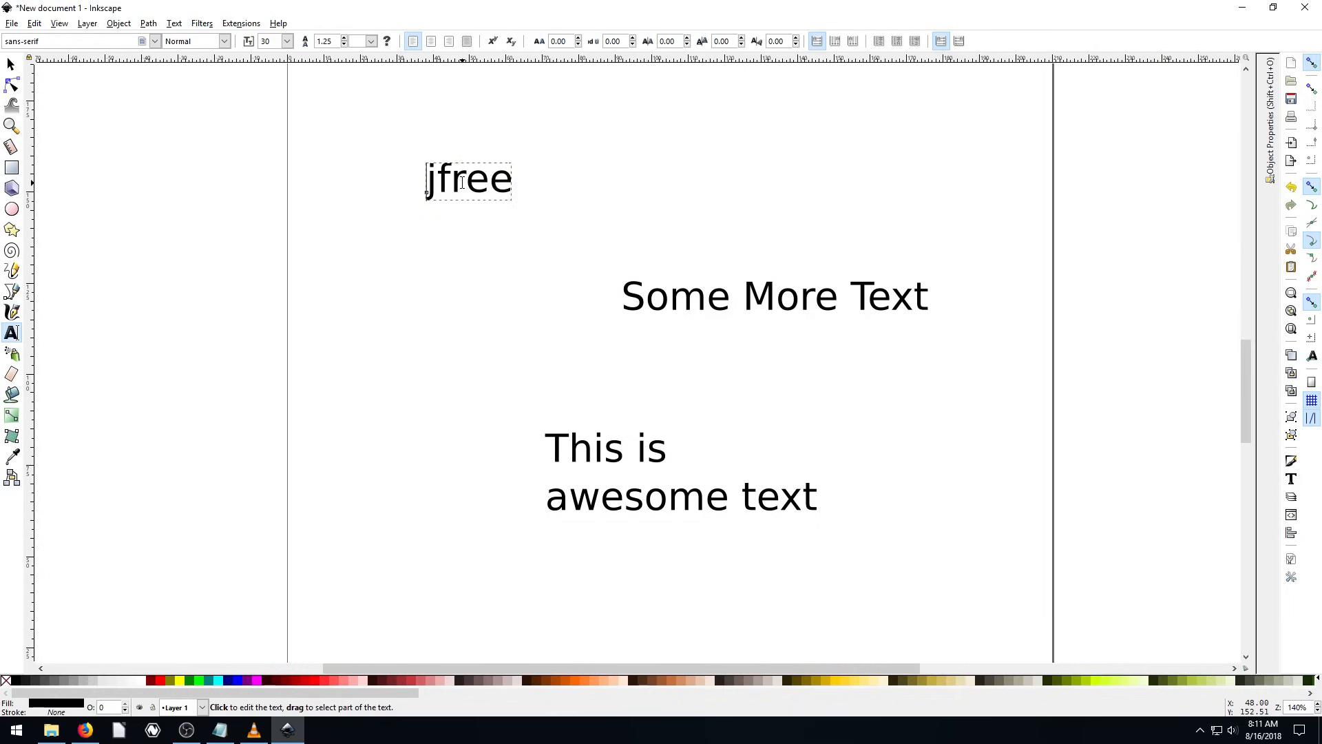
pyautogui.write('TjFree')
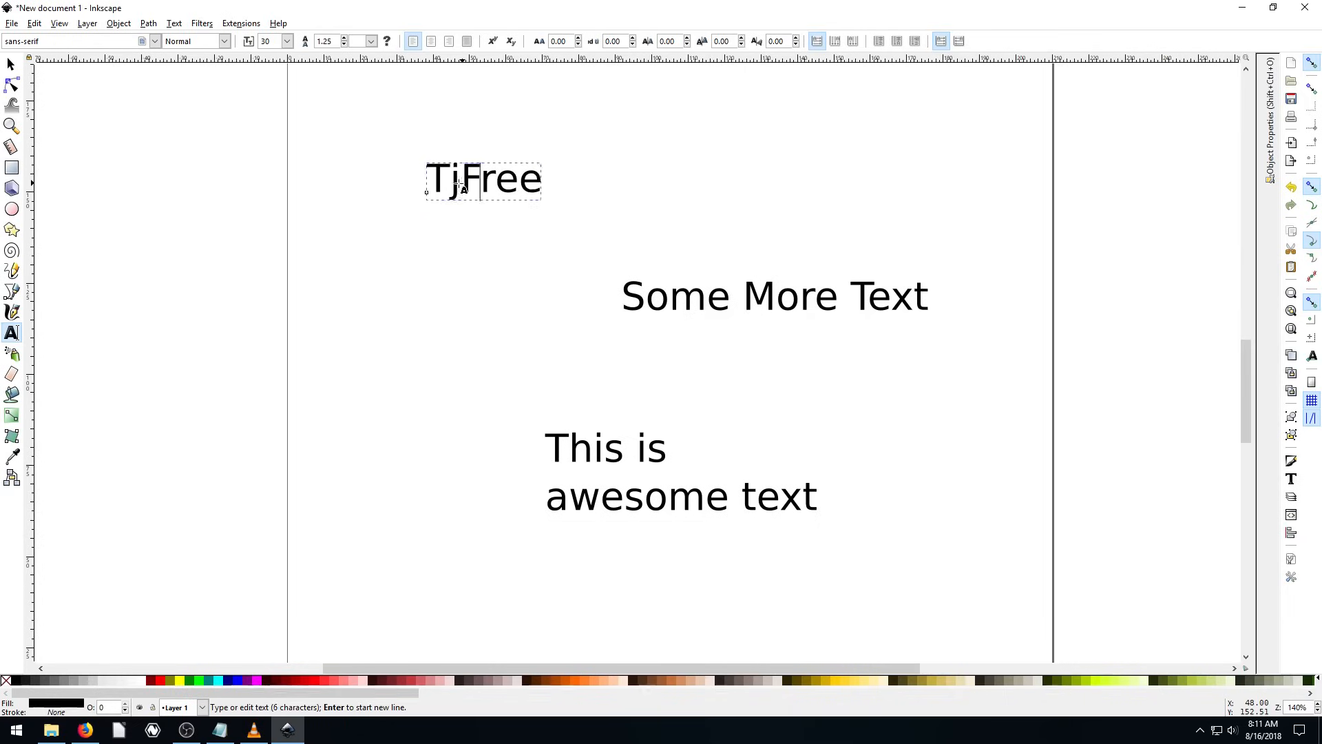
pyautogui.click(12, 65)
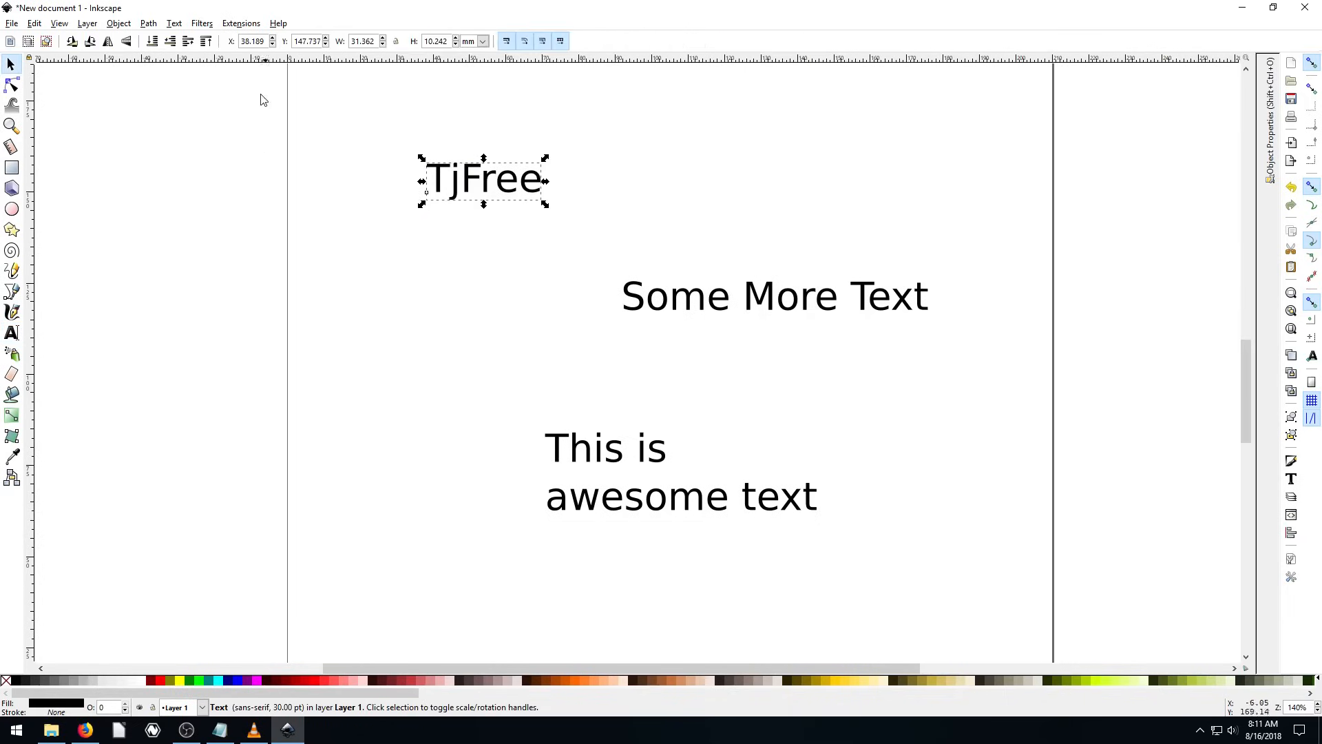
# Step: Flip the case of TjFree with Change Case > fLIP cASE so it reads tJfREE
pyautogui.click(240, 23)
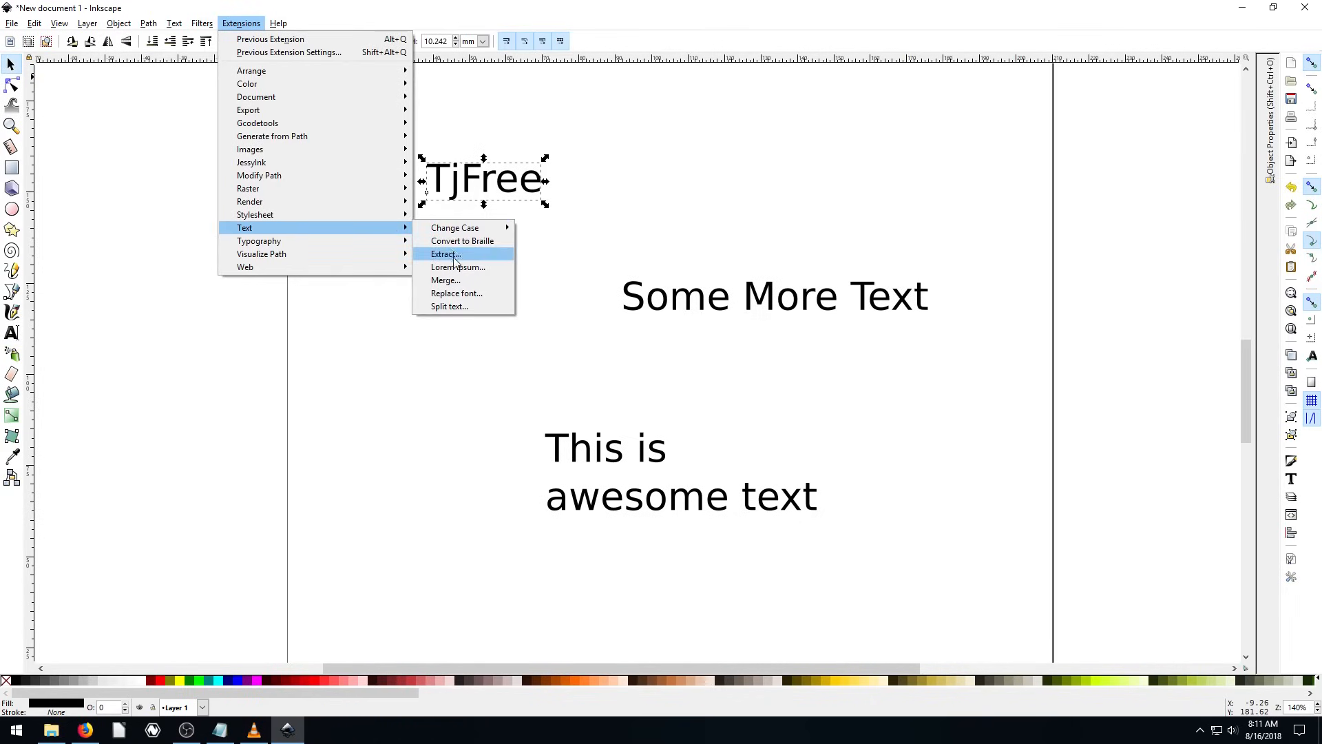
pyautogui.click(445, 254)
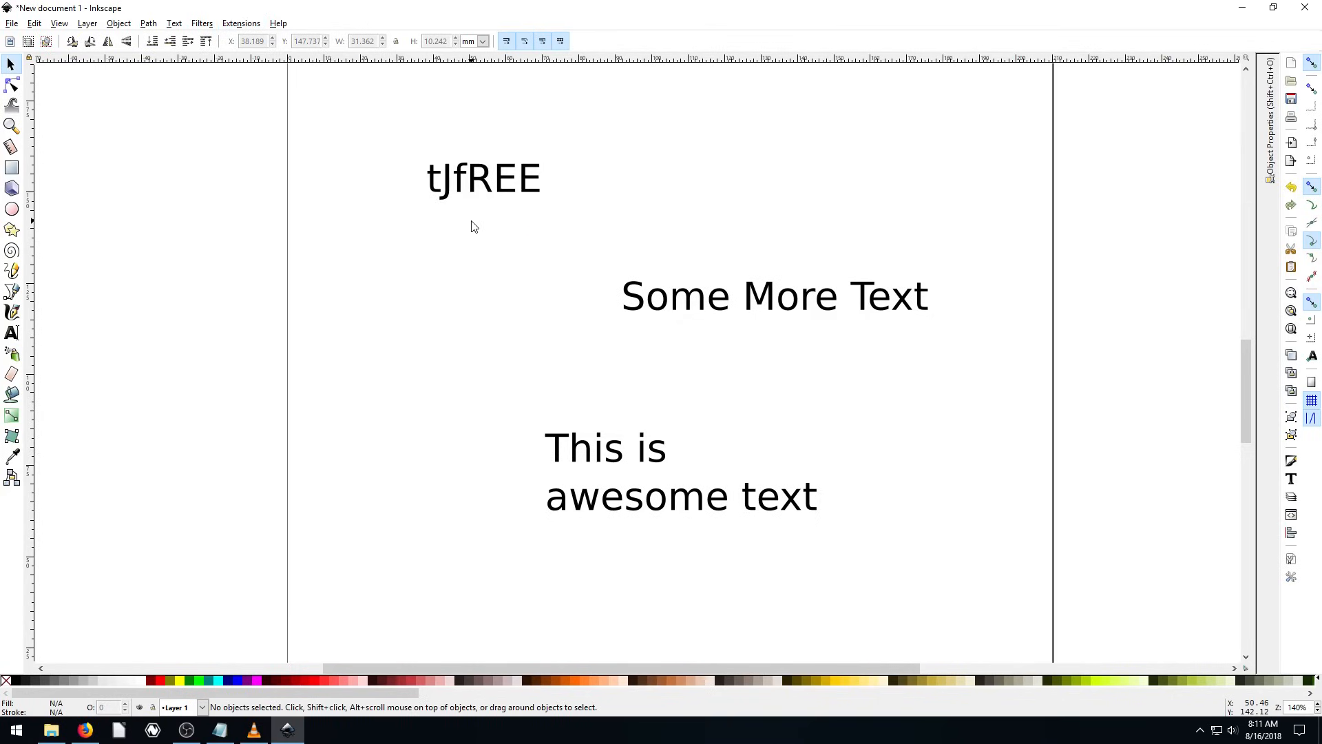
pyautogui.moveTo(402, 271)
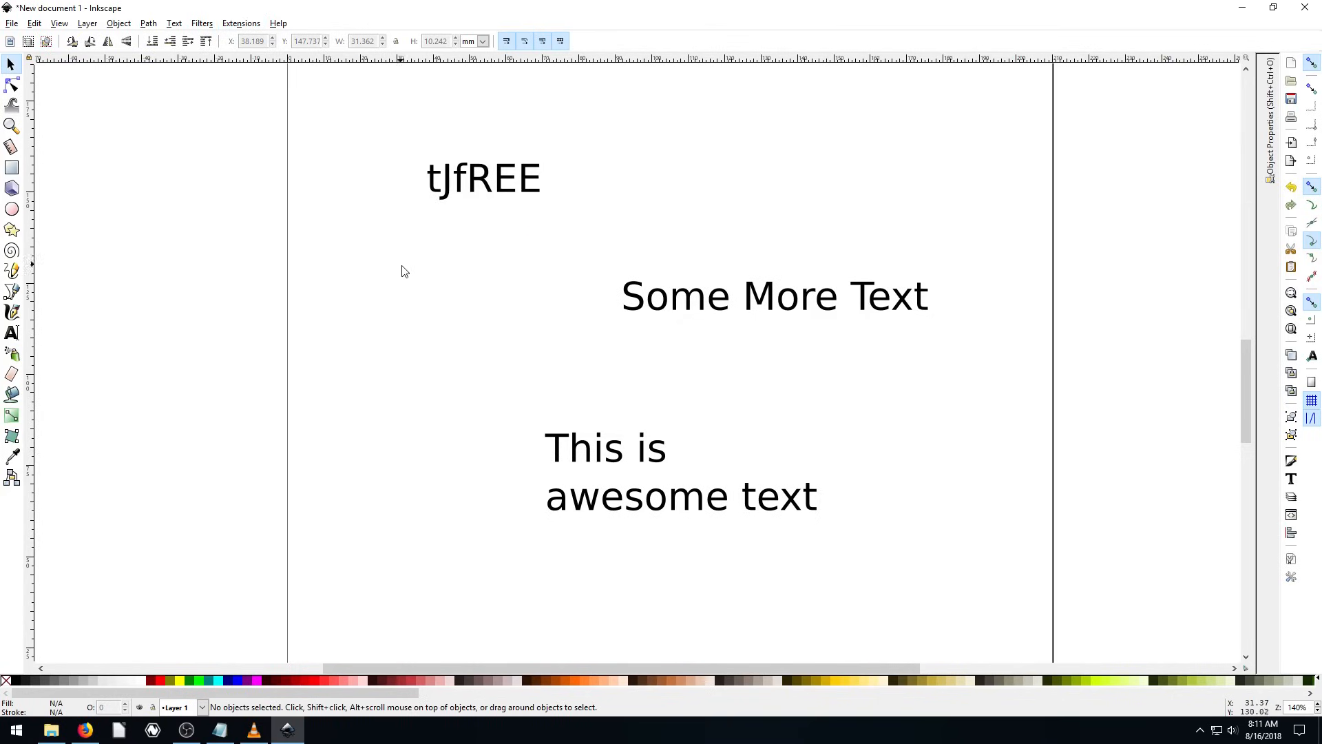
pyautogui.click(484, 178)
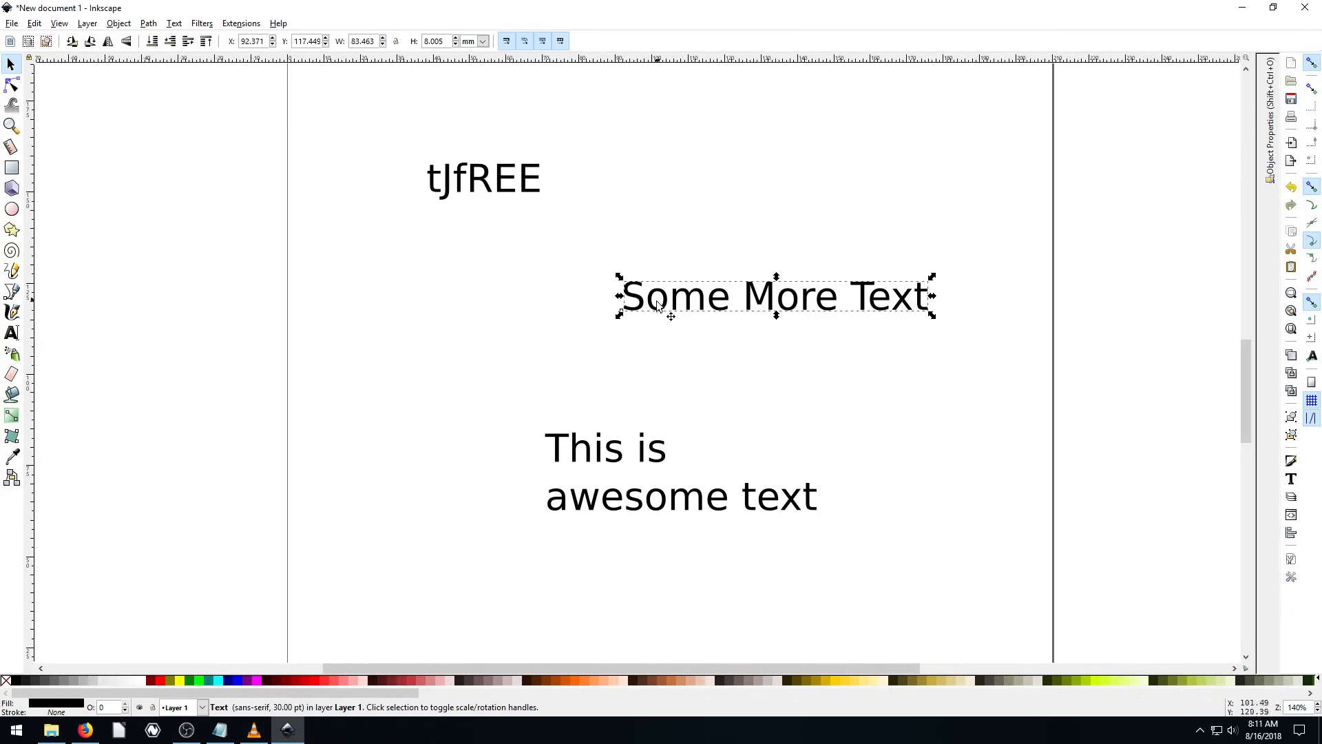
pyautogui.moveTo(910, 305)
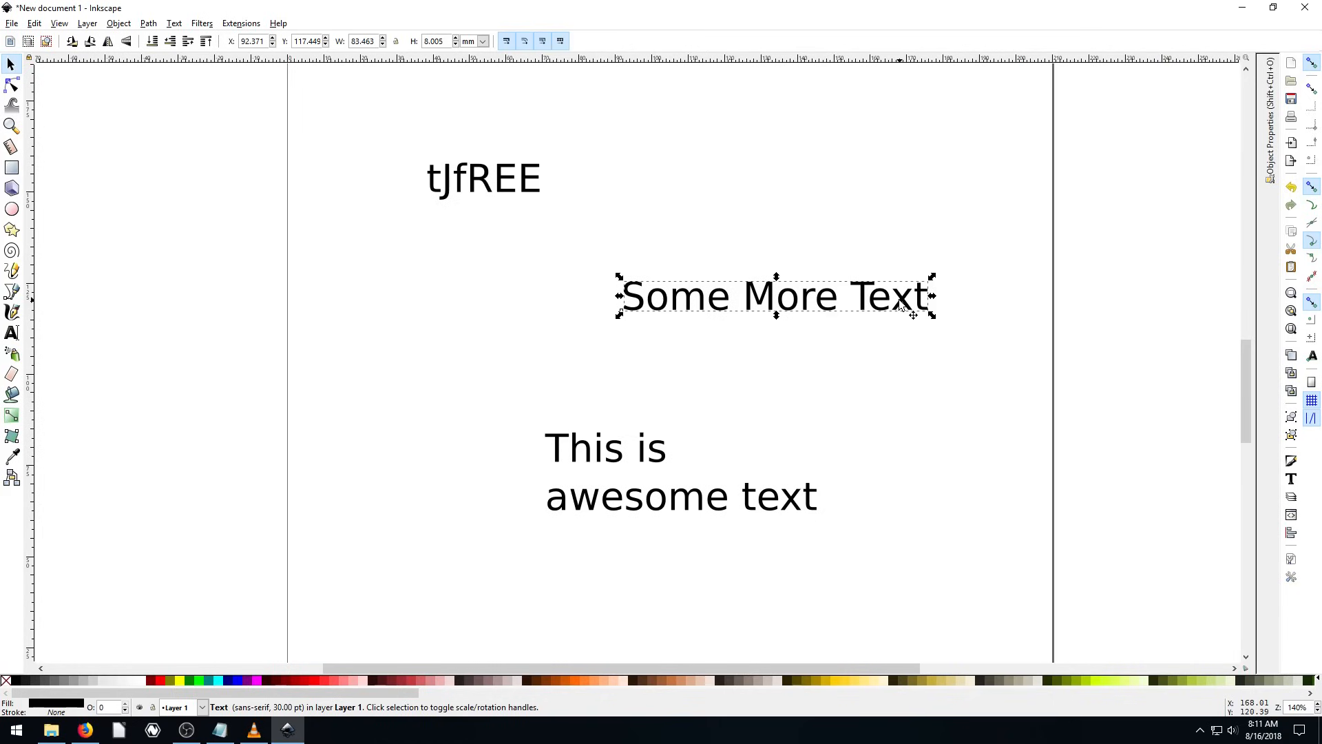
# Step: Bring up the Split text extension options for Some More Text
pyautogui.click(241, 23)
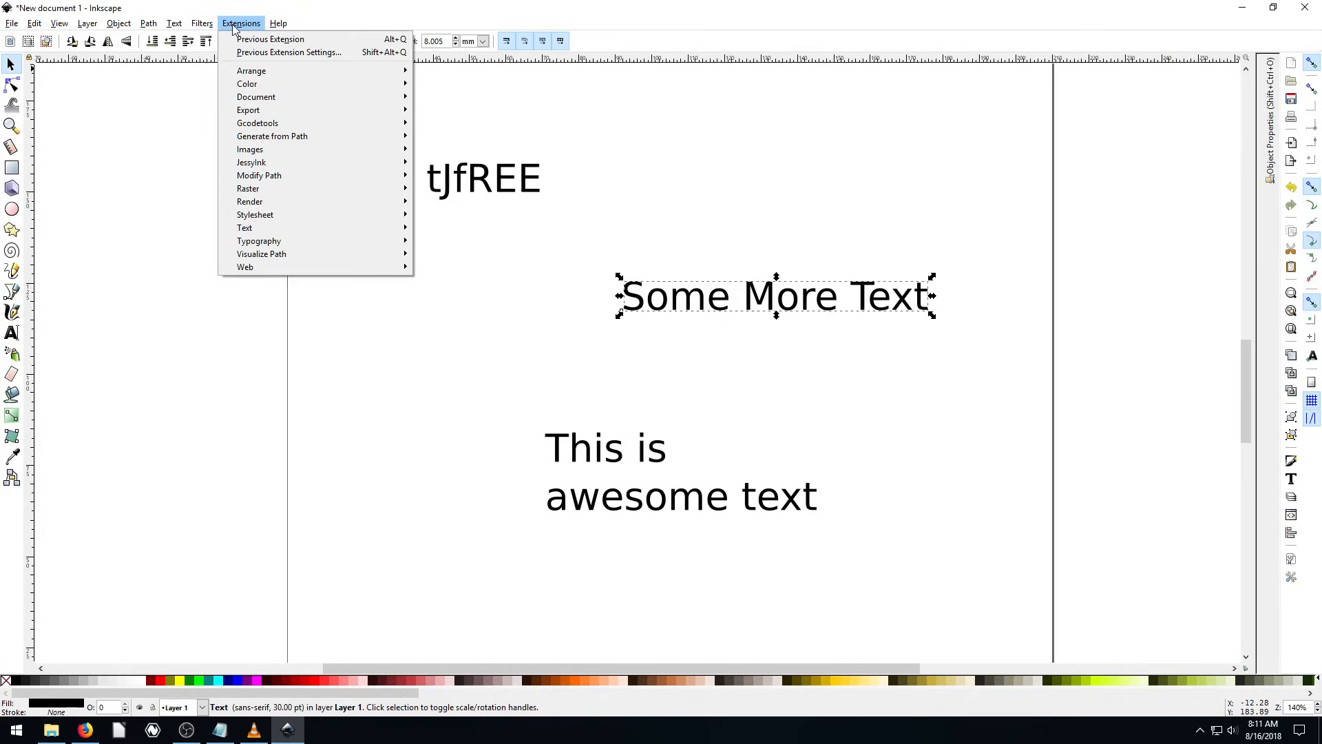
pyautogui.moveTo(829, 313)
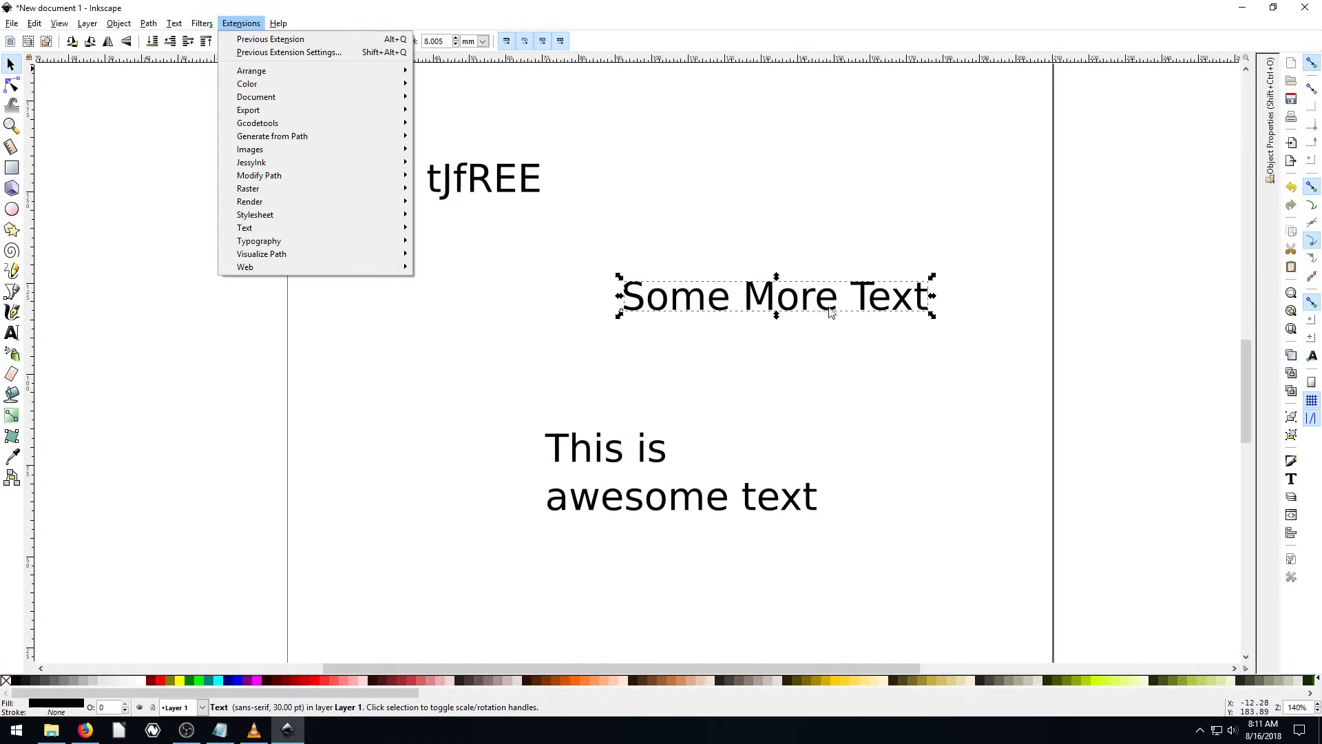
pyautogui.click(573, 302)
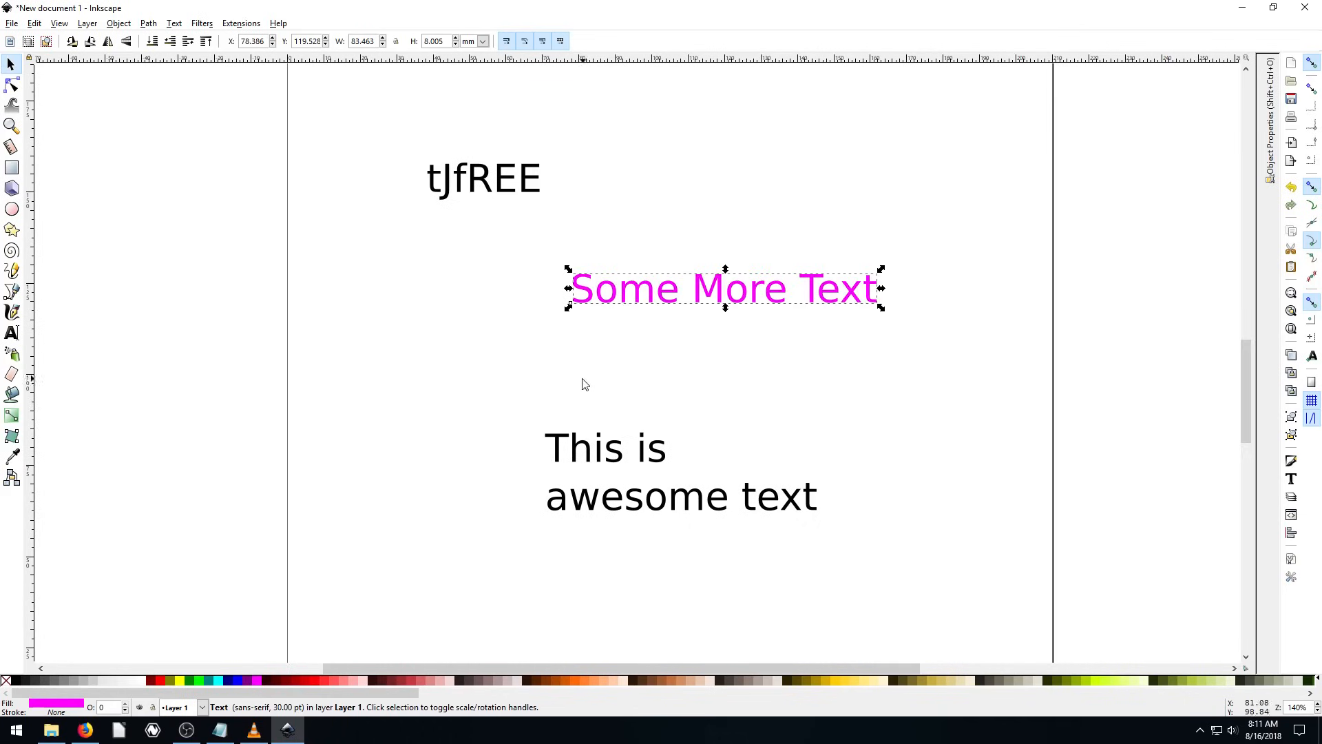
pyautogui.click(241, 23)
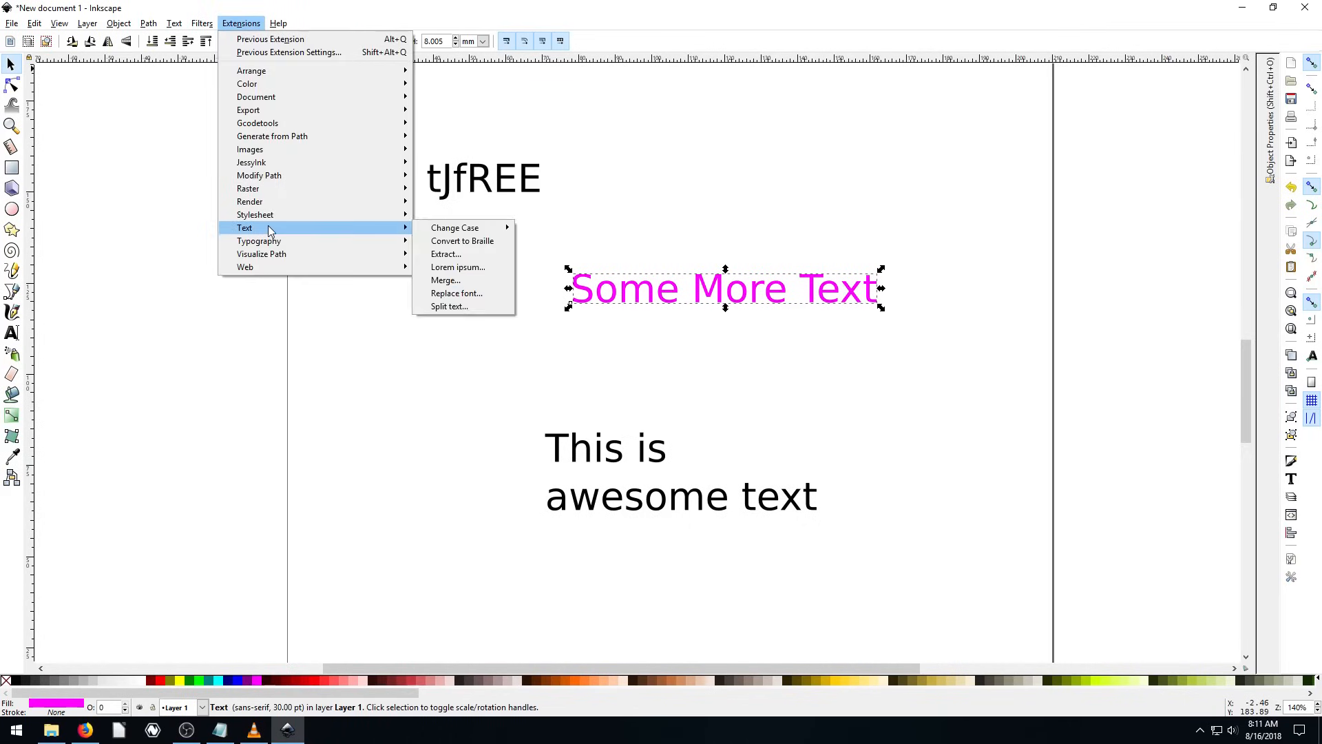
pyautogui.moveTo(446, 254)
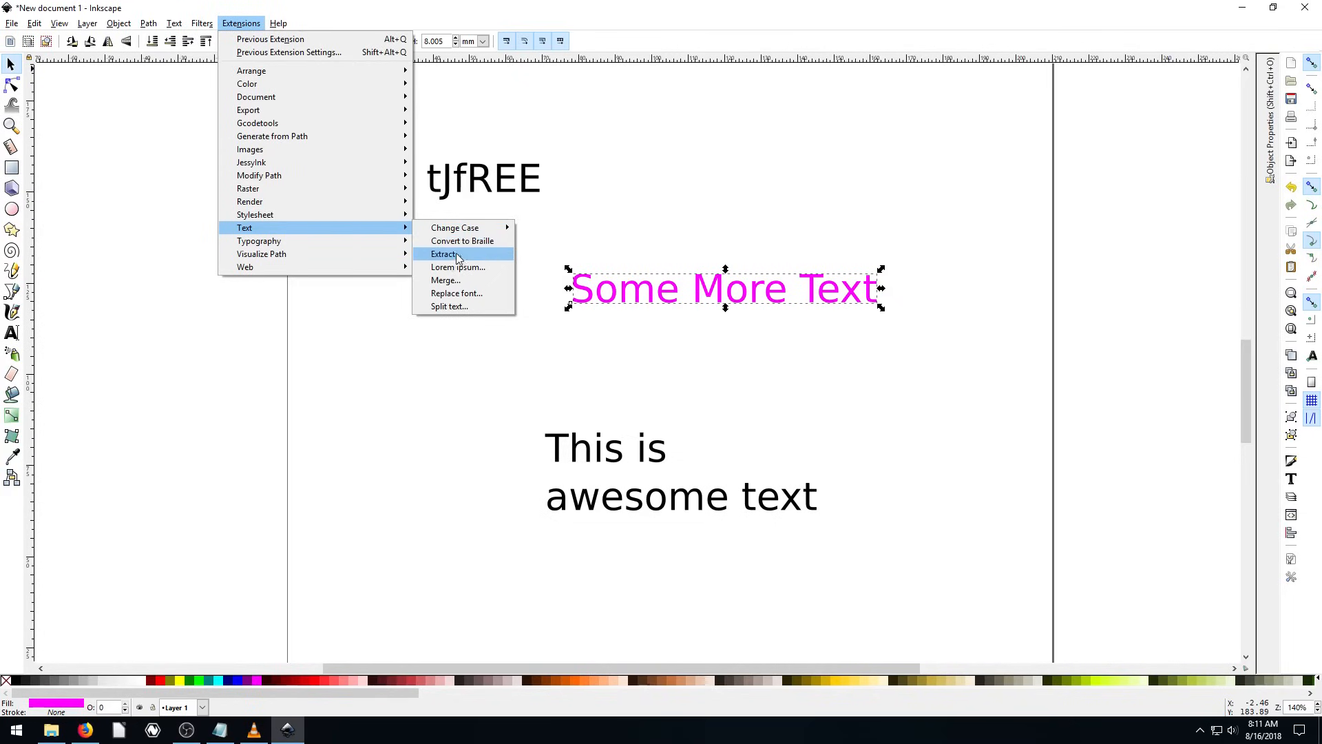
pyautogui.moveTo(456, 311)
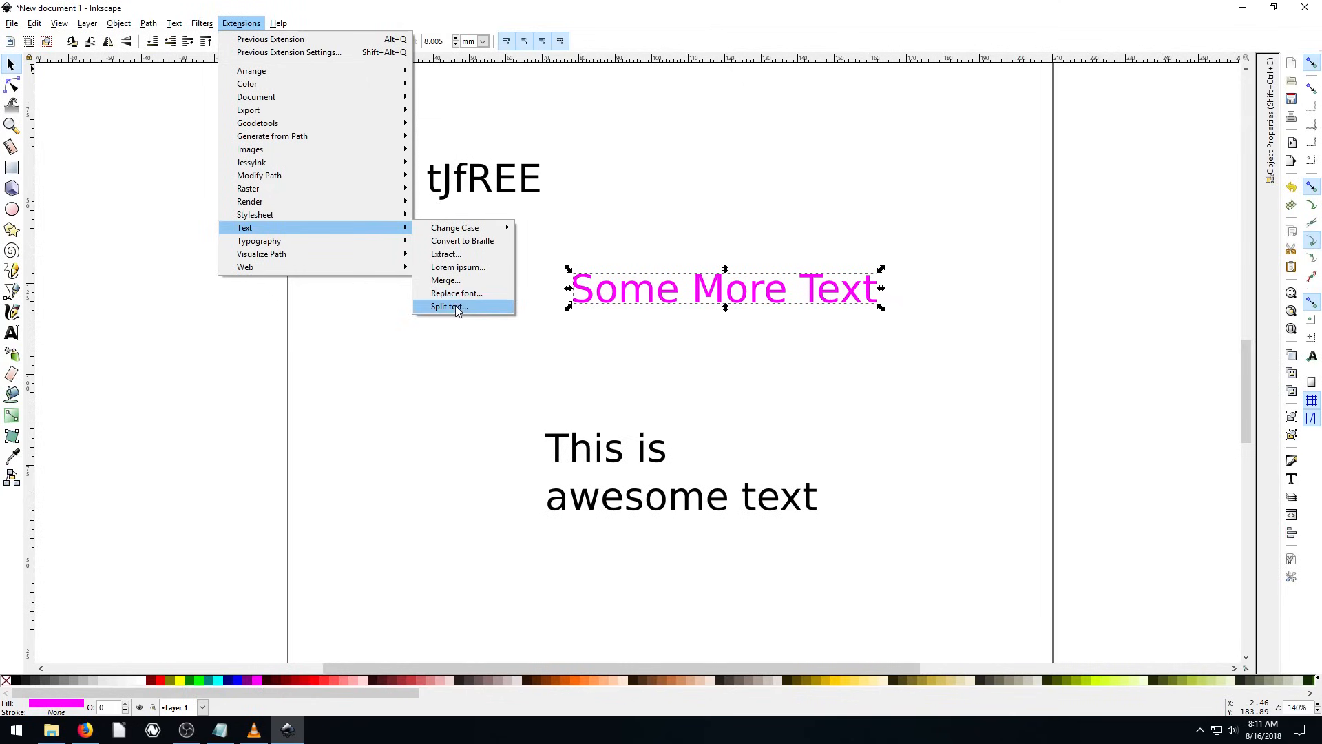
pyautogui.click(448, 306)
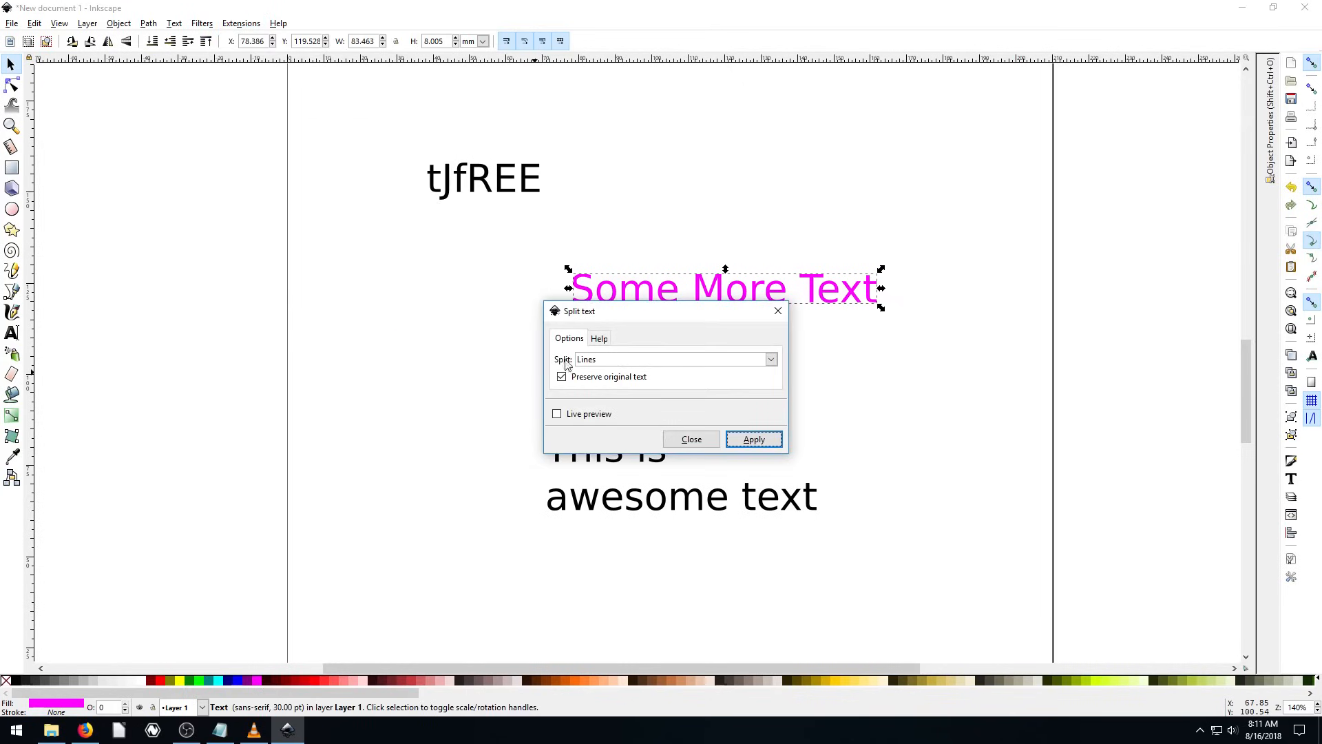
pyautogui.moveTo(612, 298)
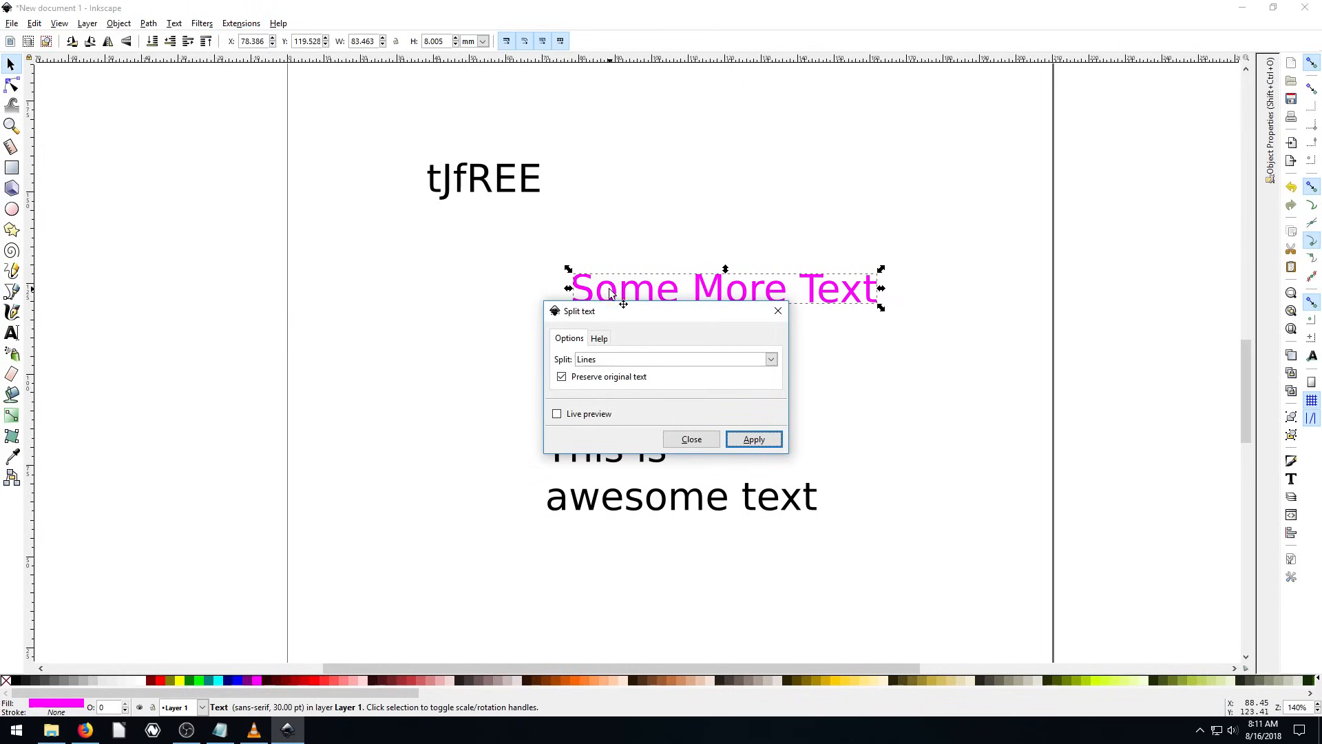
# Step: Split Some More Text into the separate words Some, More and Text
pyautogui.click(767, 359)
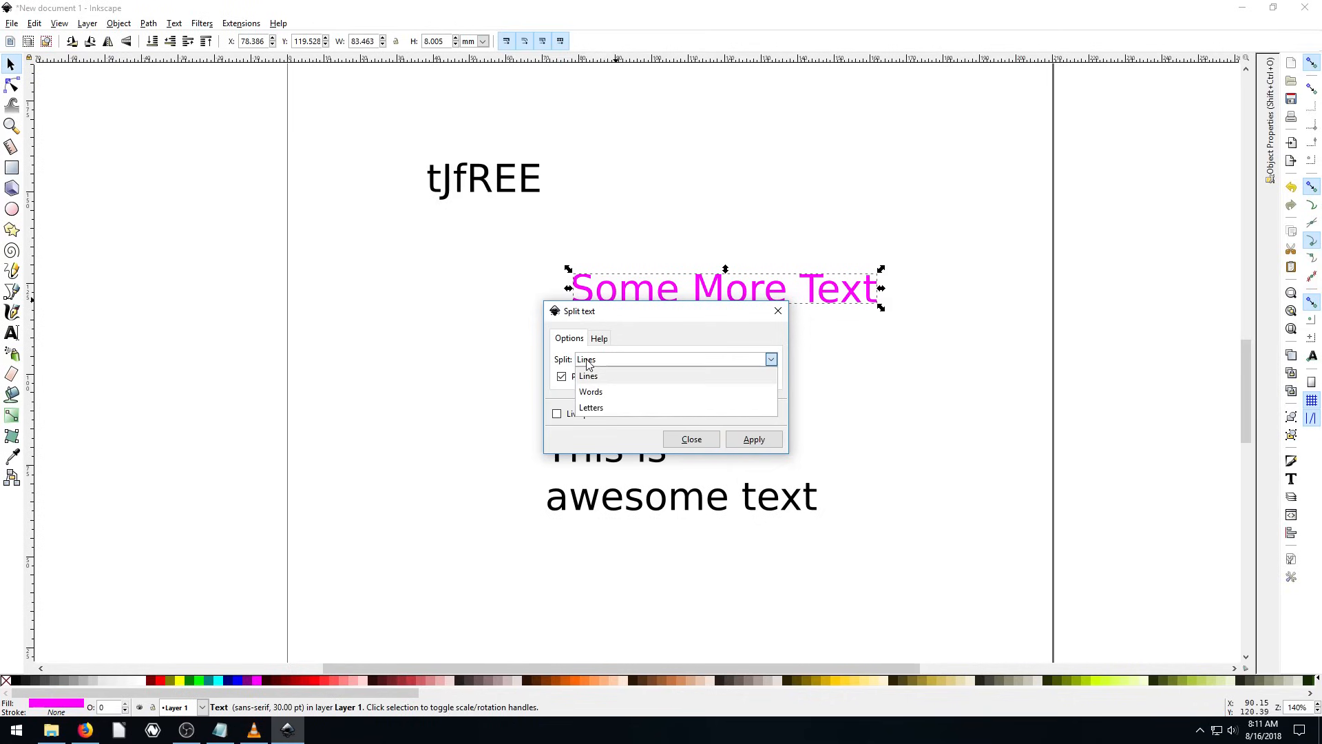
pyautogui.click(591, 391)
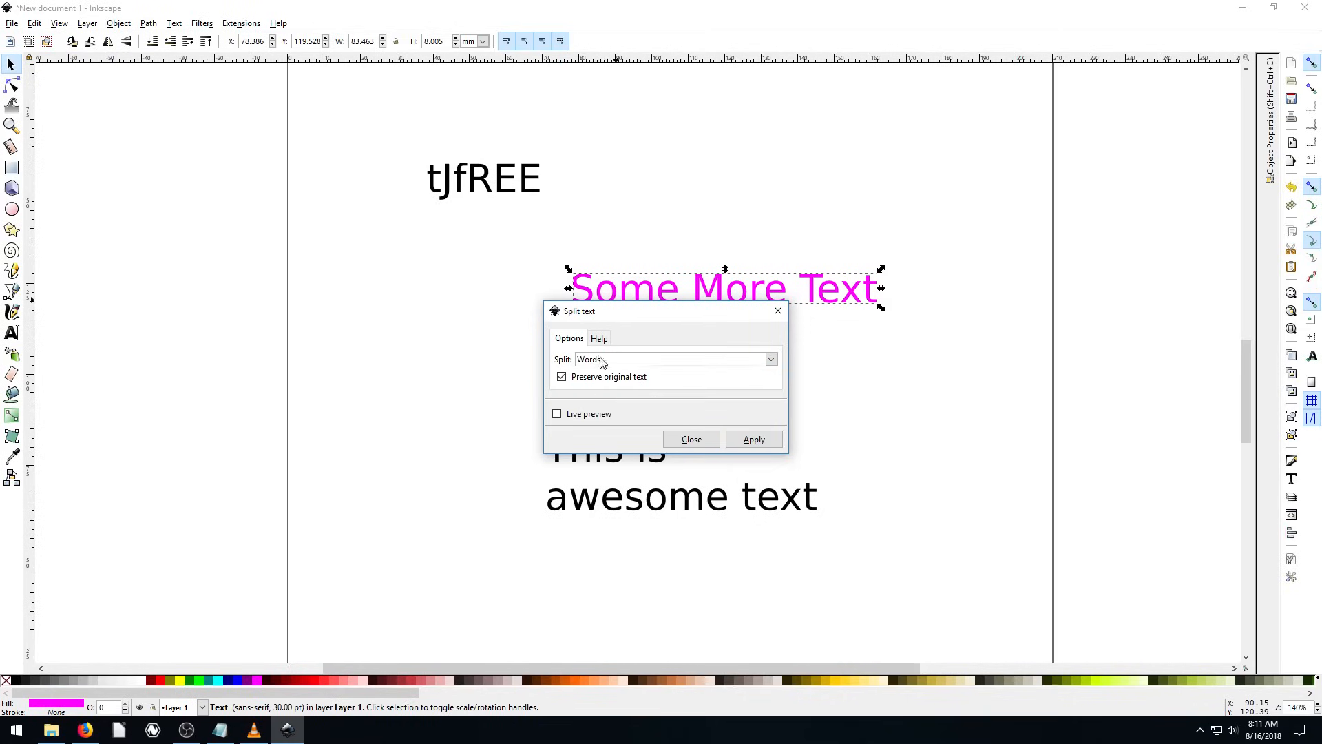
pyautogui.click(752, 438)
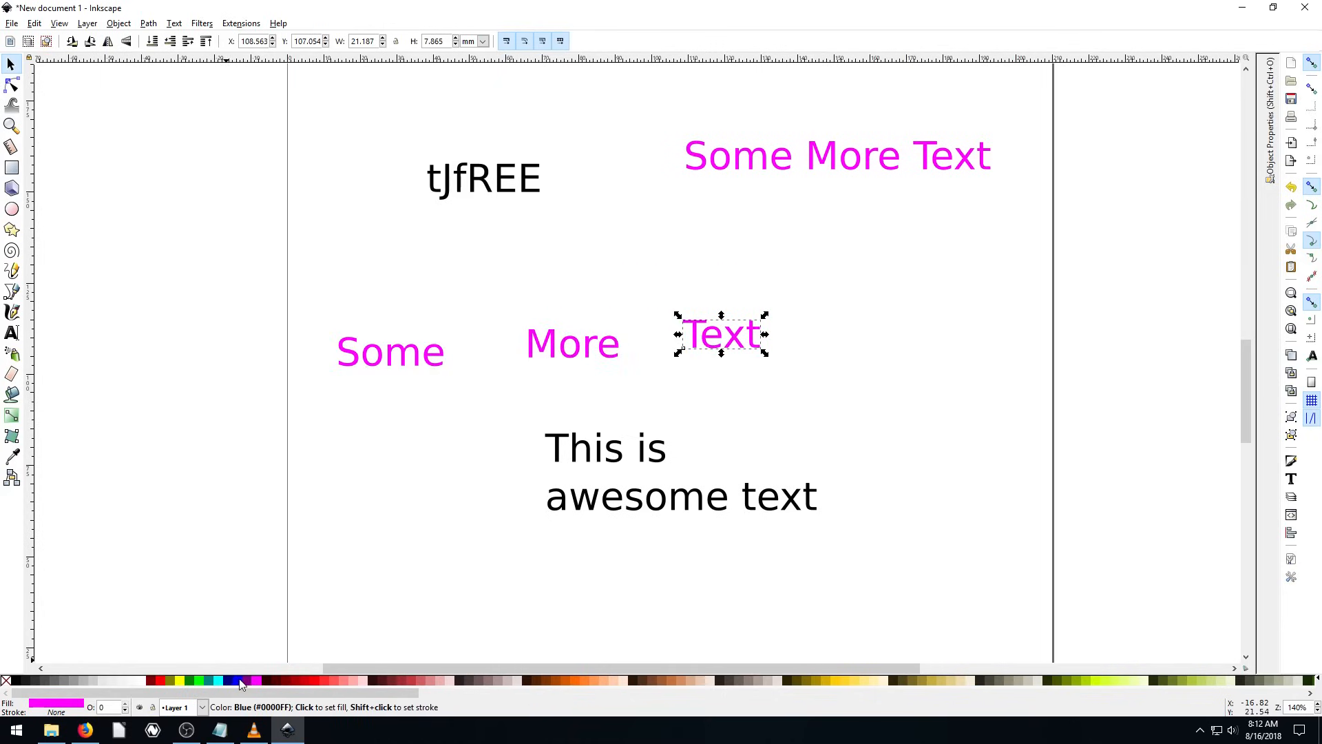
# Step: Colour the word Text blue and the tall word More red
pyautogui.click(571, 343)
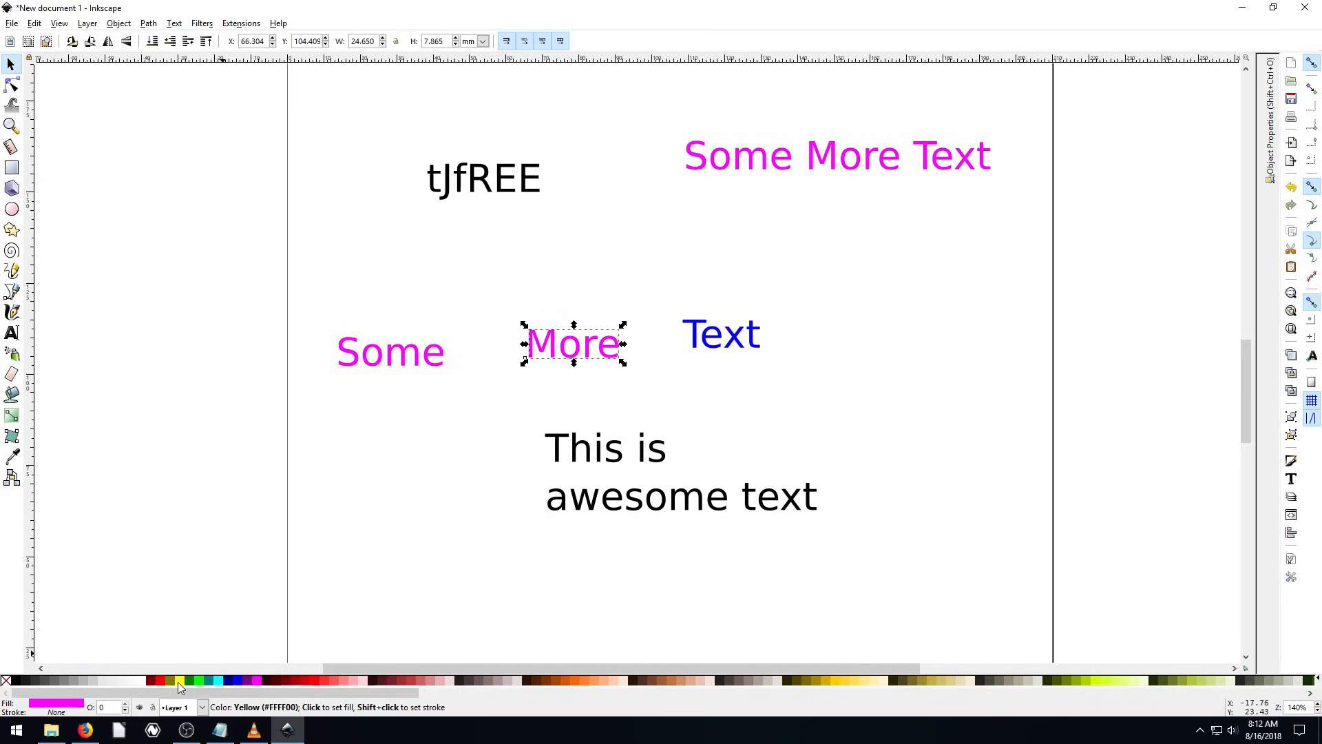
pyautogui.click(178, 682)
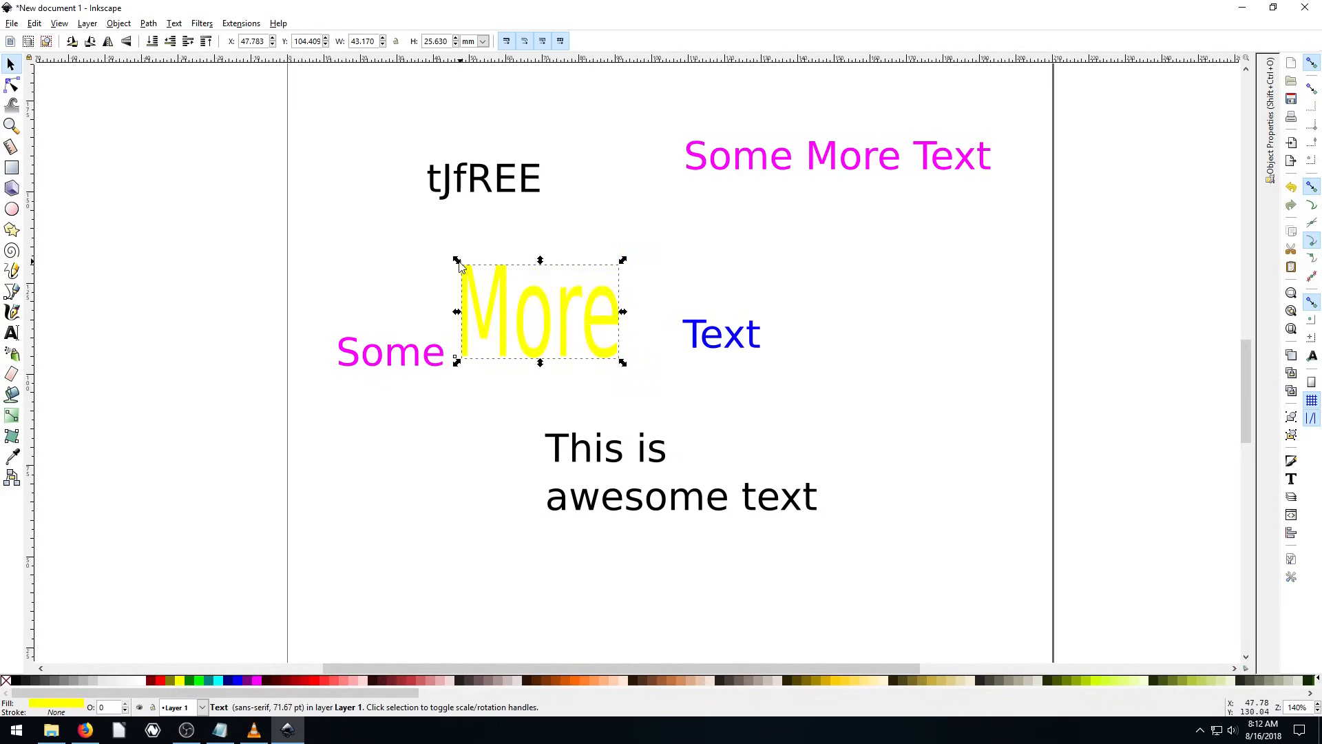
pyautogui.click(153, 681)
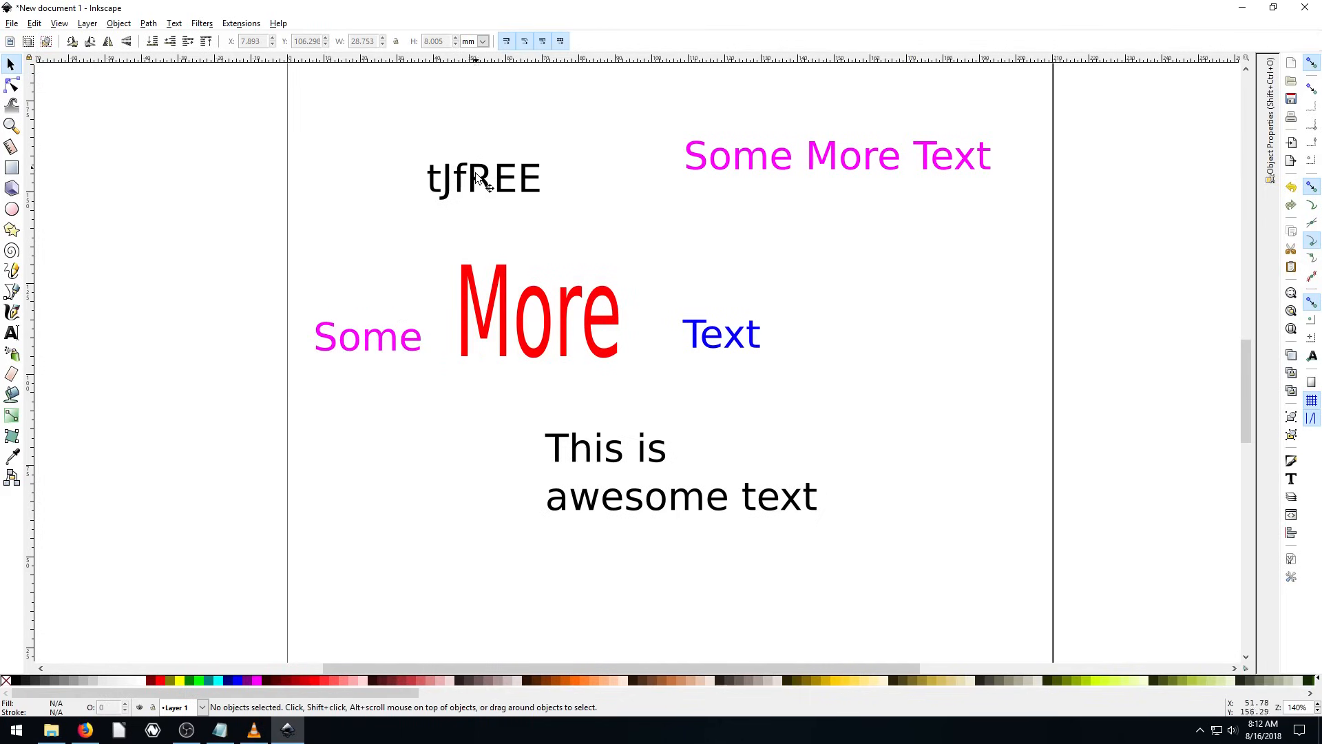
# Step: Convert tJfREE to all capitals TJFREE with Change Case > UPPERCASE
pyautogui.click(201, 23)
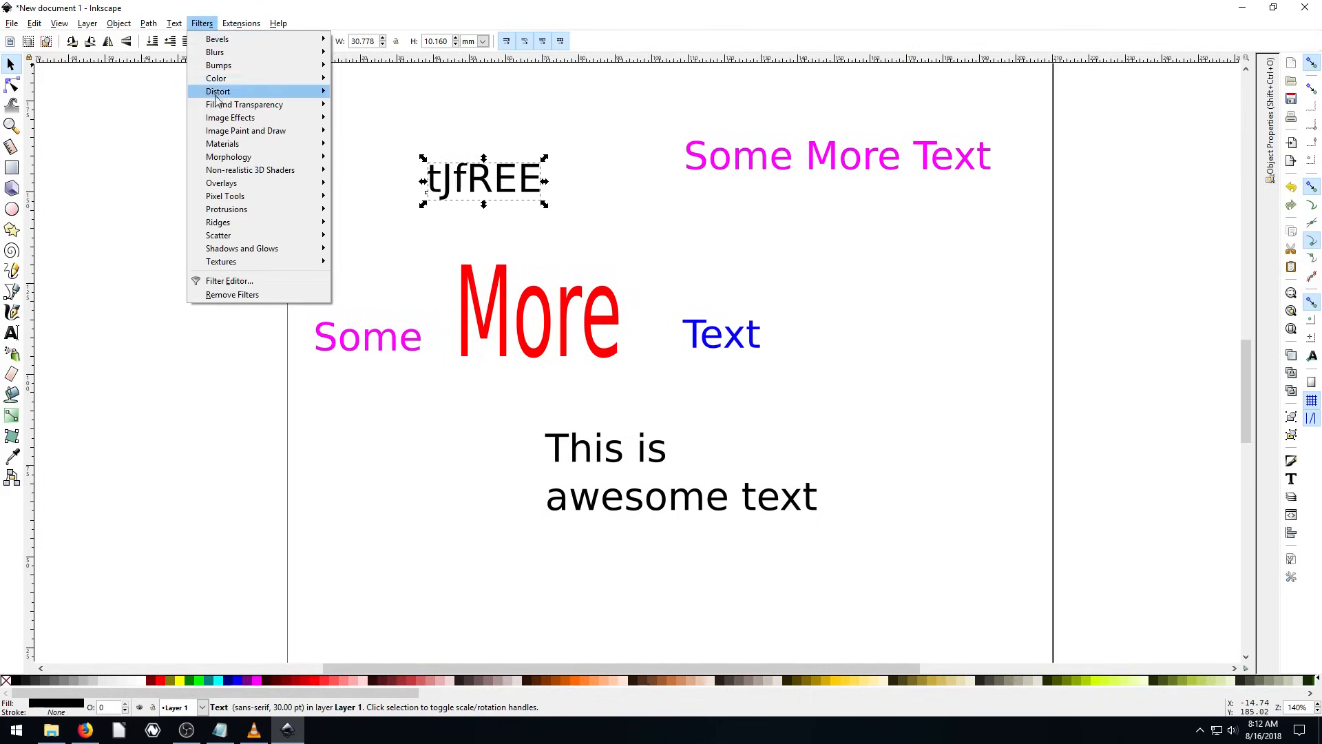
pyautogui.click(241, 23)
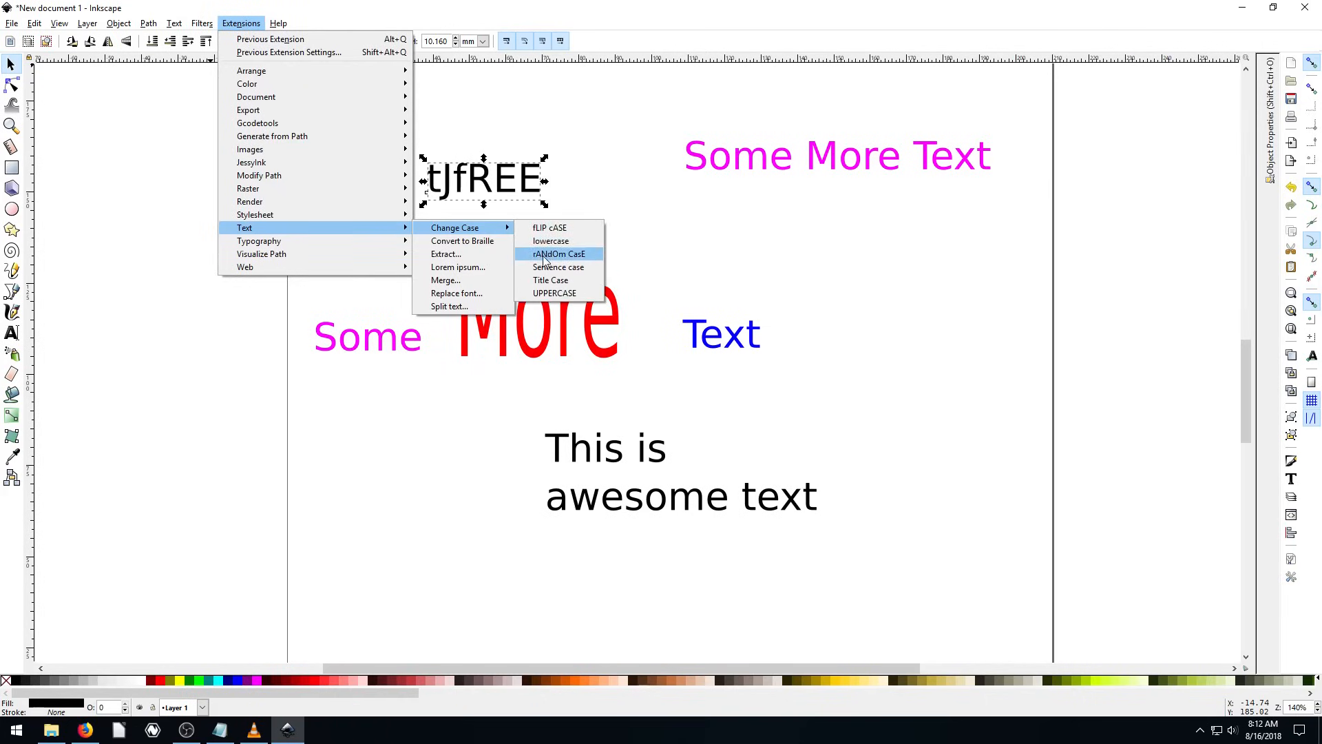
pyautogui.moveTo(554, 292)
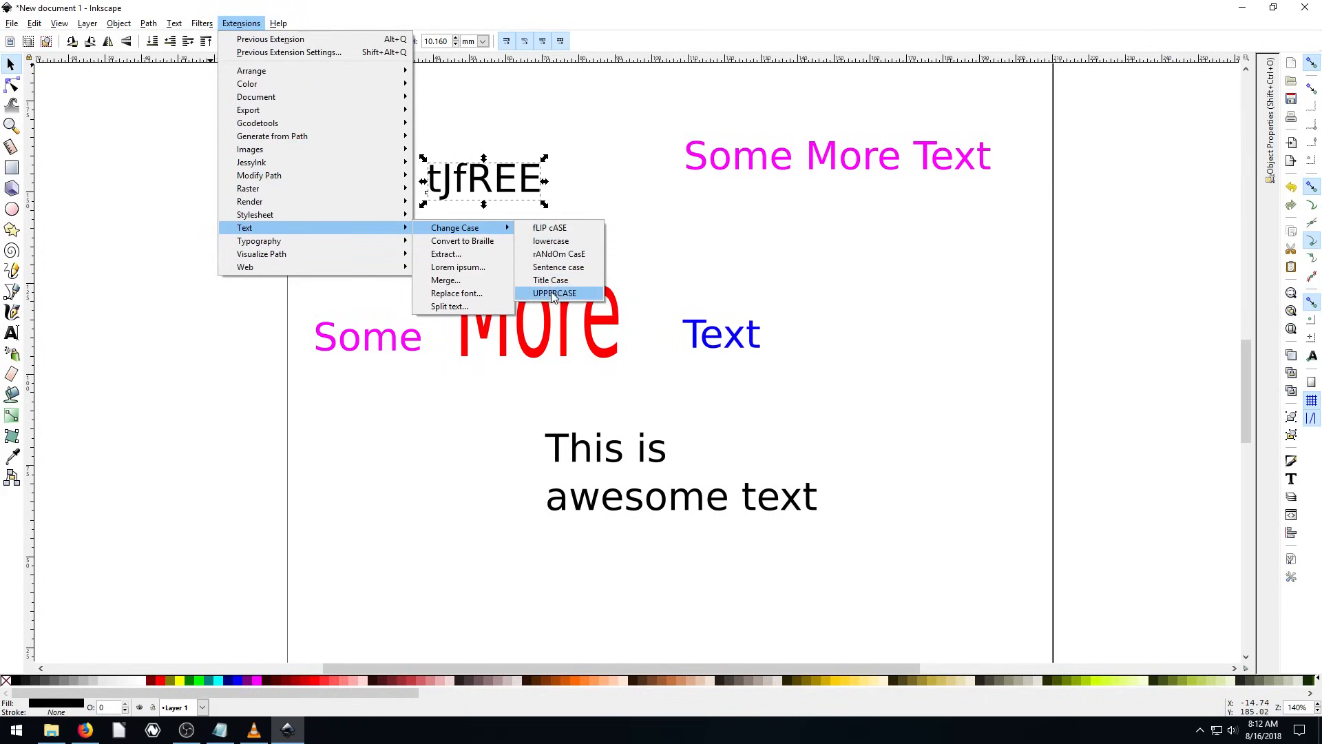
pyautogui.click(554, 292)
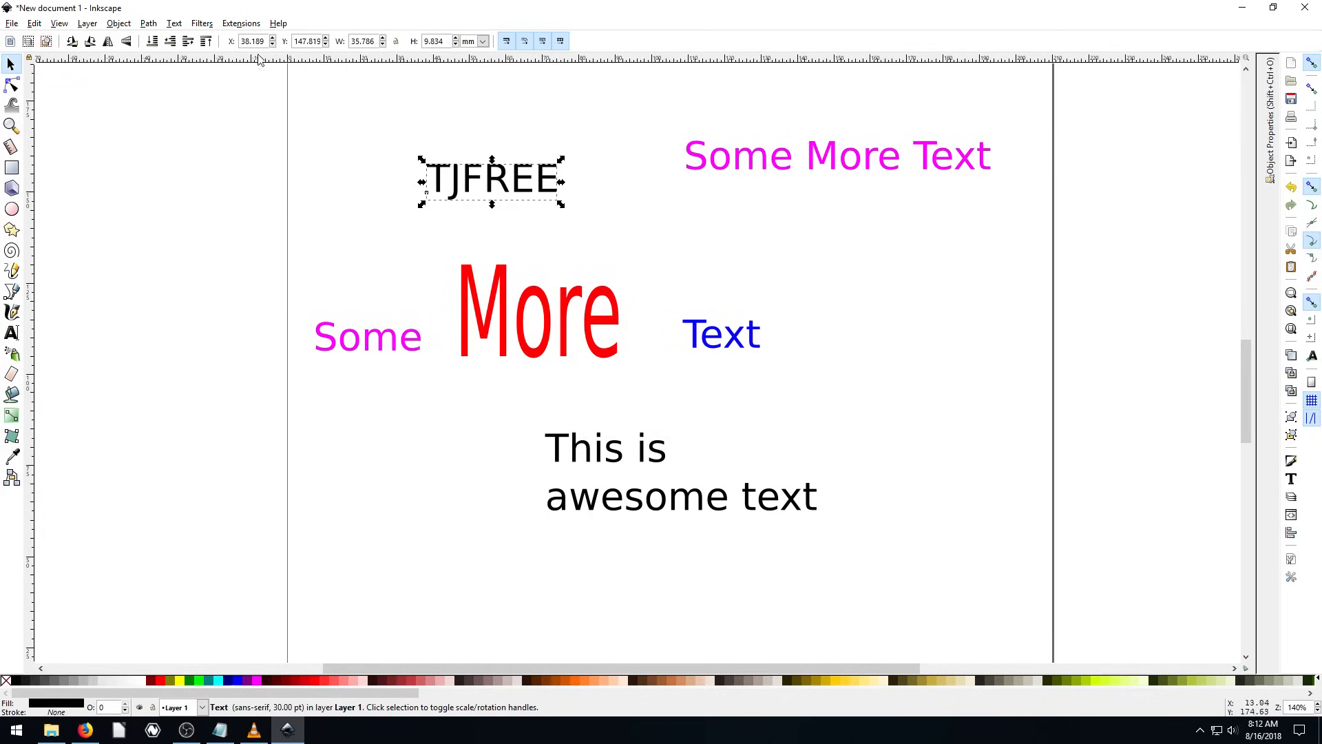
pyautogui.click(201, 24)
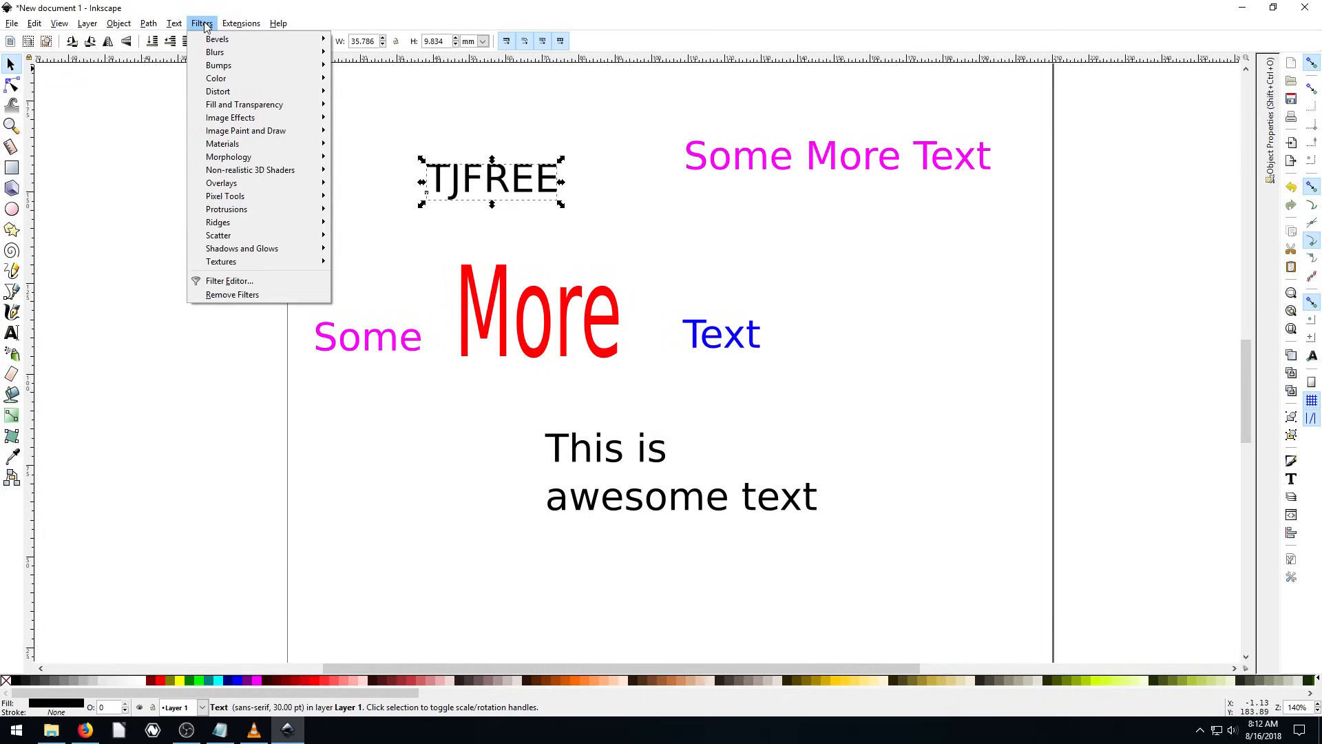
pyautogui.click(241, 23)
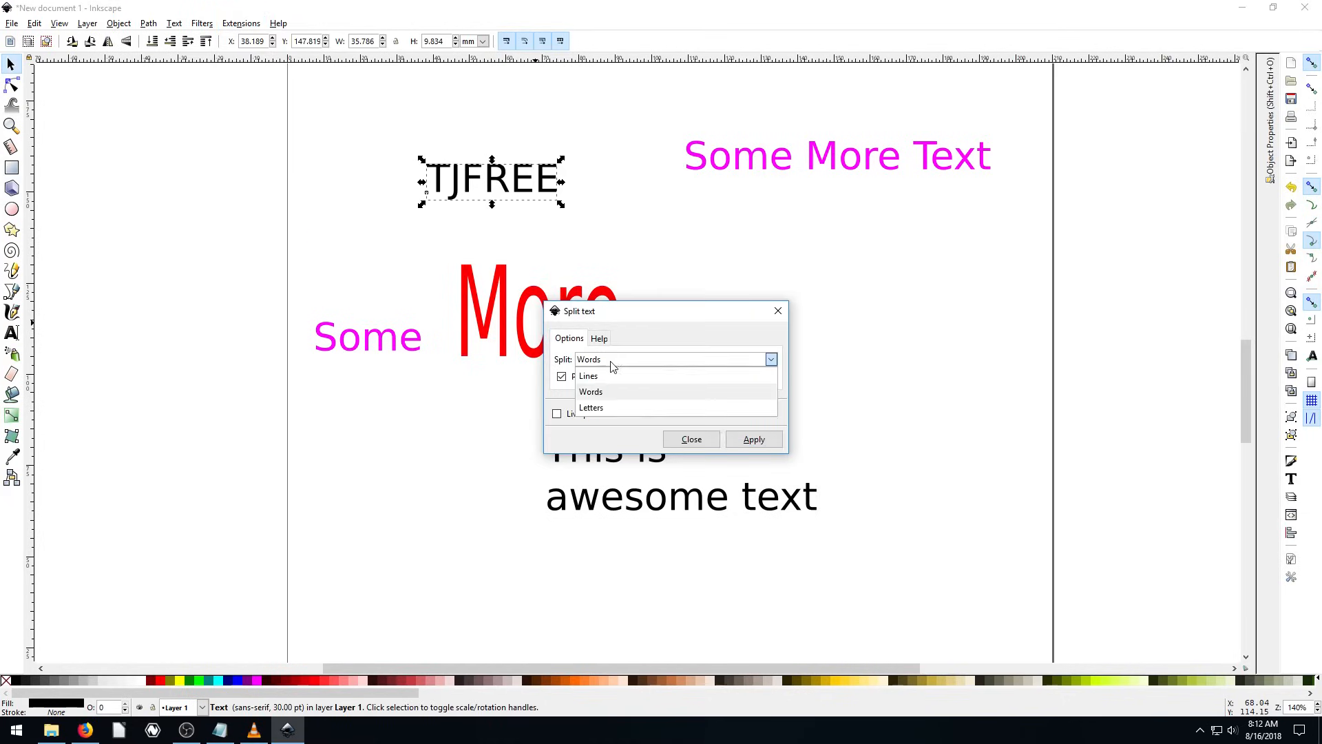
# Step: Split TJFREE into individual letter objects using Split set to Letters
pyautogui.click(591, 407)
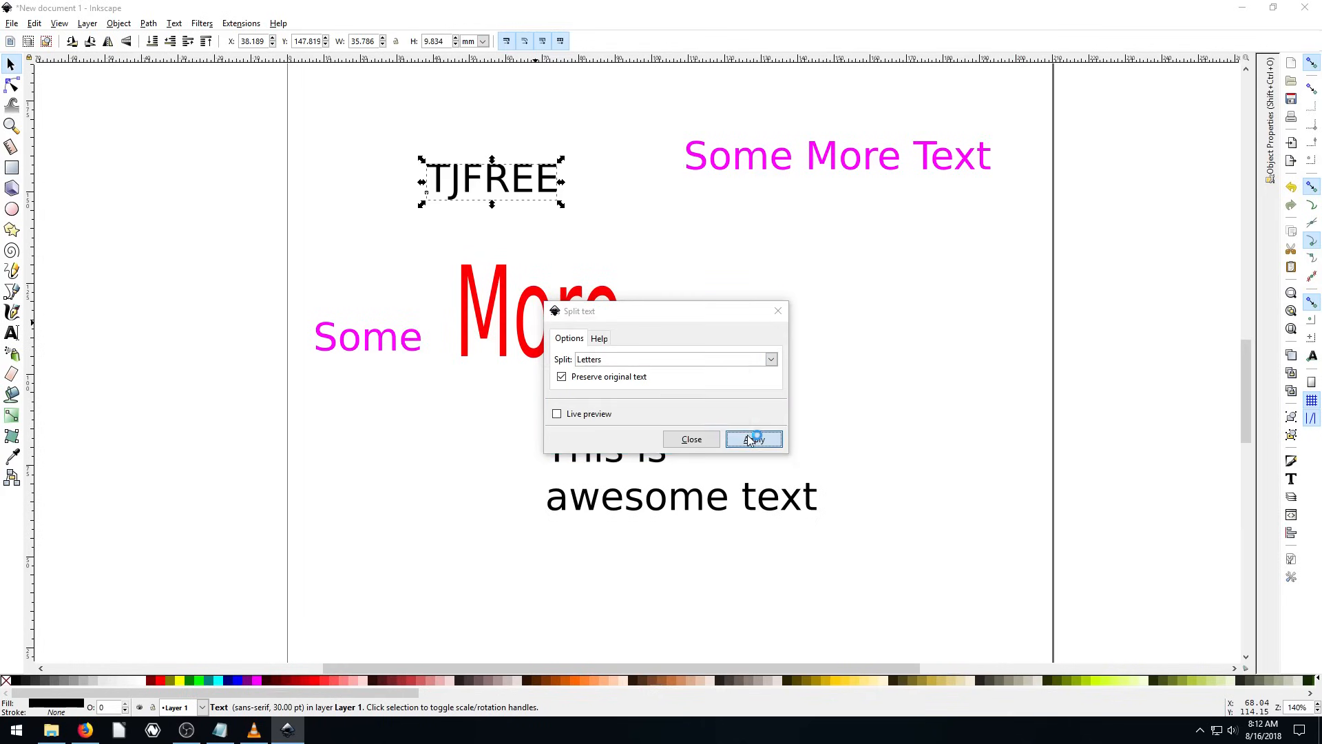
pyautogui.click(753, 438)
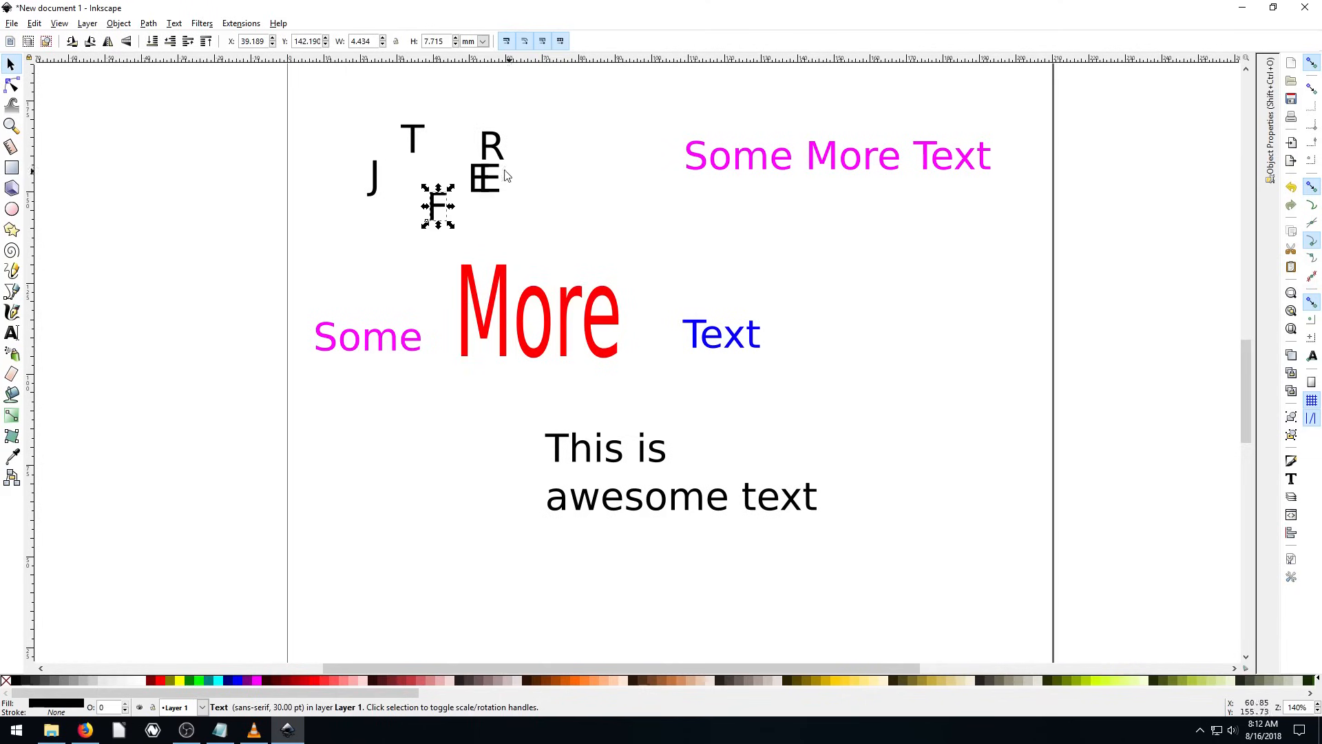
# Step: Enlarge T and J in blue and arrange F, R, E, E along a descending diagonal
pyautogui.moveTo(437, 205); pyautogui.dragTo(481, 190)
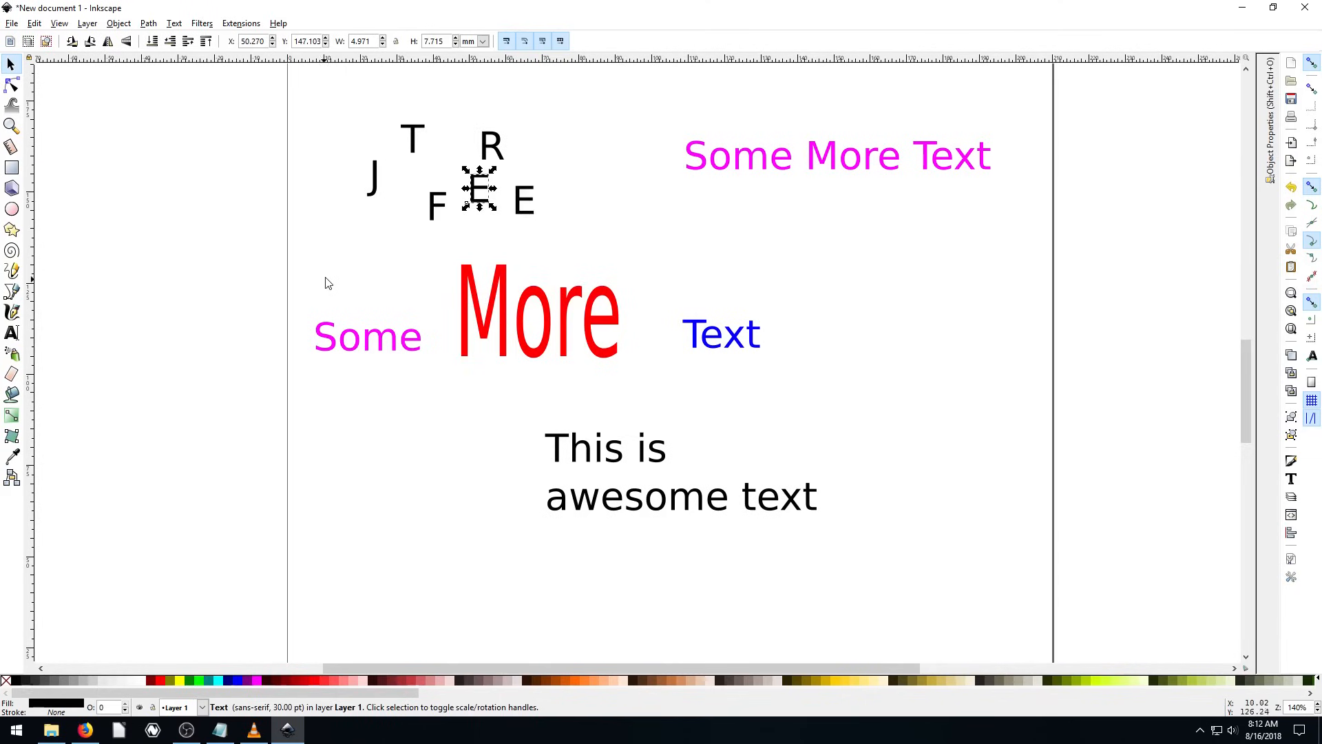
pyautogui.click(410, 126)
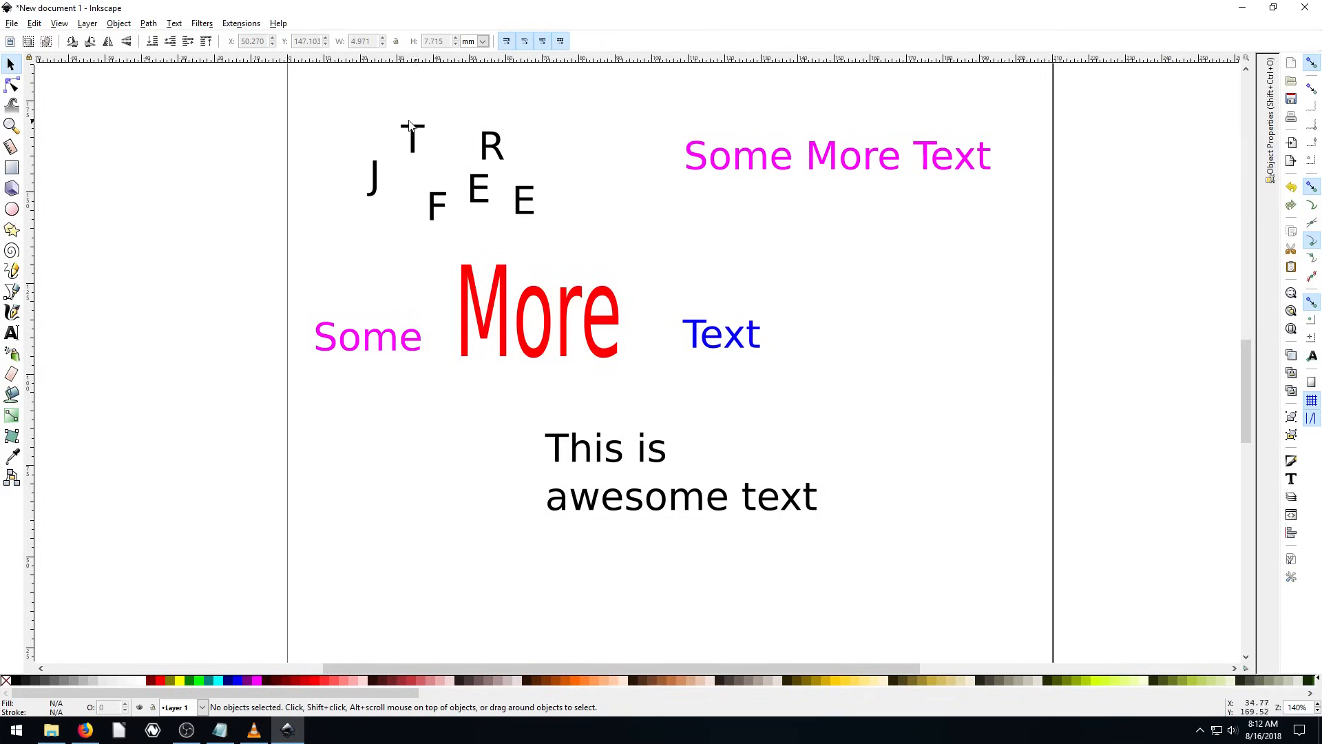
pyautogui.click(412, 136)
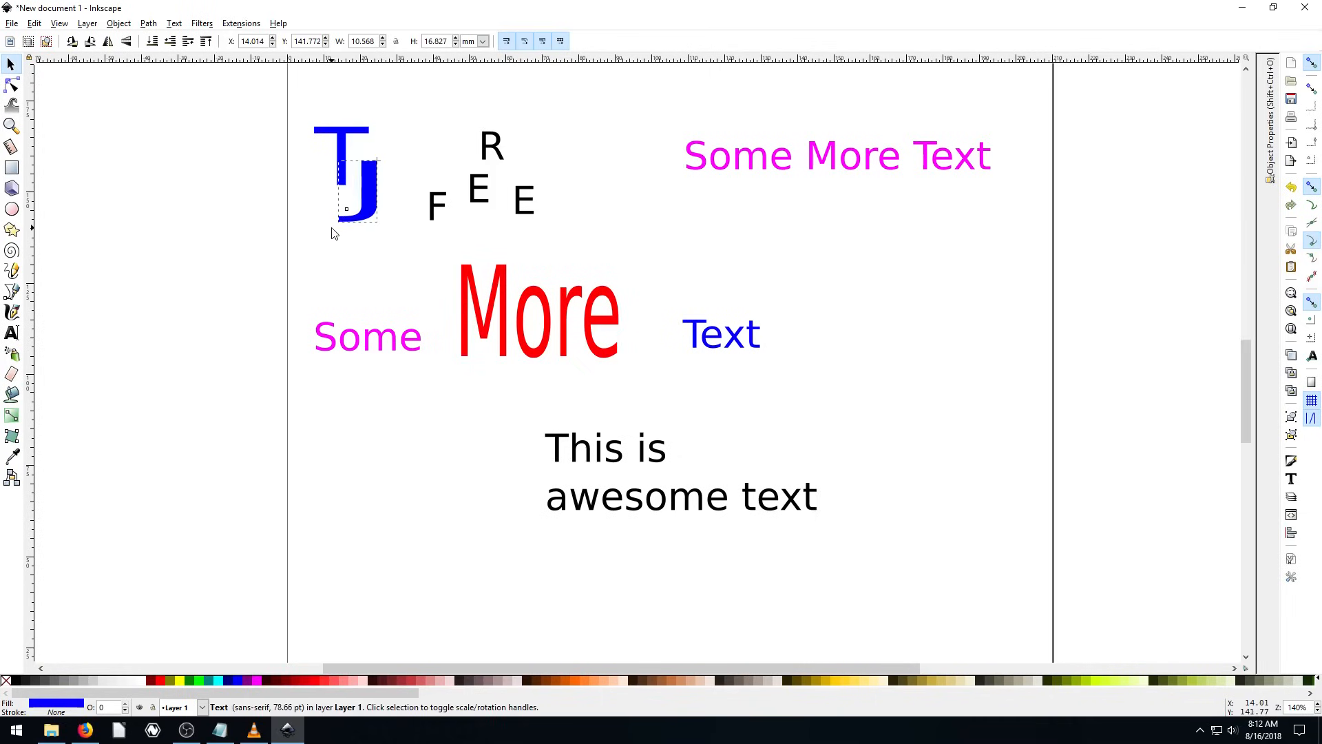
pyautogui.click(422, 200)
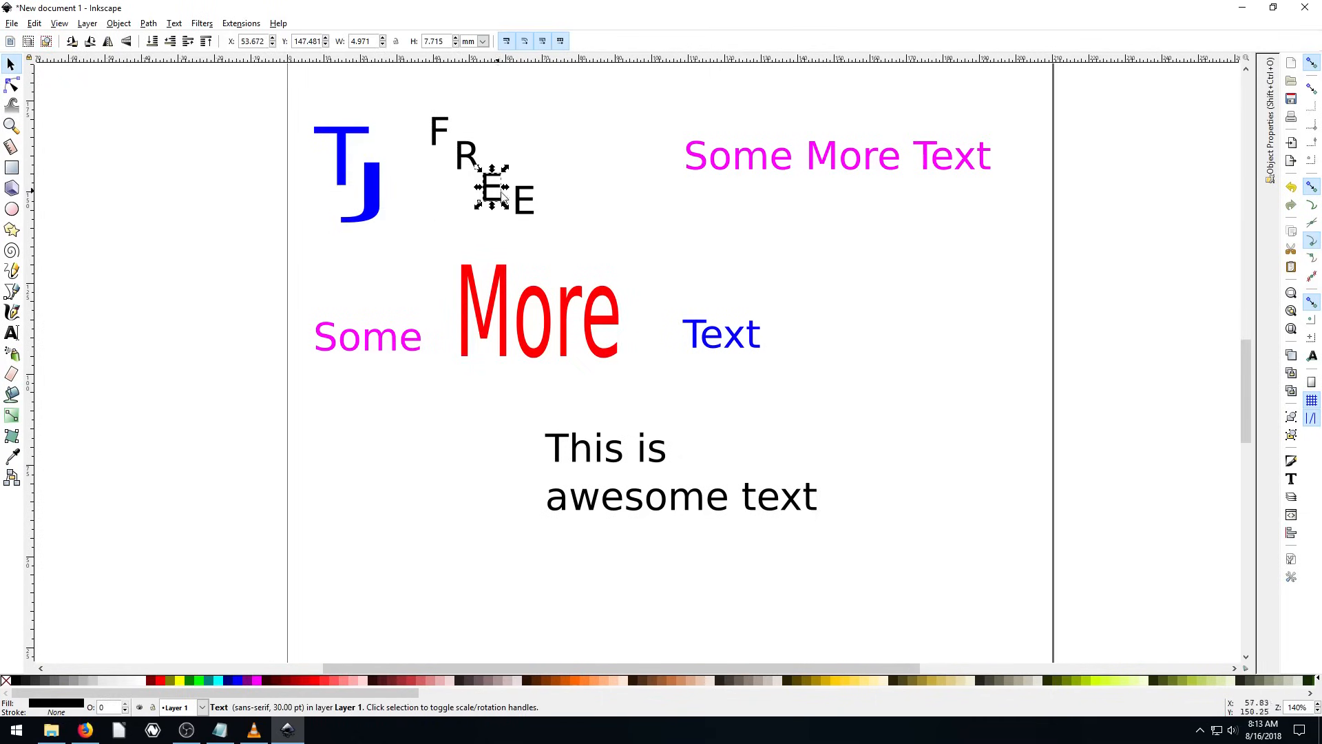
pyautogui.click(610, 228)
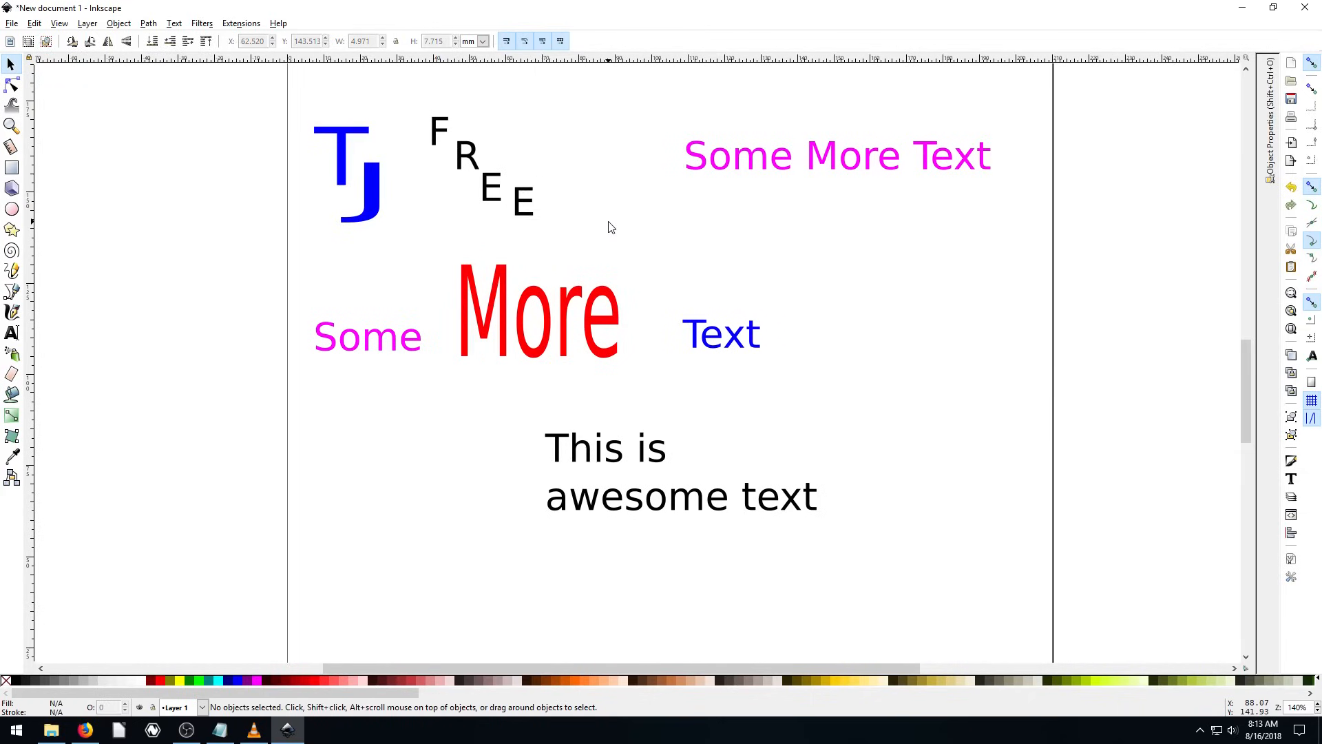
pyautogui.moveTo(550, 230)
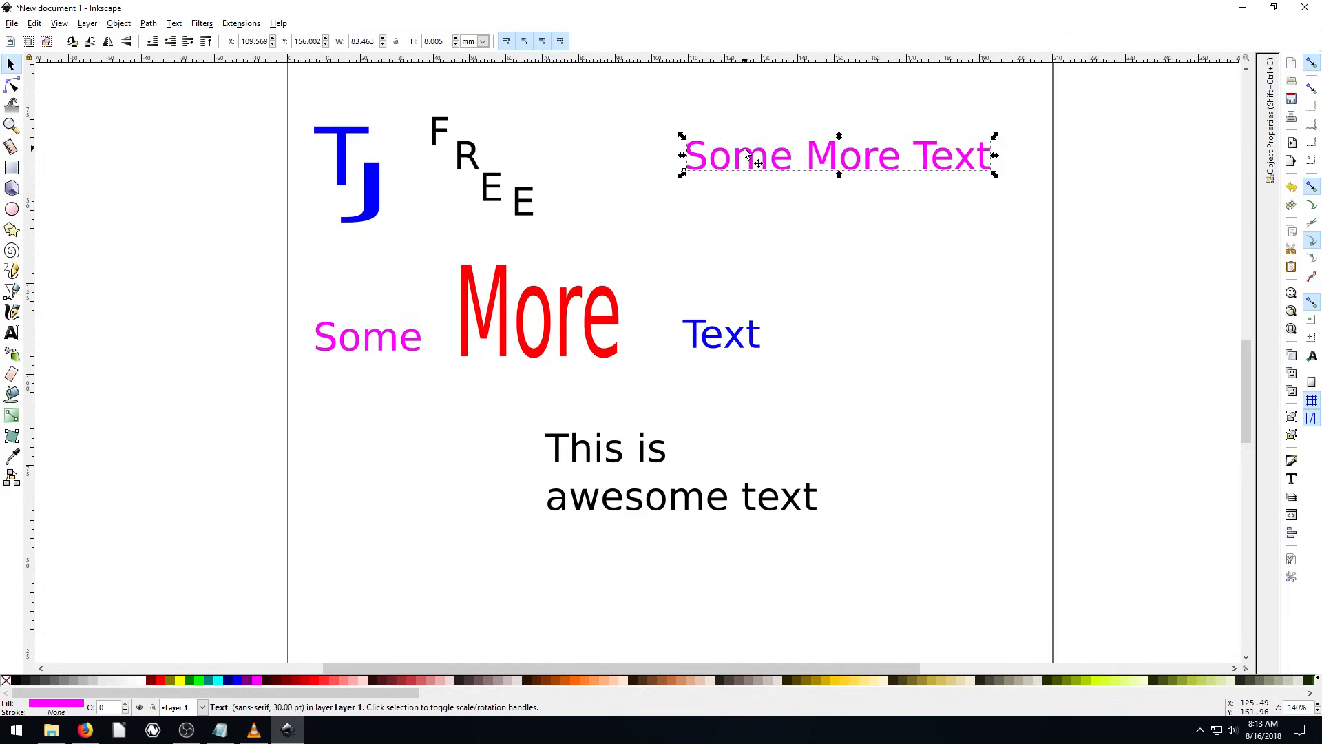
# Step: Select the ellipse with Some More Text and apply Text > Put on Path
pyautogui.scroll(-3)
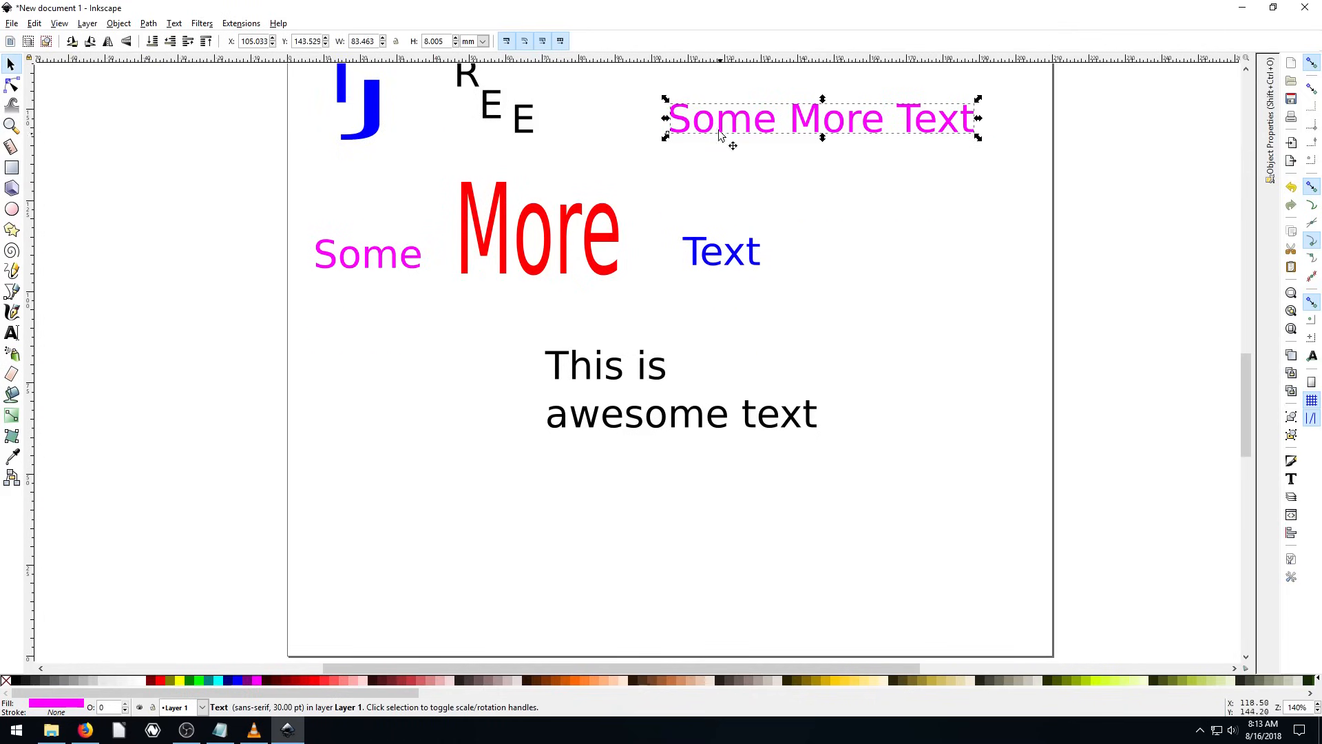
pyautogui.moveTo(17, 225)
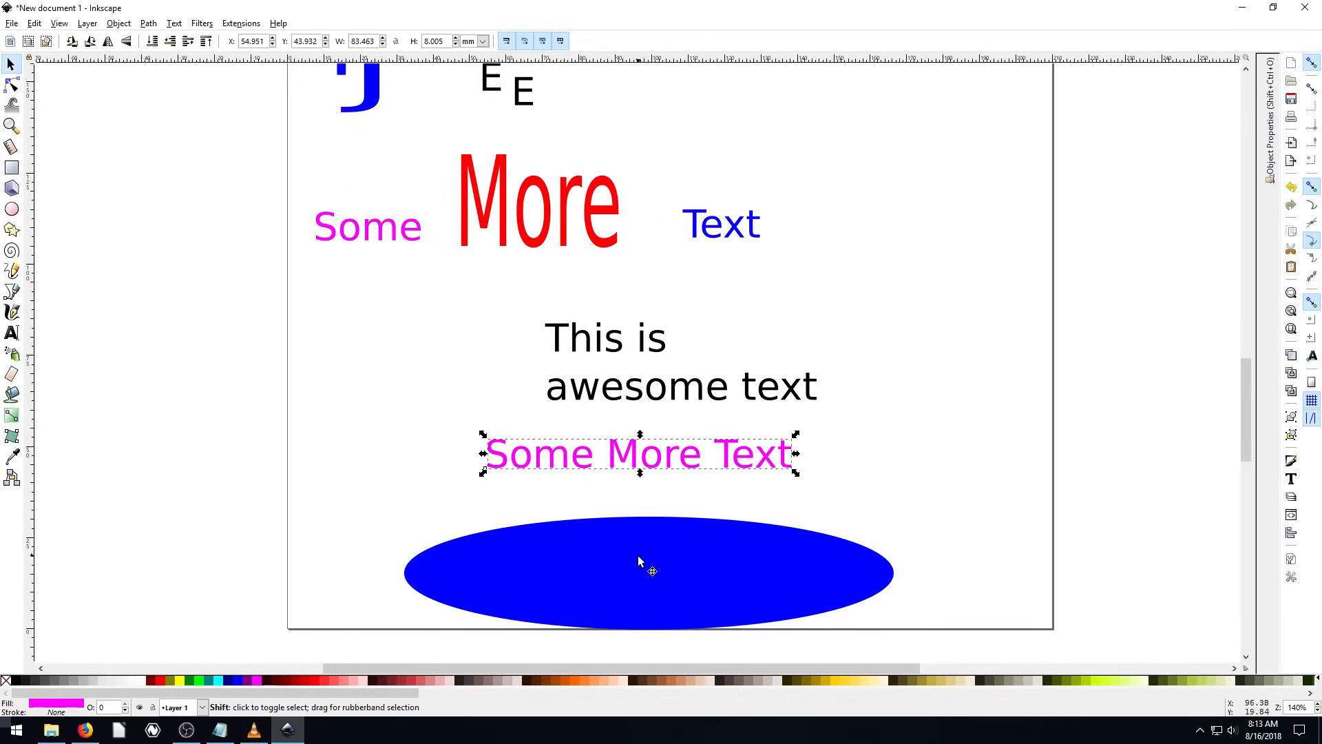
pyautogui.click(619, 562)
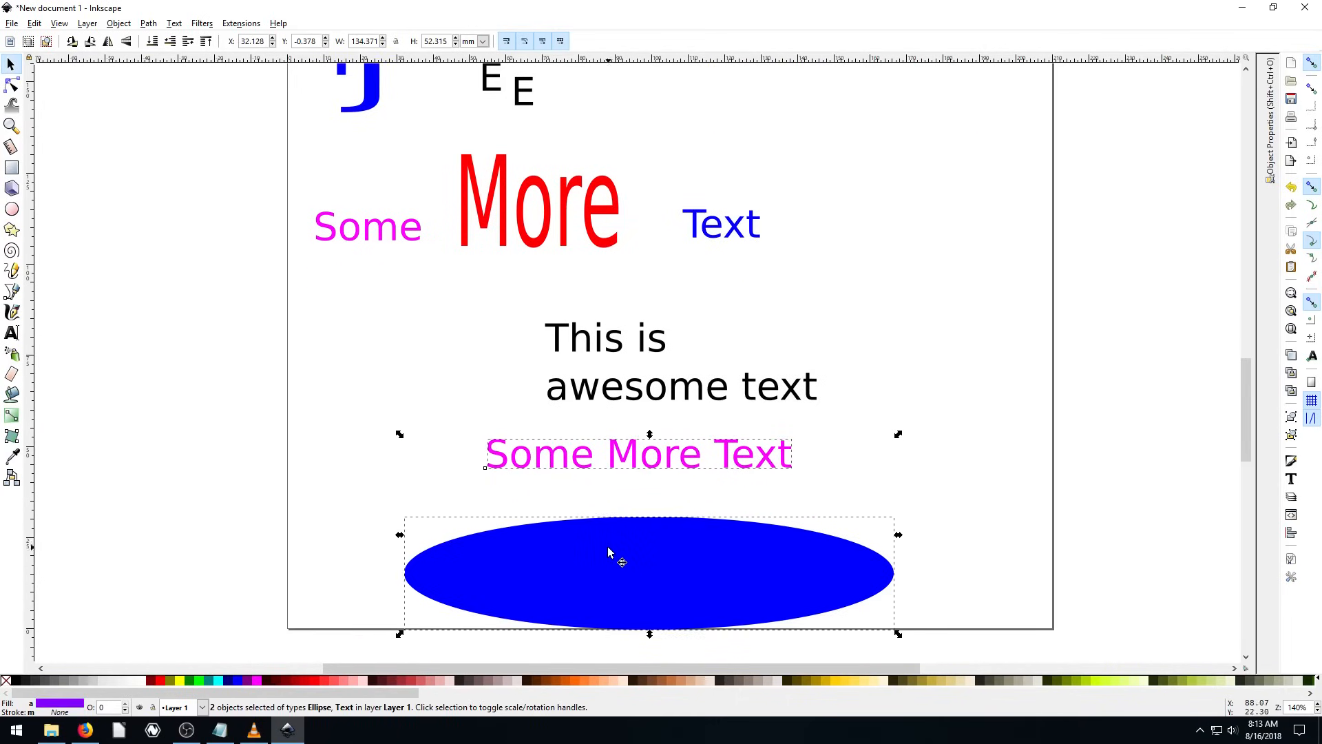
pyautogui.moveTo(152, 25)
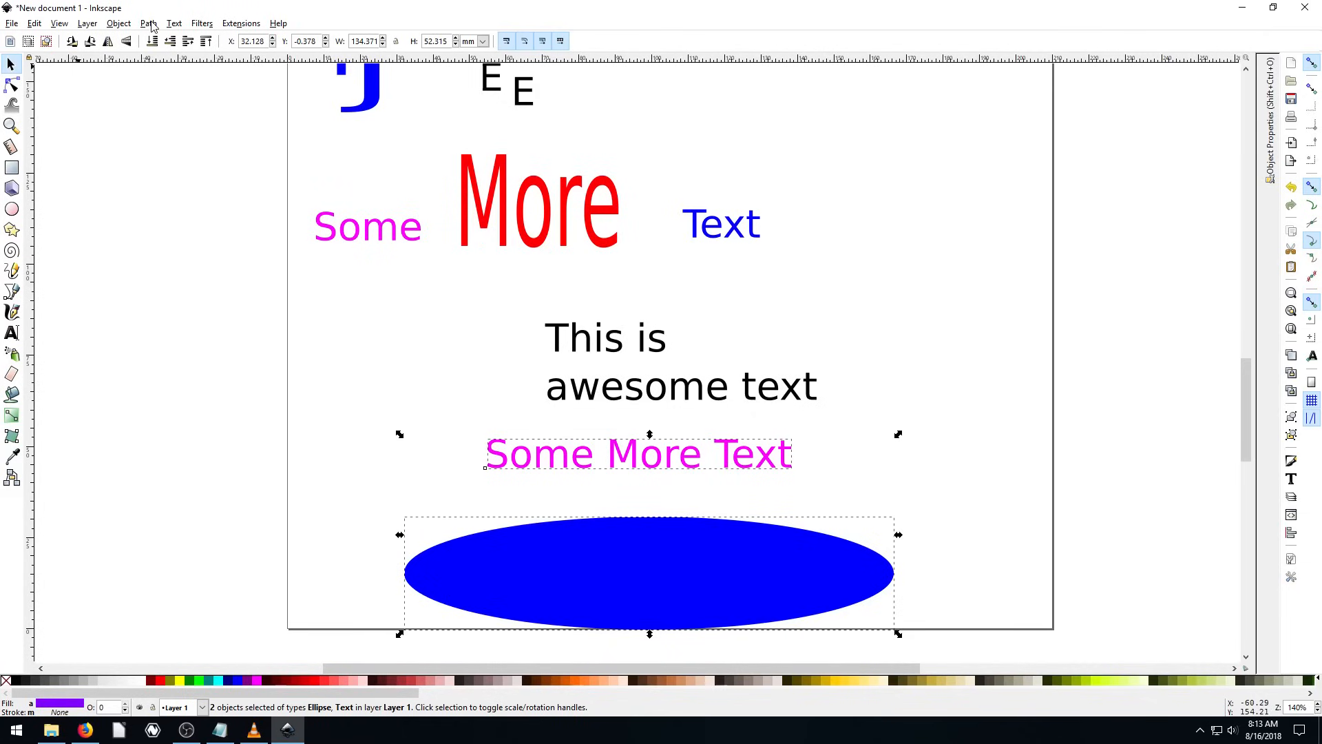
pyautogui.click(173, 23)
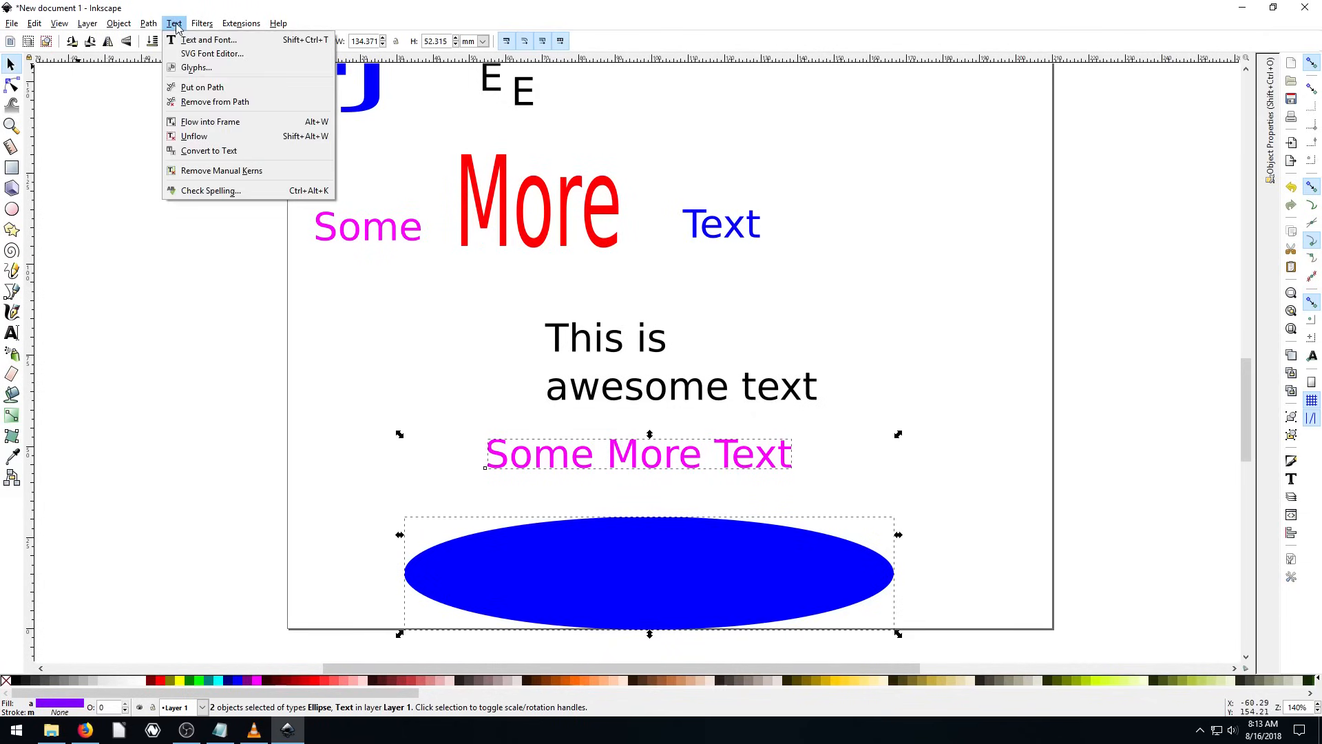
pyautogui.moveTo(201, 87)
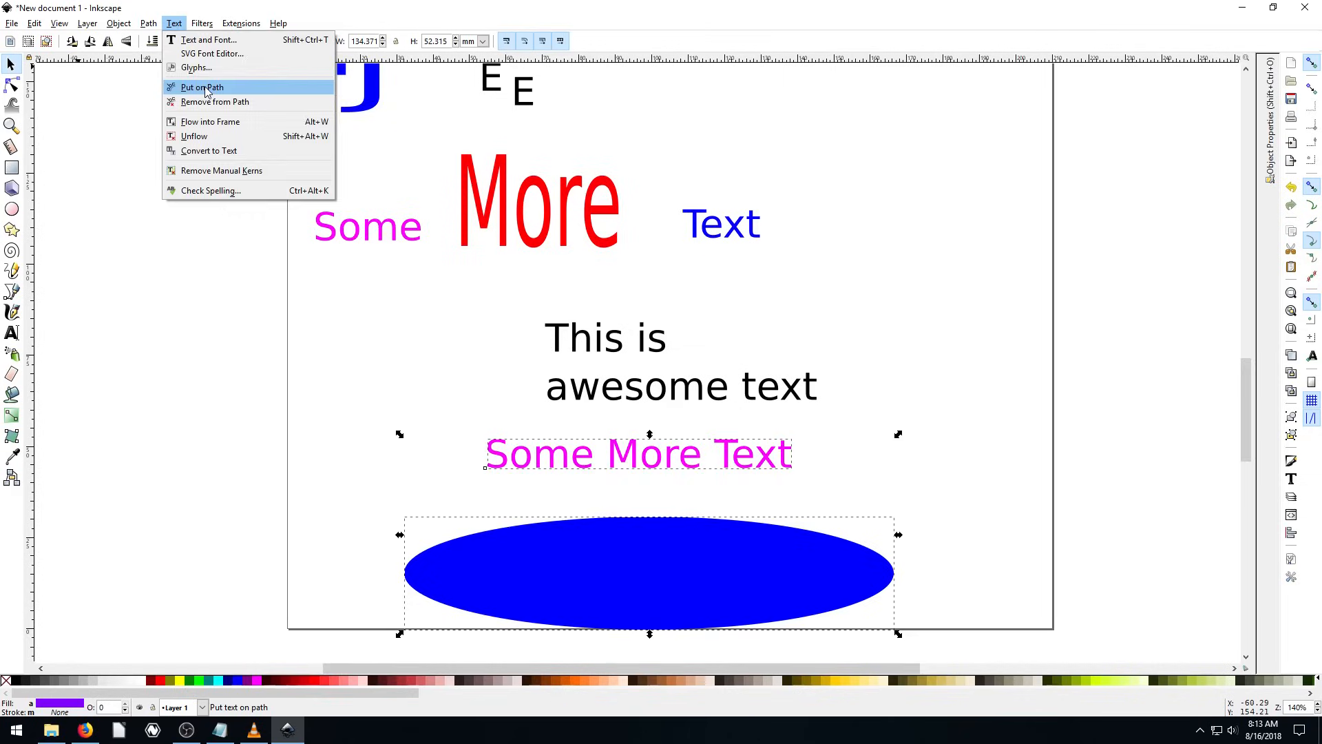
pyautogui.click(199, 86)
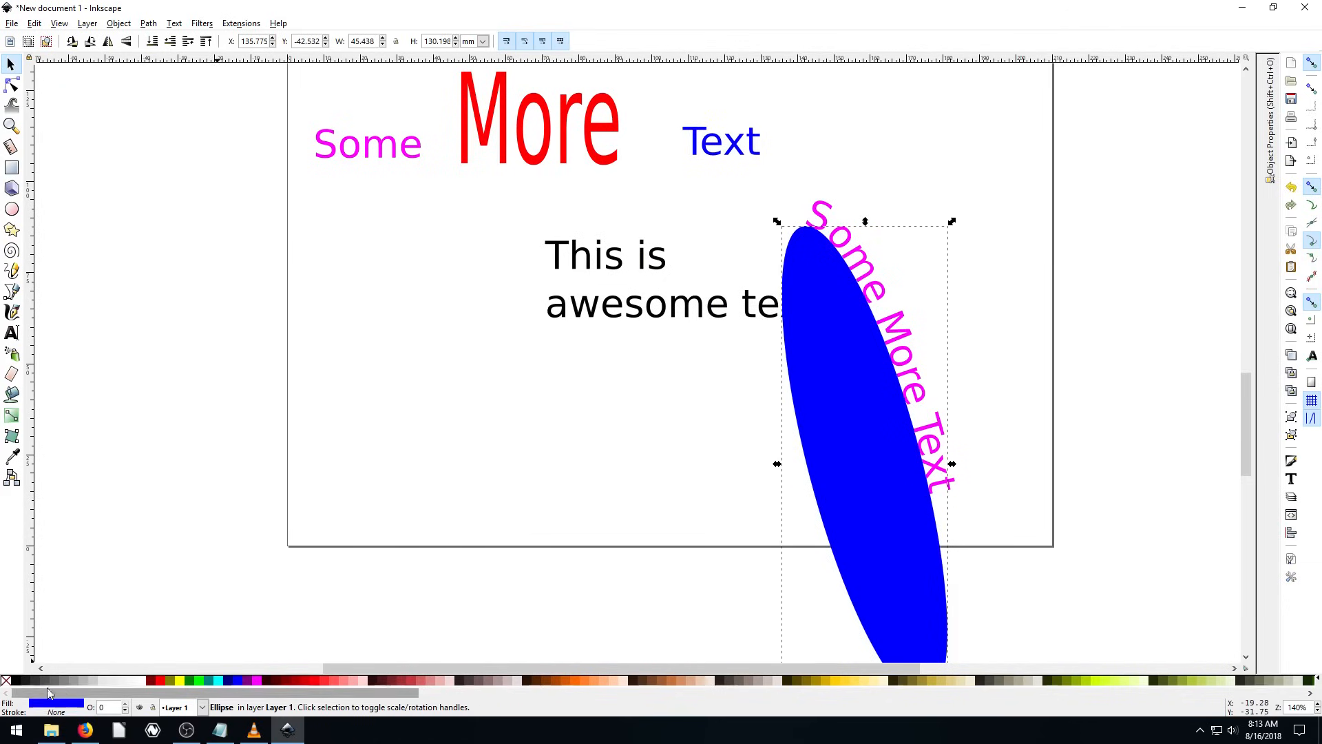
# Step: Remove the ellipse's fill leaving only the curved magenta text, then move it left
pyautogui.press('Delete')
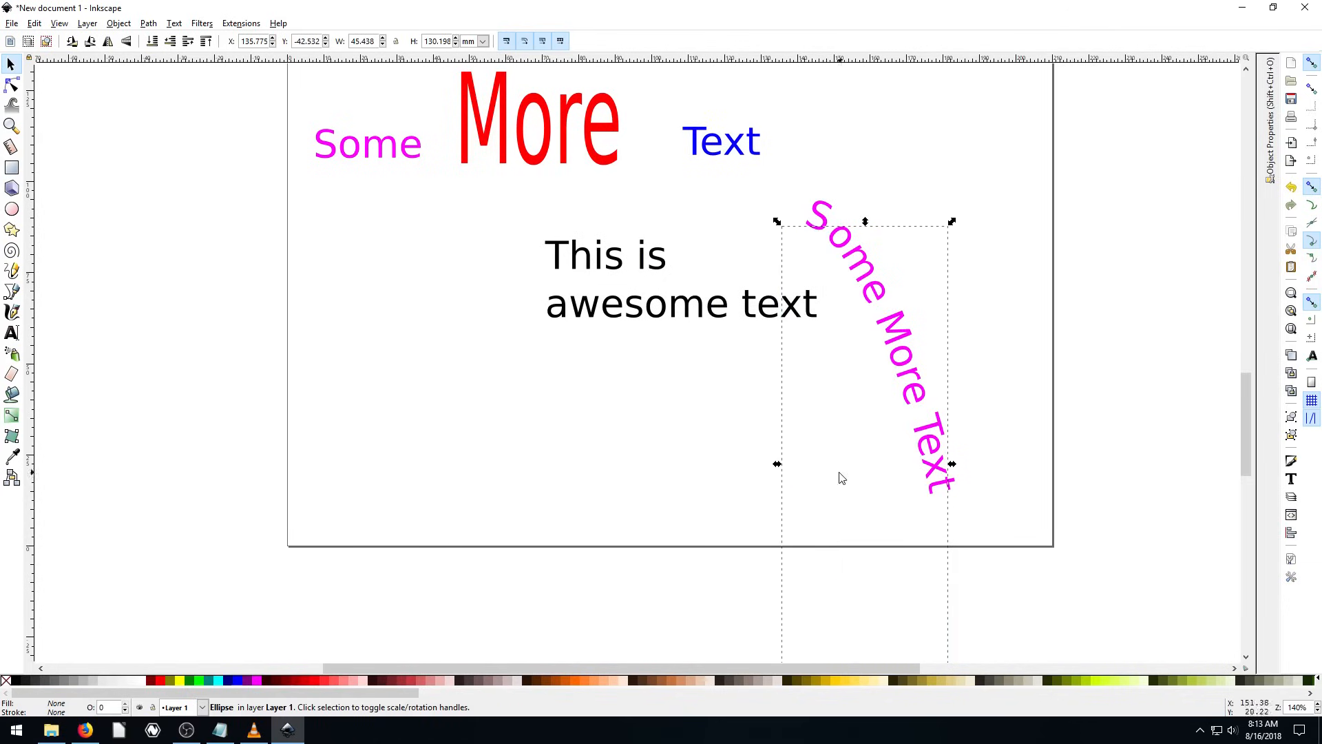
pyautogui.moveTo(319, 475)
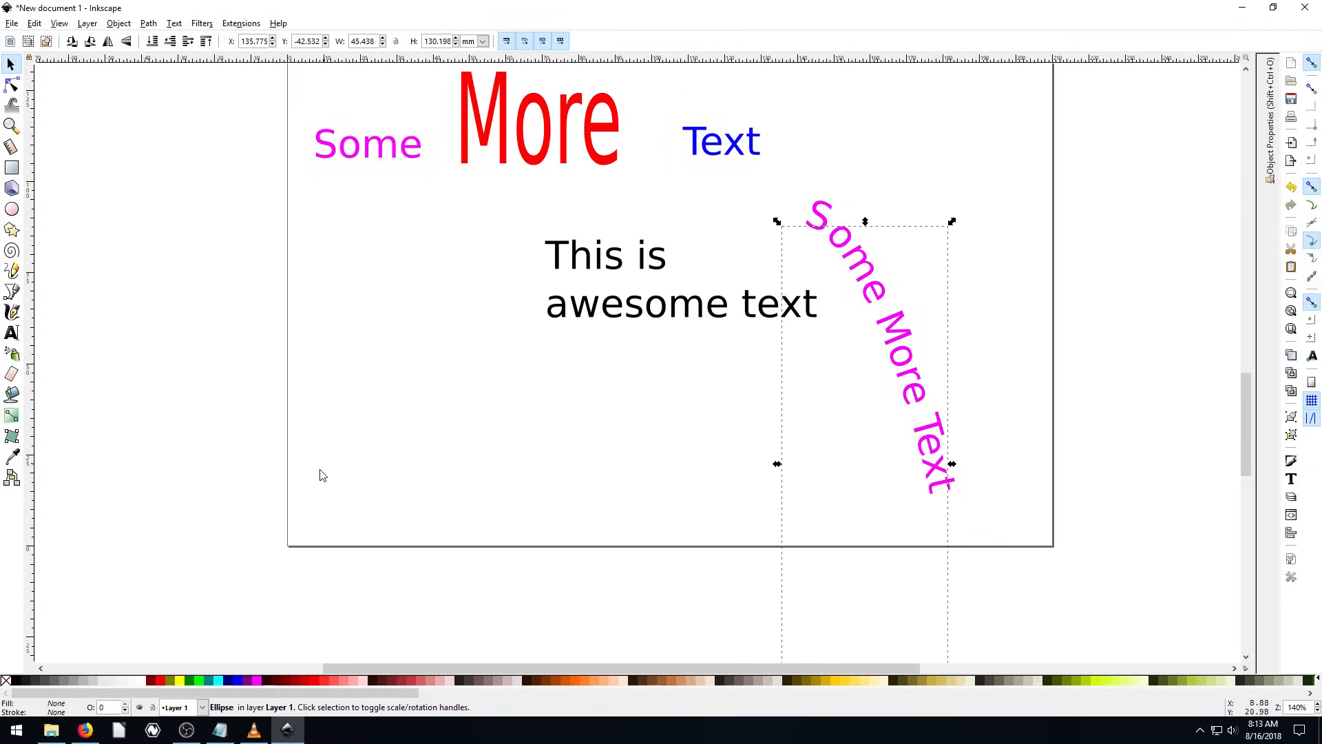
pyautogui.click(877, 270)
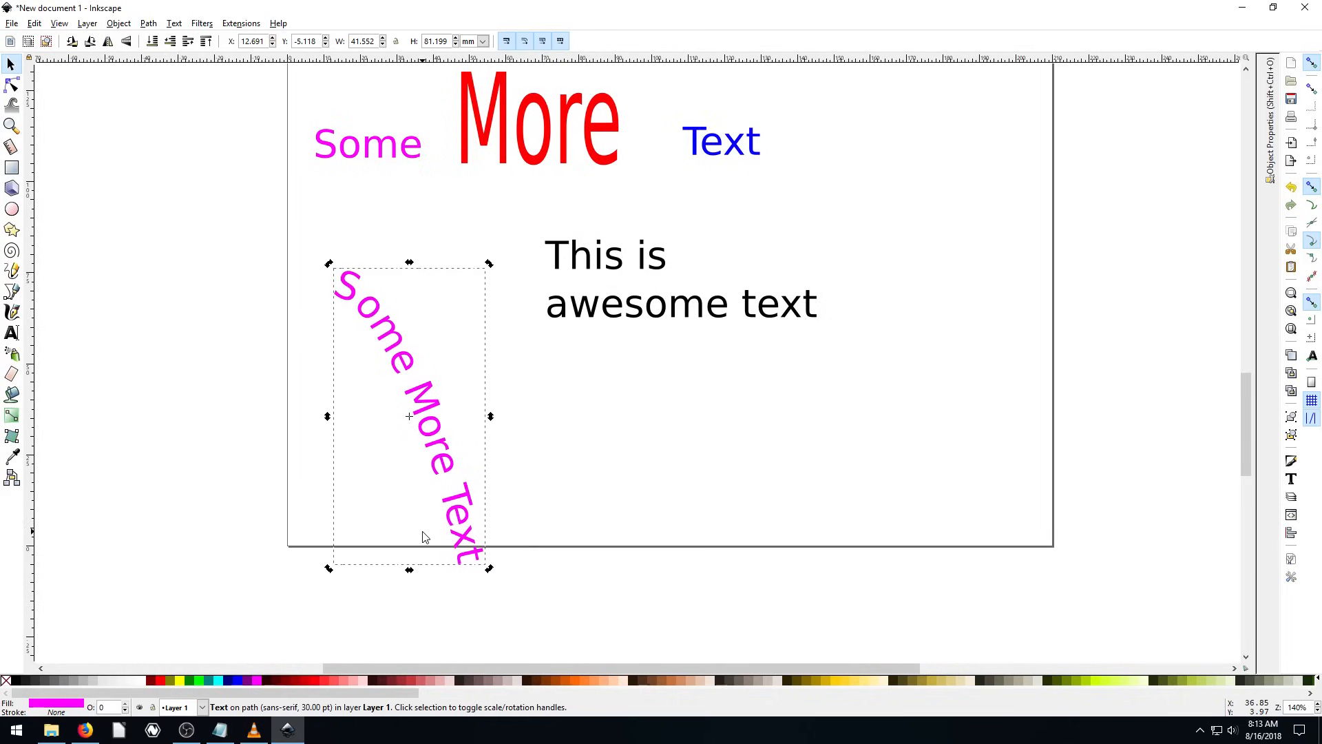
pyautogui.moveTo(445, 389)
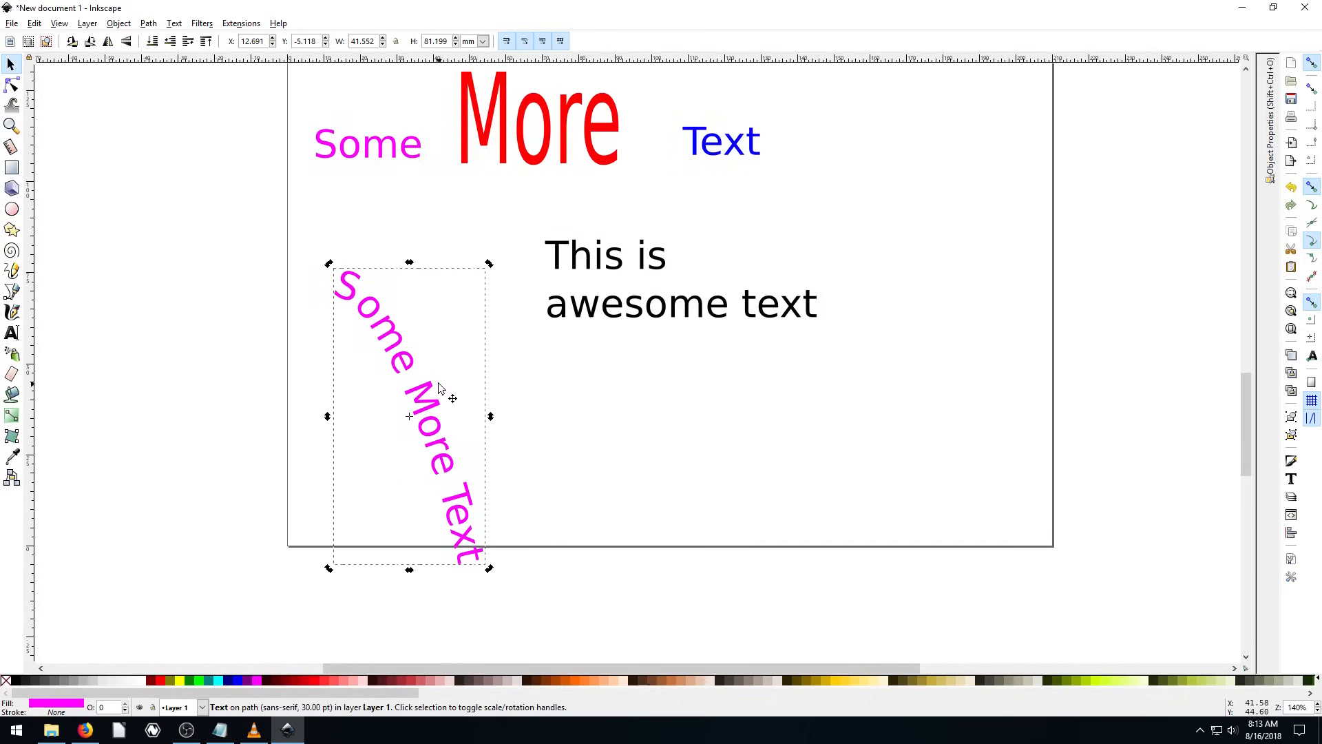
pyautogui.moveTo(409, 382)
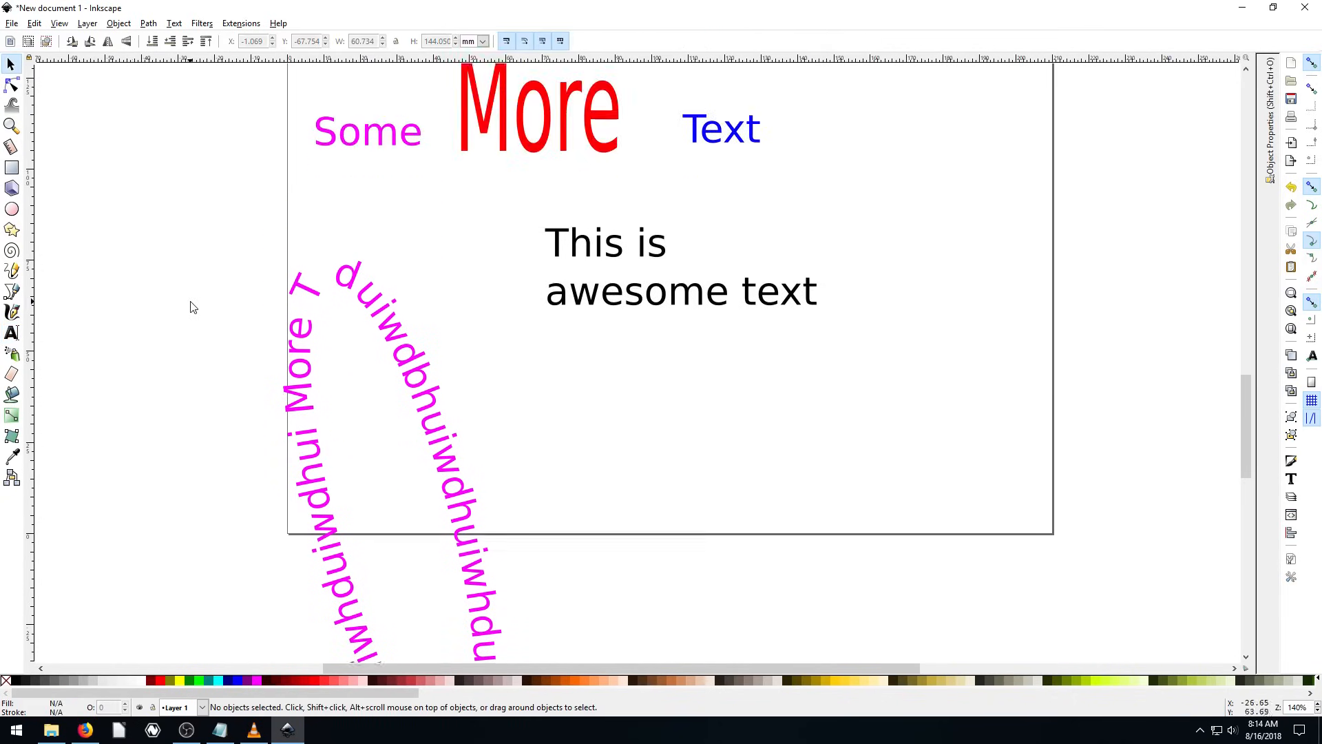
# Step: Scroll the canvas up to view the curved magenta text with its extra typed characters
pyautogui.scroll(3)
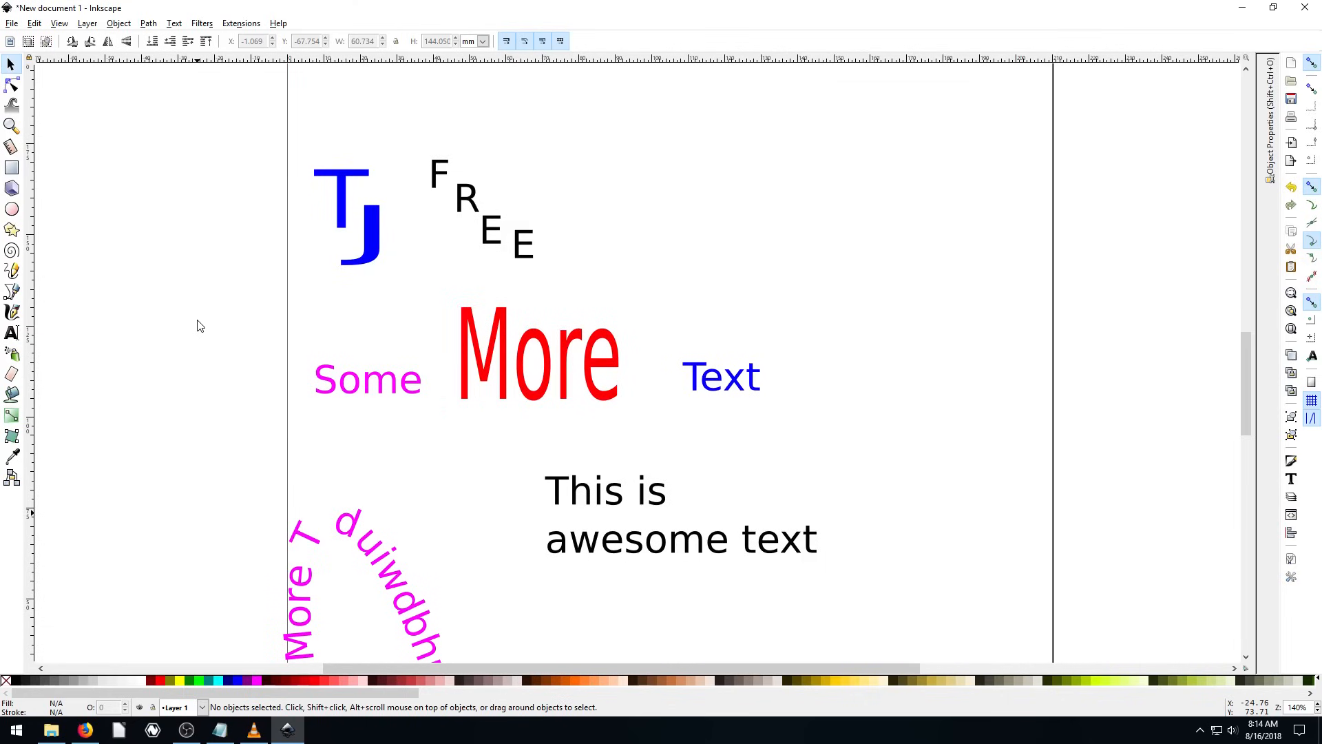